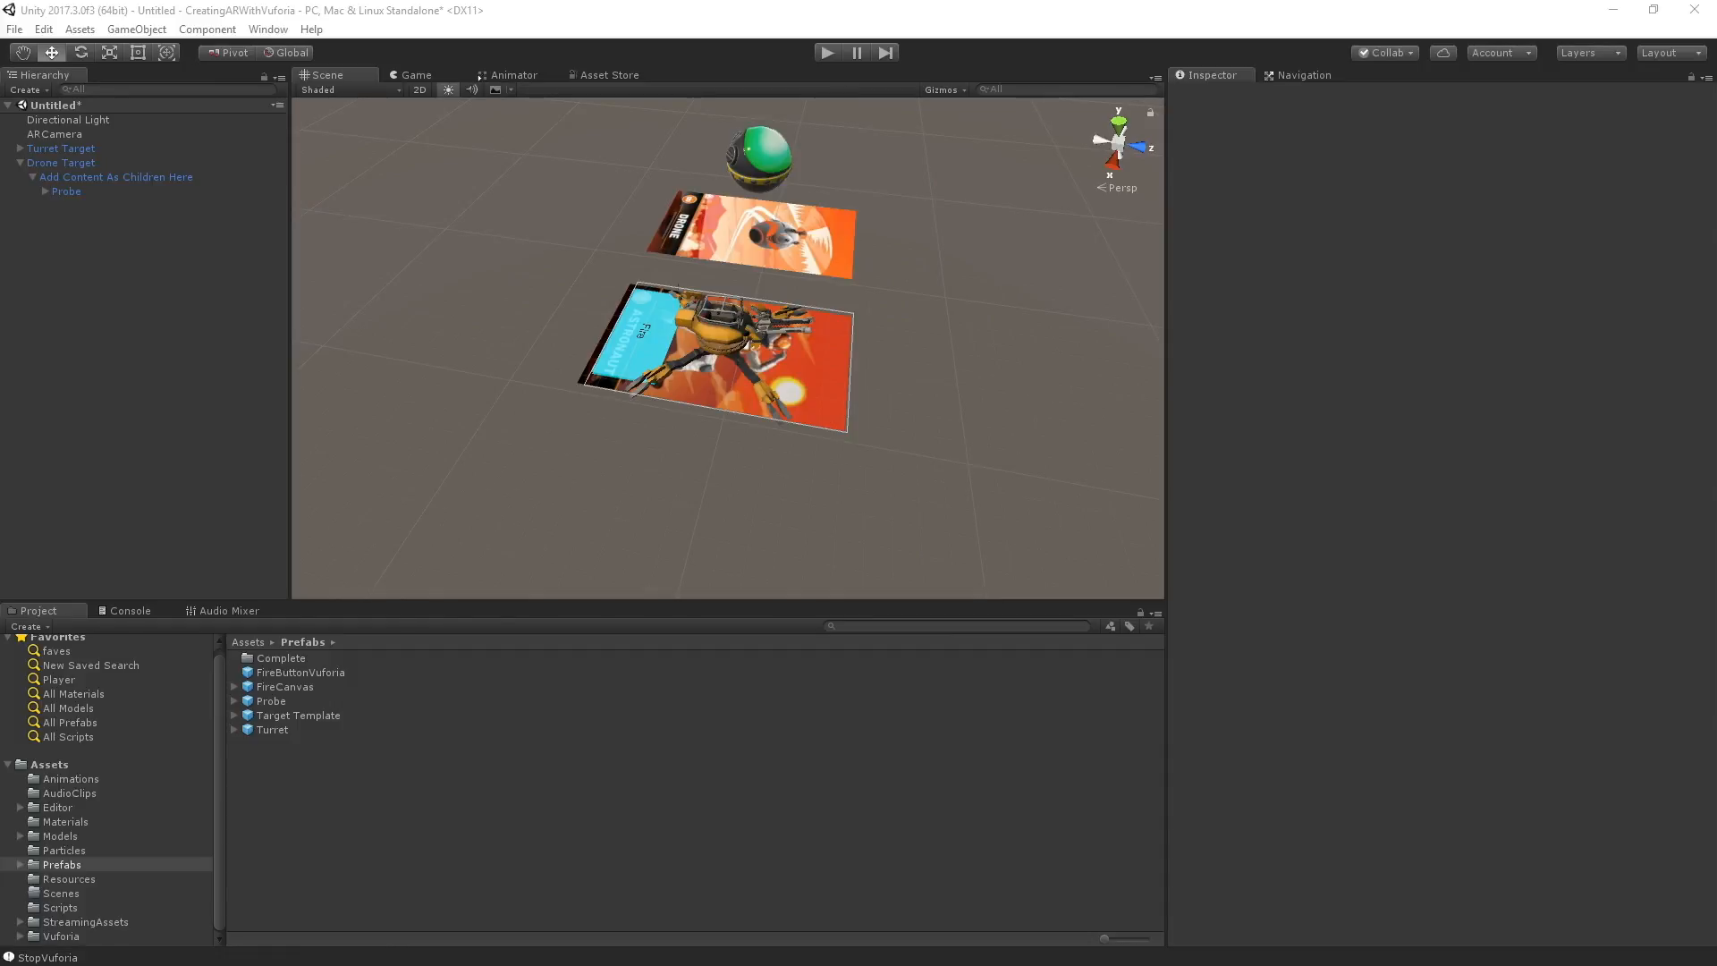
pyautogui.moveTo(200, 530)
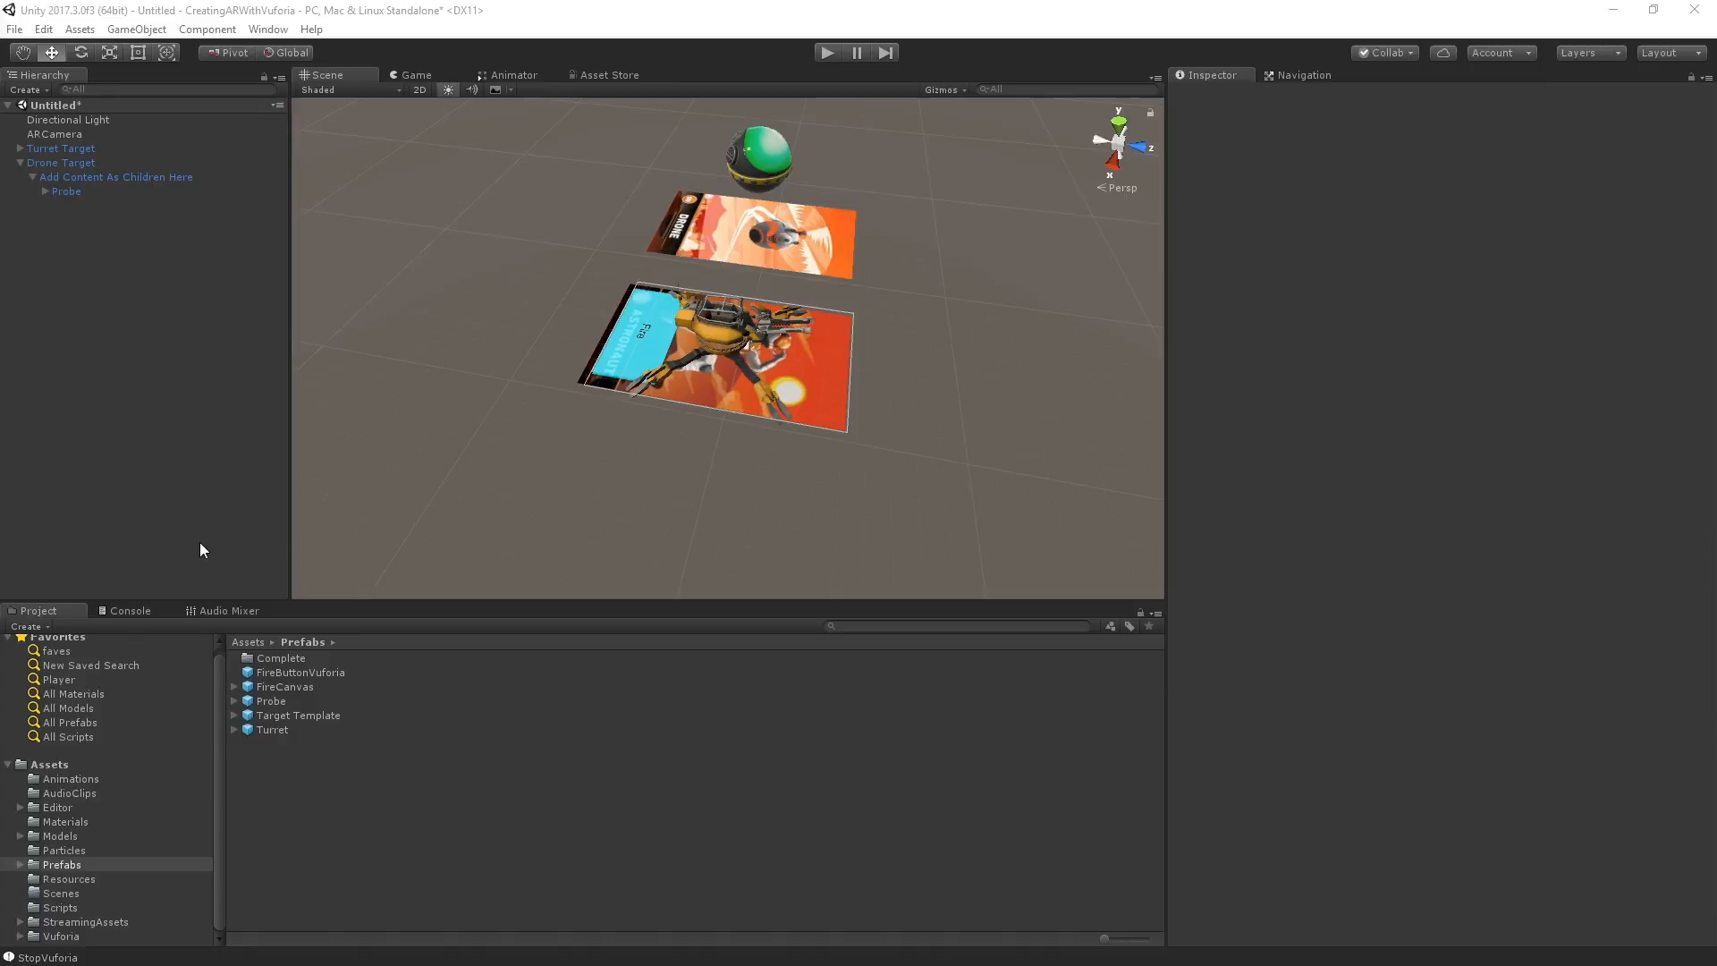
pyautogui.moveTo(184, 564)
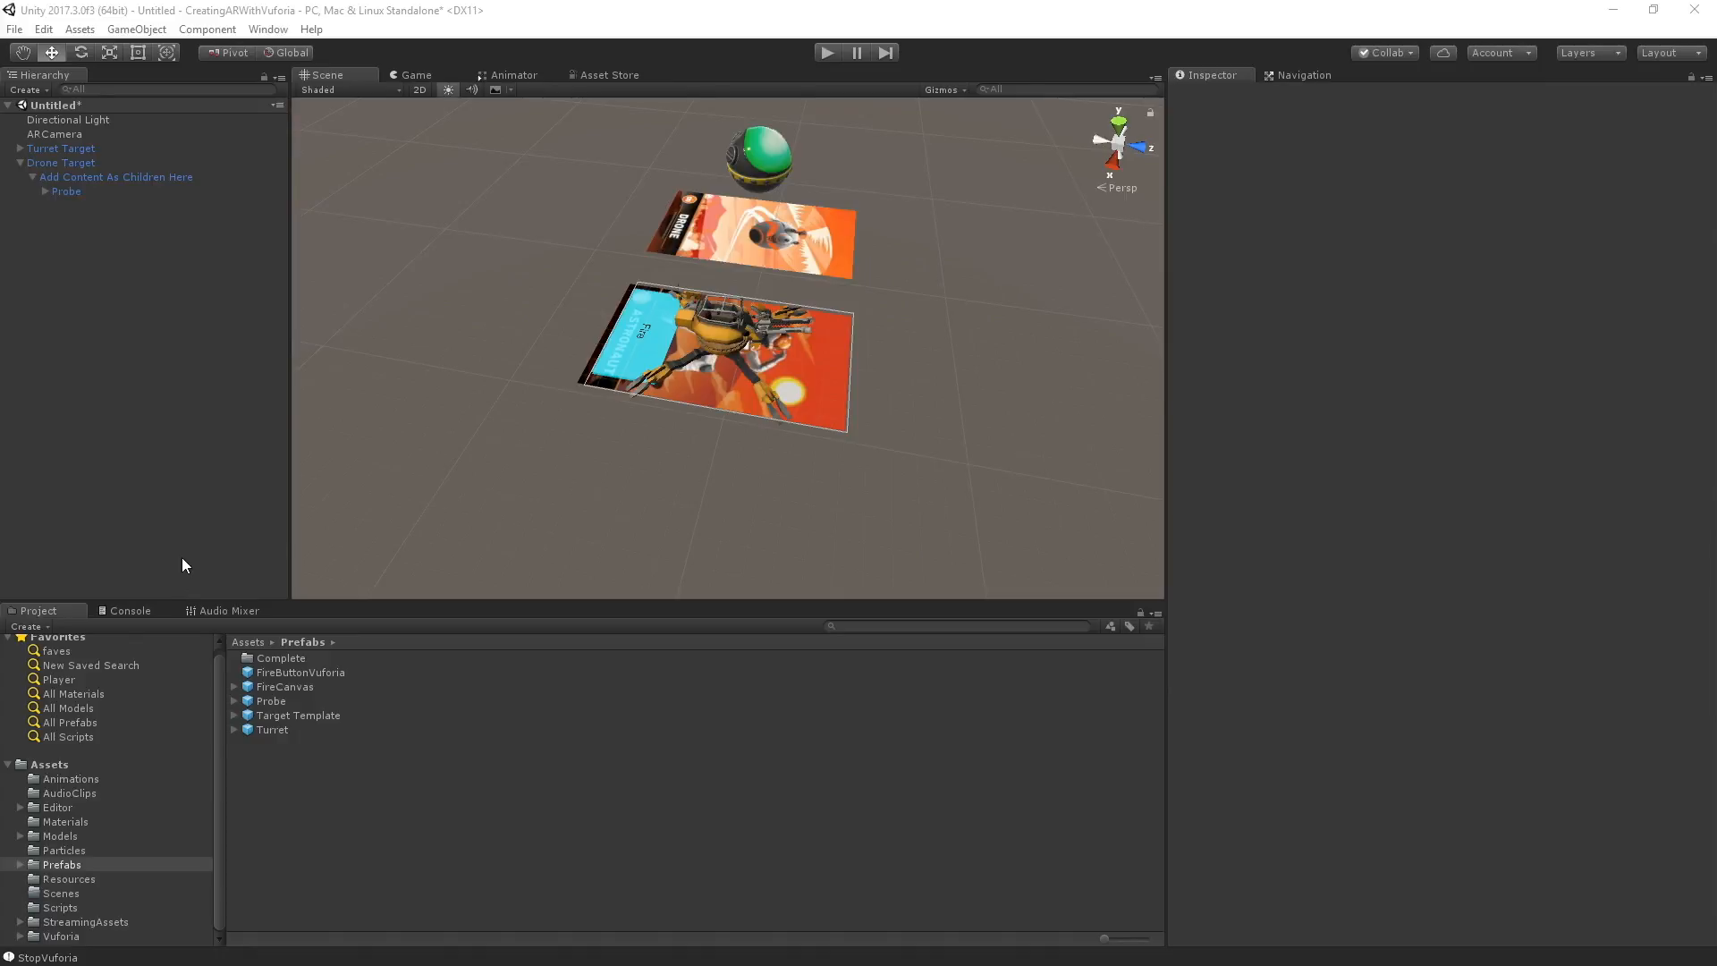
pyautogui.moveTo(74, 89)
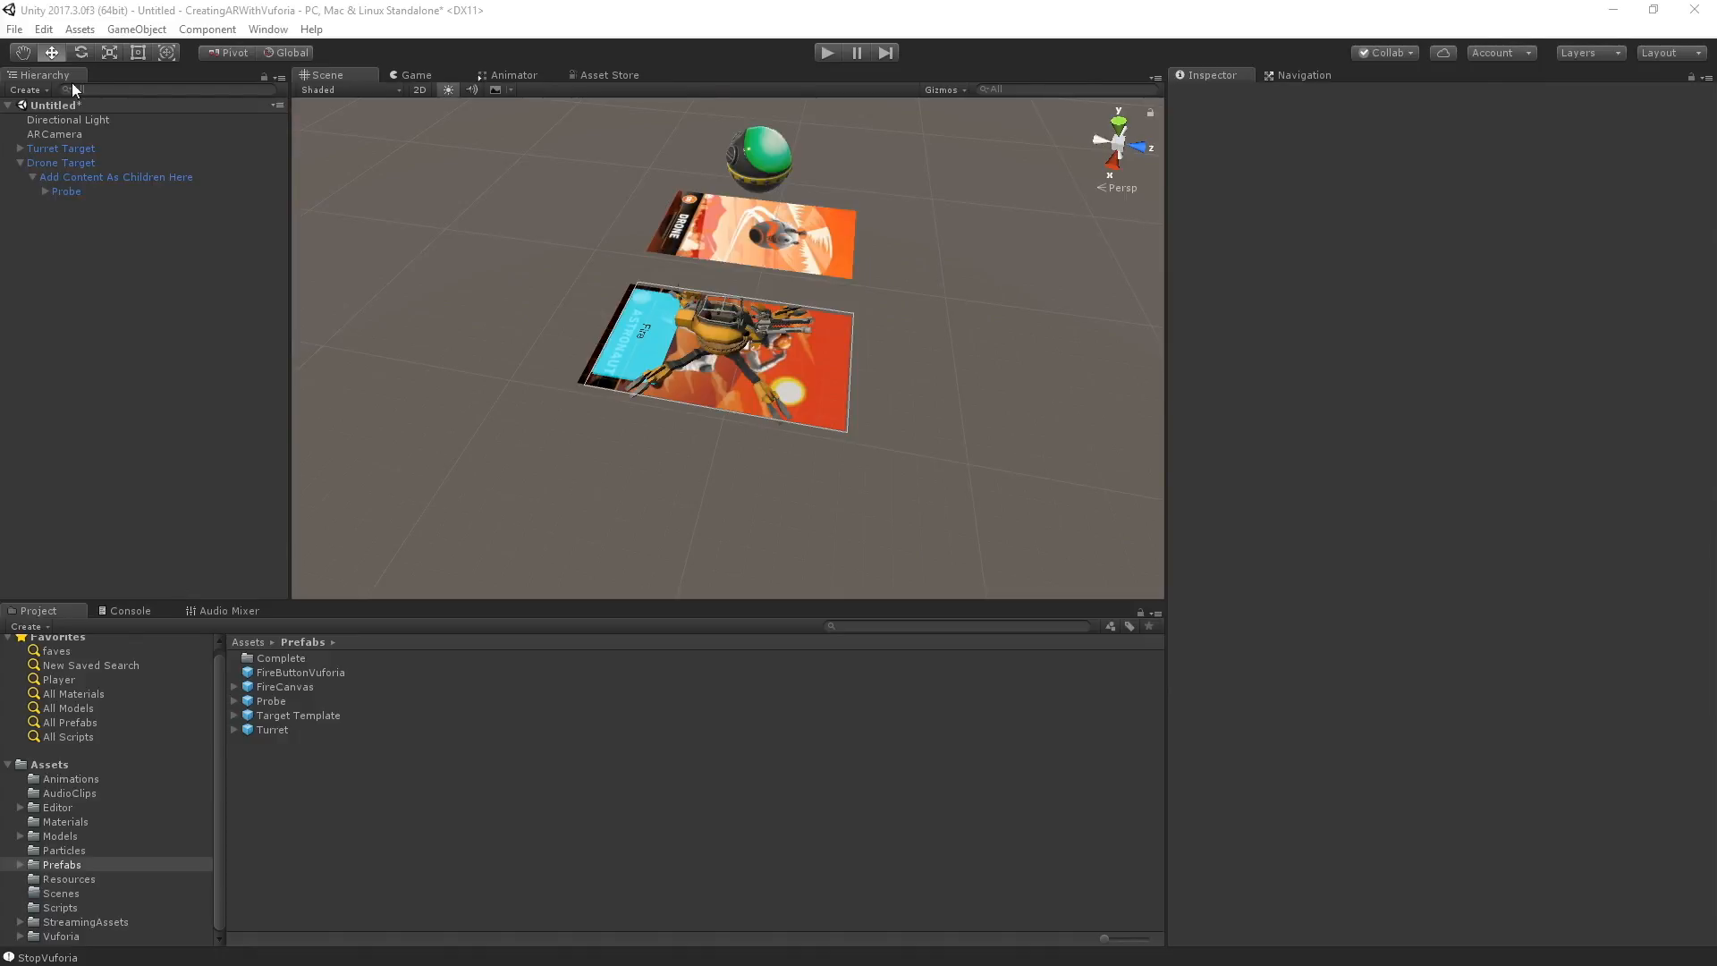
# - Rearrange the Hierarchy to show Turret Target's children for the new AudioPlayer child
pyautogui.click(55, 134)
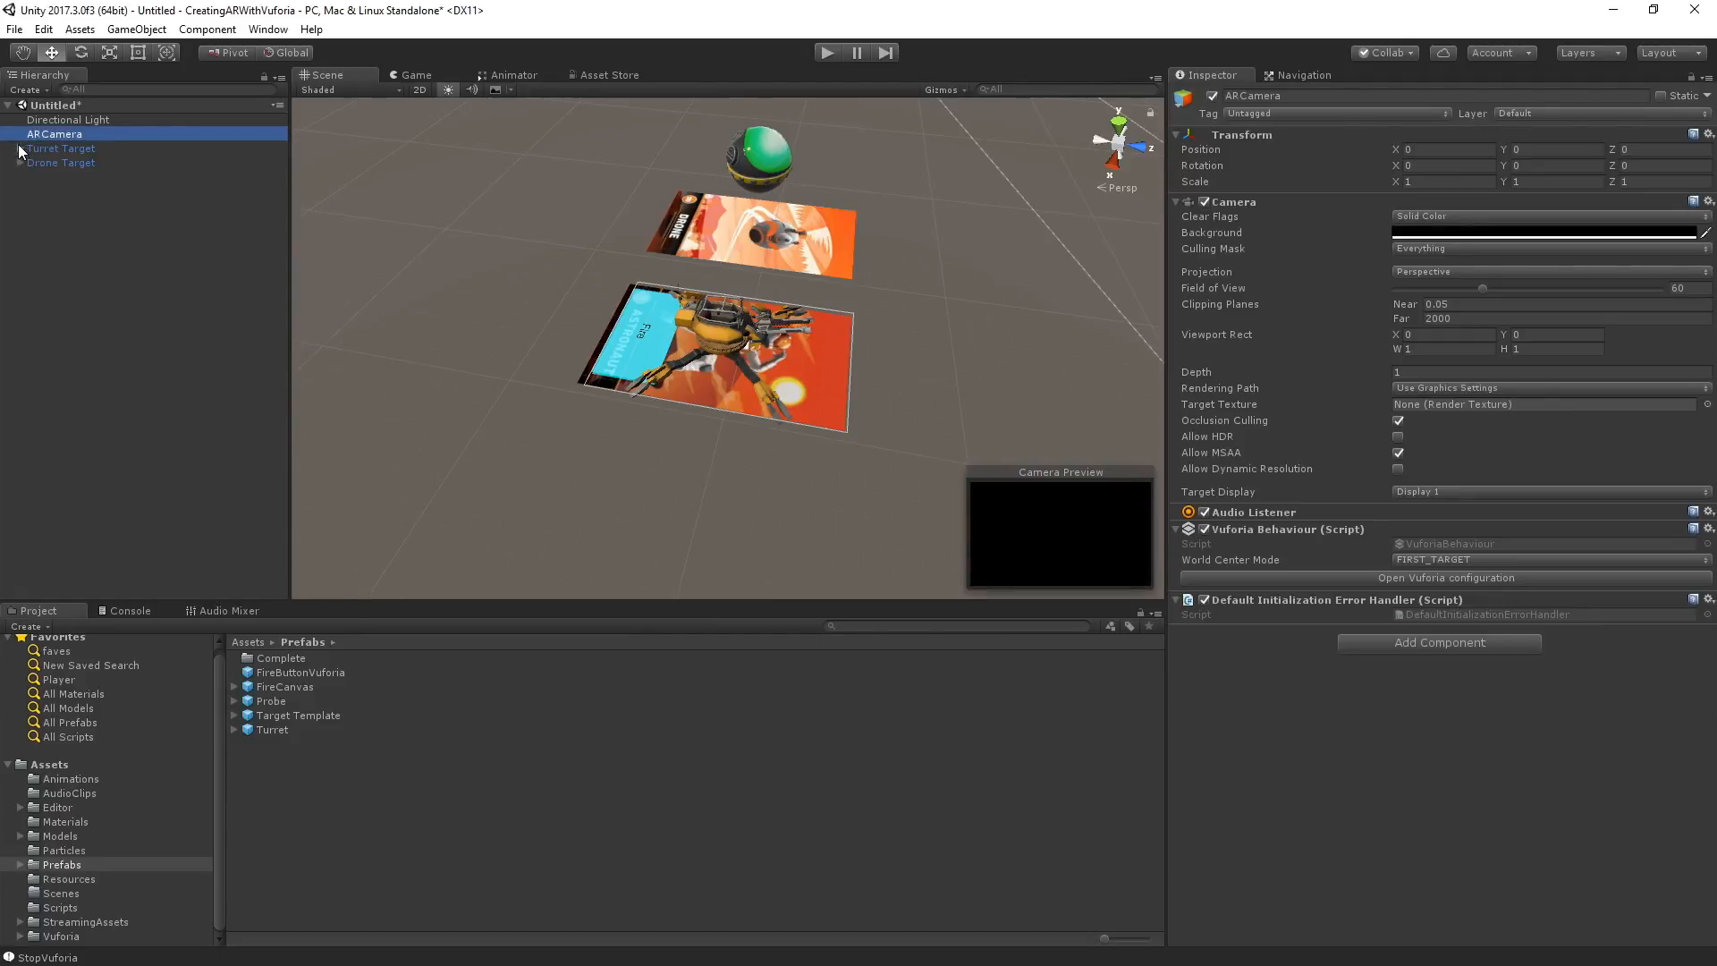
pyautogui.click(20, 149)
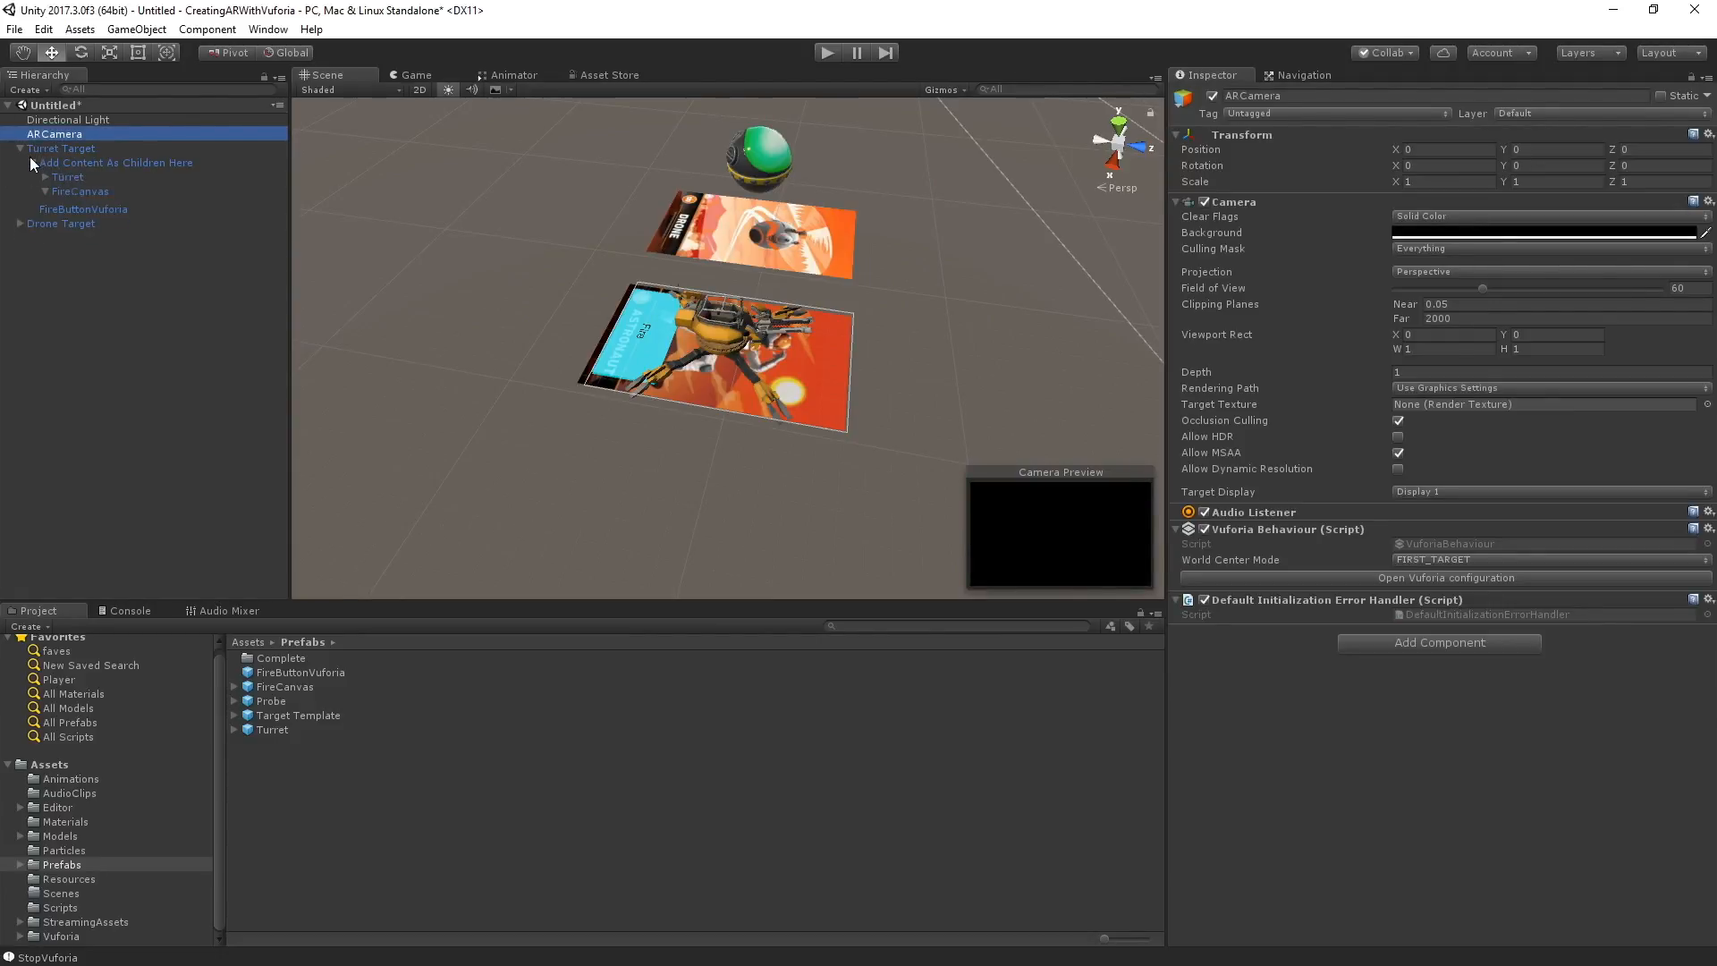
pyautogui.click(105, 292)
pyautogui.write('AudioPlayer')
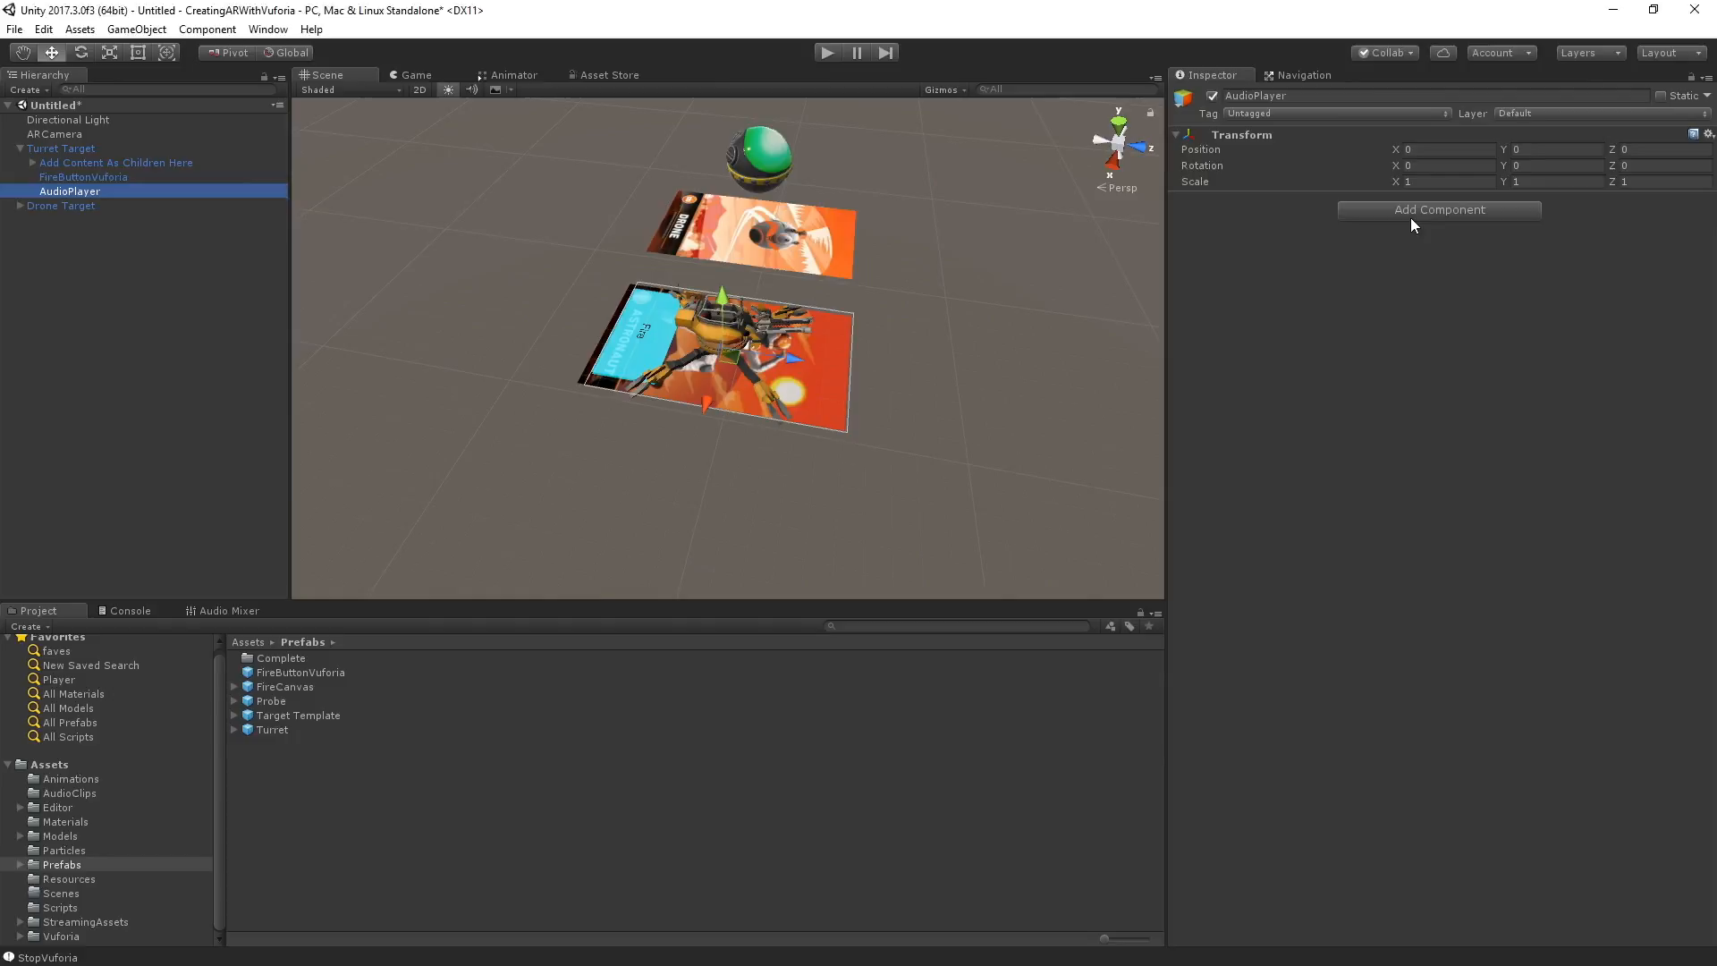
# - Add an Audio Source to AudioPlayer with Play On Awake off and volume 0.8
pyautogui.click(1438, 209)
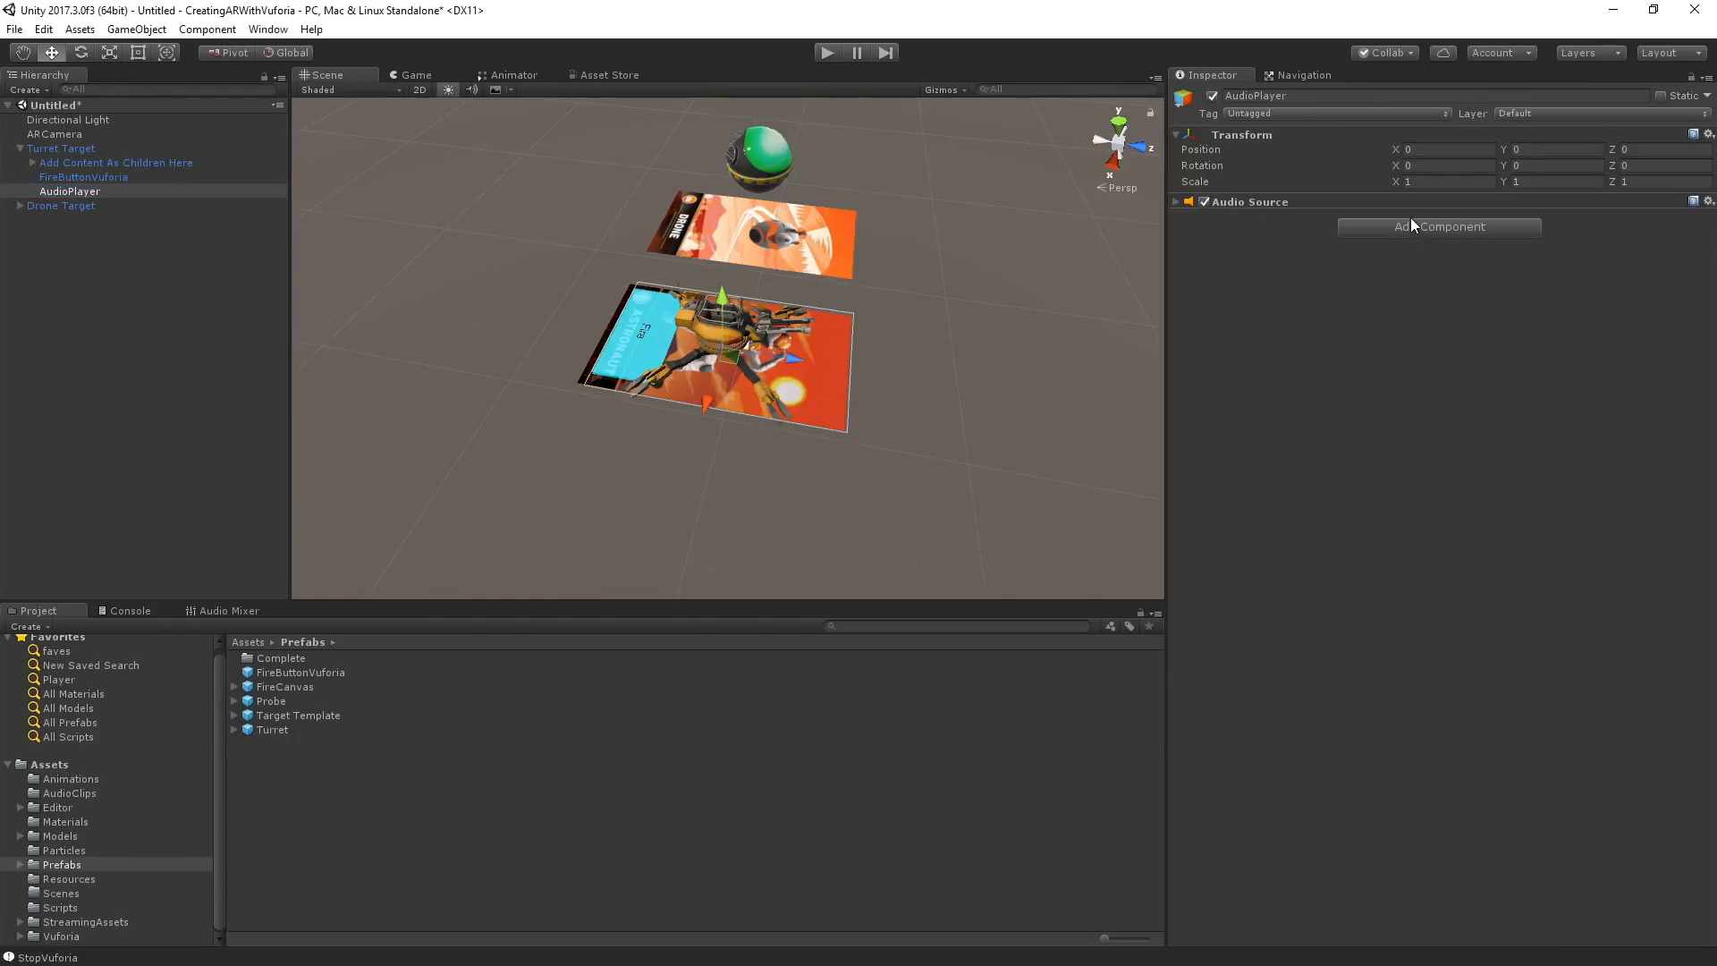
pyautogui.click(1181, 202)
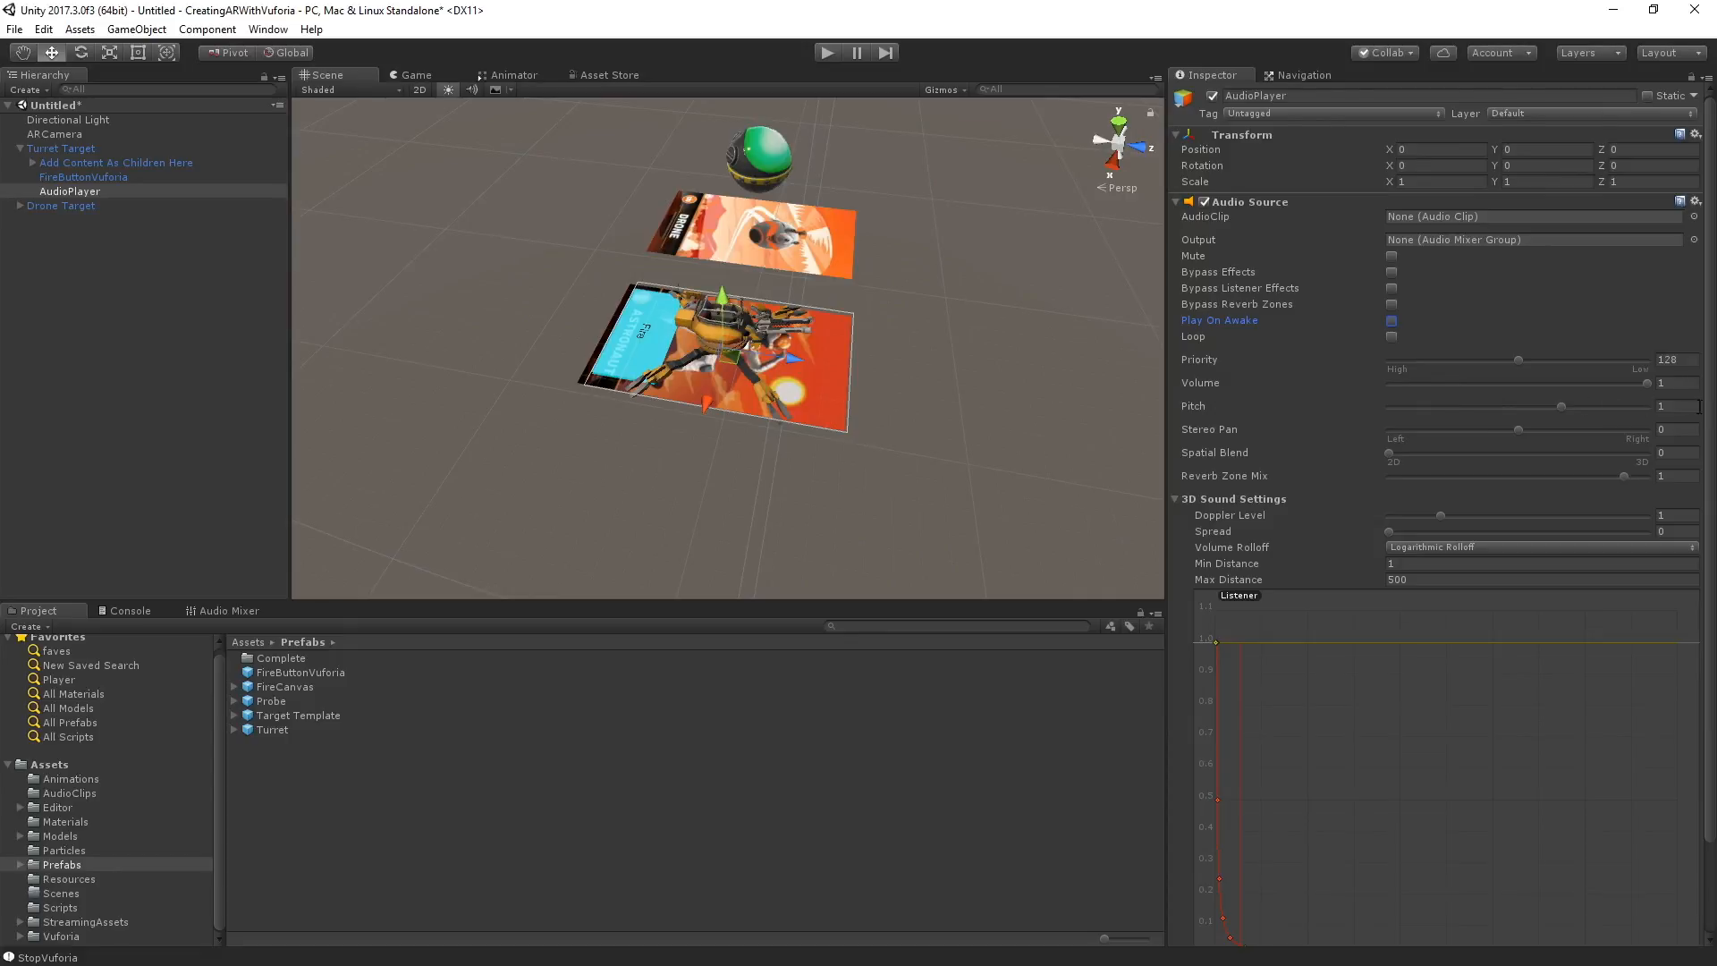
pyautogui.click(1392, 320)
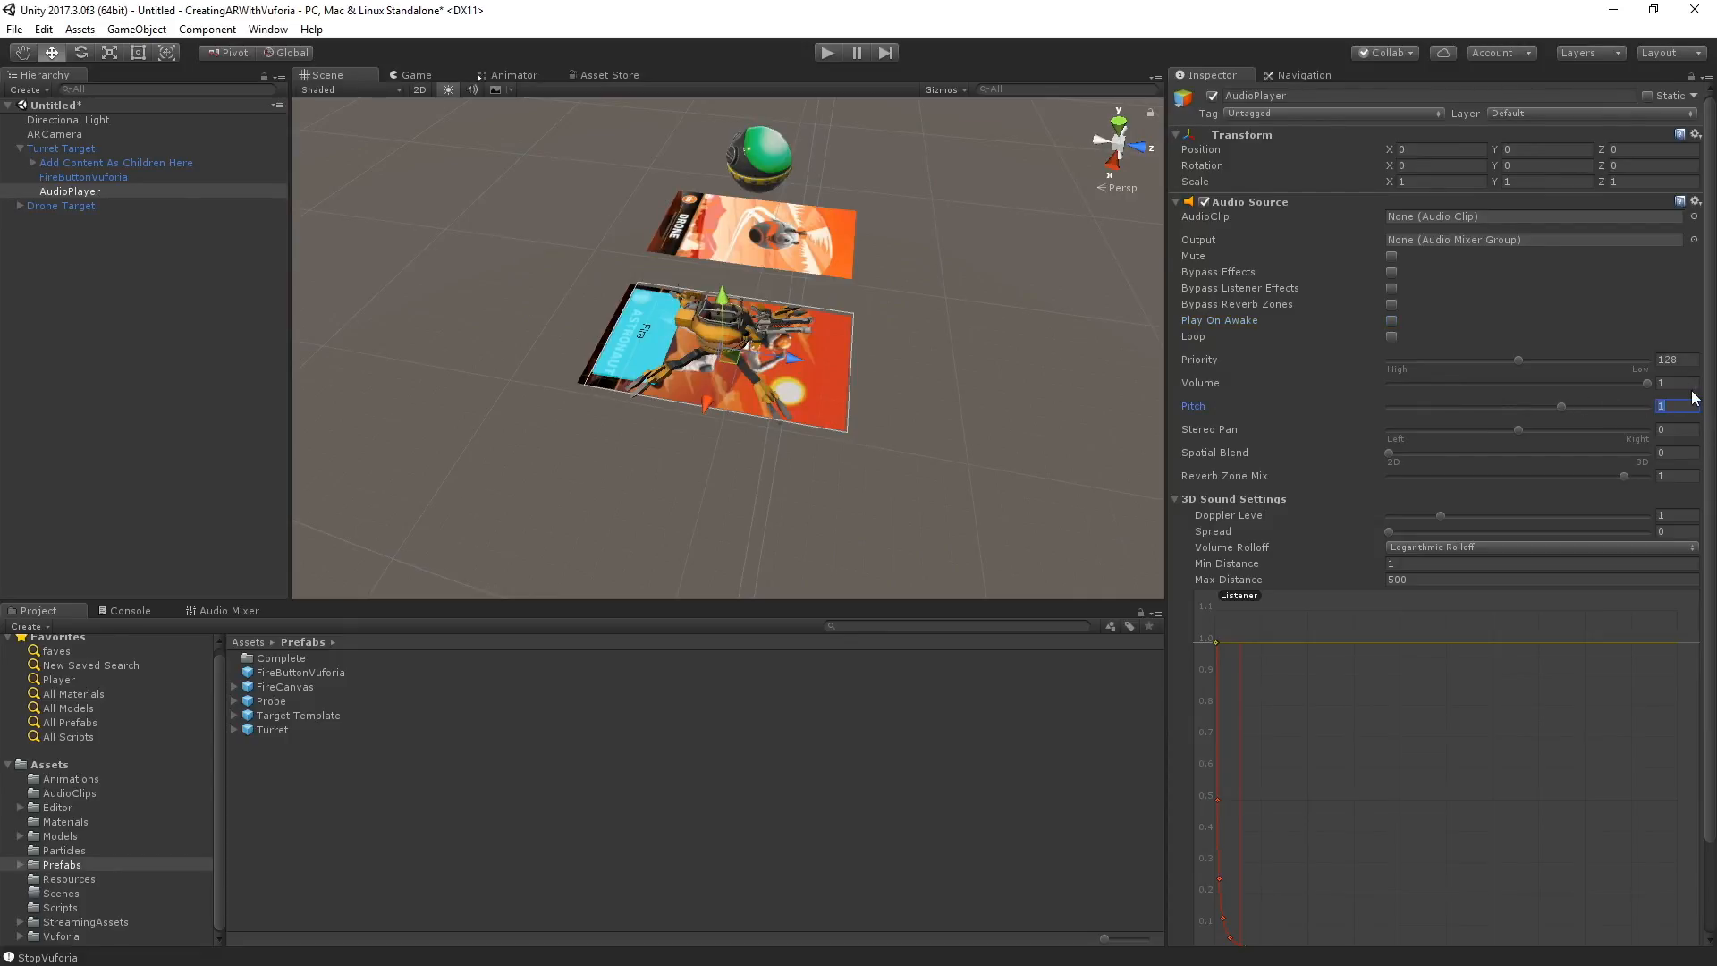
pyautogui.click(1670, 383)
pyautogui.write('0.5')
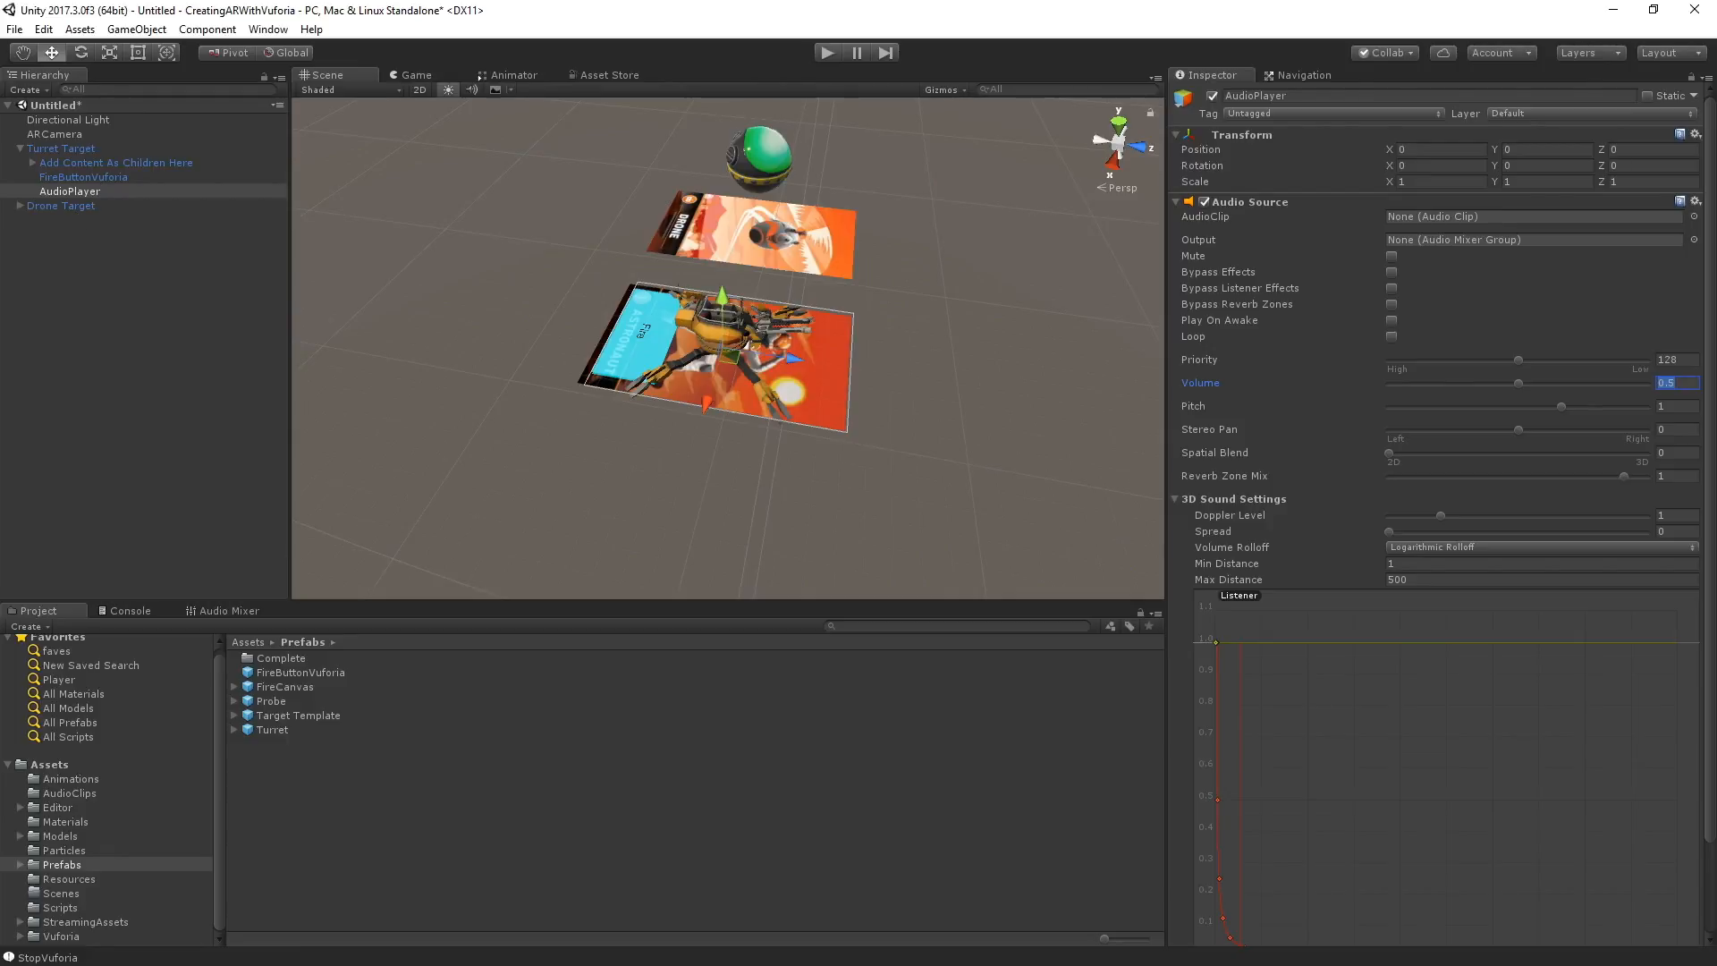
pyautogui.moveTo(444, 327)
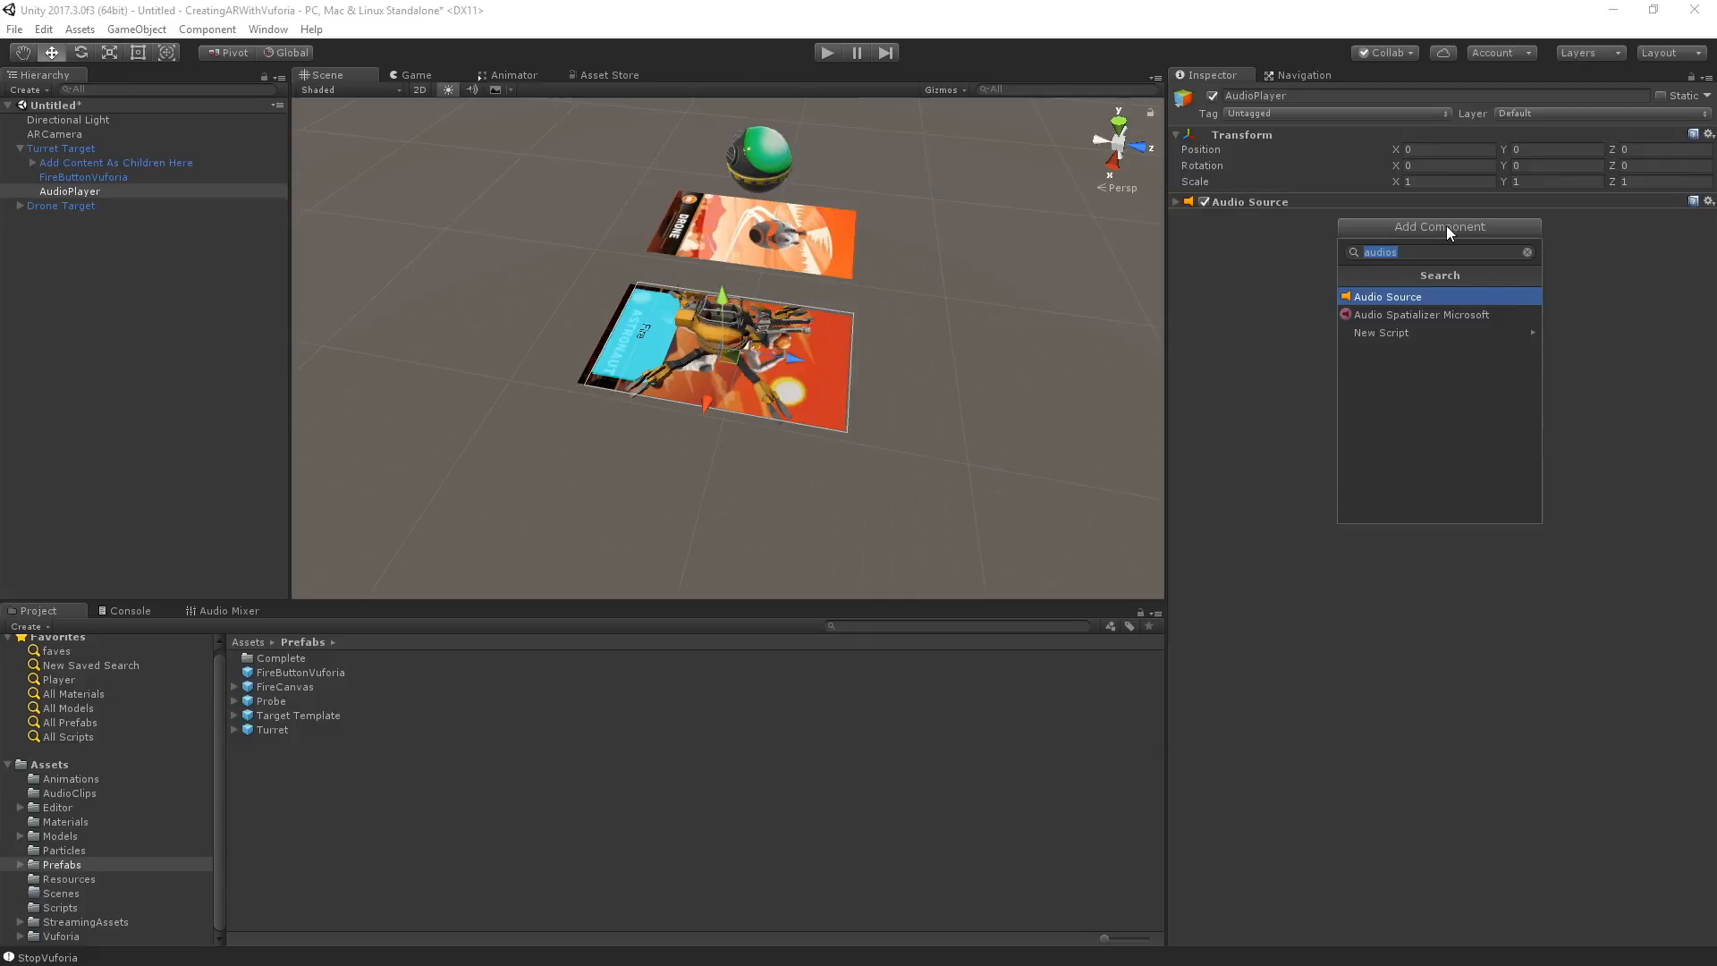
# - Create and attach a new C# script PlayOnStateChange to AudioPlayer via Add Component
pyautogui.write('PlayOnSt')
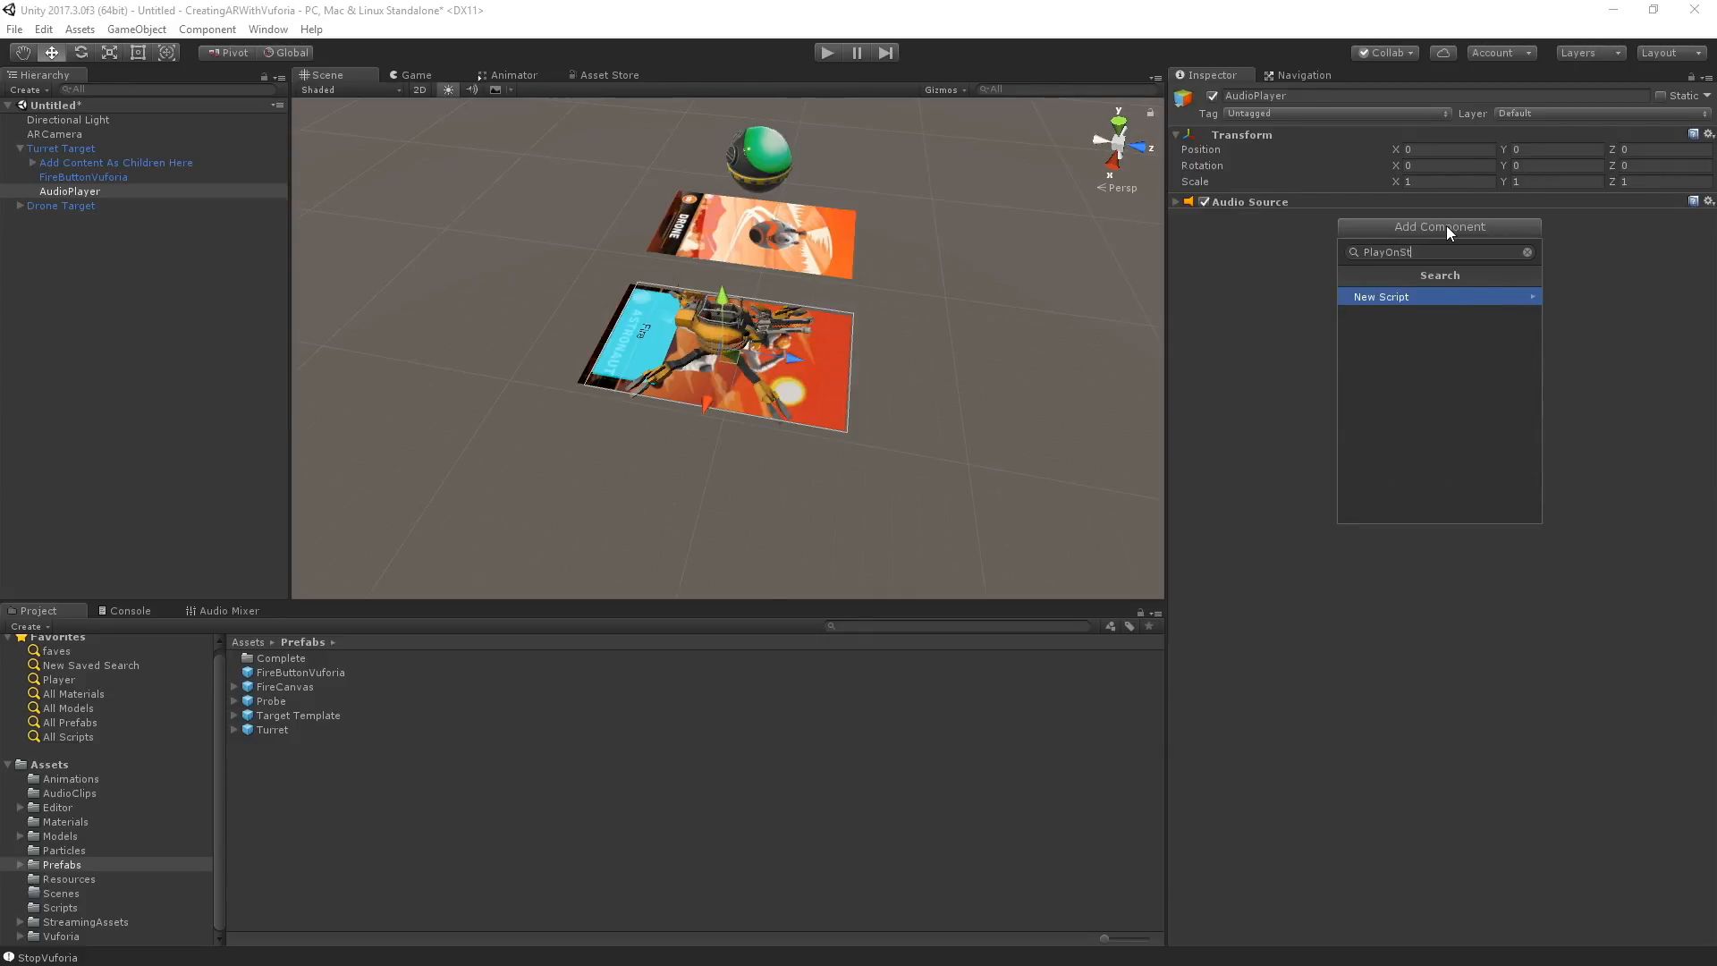
pyautogui.click(1380, 295)
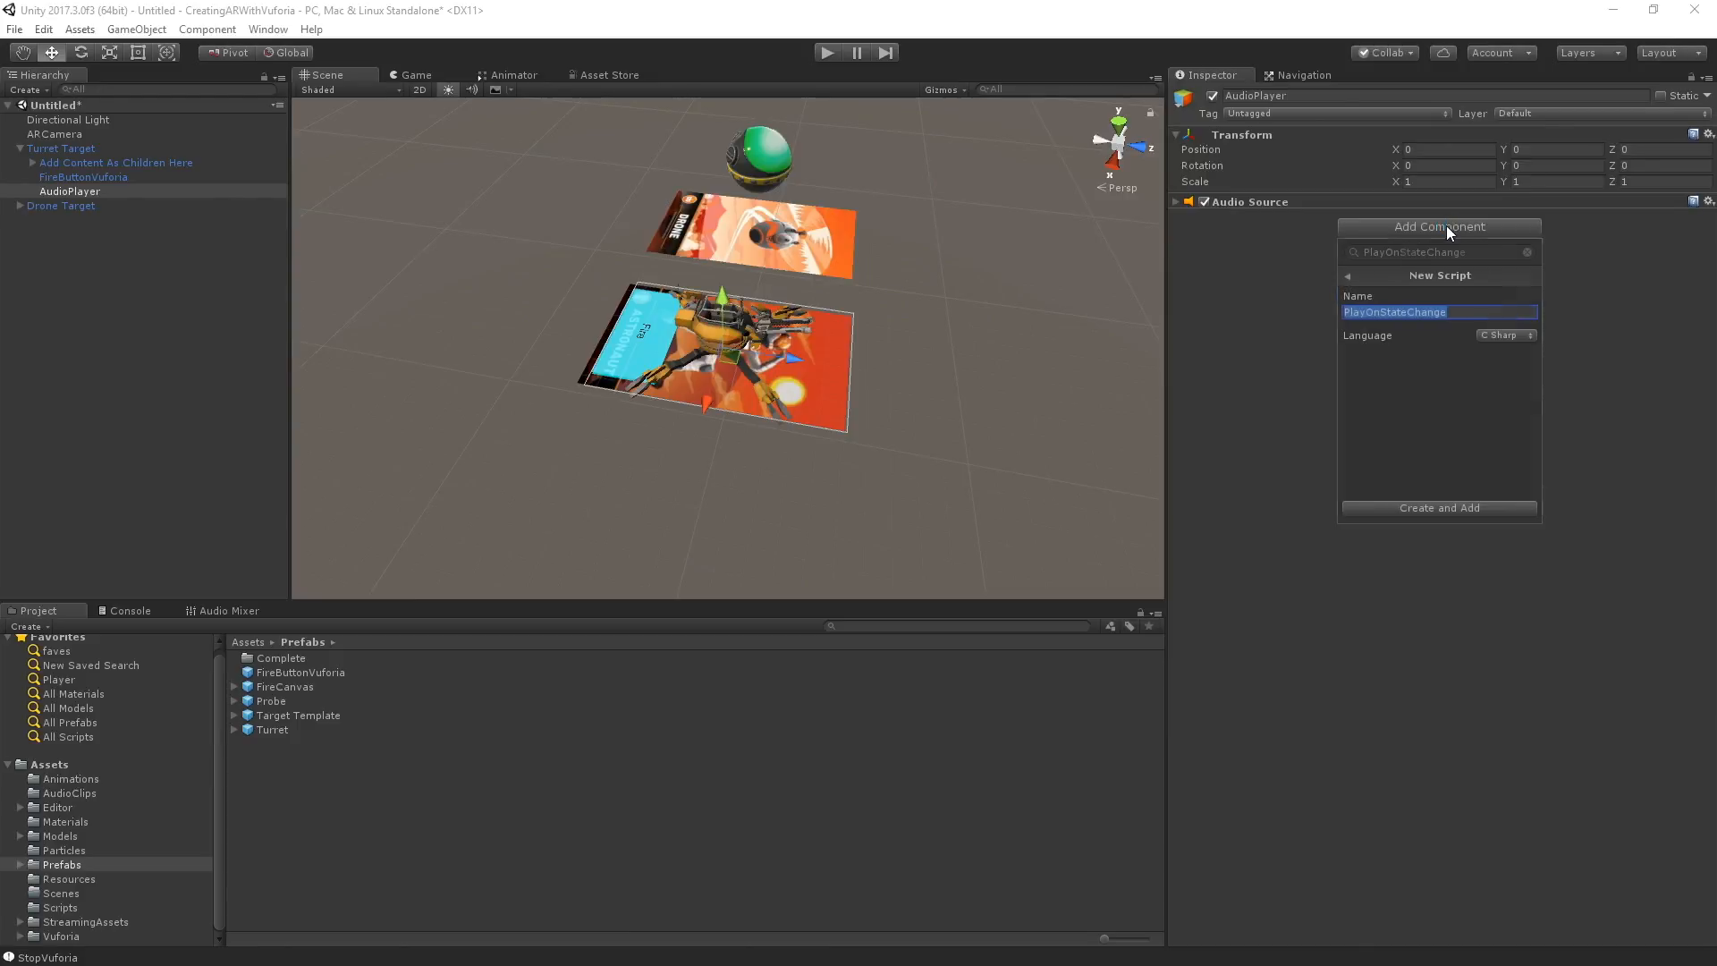
pyautogui.click(1438, 506)
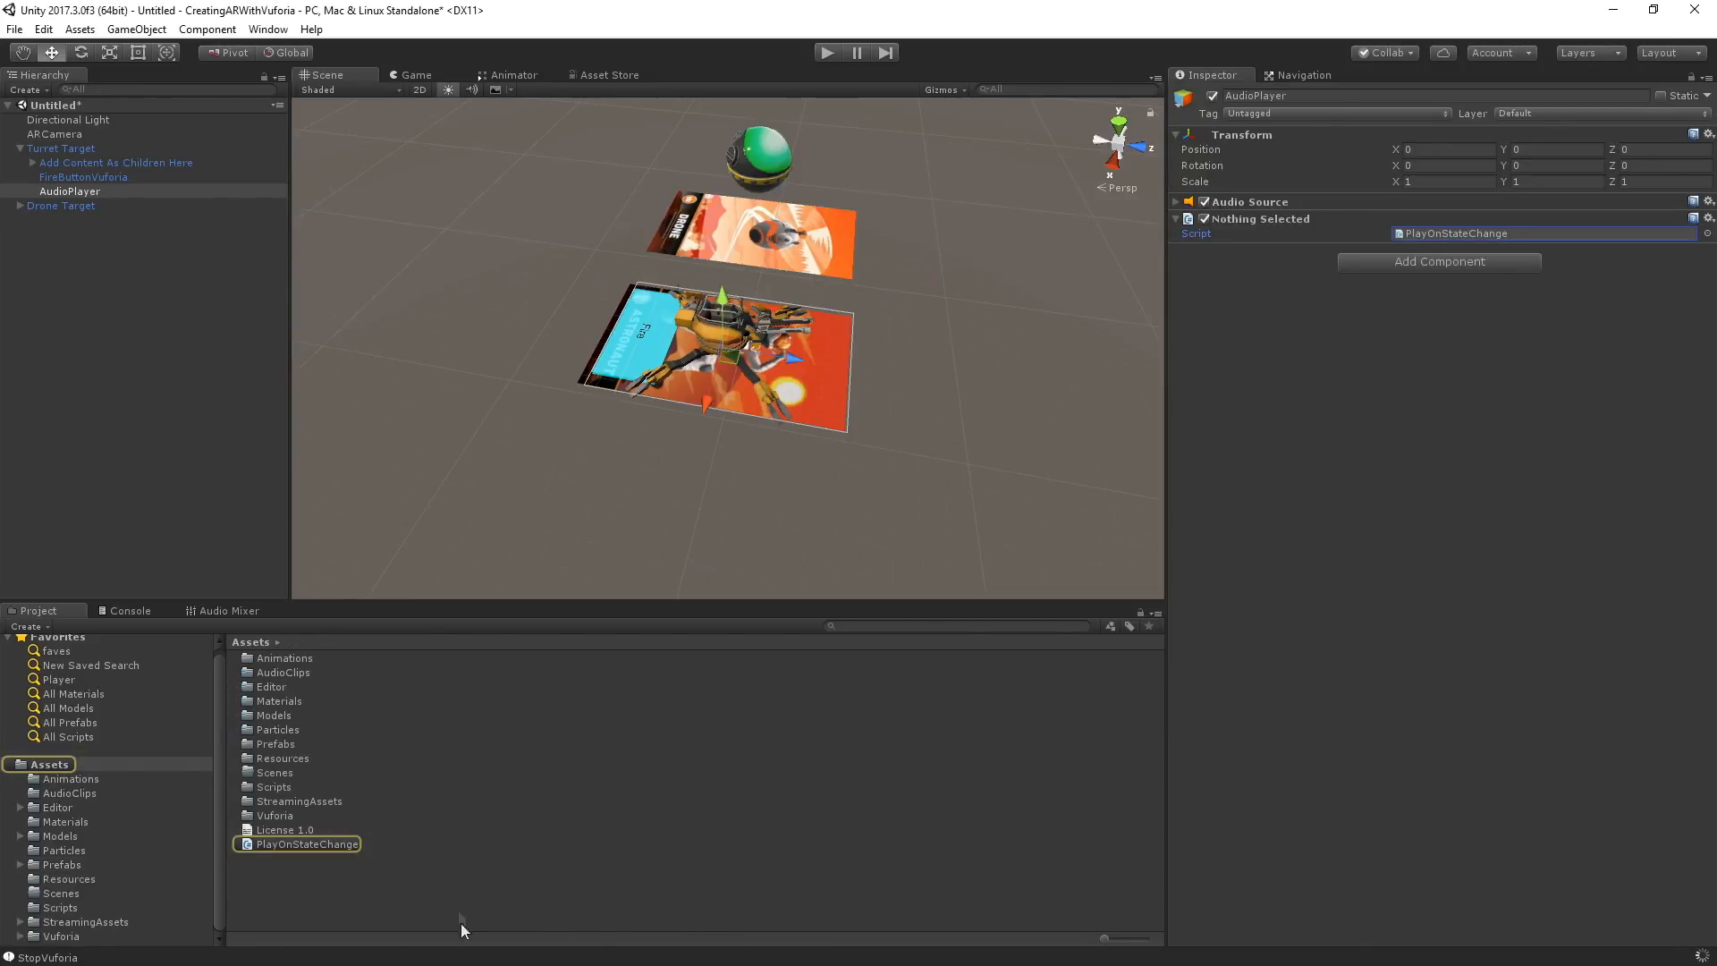
# - In the PlayOnStateChange script, declare a public AudioClip appearClip field
pyautogui.doubleClick(304, 842)
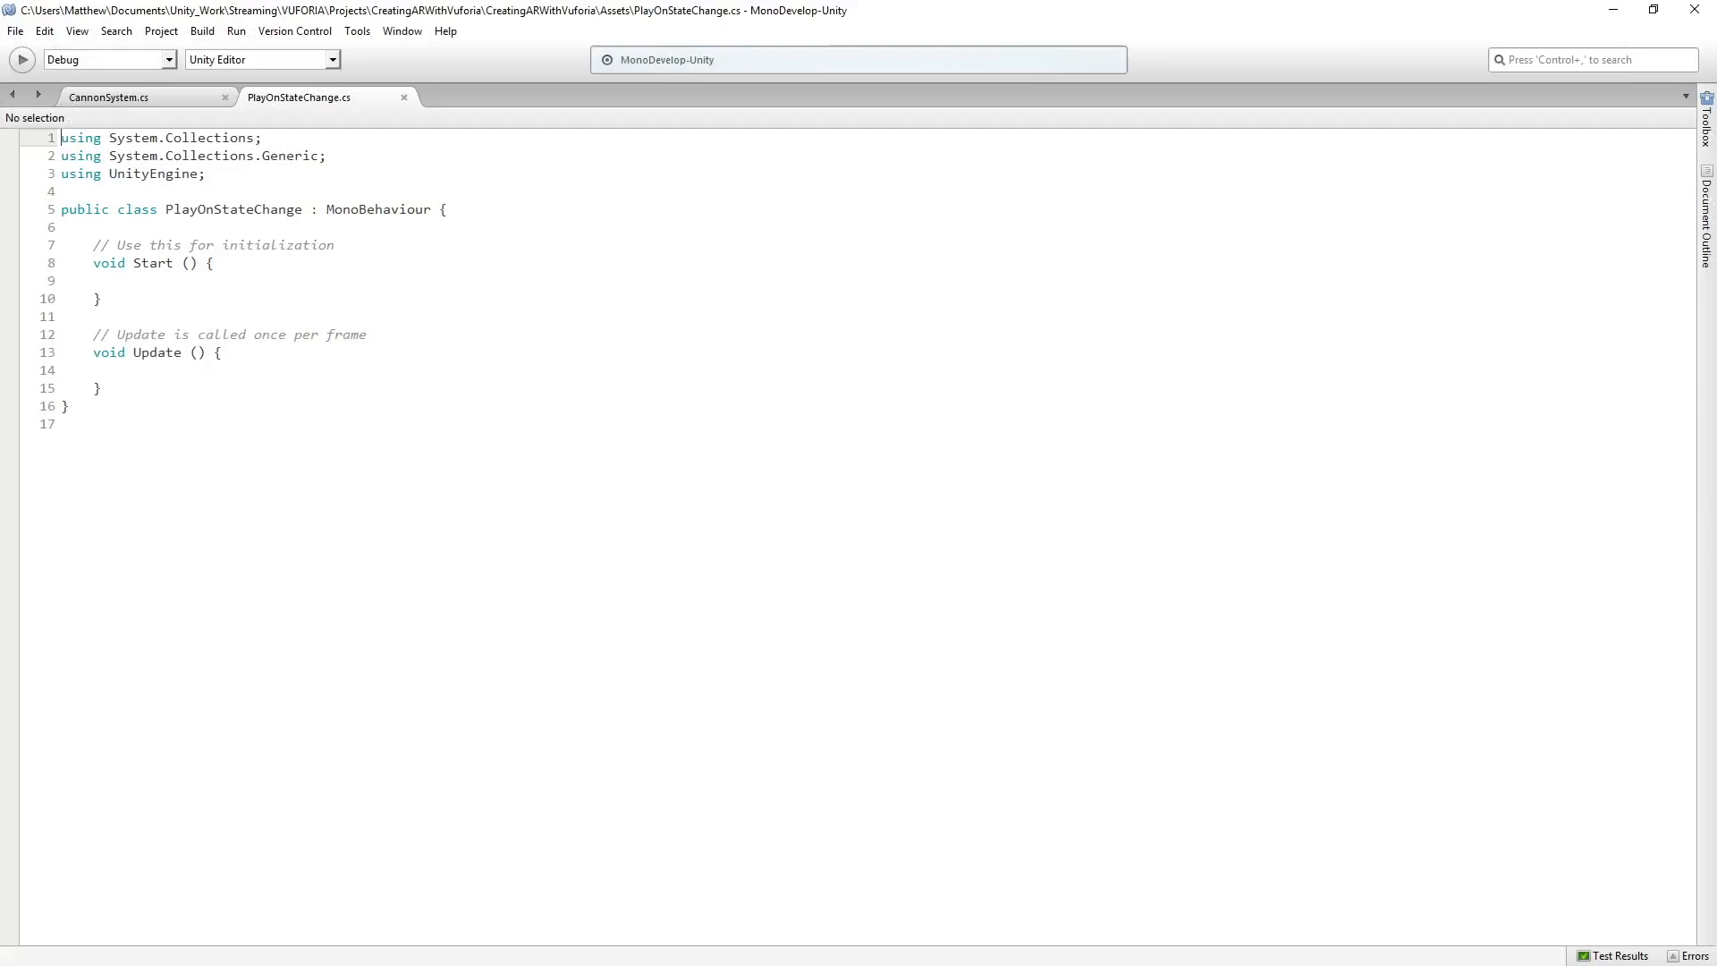
pyautogui.click(93, 227)
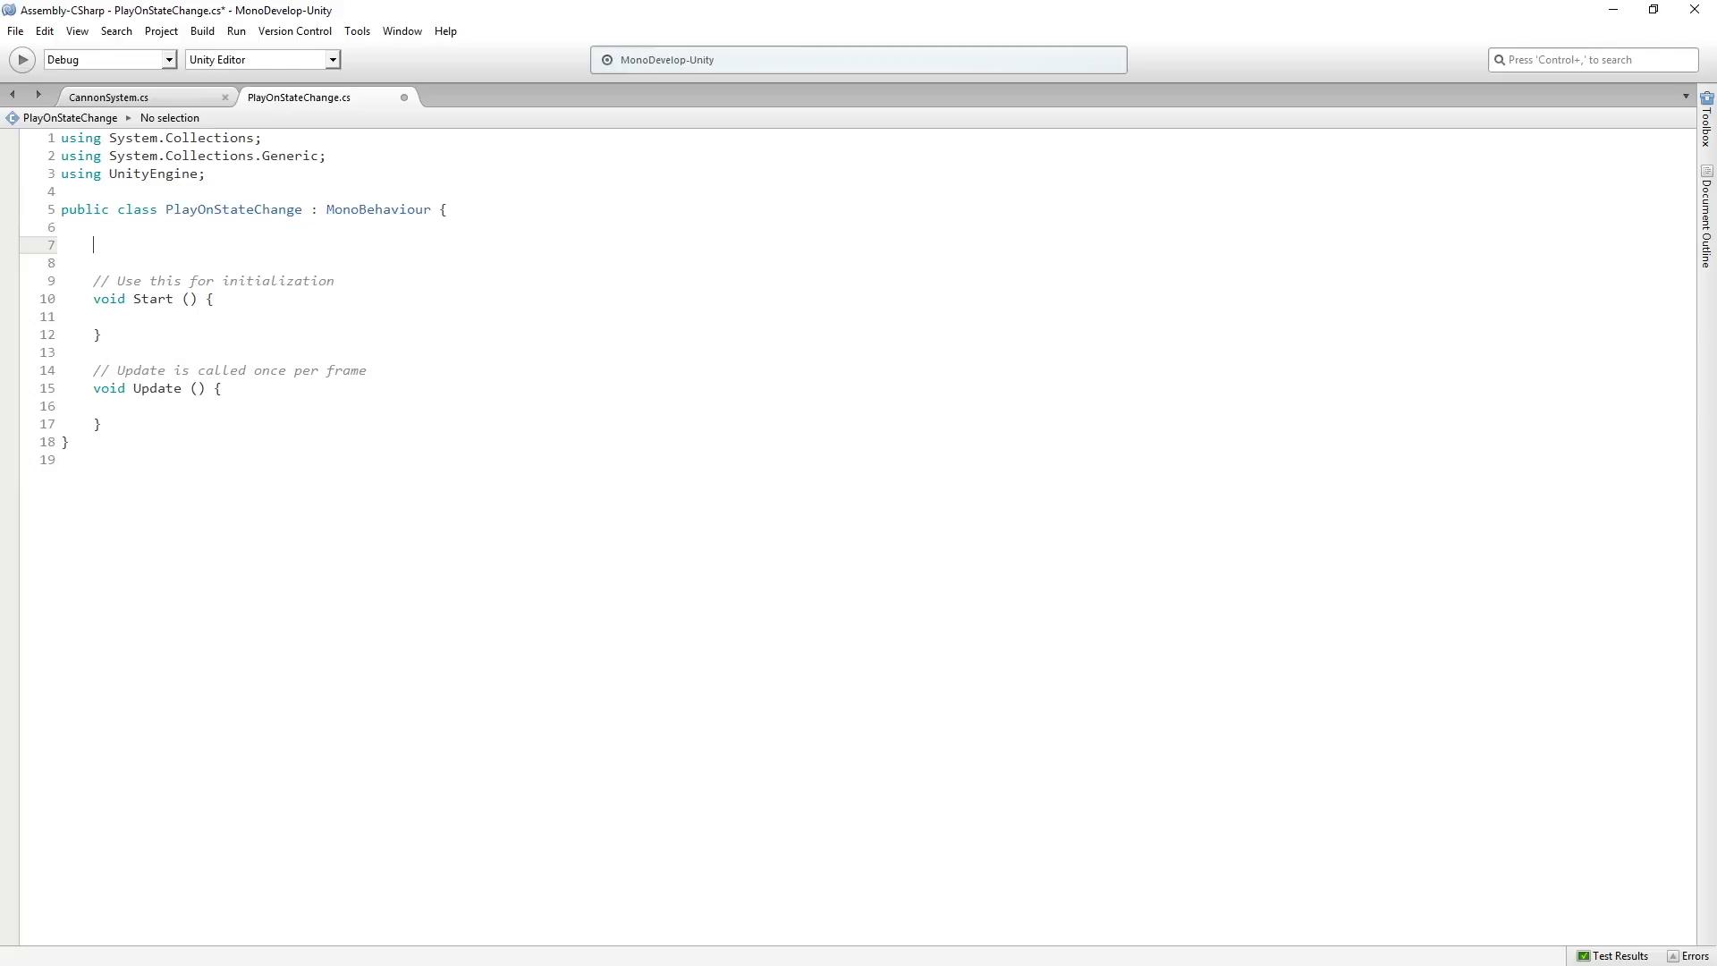
pyautogui.write('public')
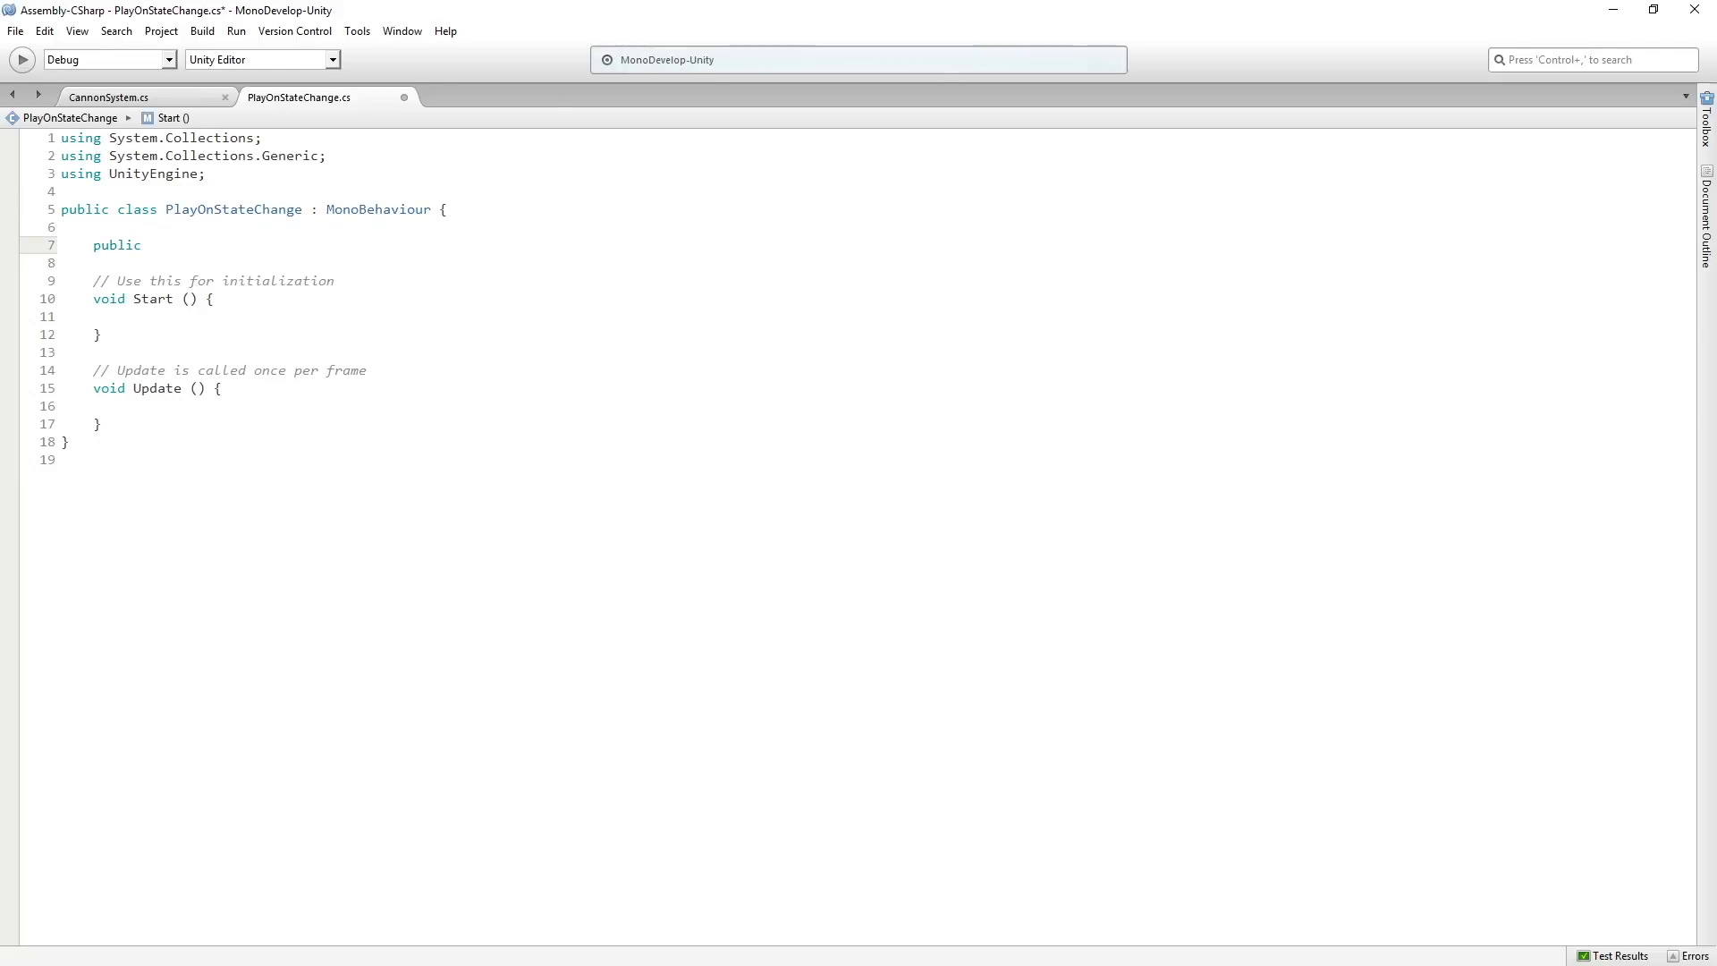
pyautogui.write('Audio')
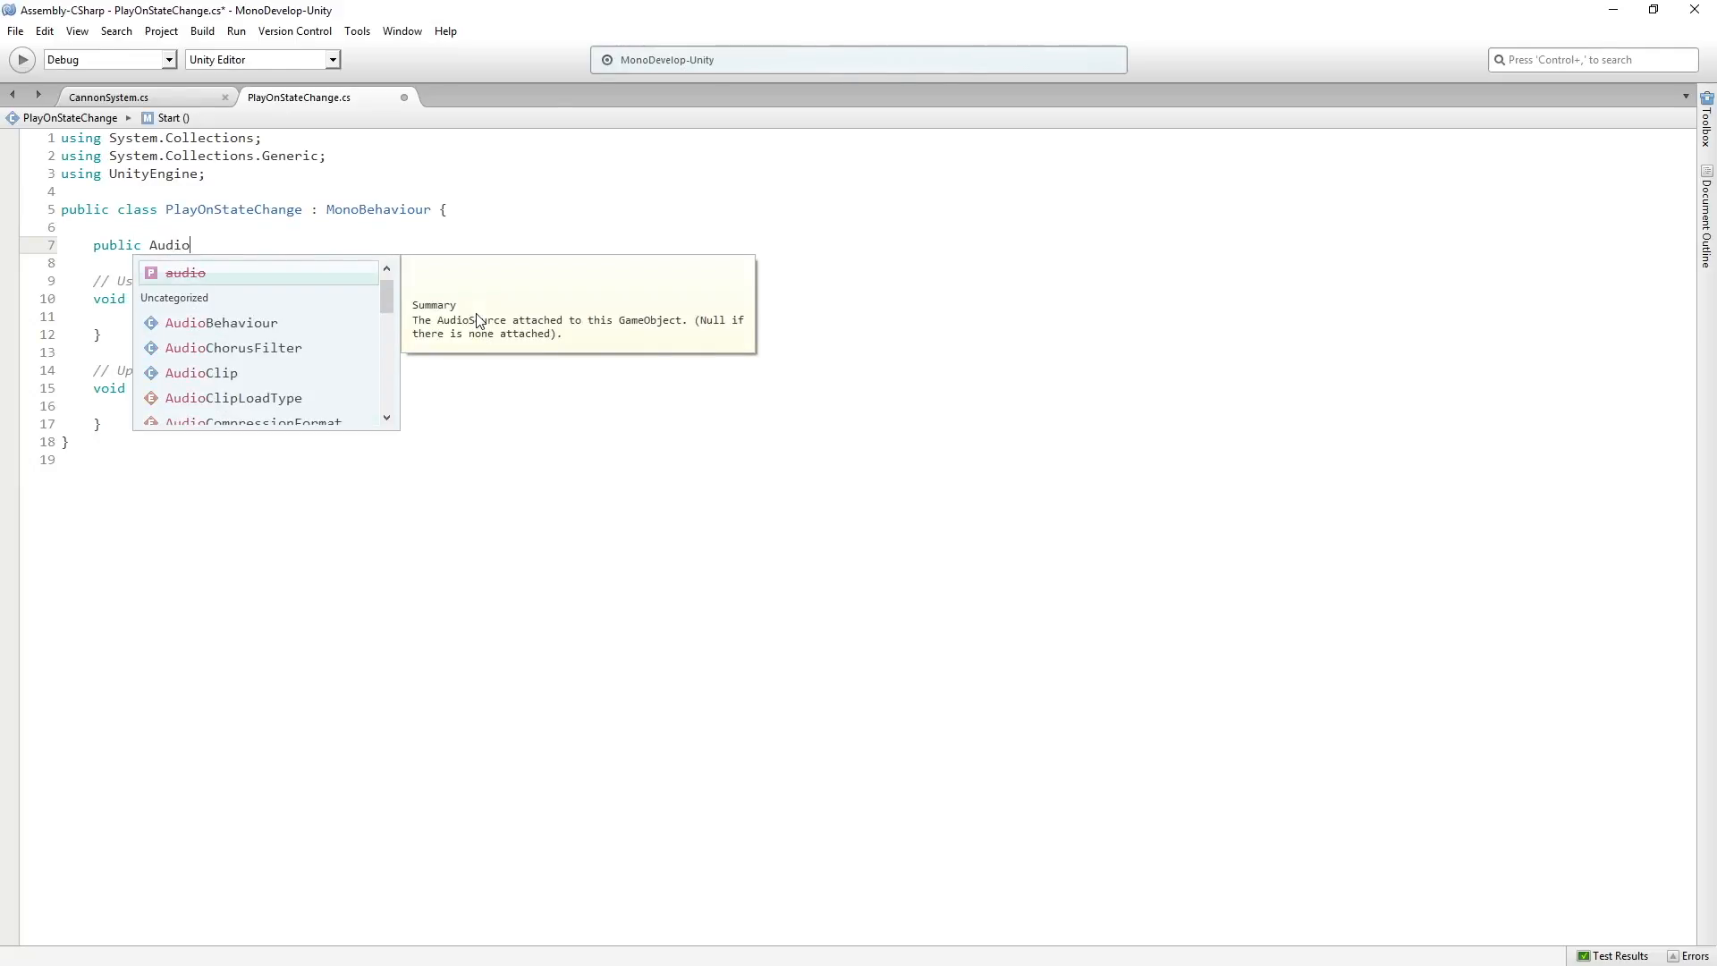
pyautogui.write('Clip')
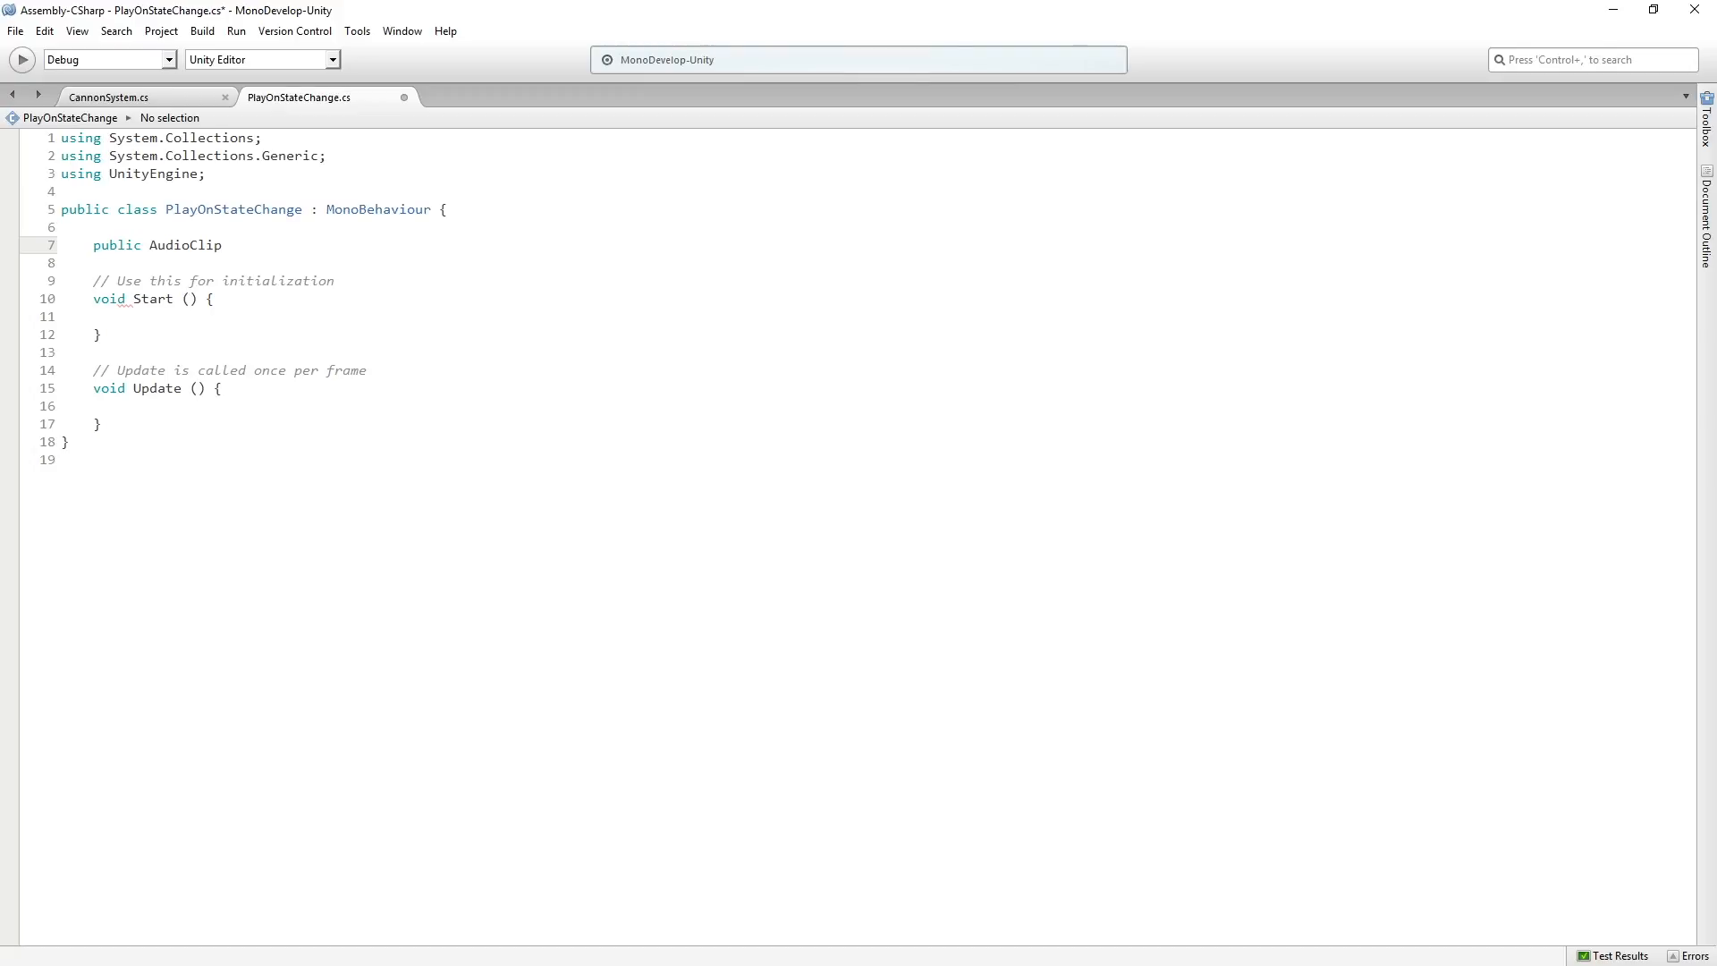
pyautogui.write('appearClip;')
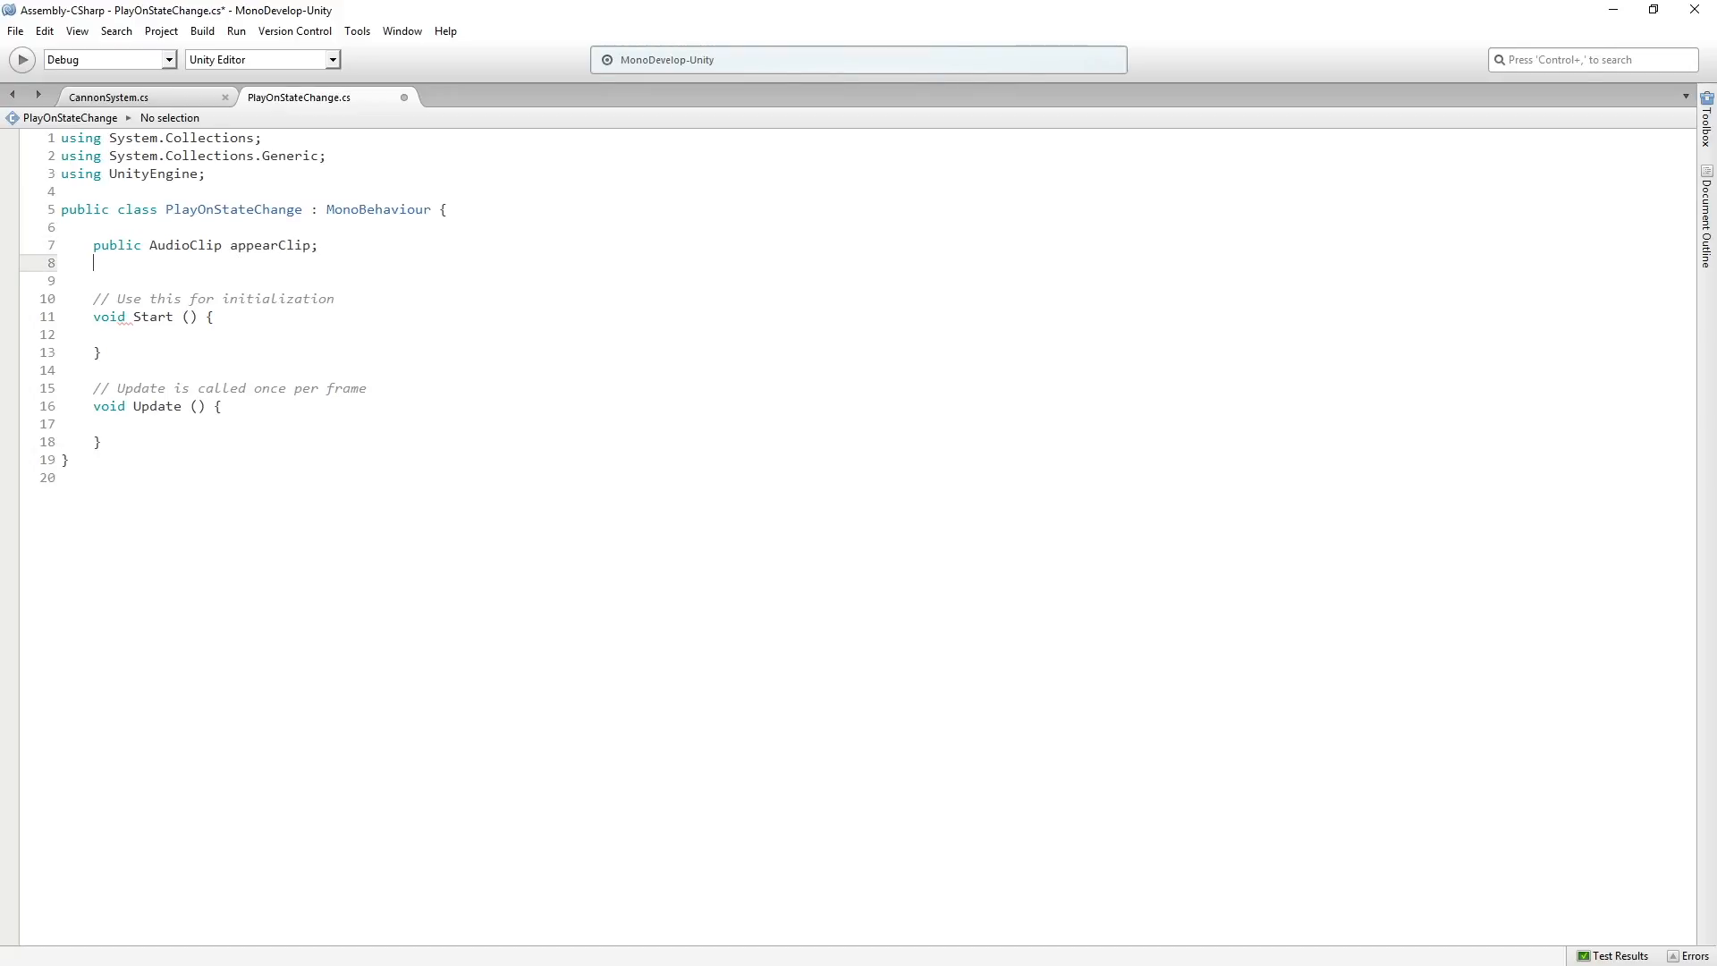
# - Declare public AudioClip disappearClip and rename Start to Awake, removing Update
pyautogui.write('public AudioClip')
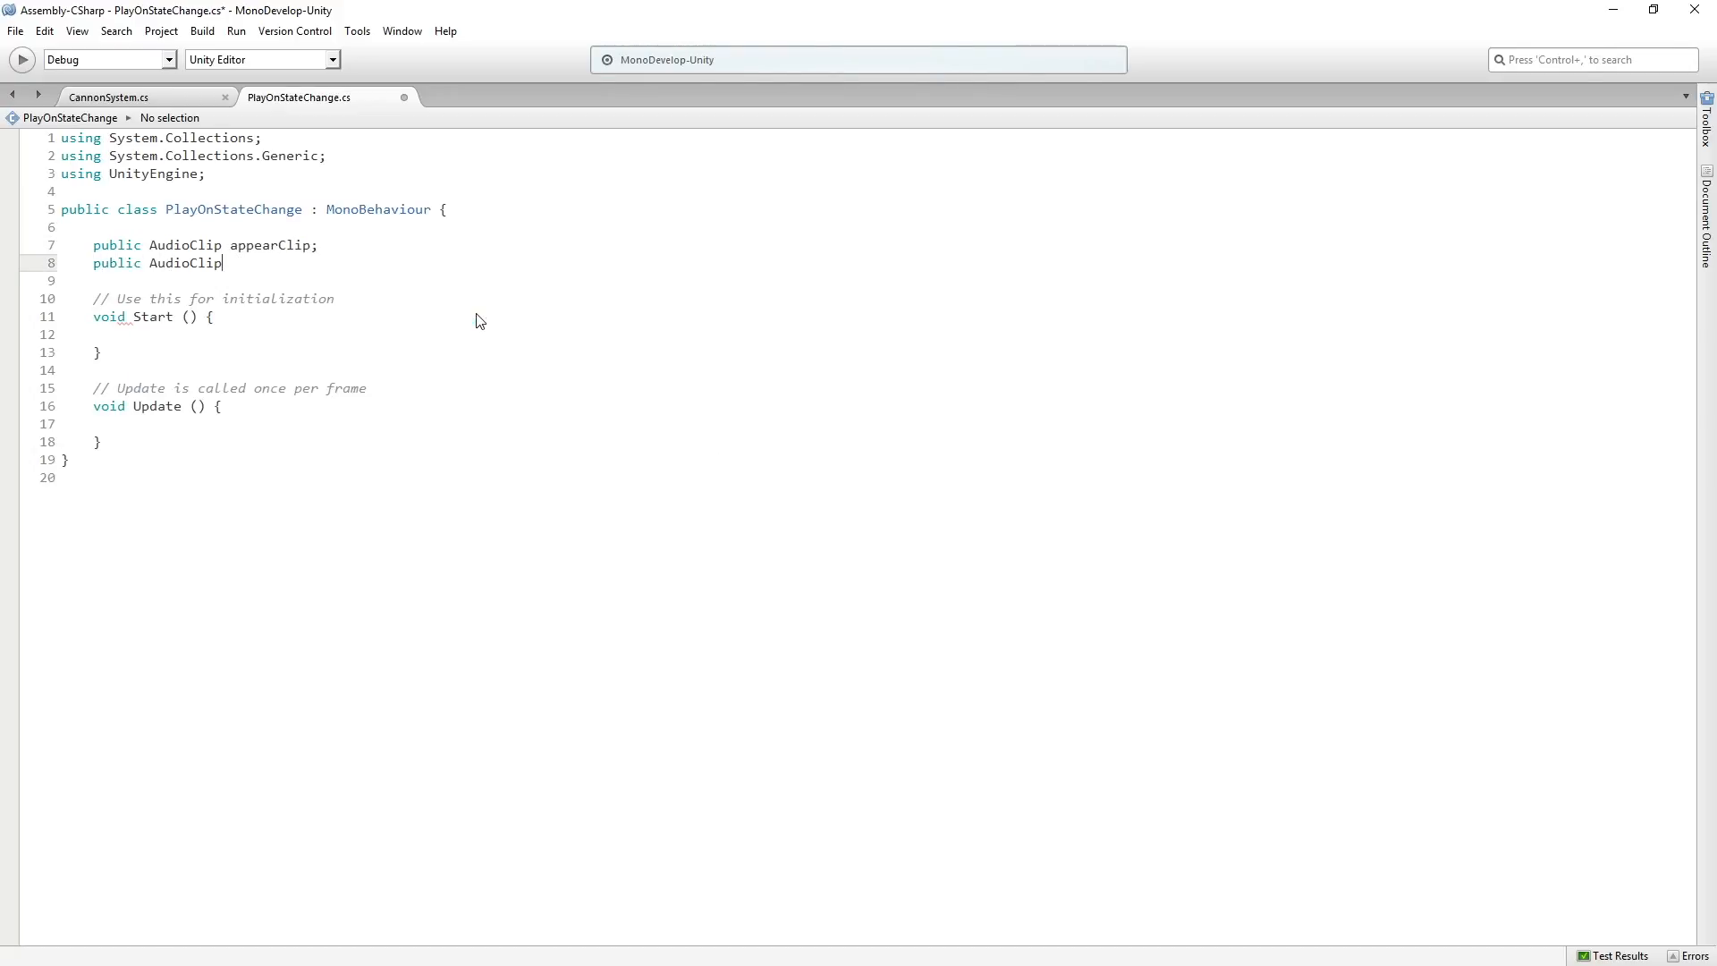
pyautogui.write('disappea')
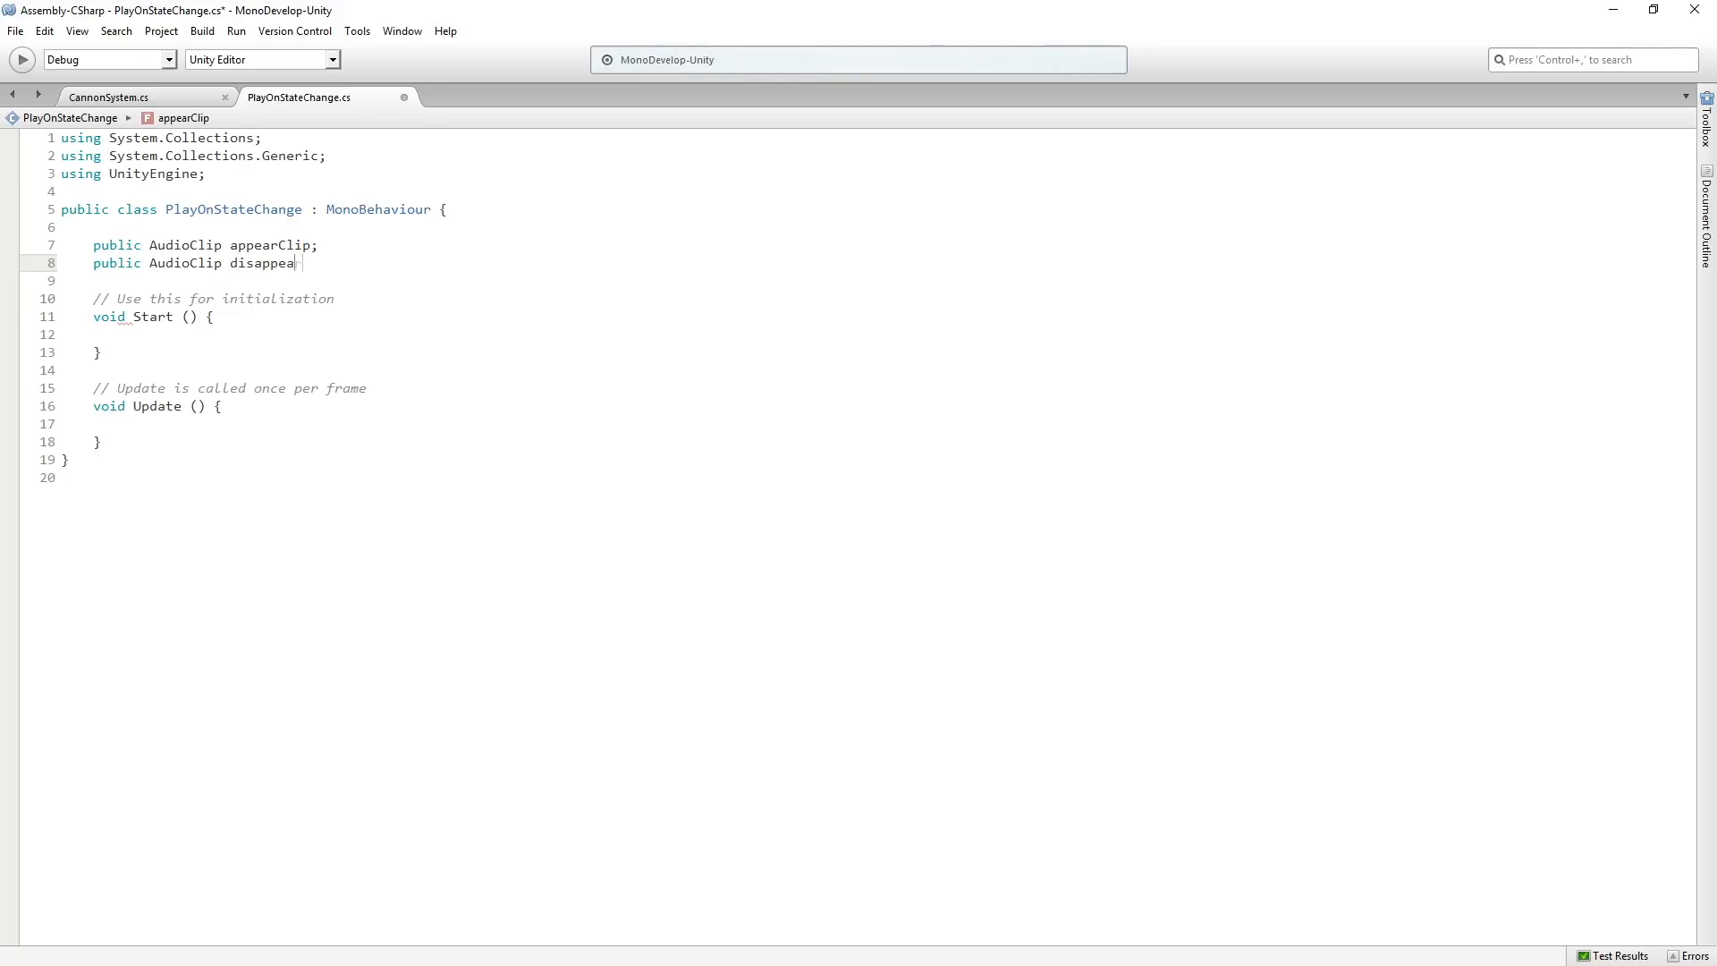
pyautogui.write('rClip;')
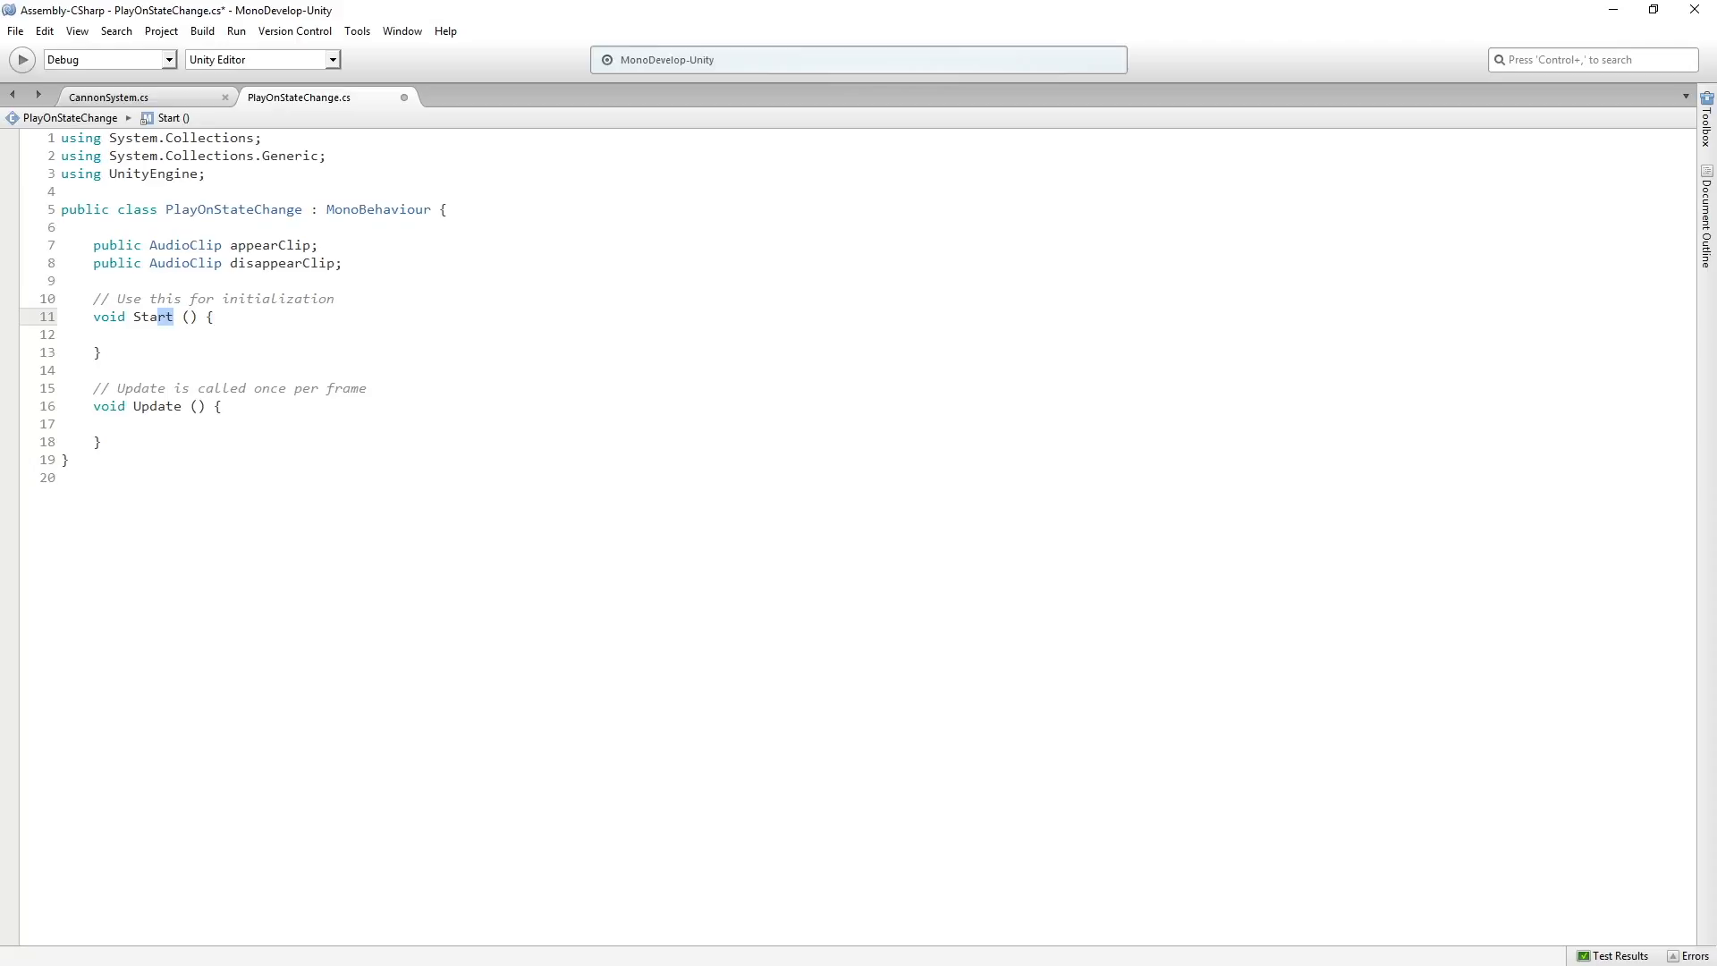
pyautogui.write('Awake')
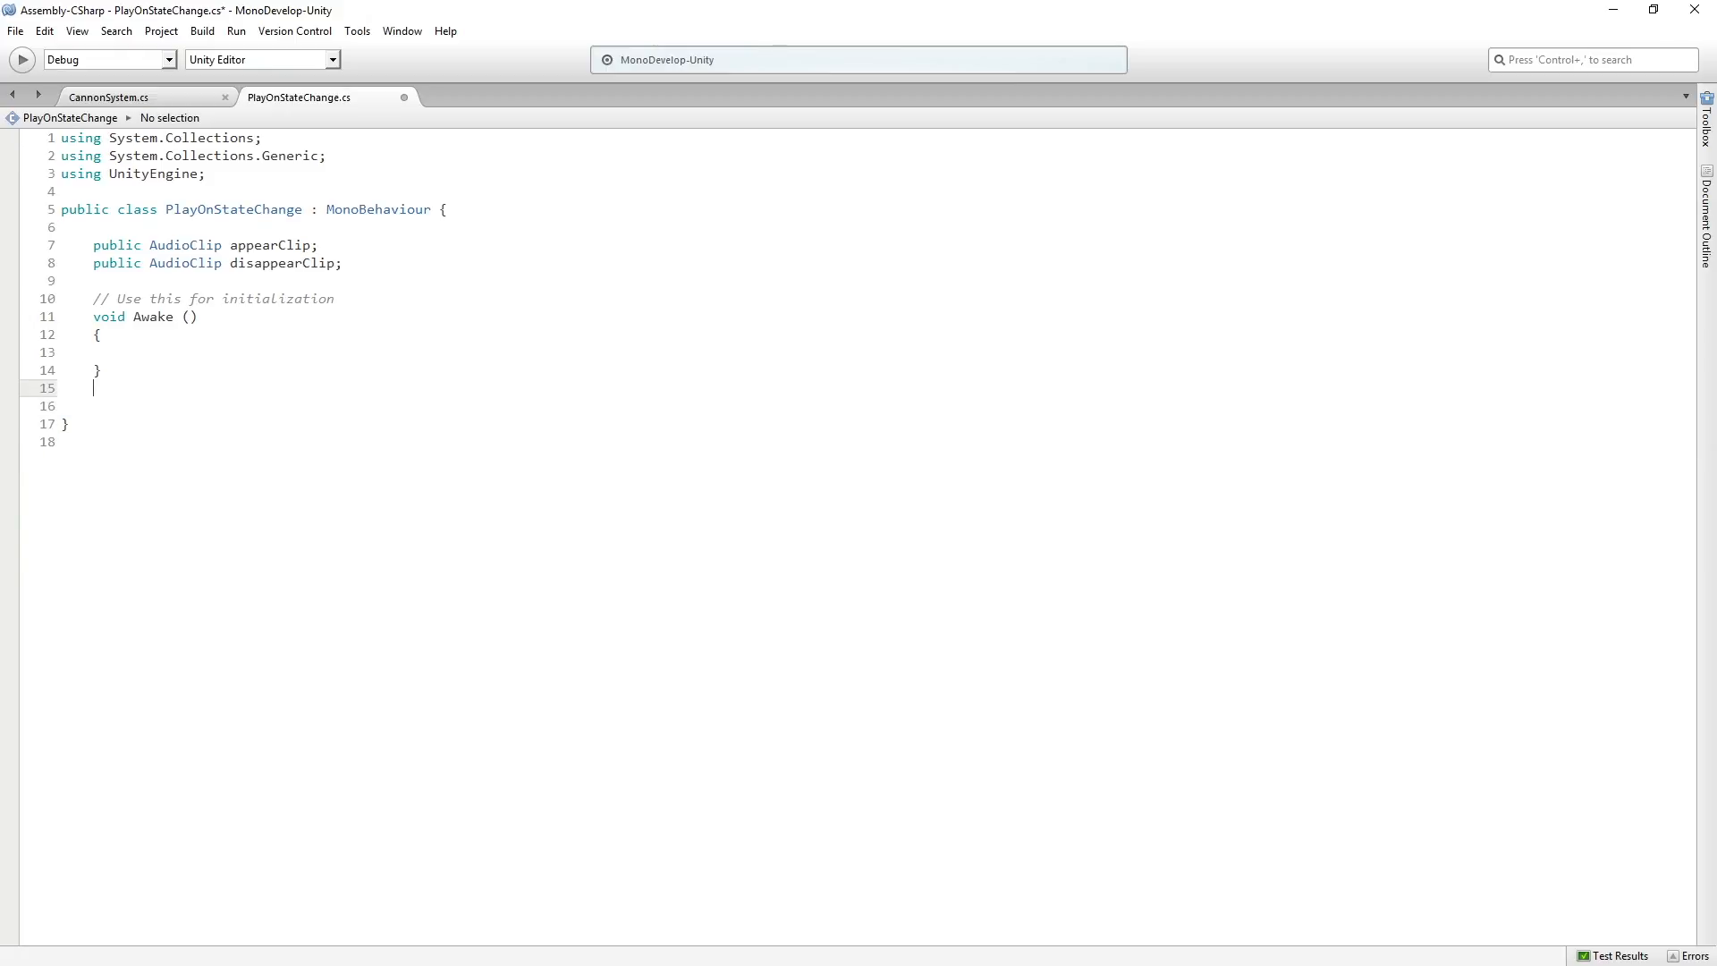
# - Add a private AudioSource source field assigned in Awake via GetComponent<AudioSource>()
pyautogui.press('enter')
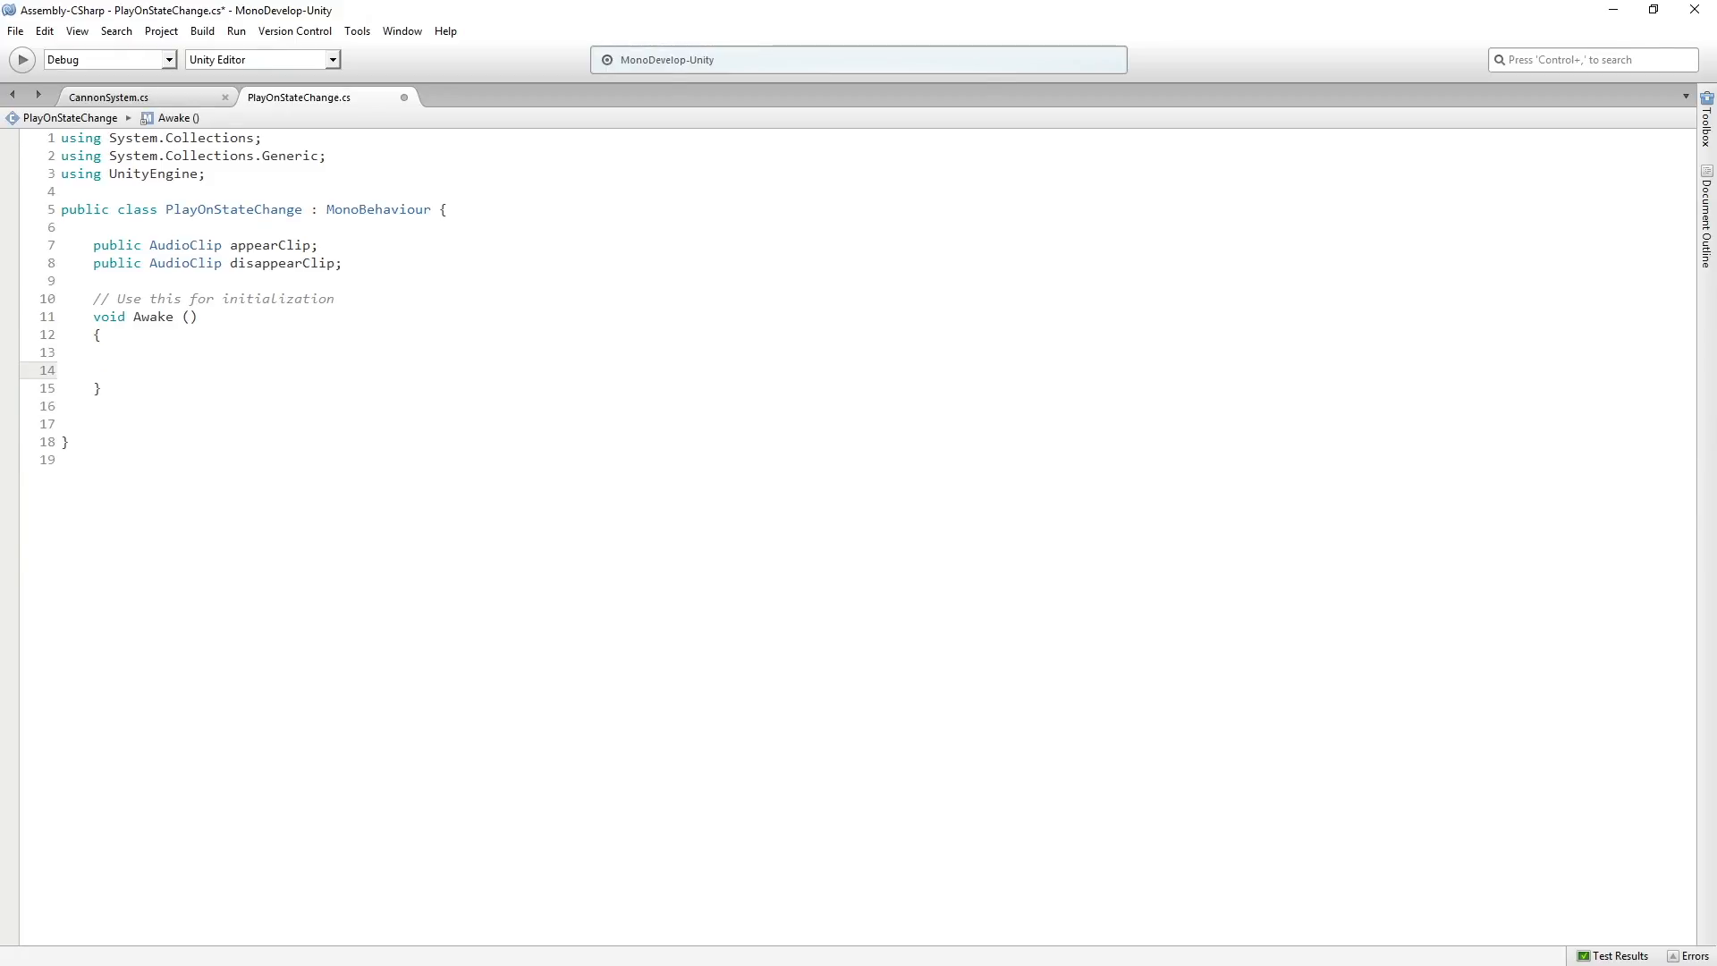
pyautogui.click(100, 334)
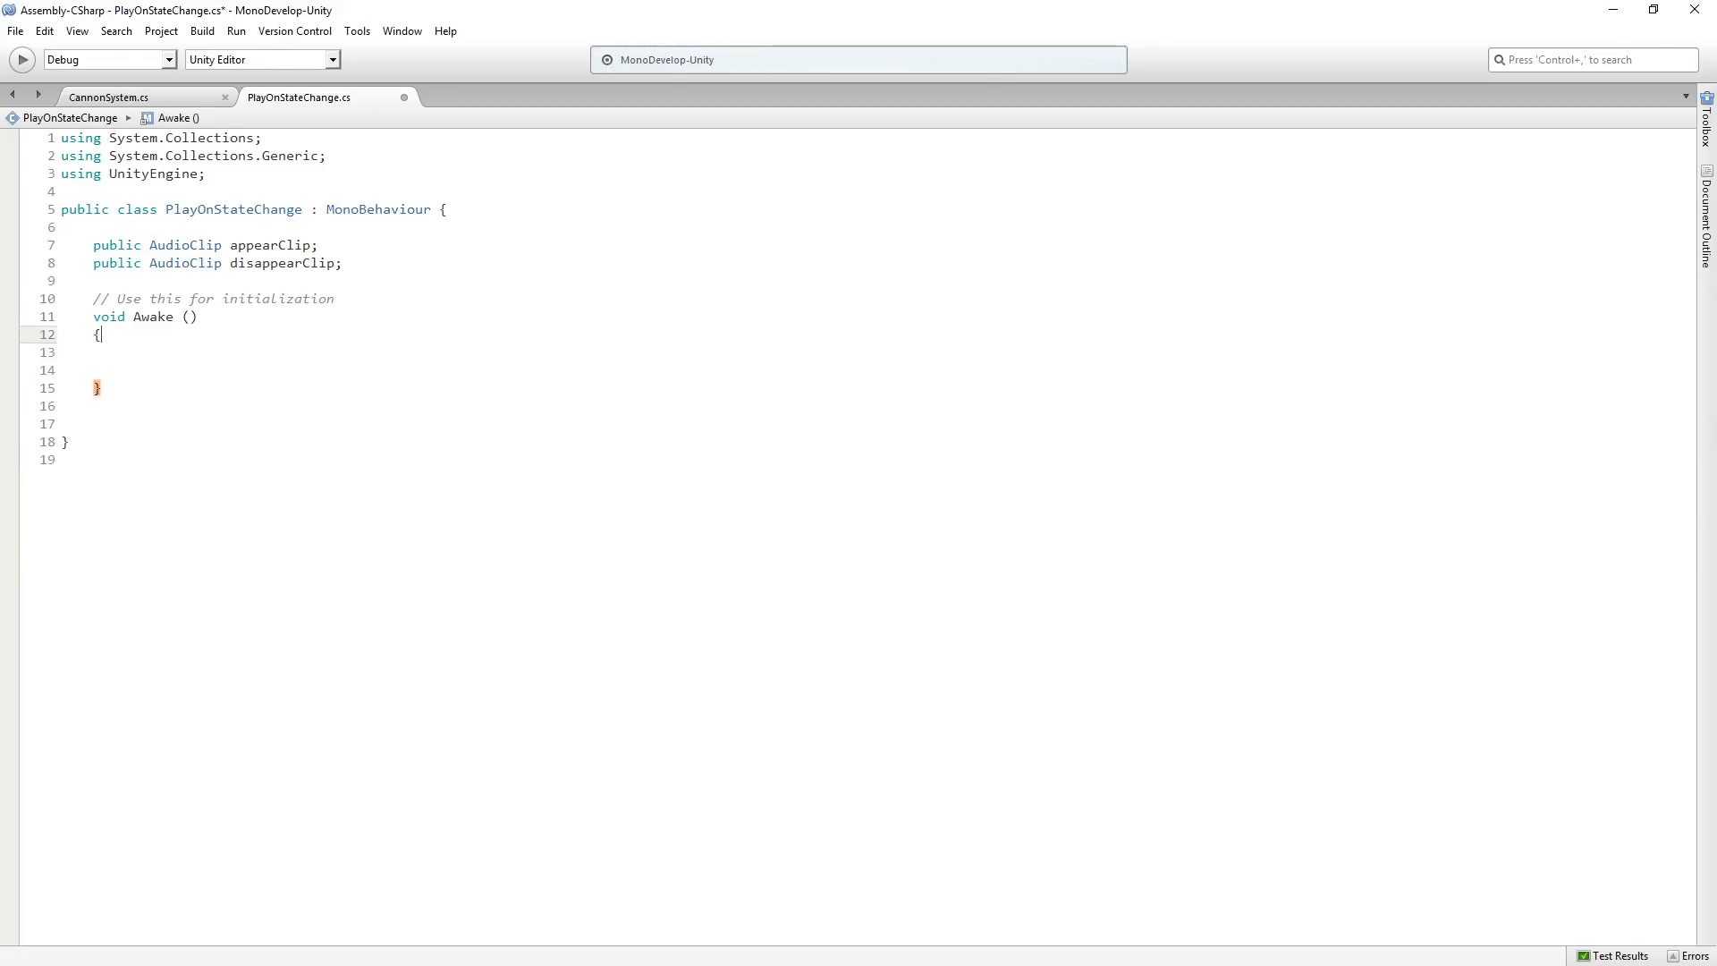
pyautogui.write('pro')
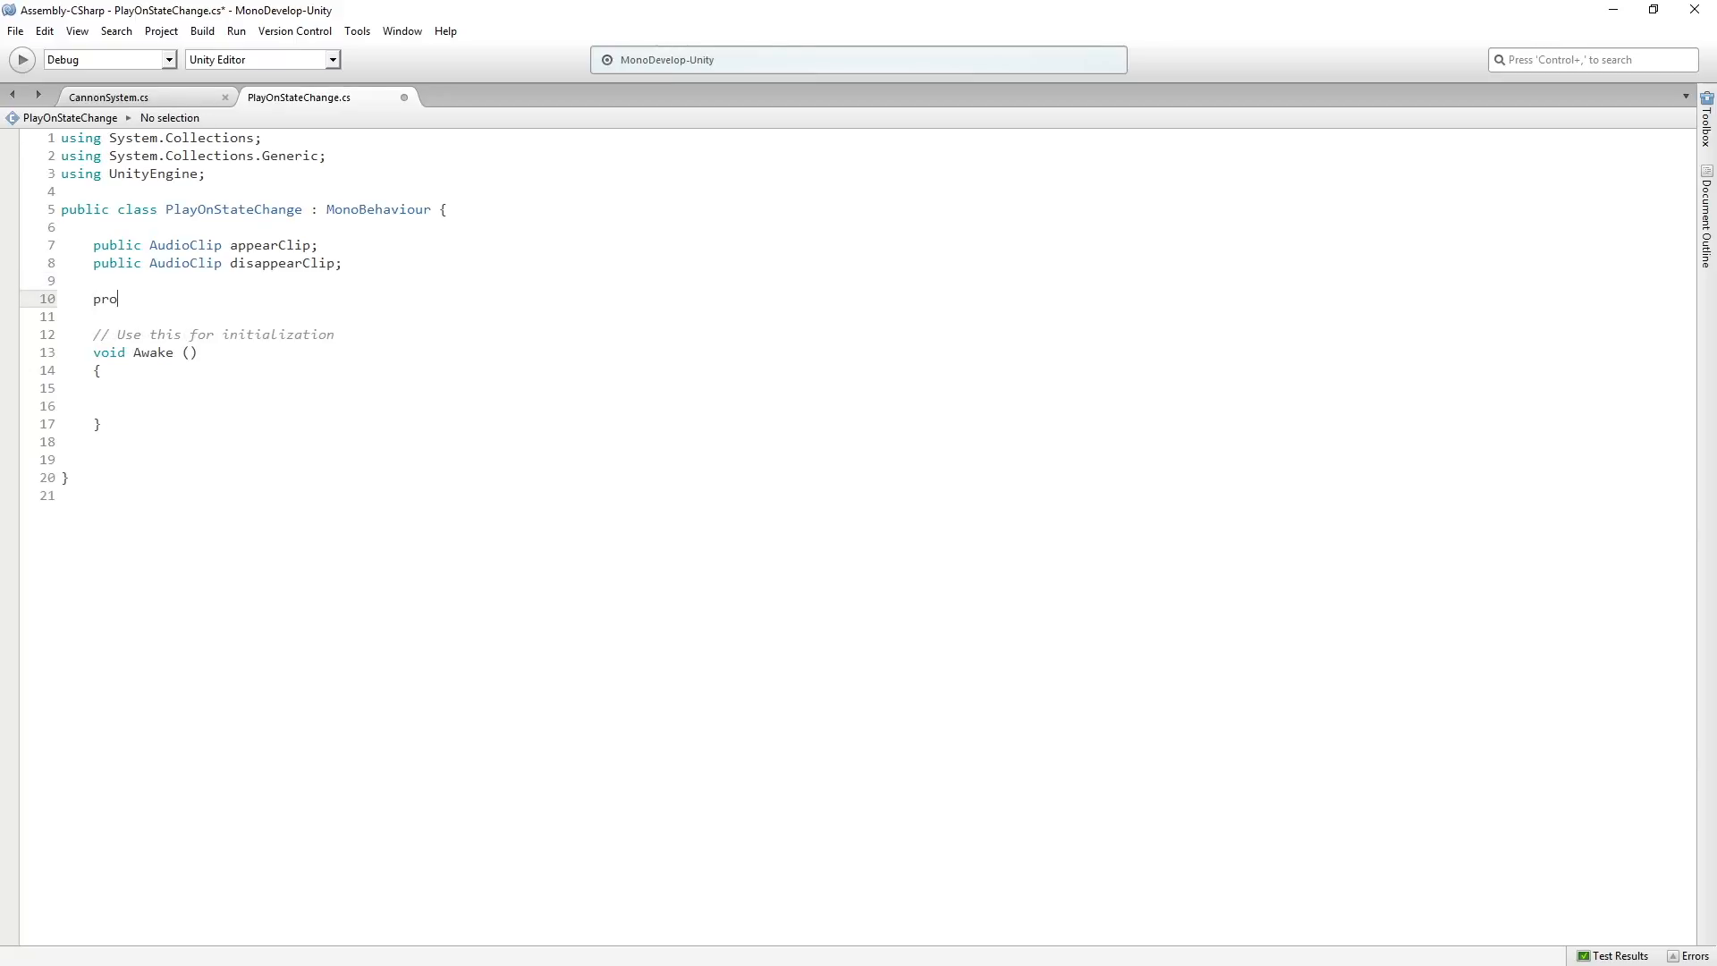
pyautogui.write('ivate AudioSource source;')
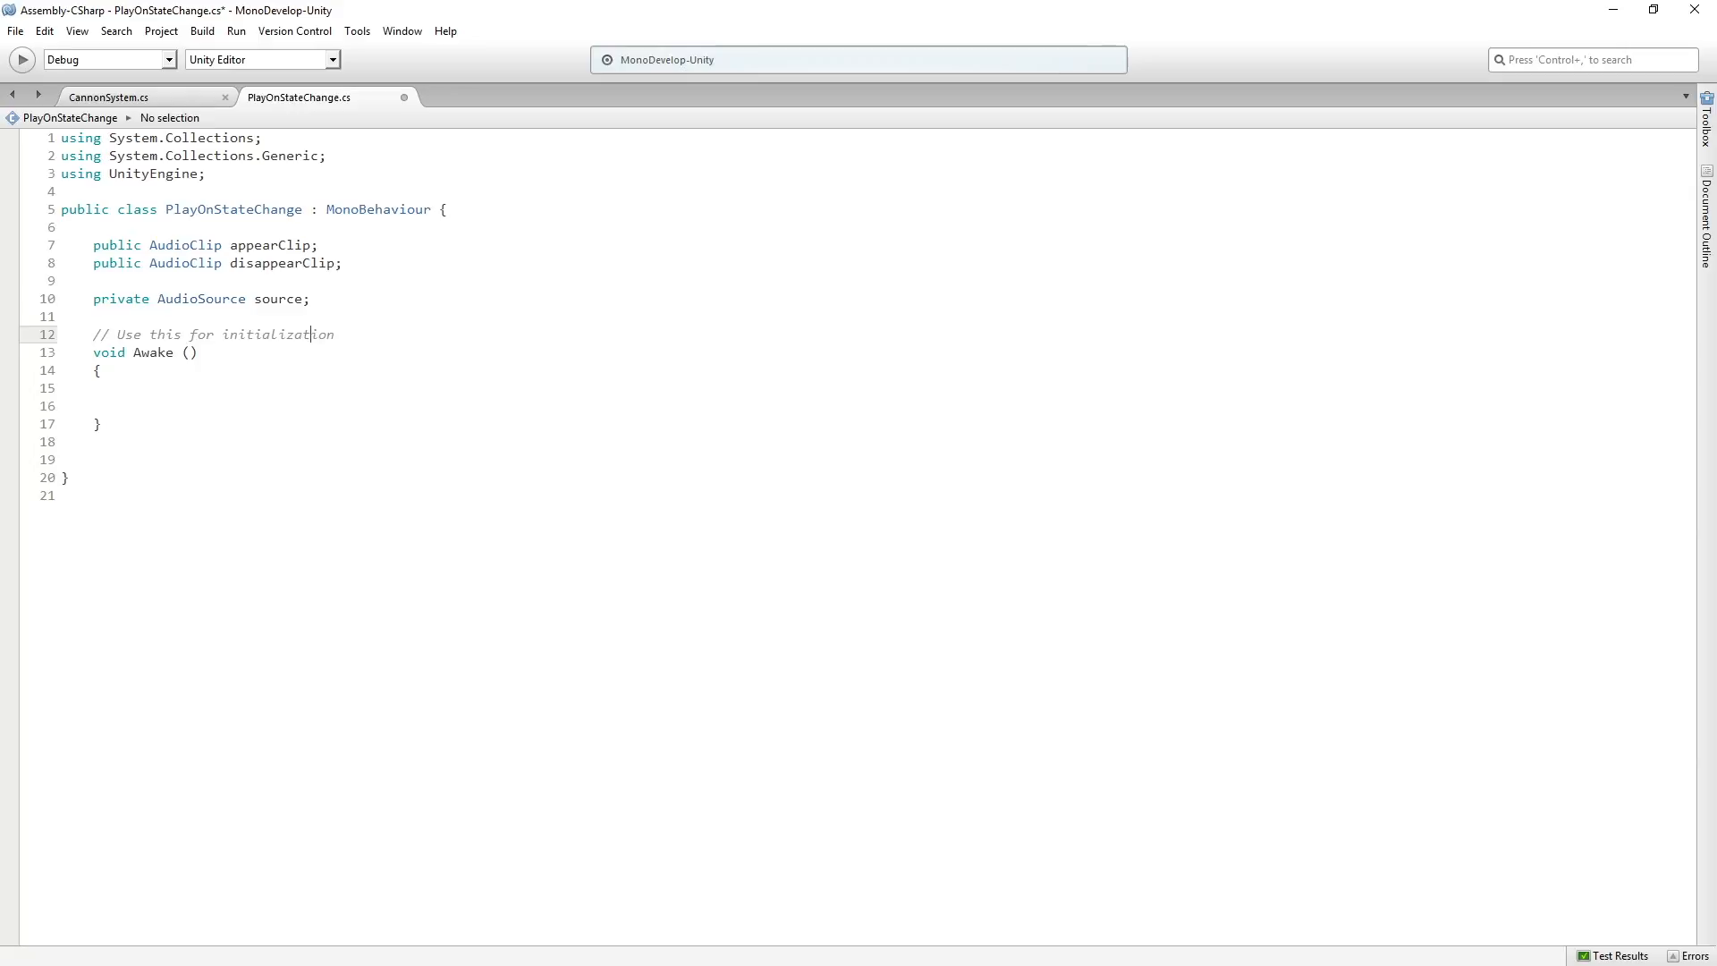
pyautogui.write('sourc')
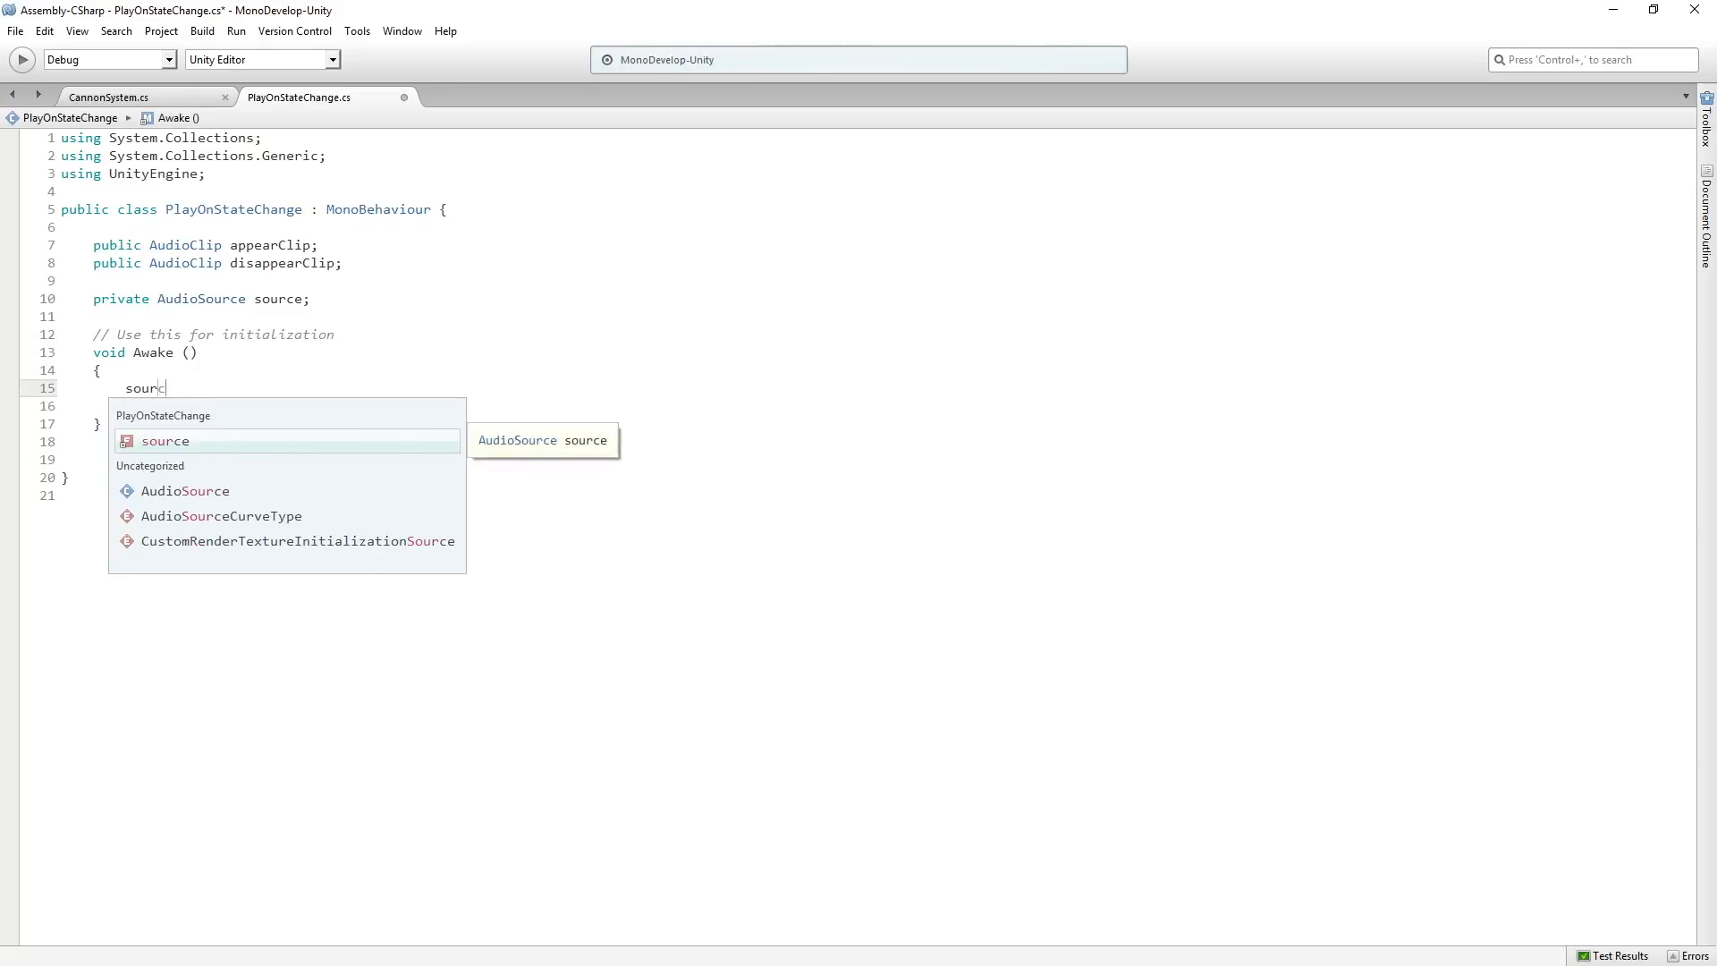
pyautogui.write('= GetComponent<A')
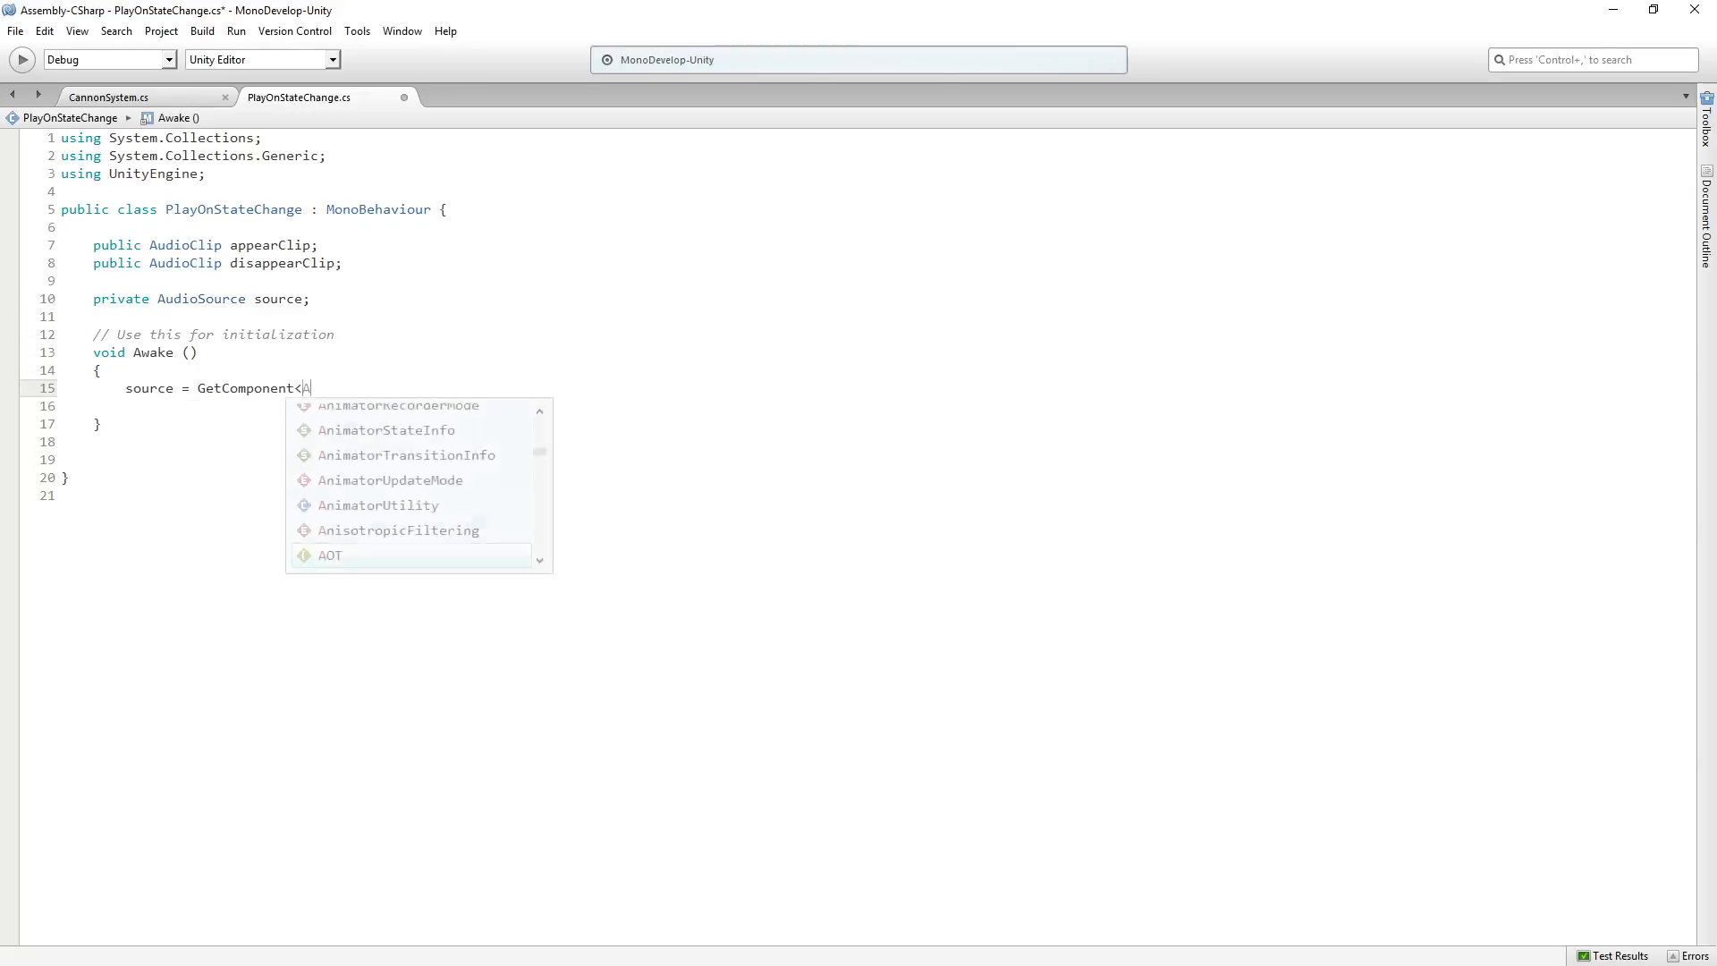
pyautogui.write('AudioSource> ();')
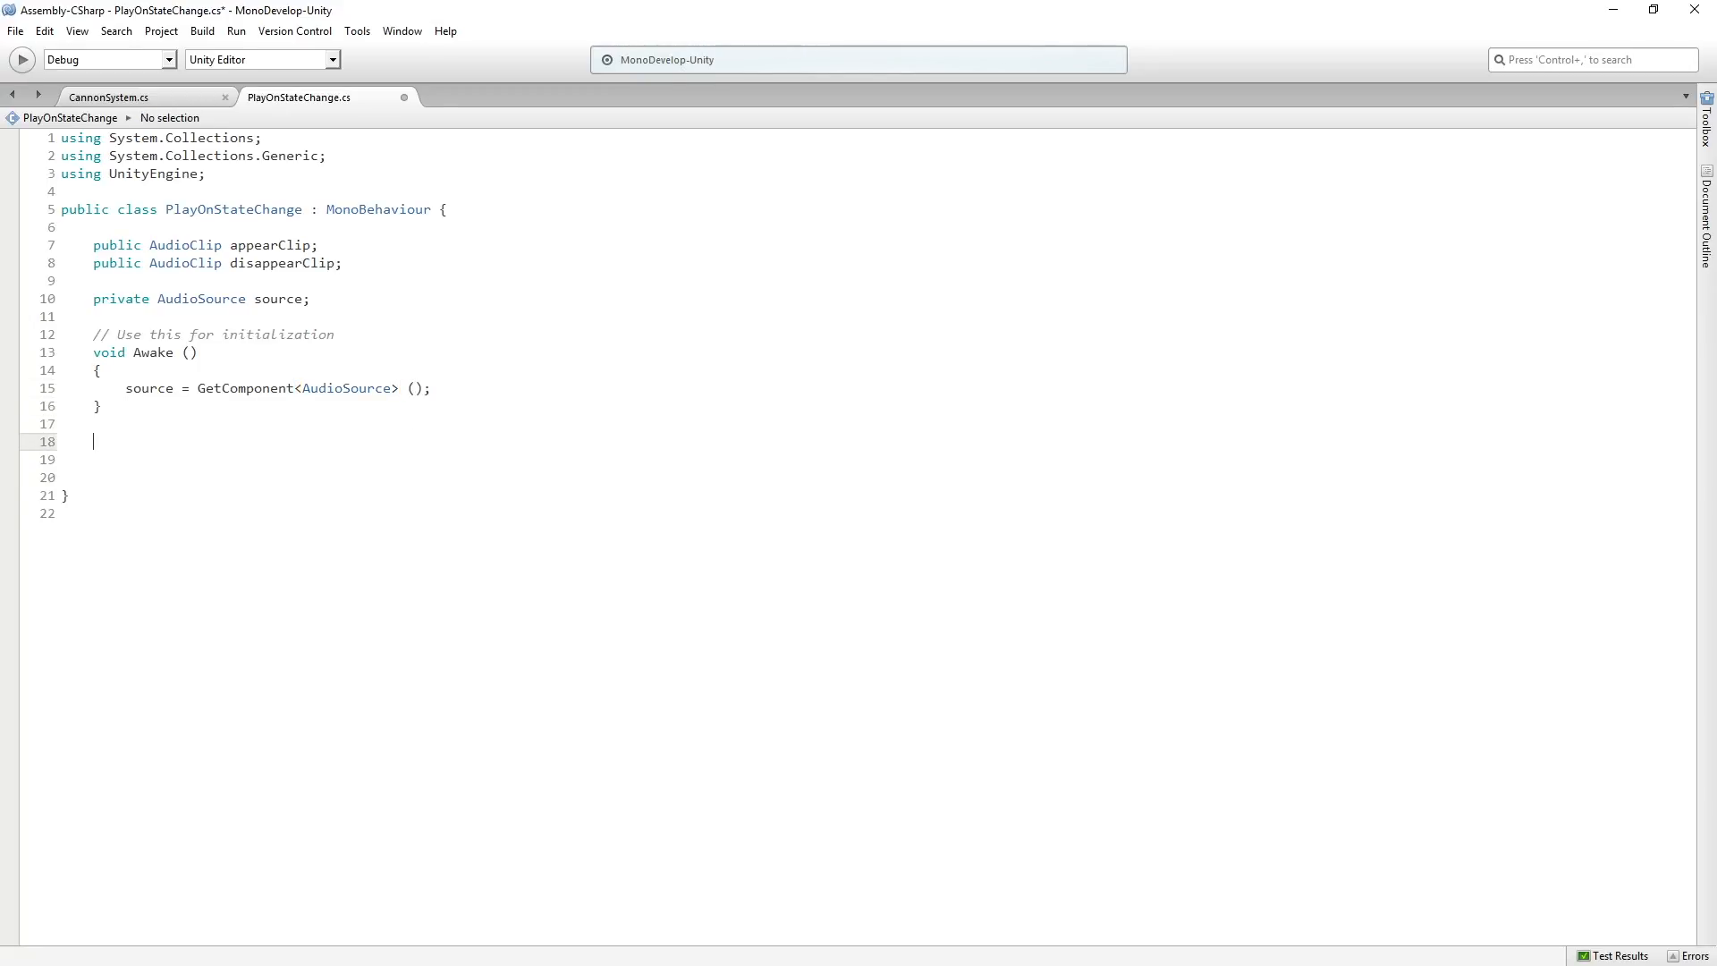
# - Set source.enabled = false in Awake and add public Initialize() setting it true
pyautogui.write('public void I')
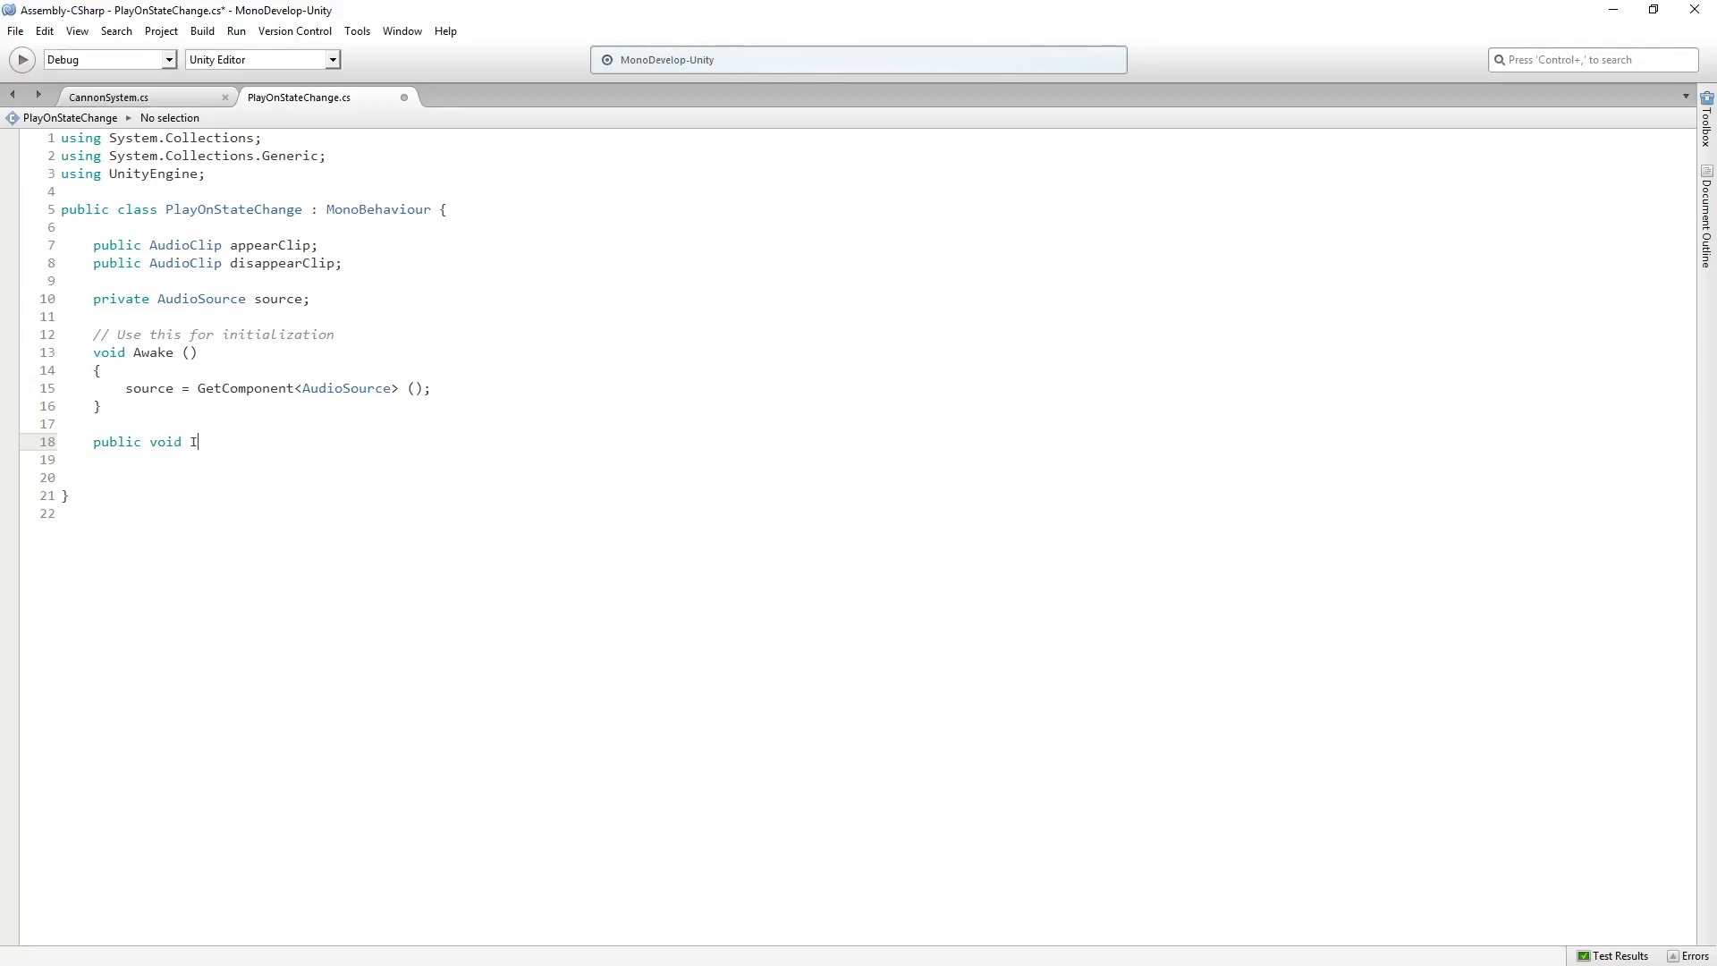
pyautogui.write('nitialize()')
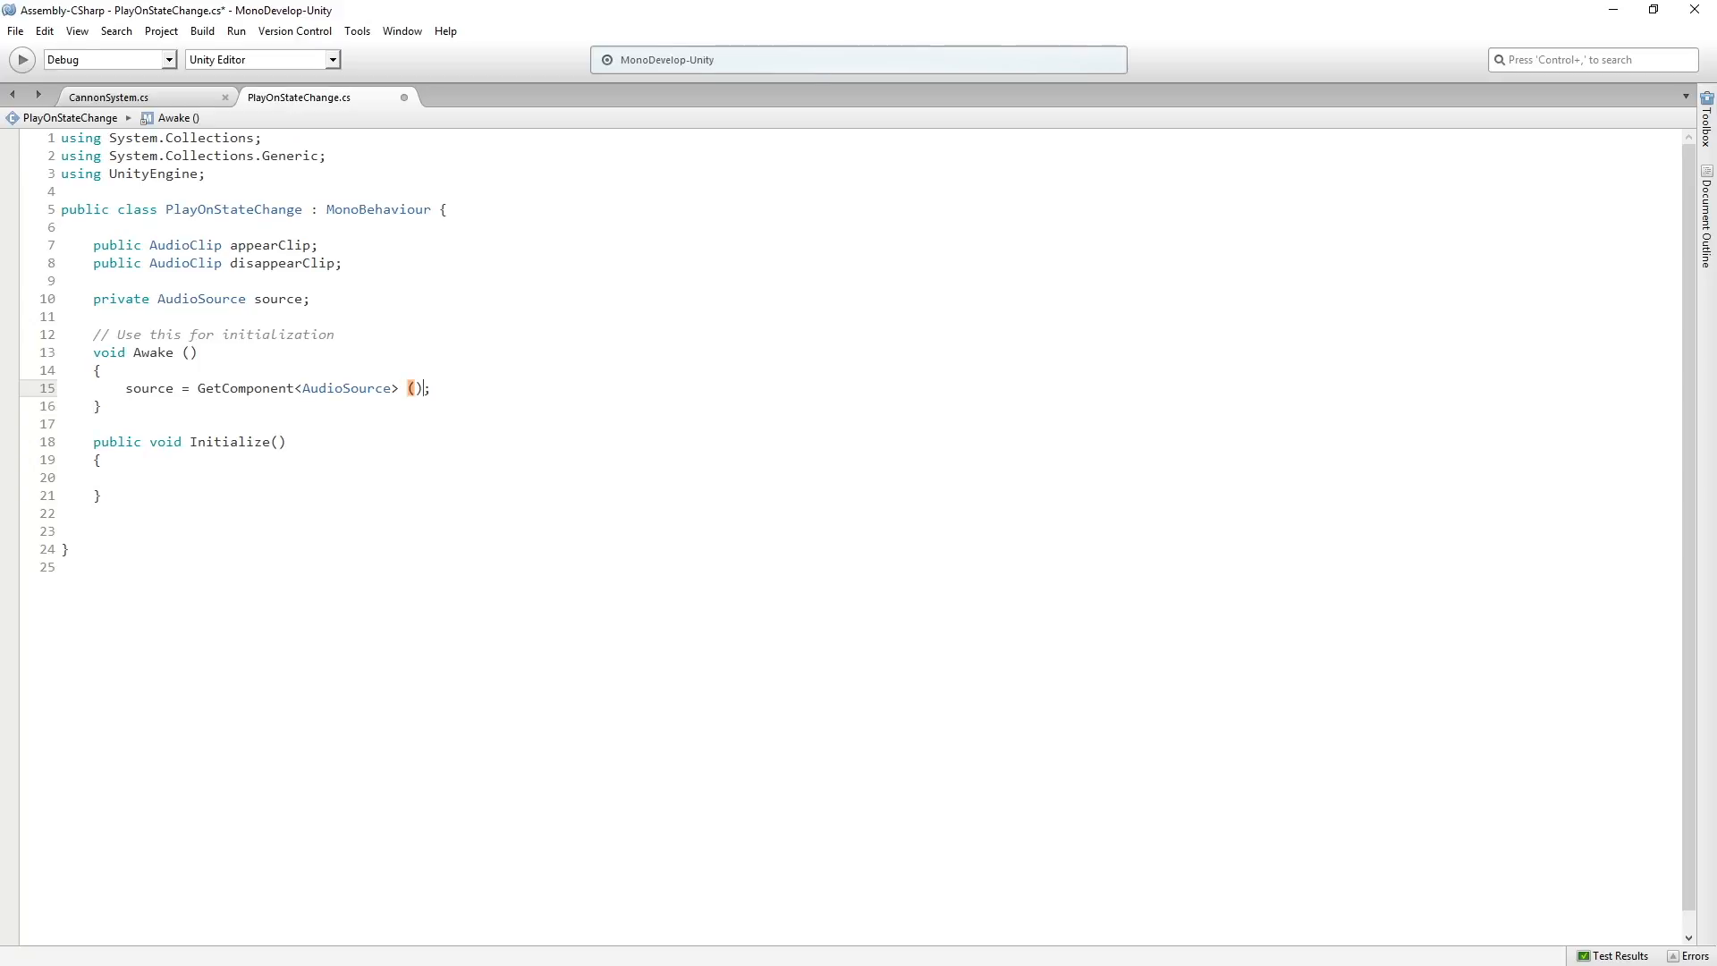
pyautogui.write('source.e')
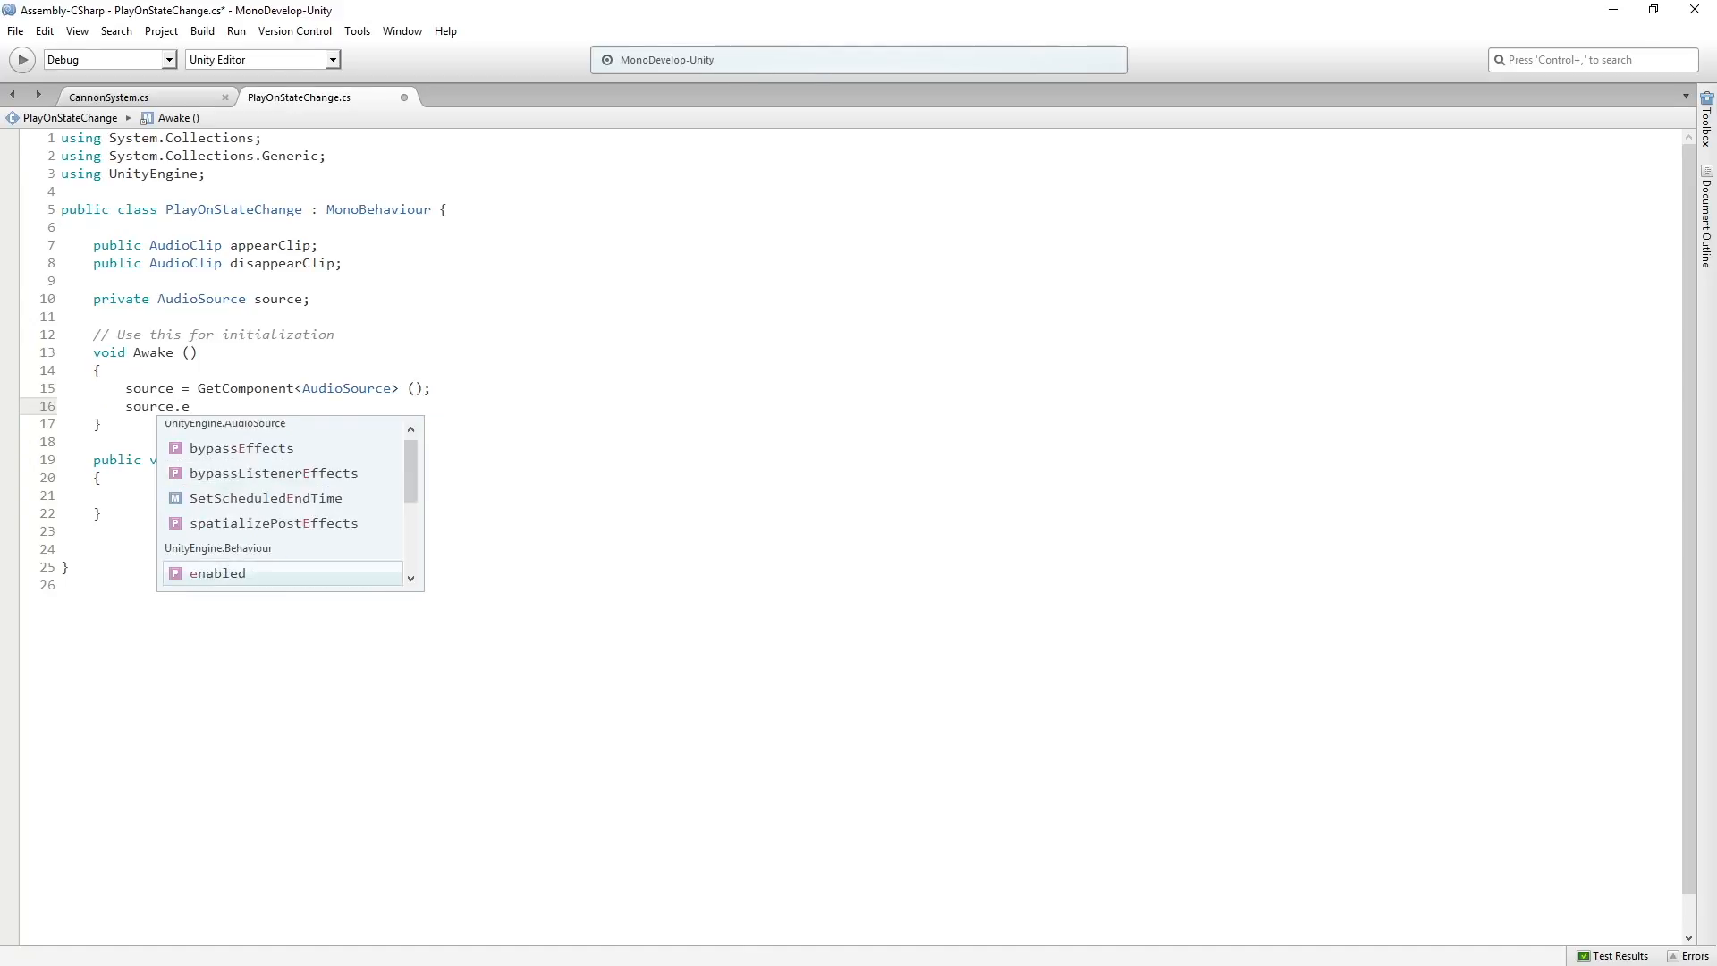
pyautogui.write('nabled = false;')
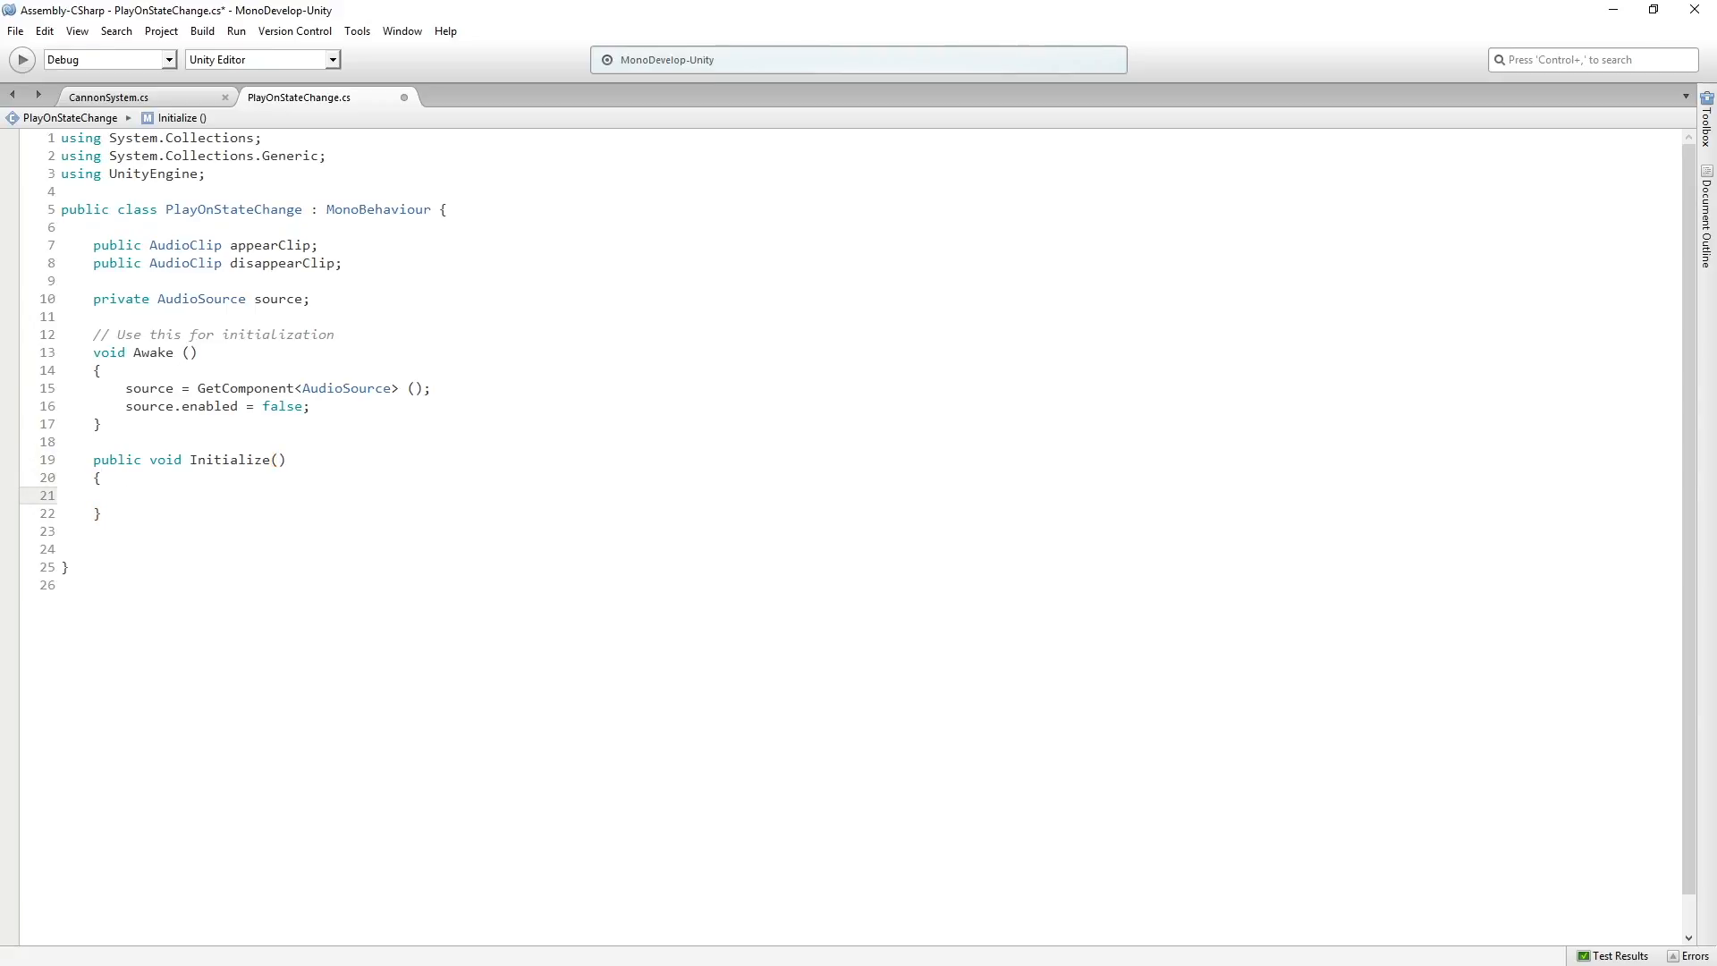
pyautogui.write('source.enabled')
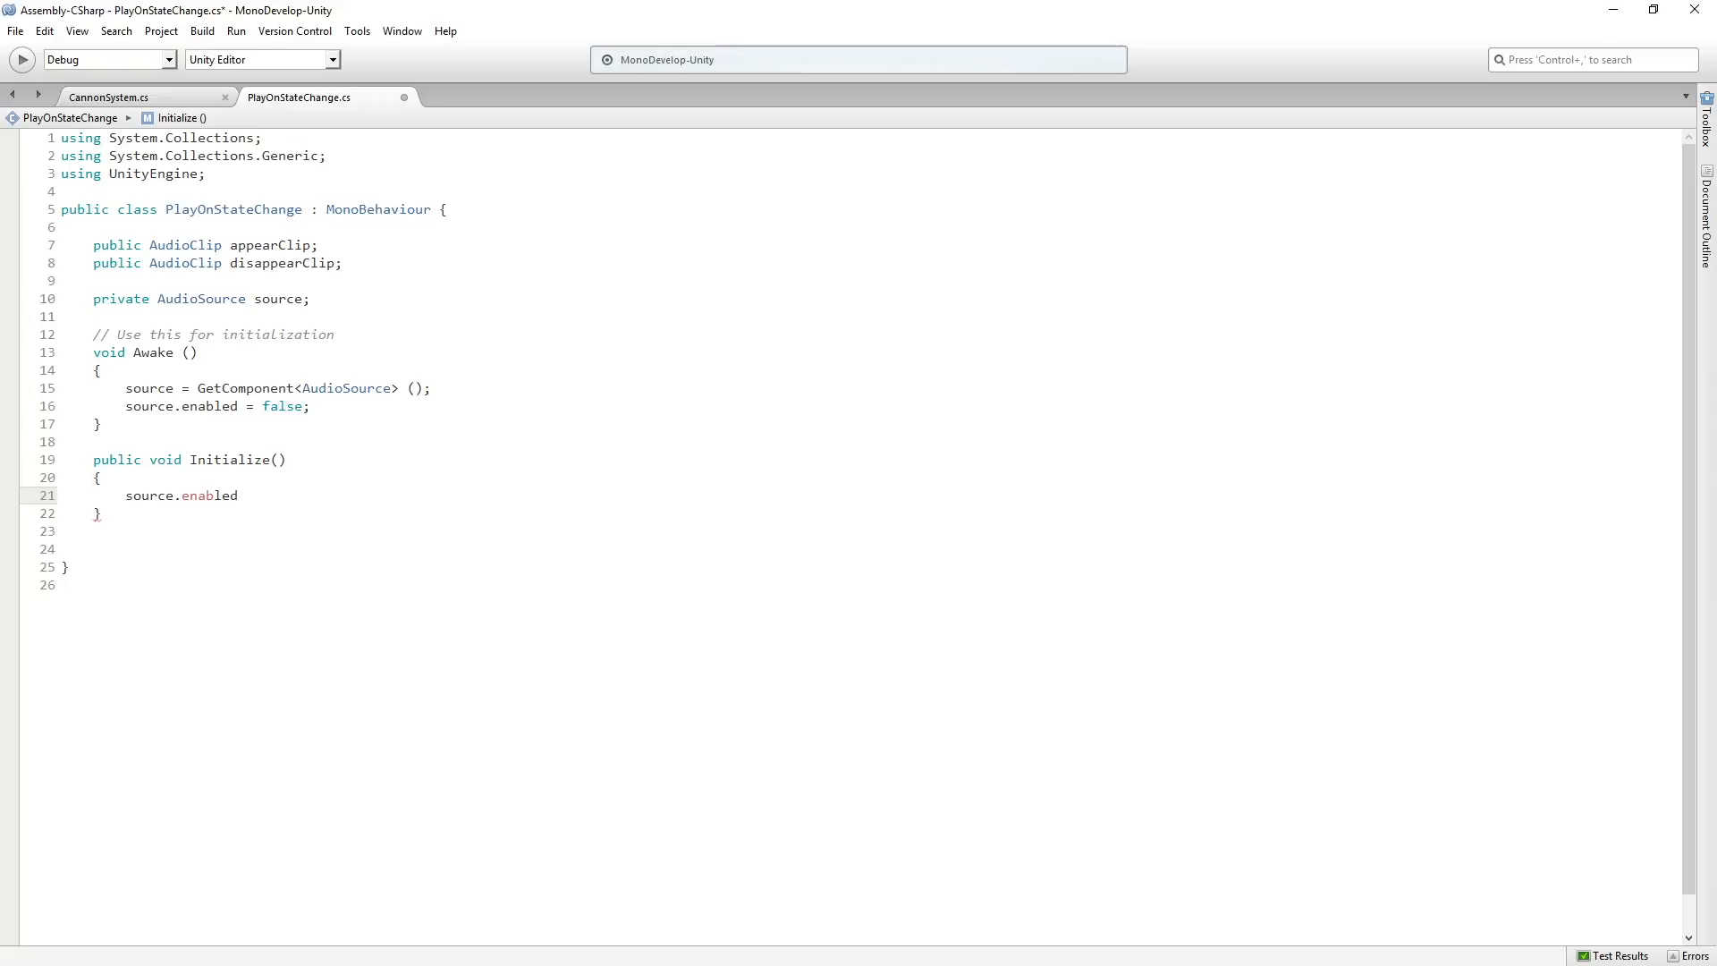
pyautogui.write('= true;')
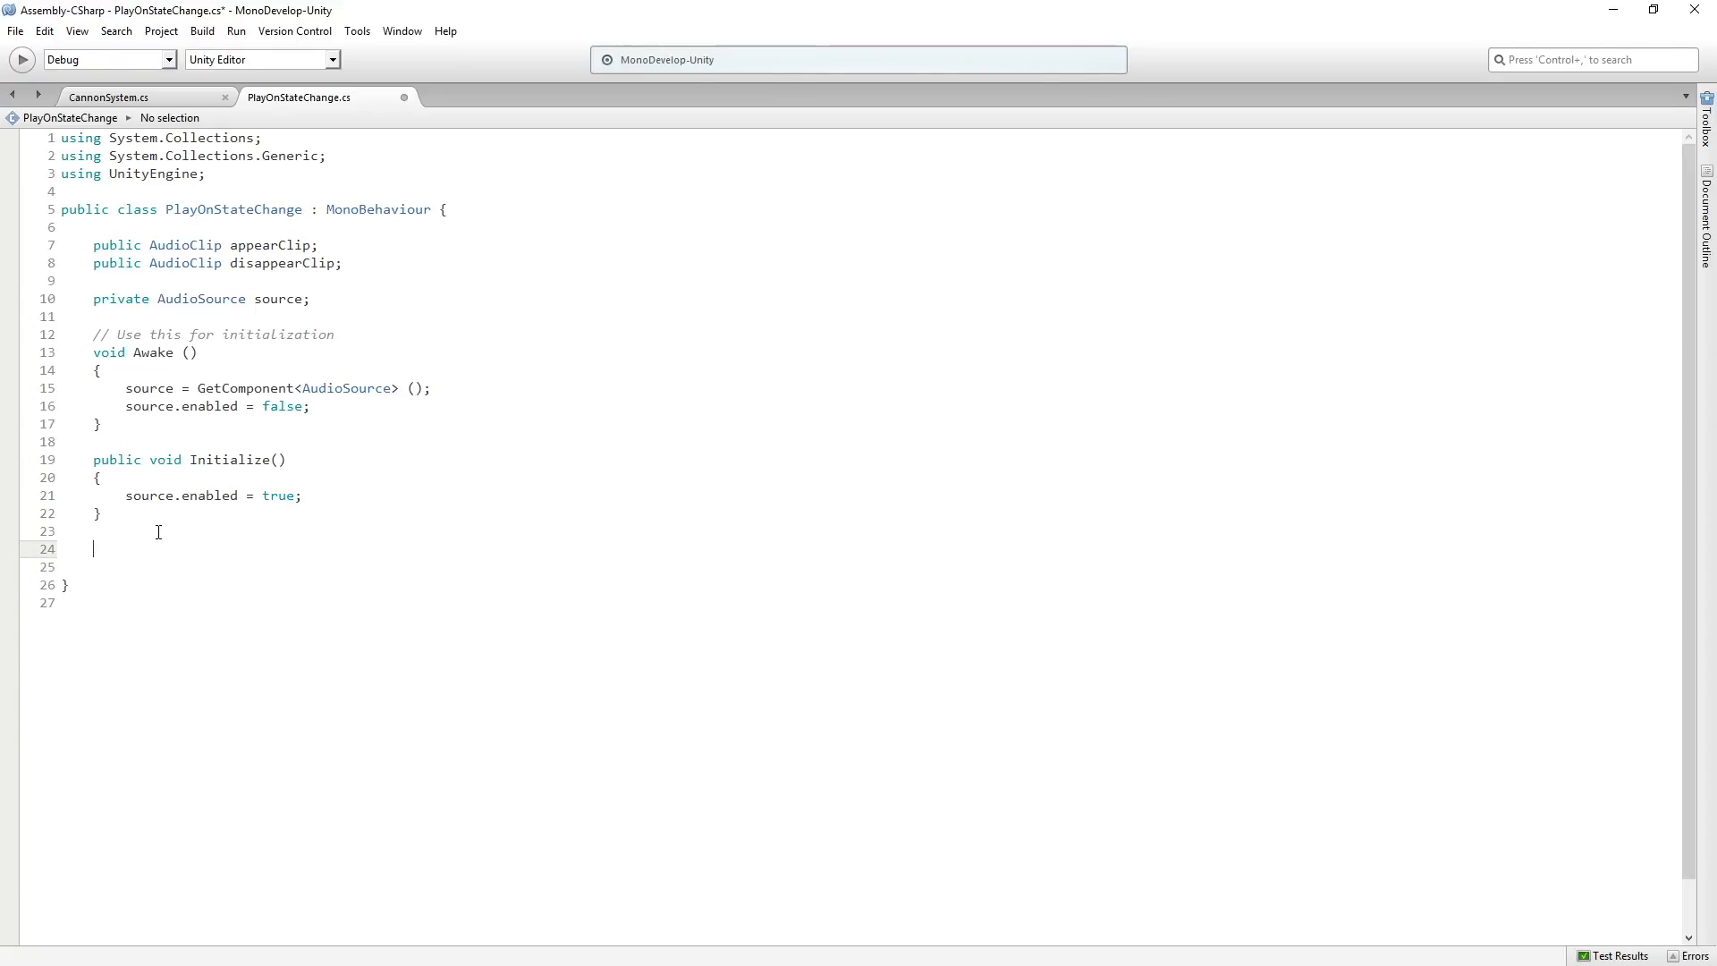
# - Write public PlayOnAppear() that sets source.clip = appearClip and calls source.Play()
pyautogui.write('public void Pl')
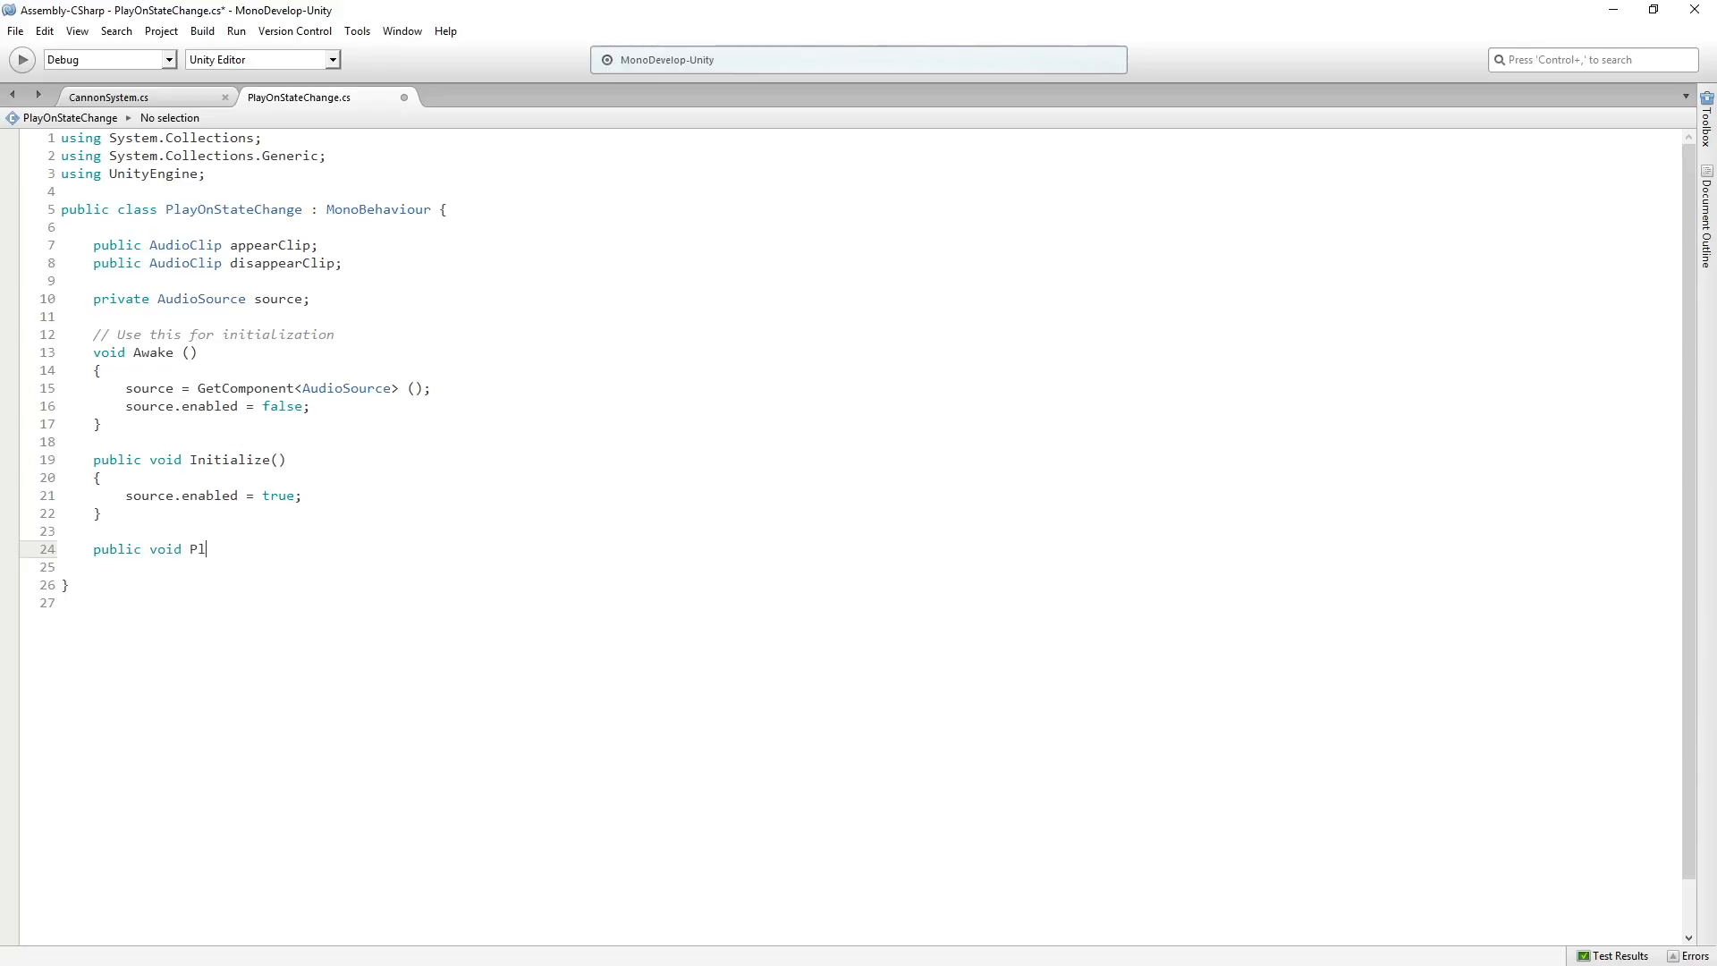
pyautogui.write('ayOnAp')
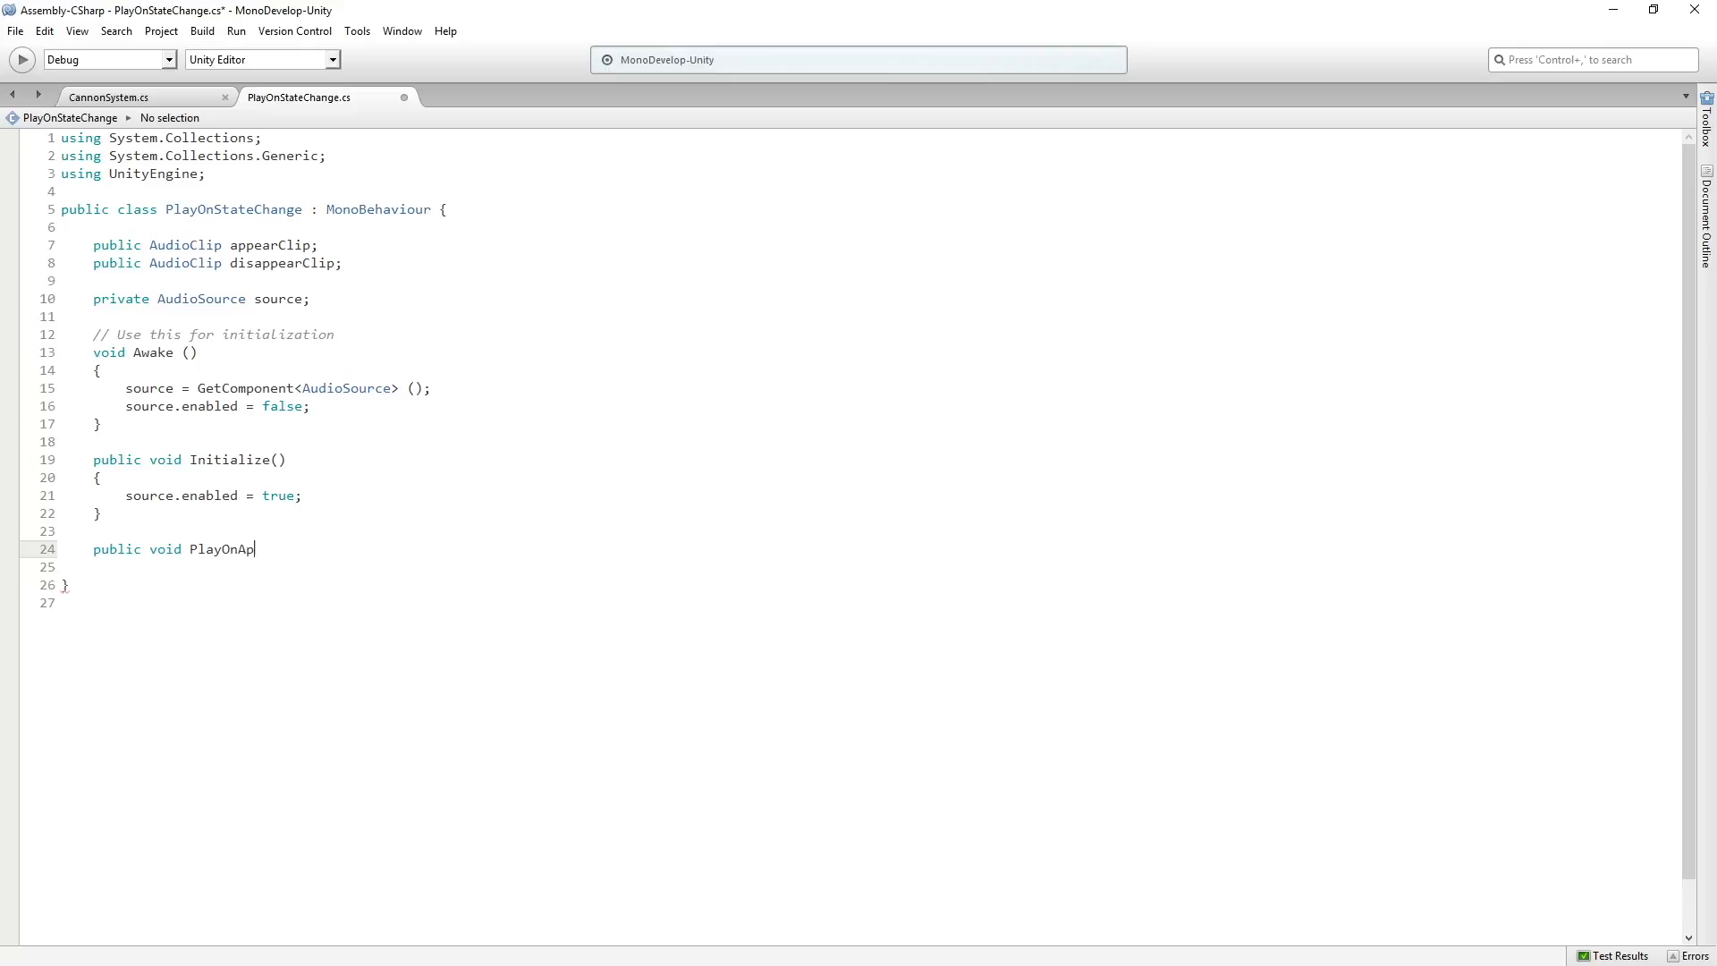
pyautogui.write('pear()')
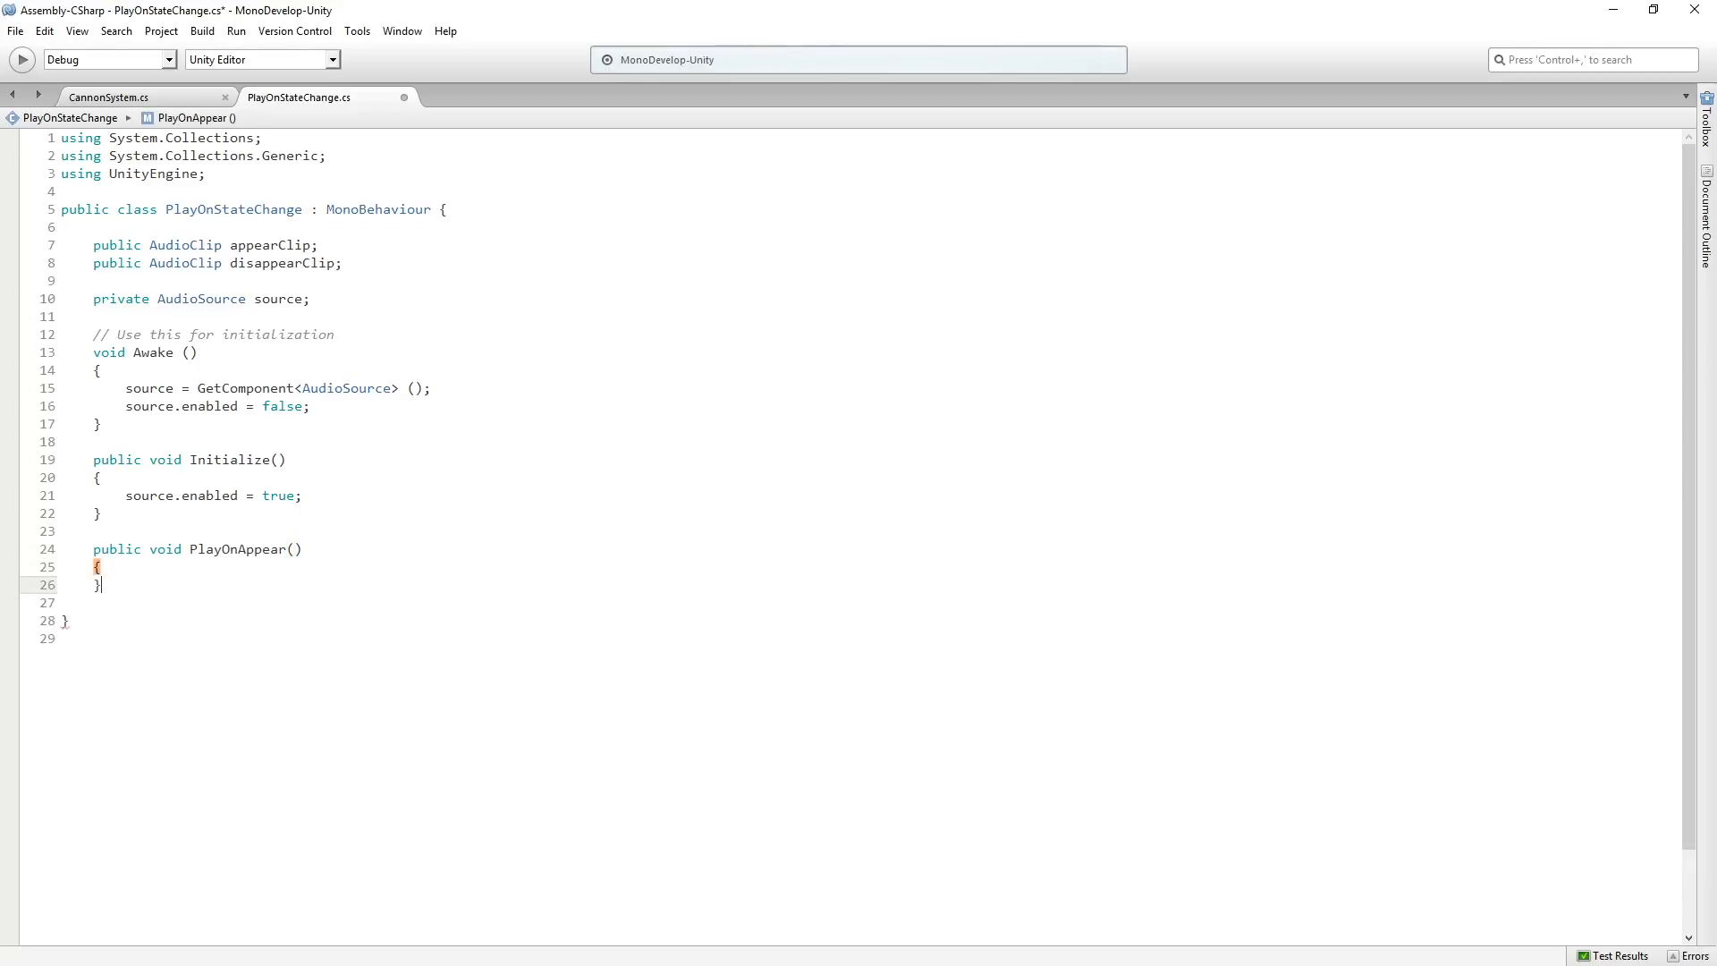
pyautogui.write('s')
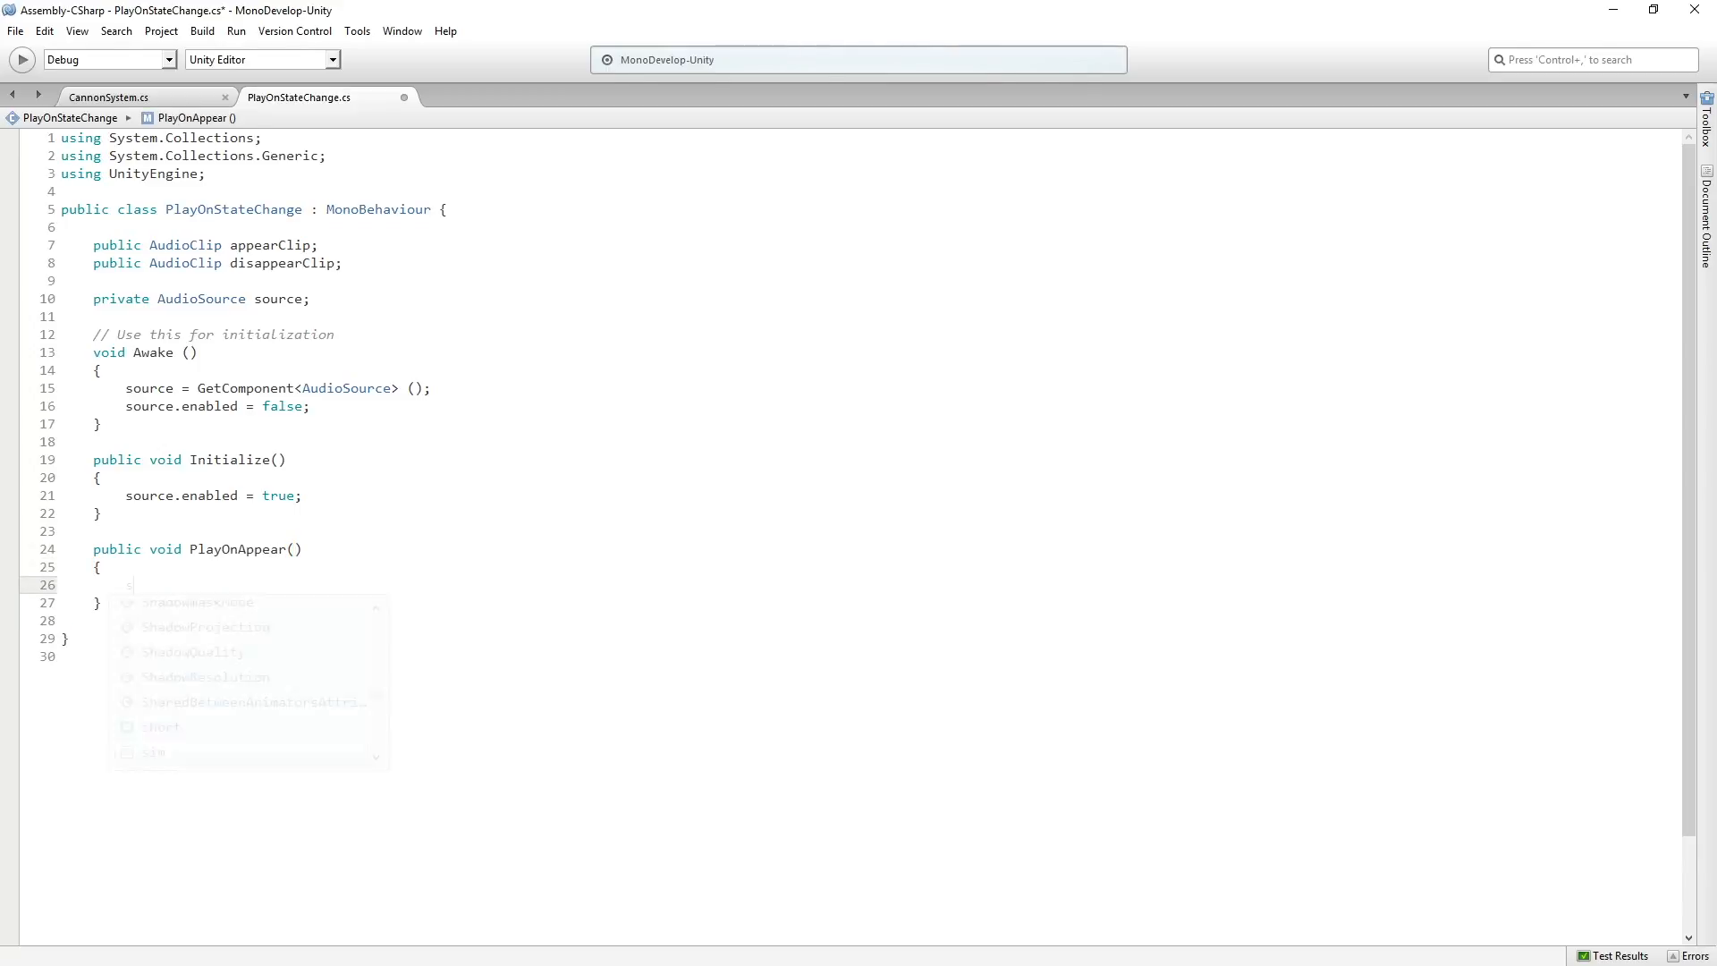
pyautogui.write('source.clip = appearClip;')
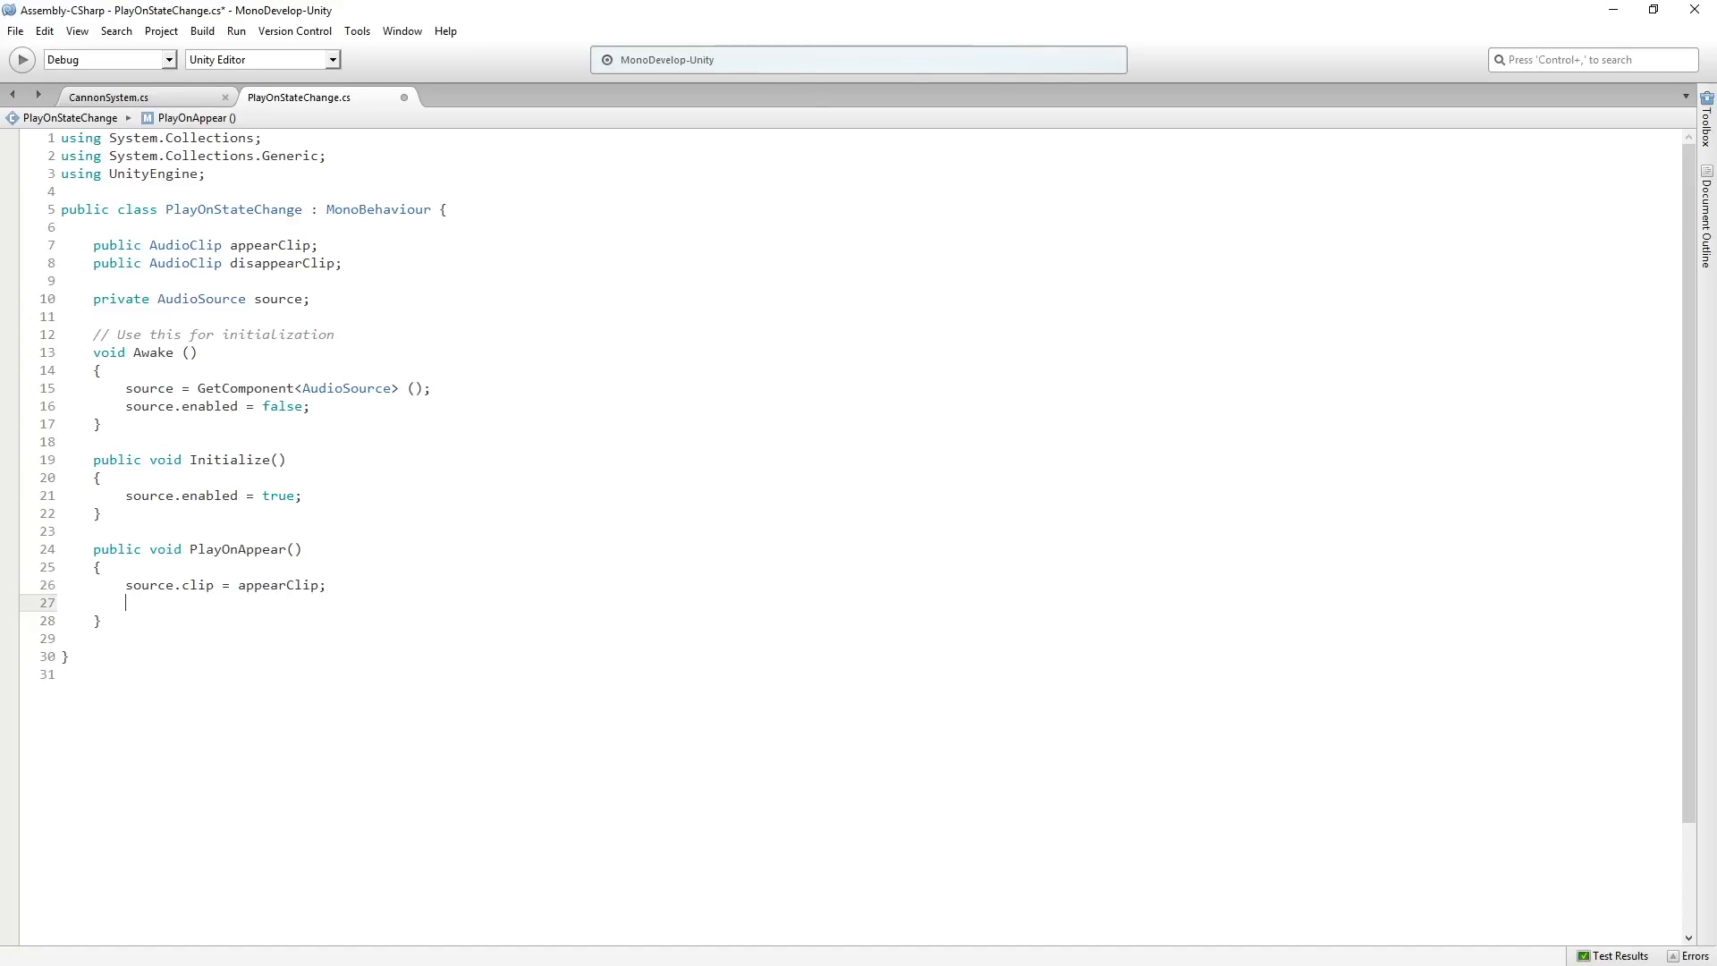
pyautogui.write('source.Play')
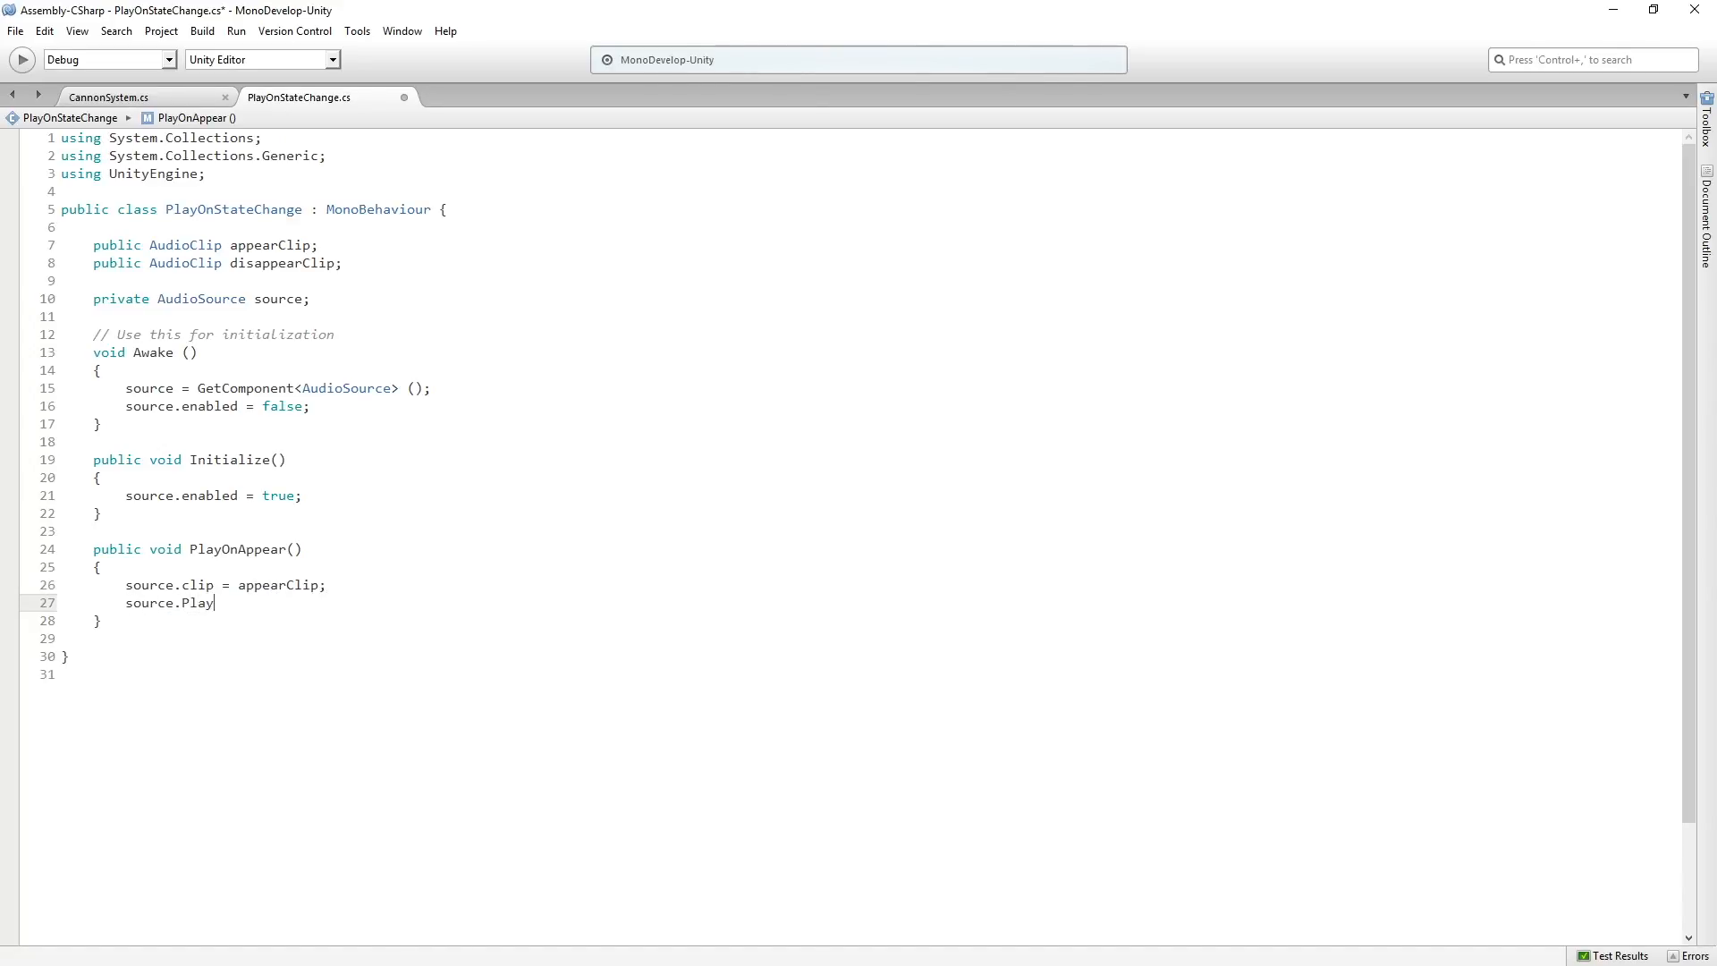
pyautogui.write('();')
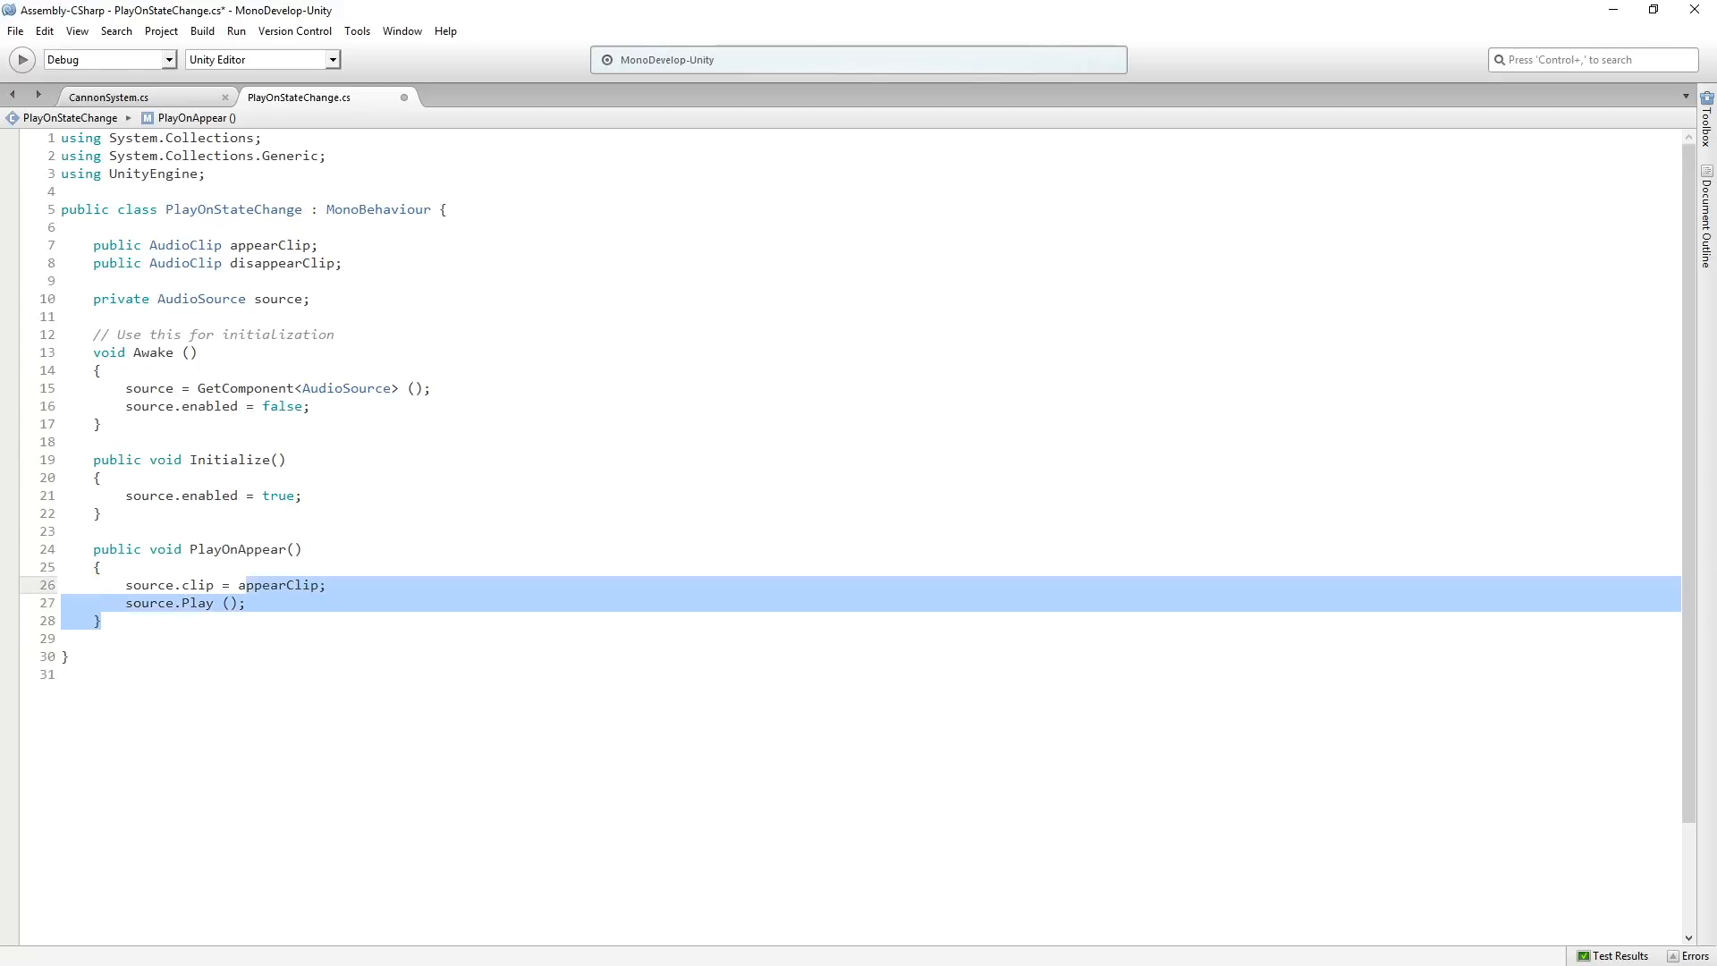
# - Duplicate PlayOnAppear as PlayOnDisappear using disappearClip instead of appearClip
pyautogui.click(61, 567)
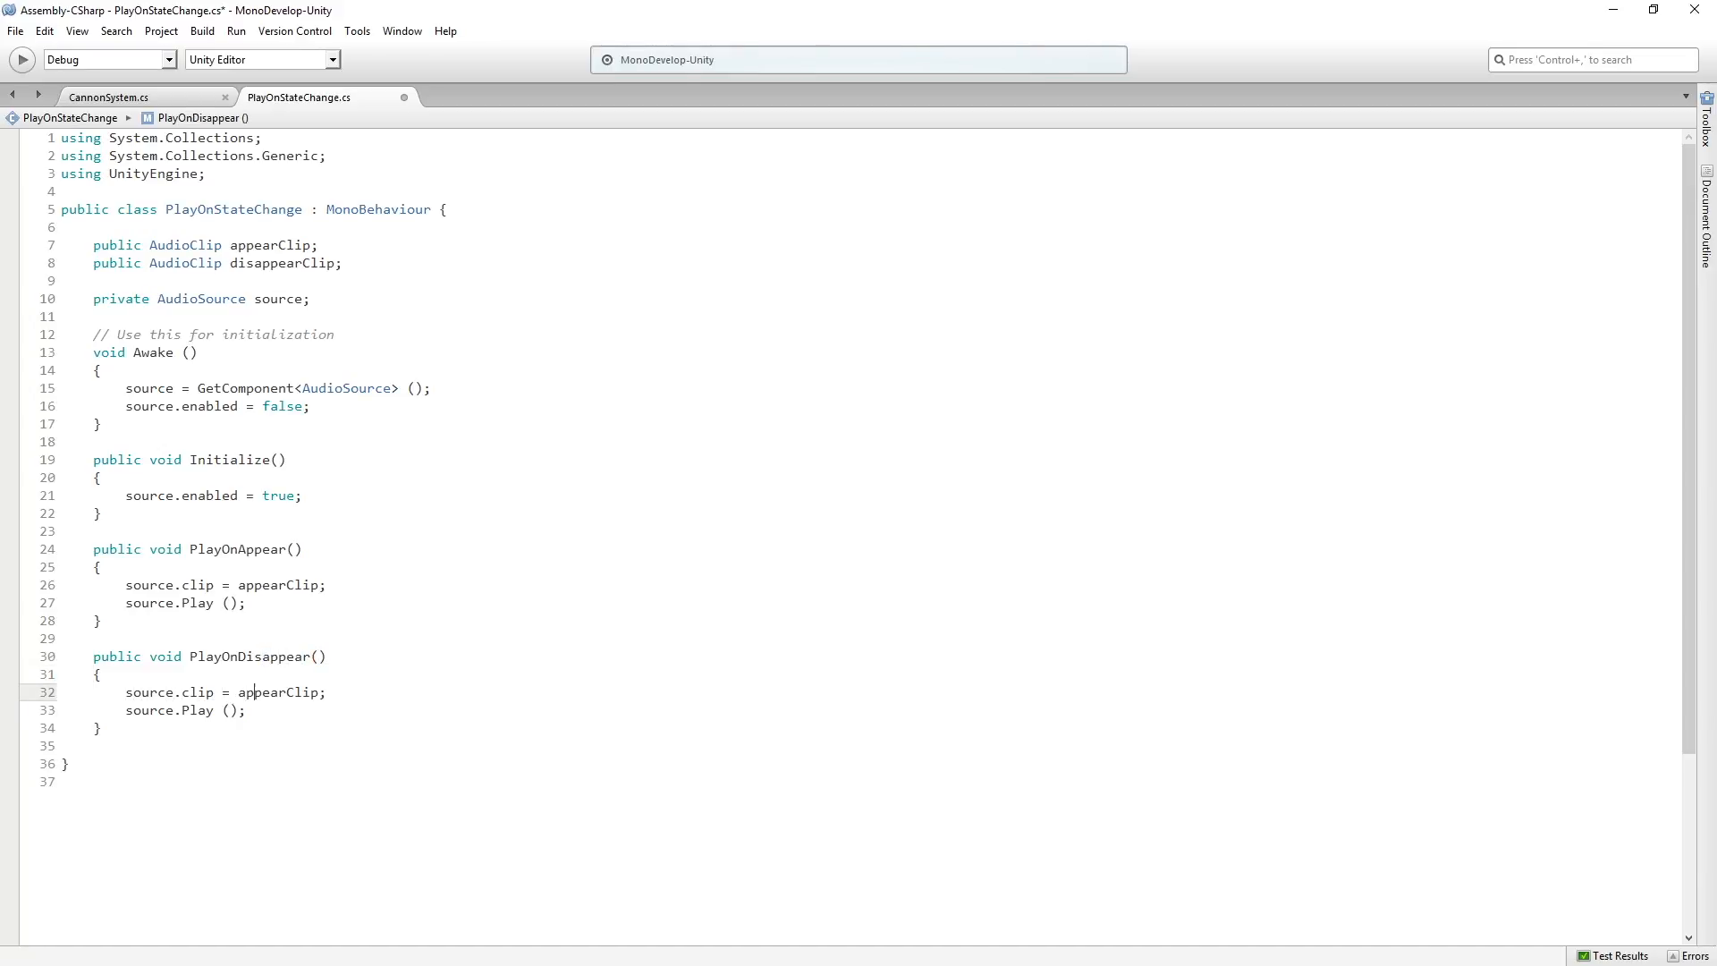
pyautogui.doubleClick(279, 690)
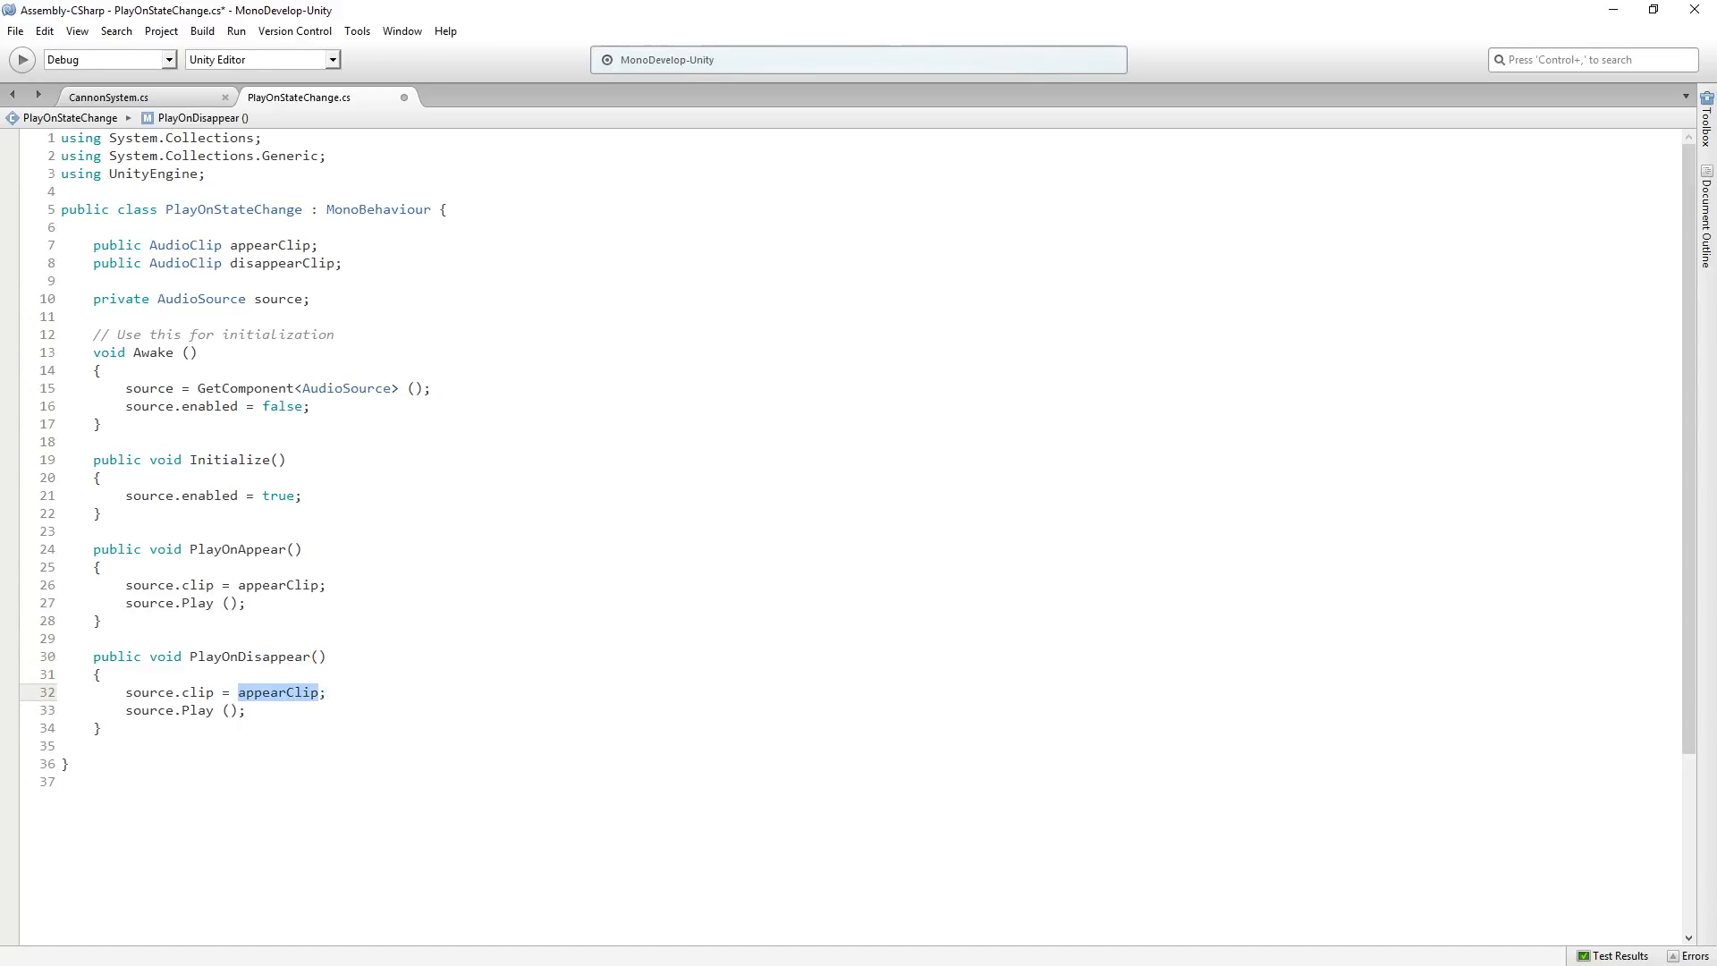
pyautogui.write('disappearClip')
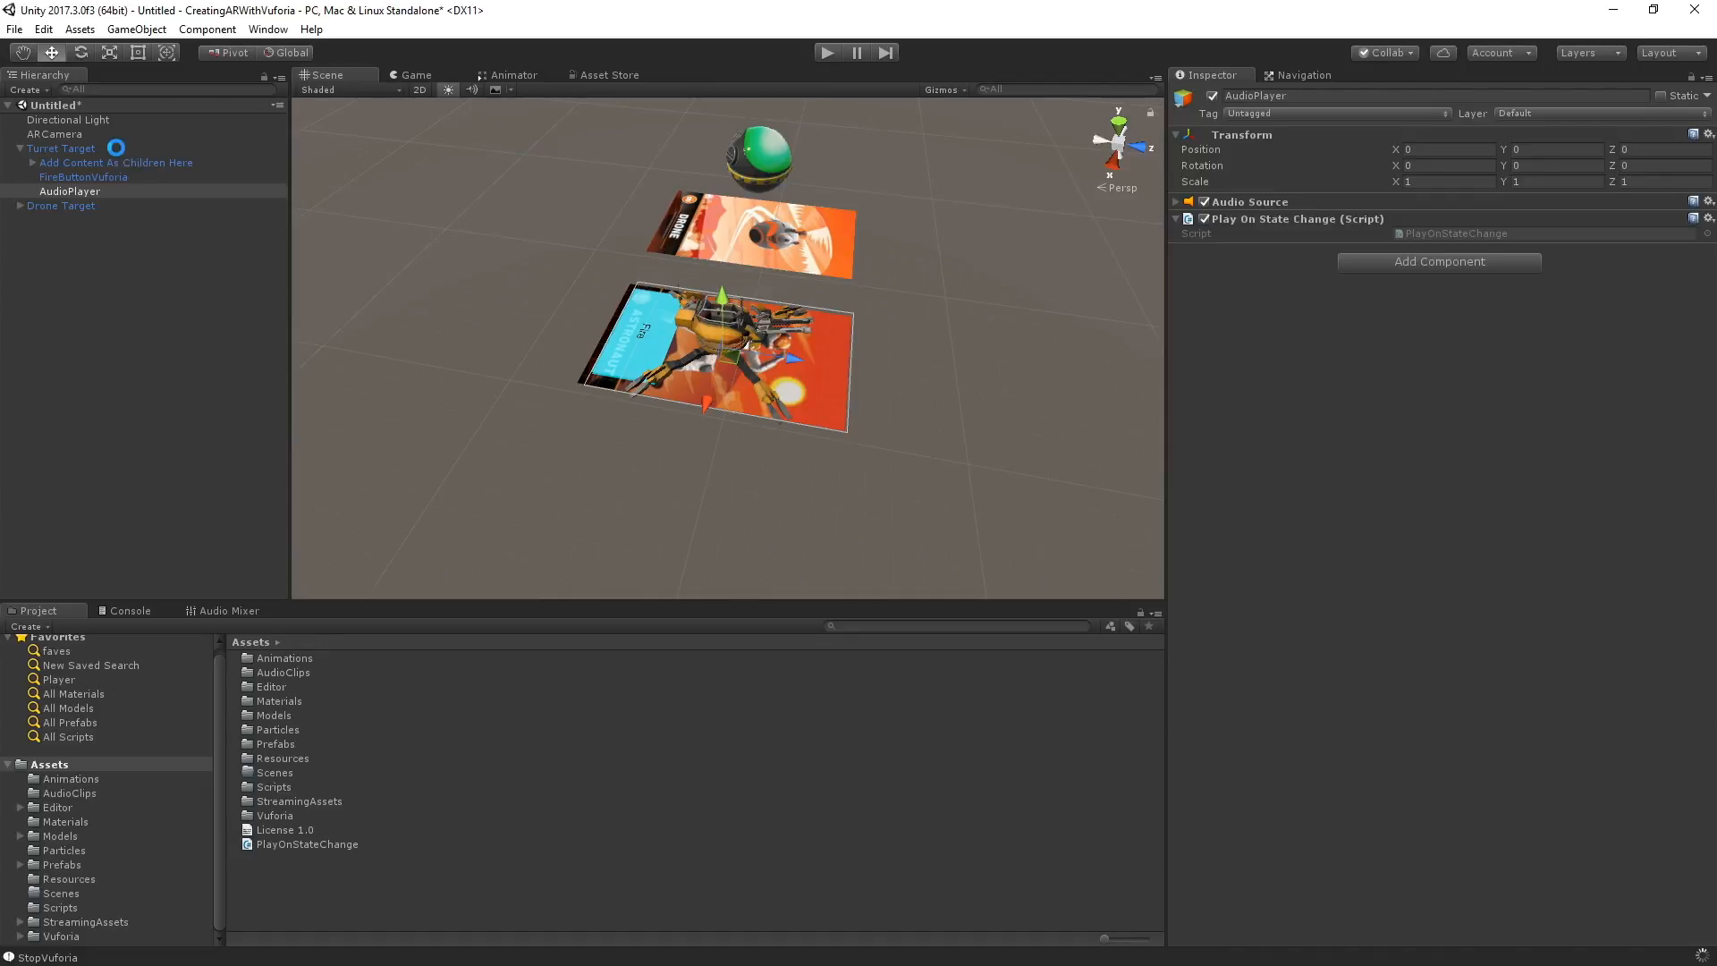
# - Select Turret Target to show its Default Trackable Event Handler component
pyautogui.click(61, 149)
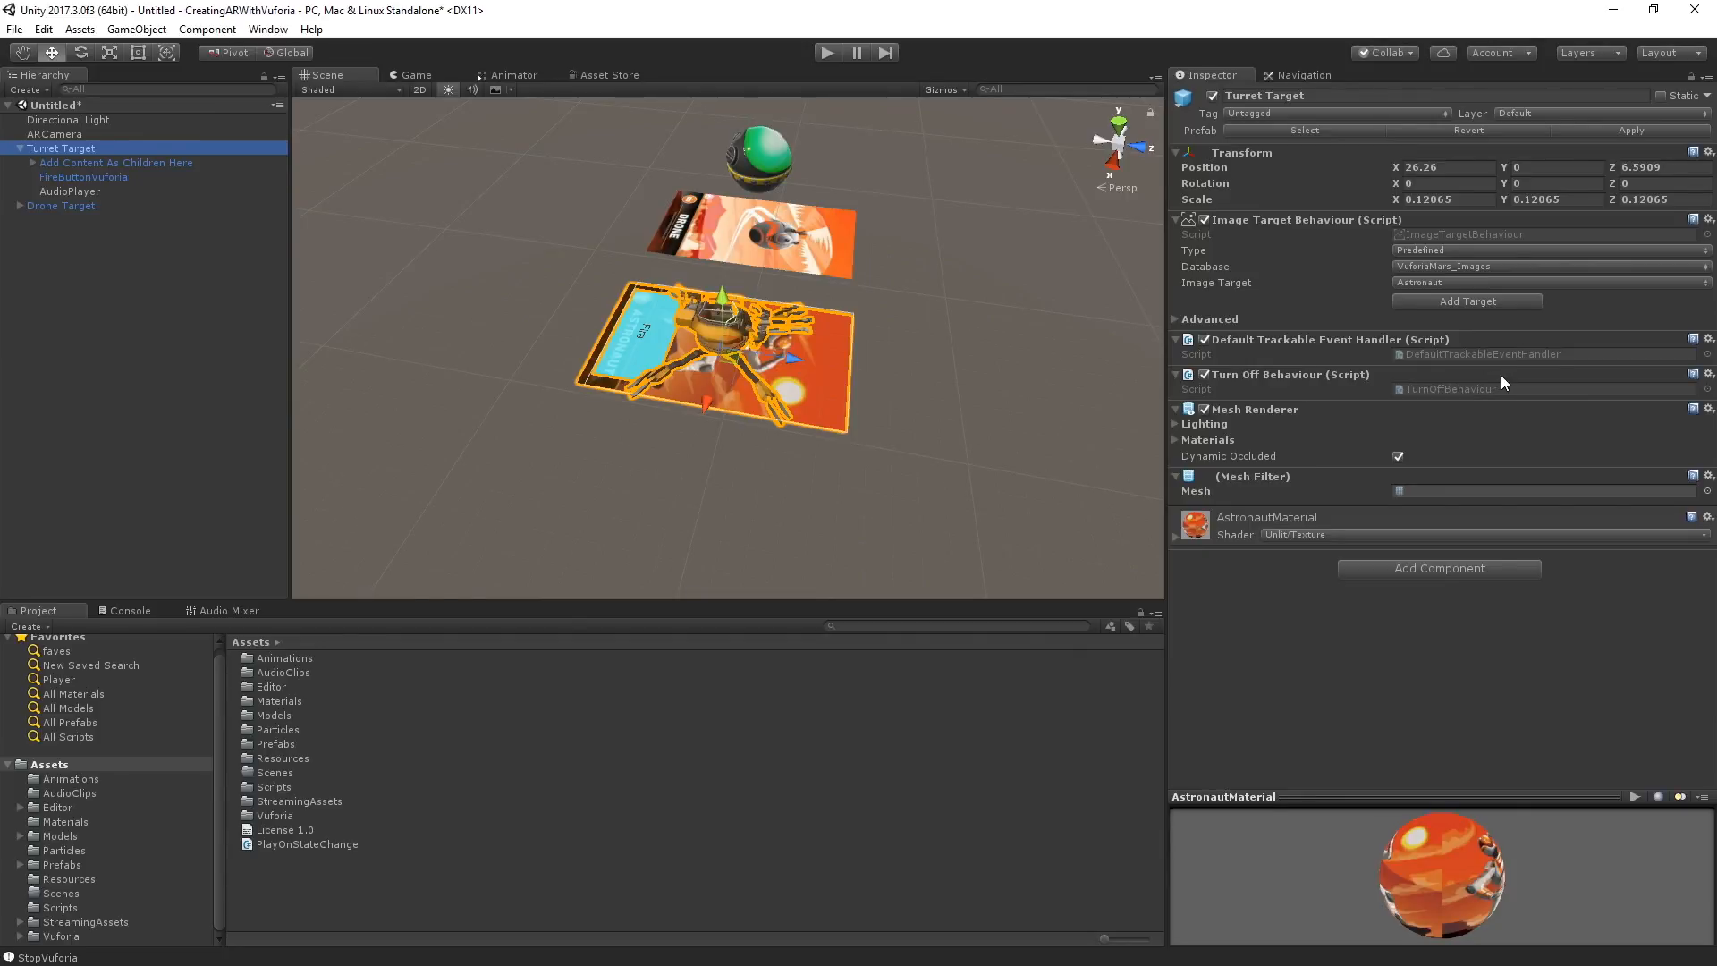
pyautogui.moveTo(1492, 353)
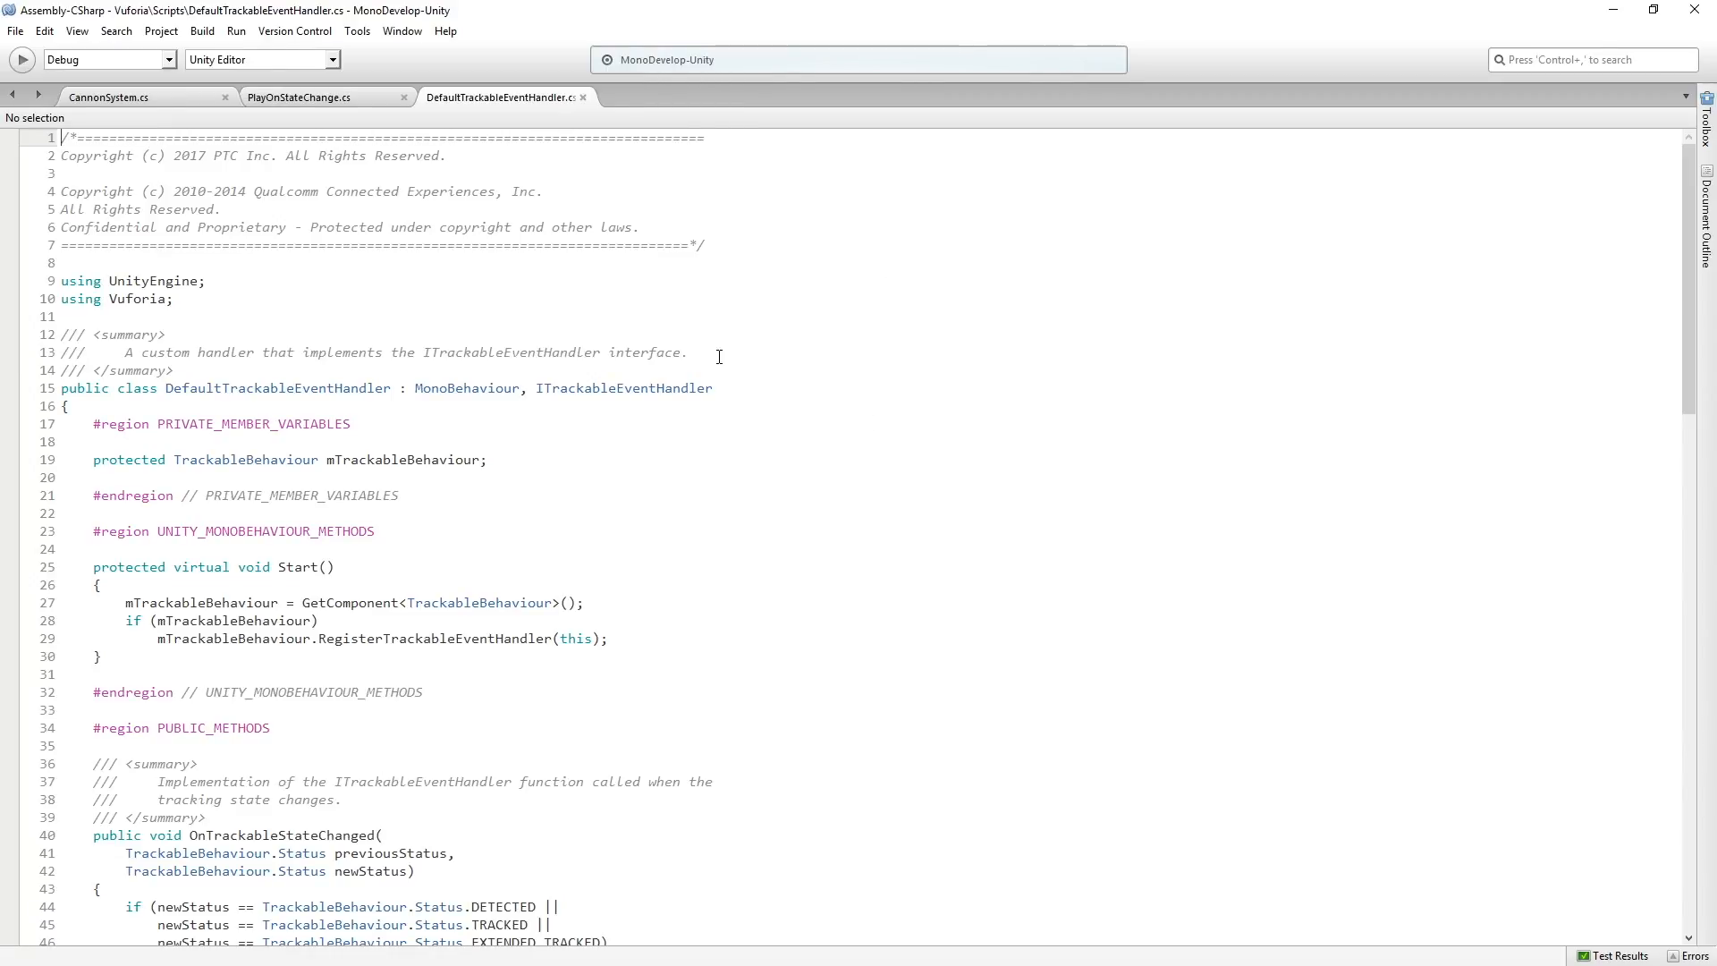
# - Review the Start method's event handler registration in DefaultTrackableEventHandler.cs
pyautogui.scroll(-3)
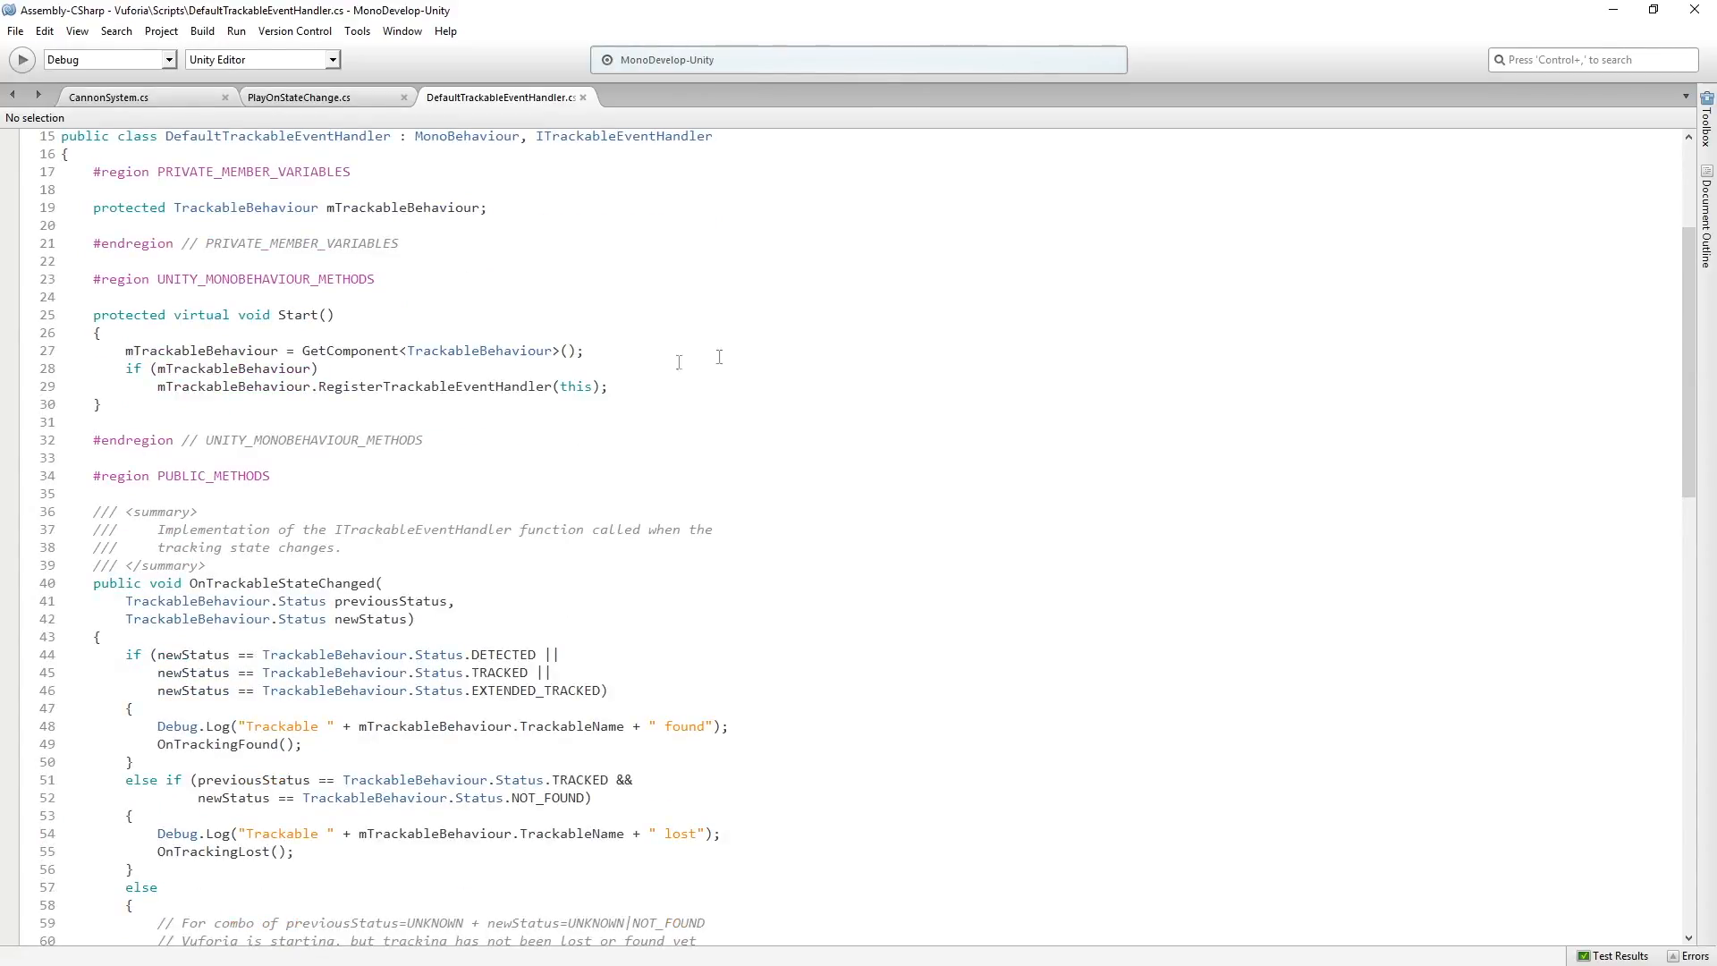
pyautogui.click(428, 207)
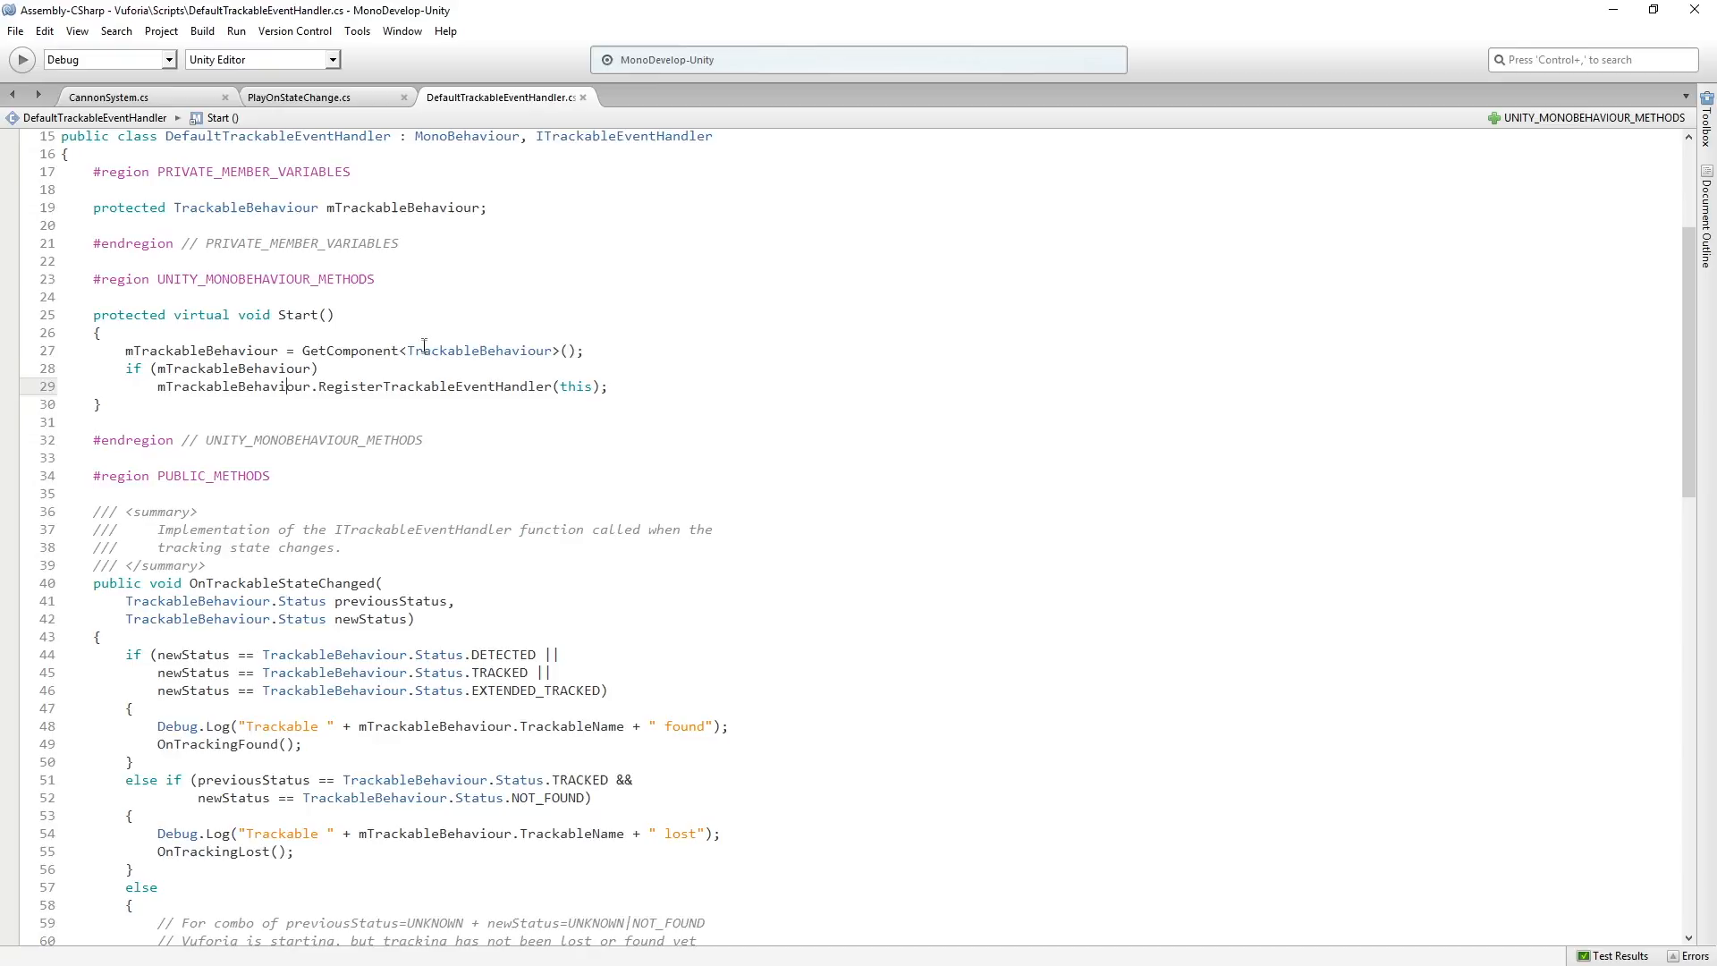
pyautogui.doubleClick(435, 386)
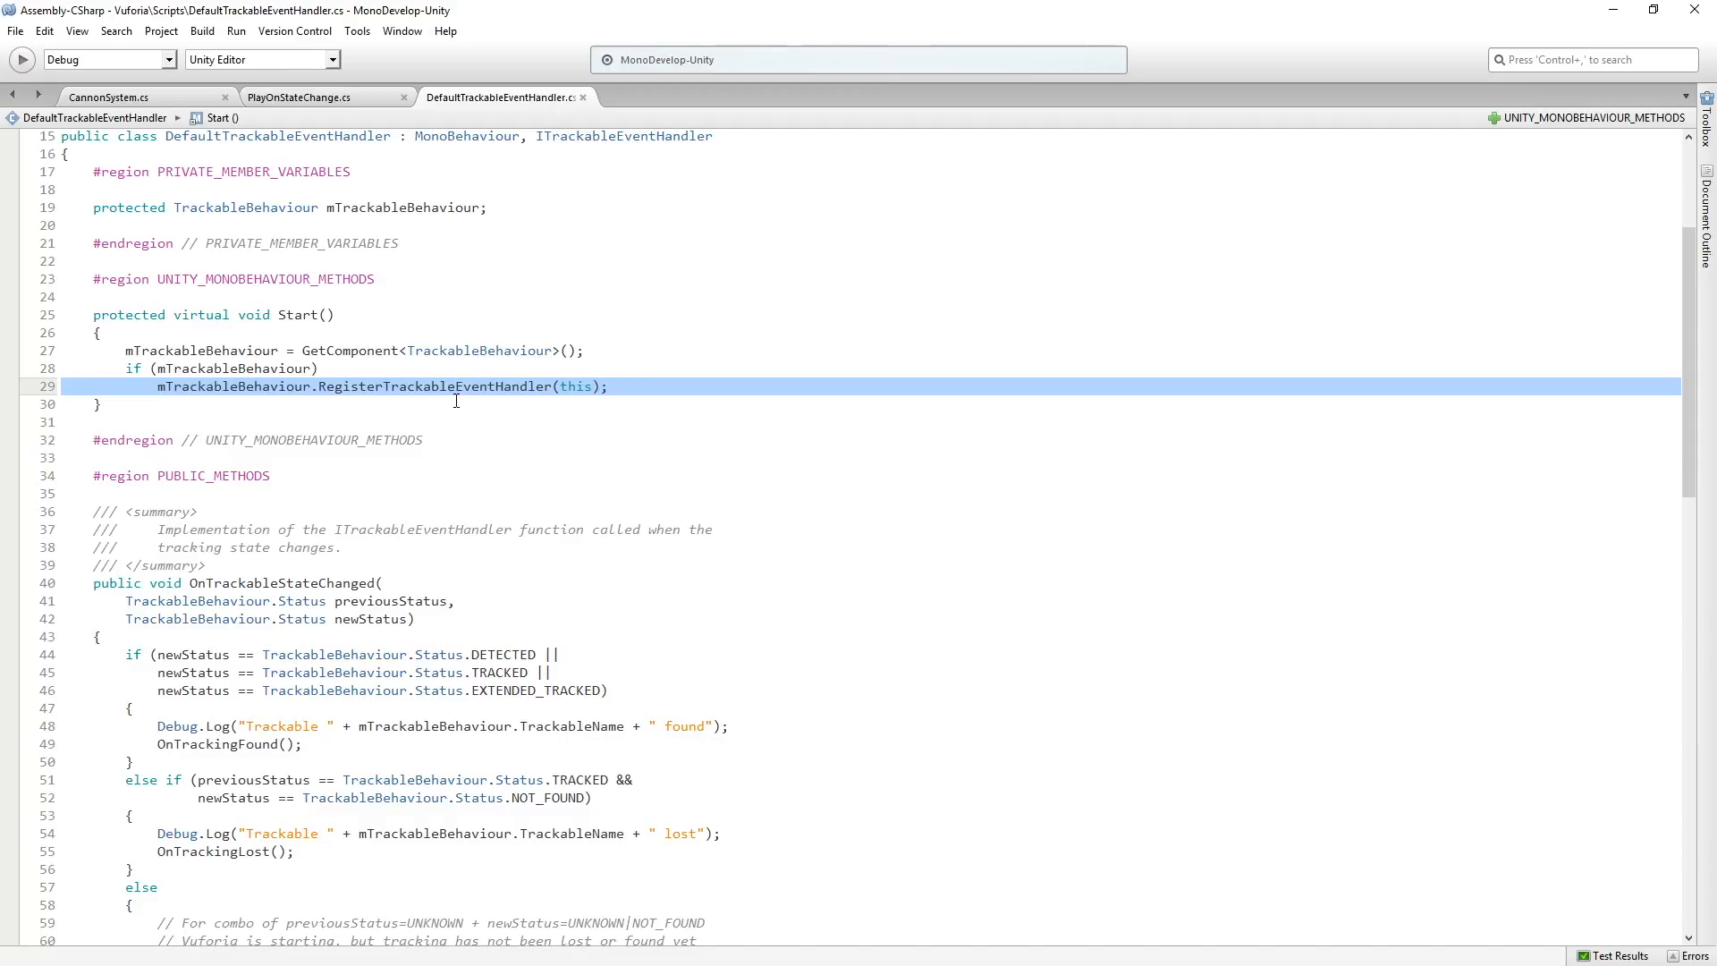
pyautogui.scroll(-3)
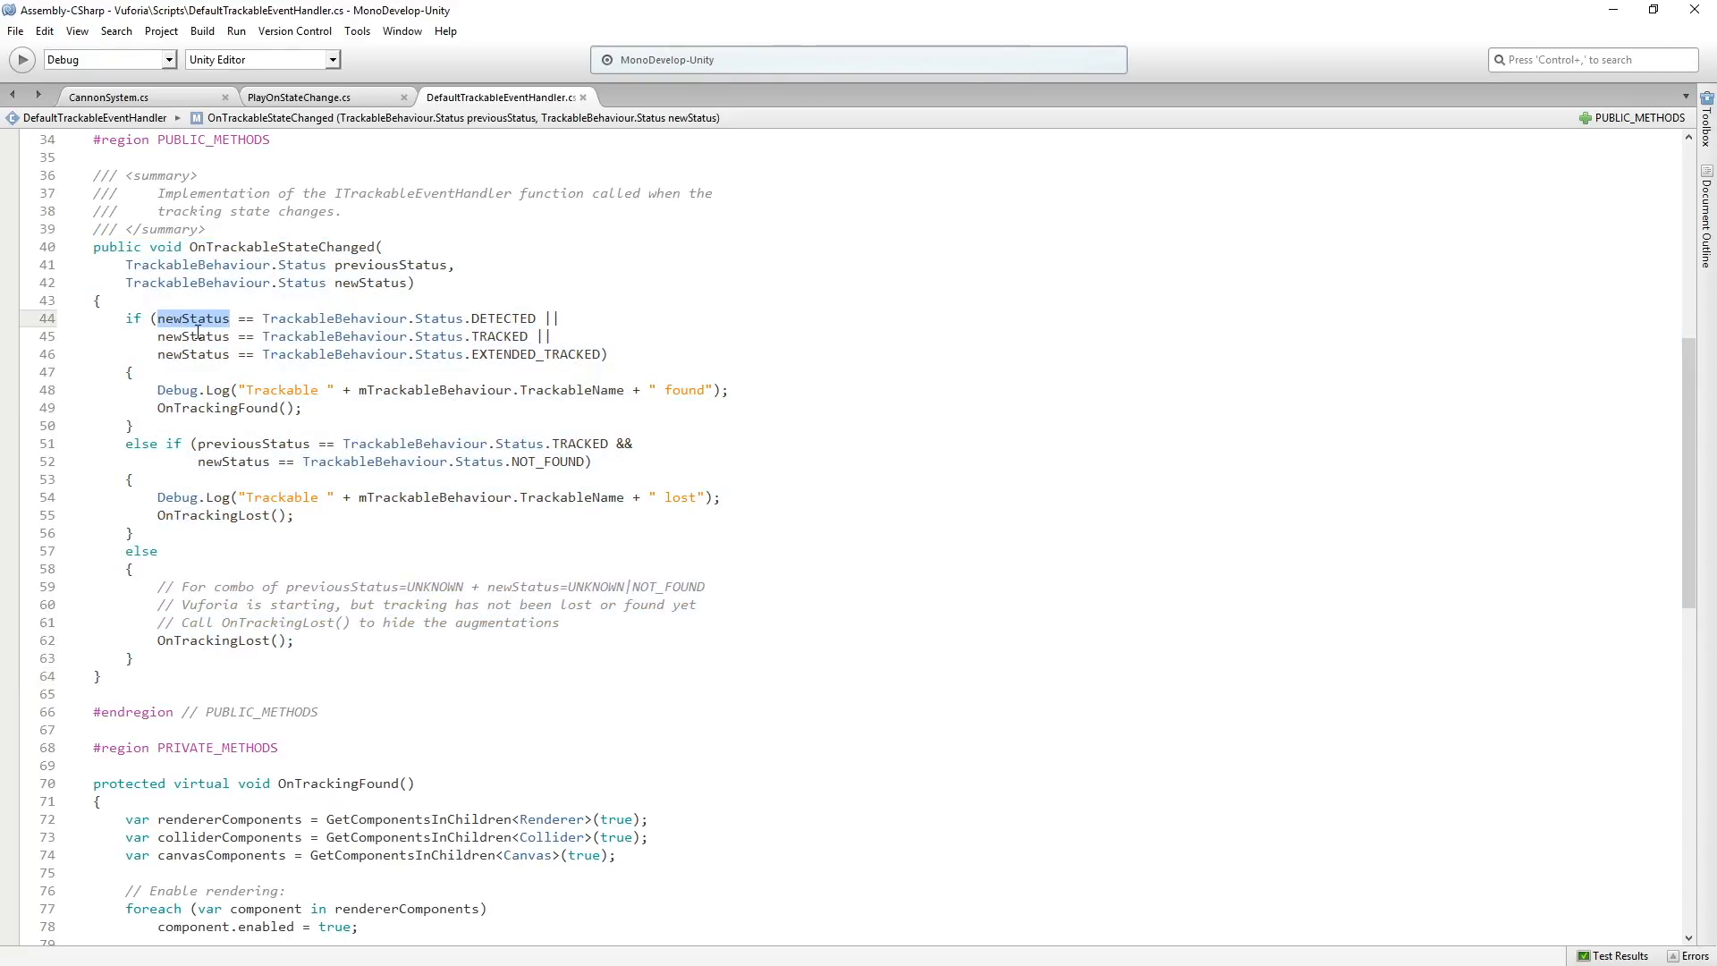
pyautogui.moveTo(263, 319)
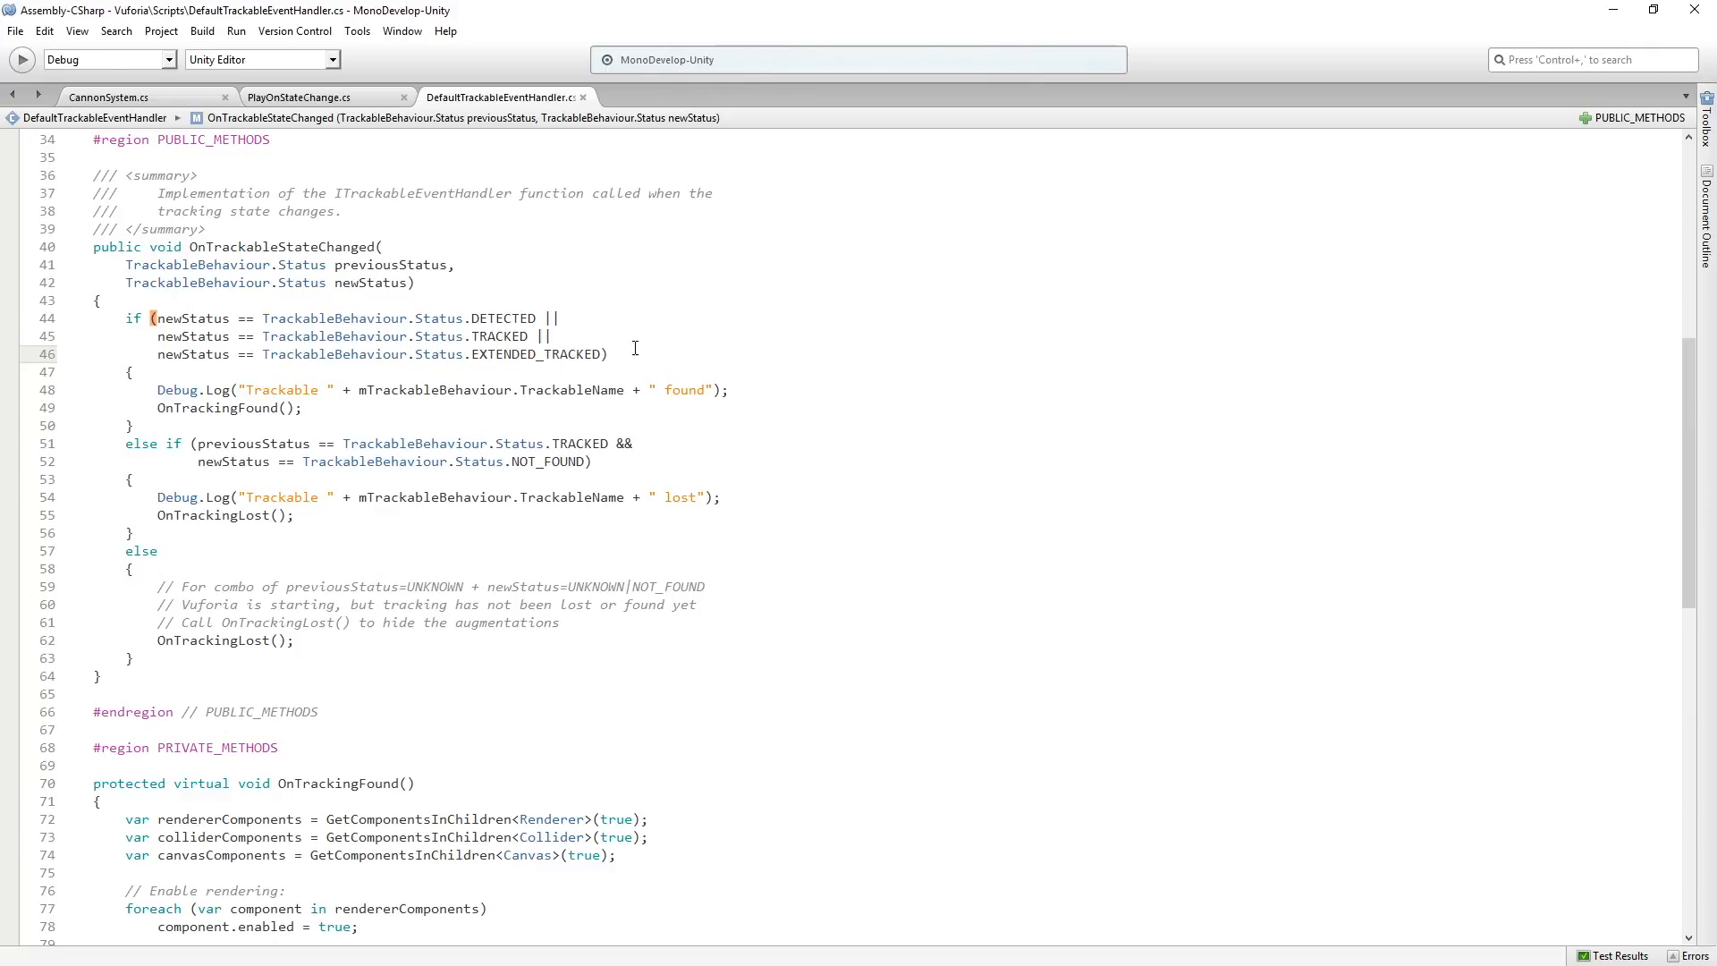
# - Examine OnTrackableStateChanged's EXTENDED_TRACKED condition and its OnTrackingFound/OnTrackingLost branches
pyautogui.click(610, 354)
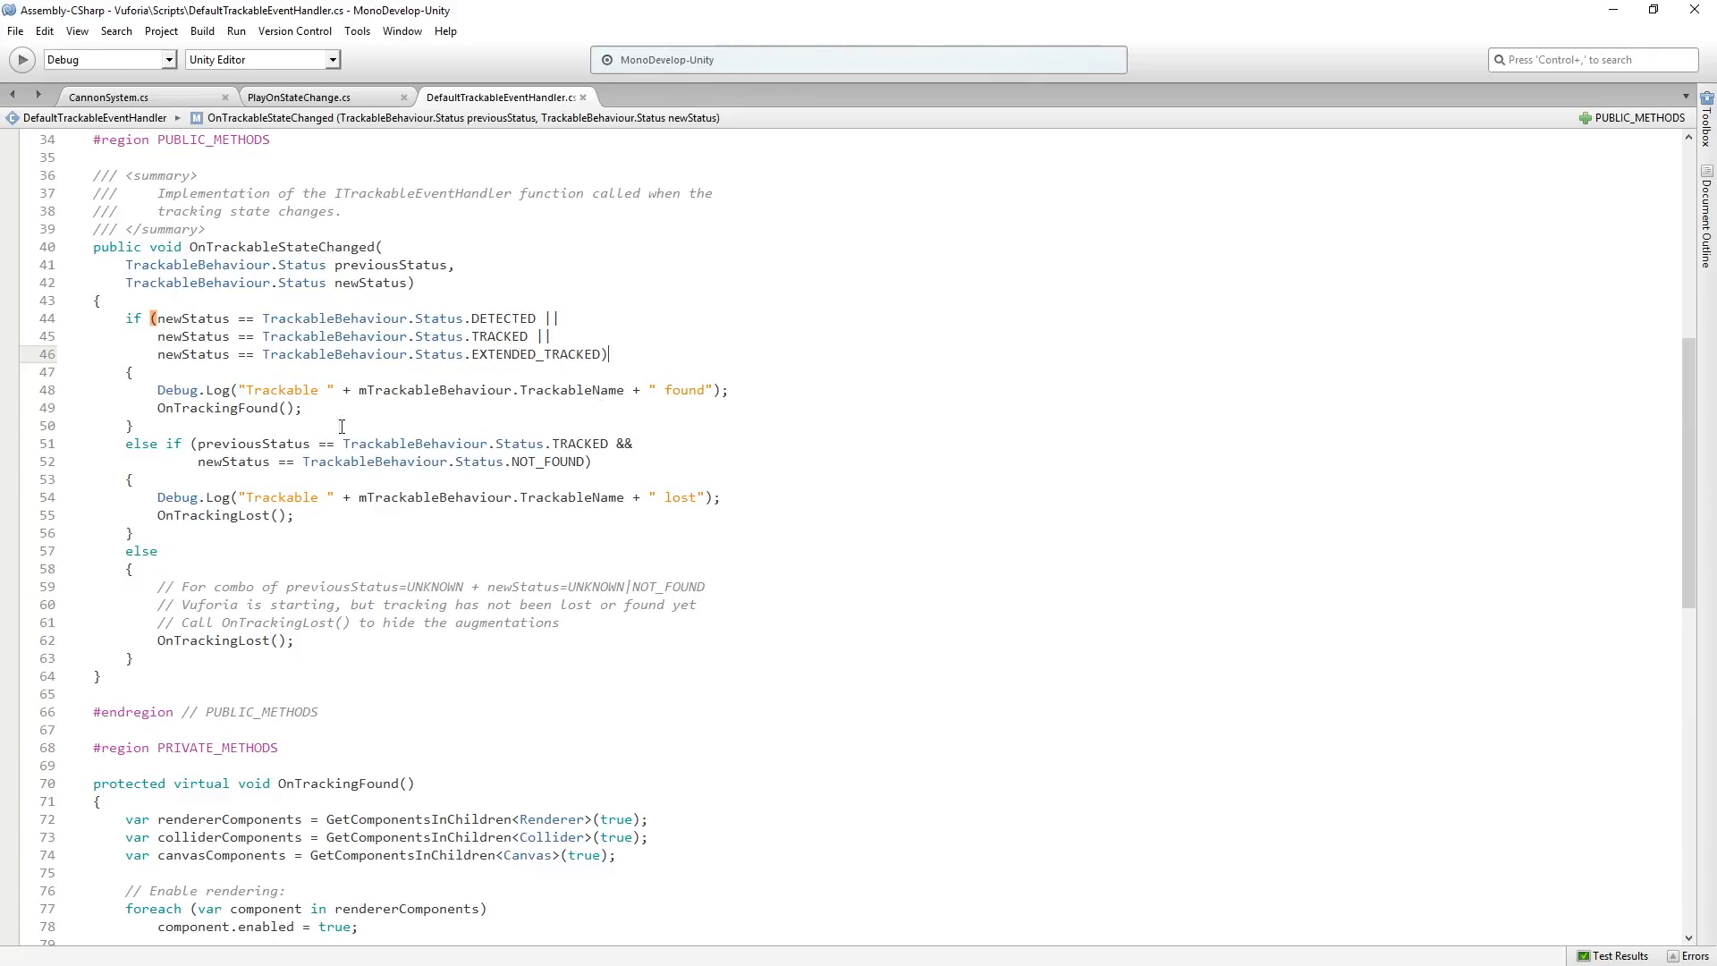
pyautogui.tripleClick(439, 388)
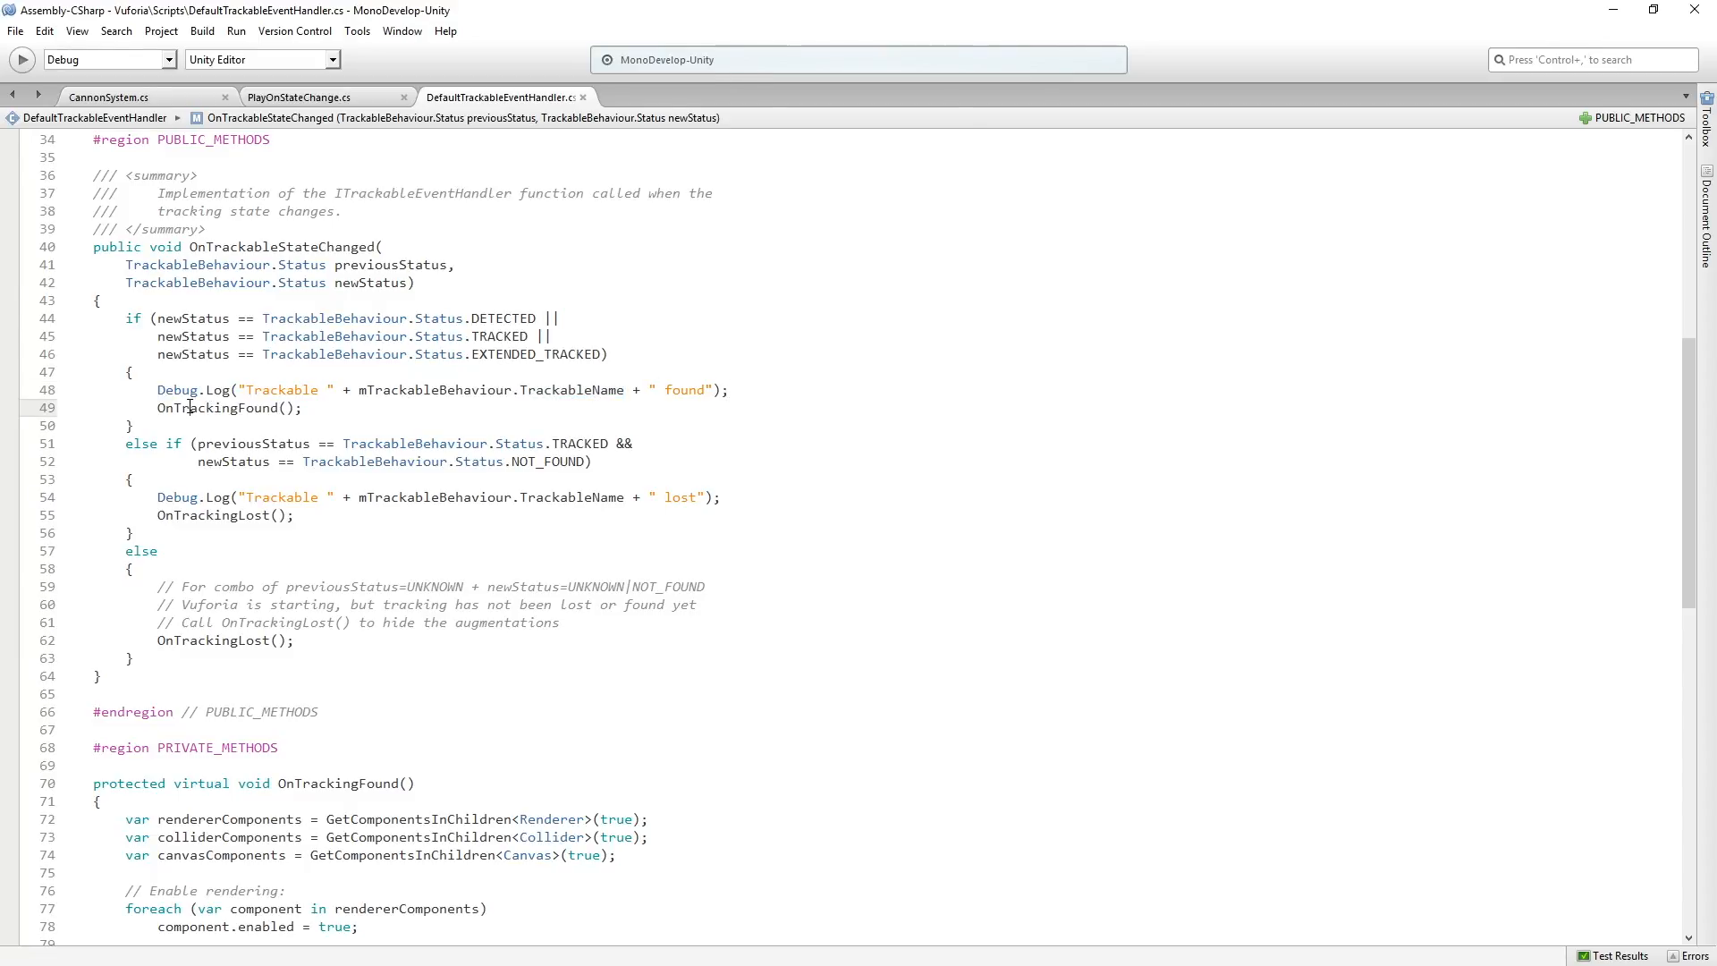
pyautogui.doubleClick(218, 408)
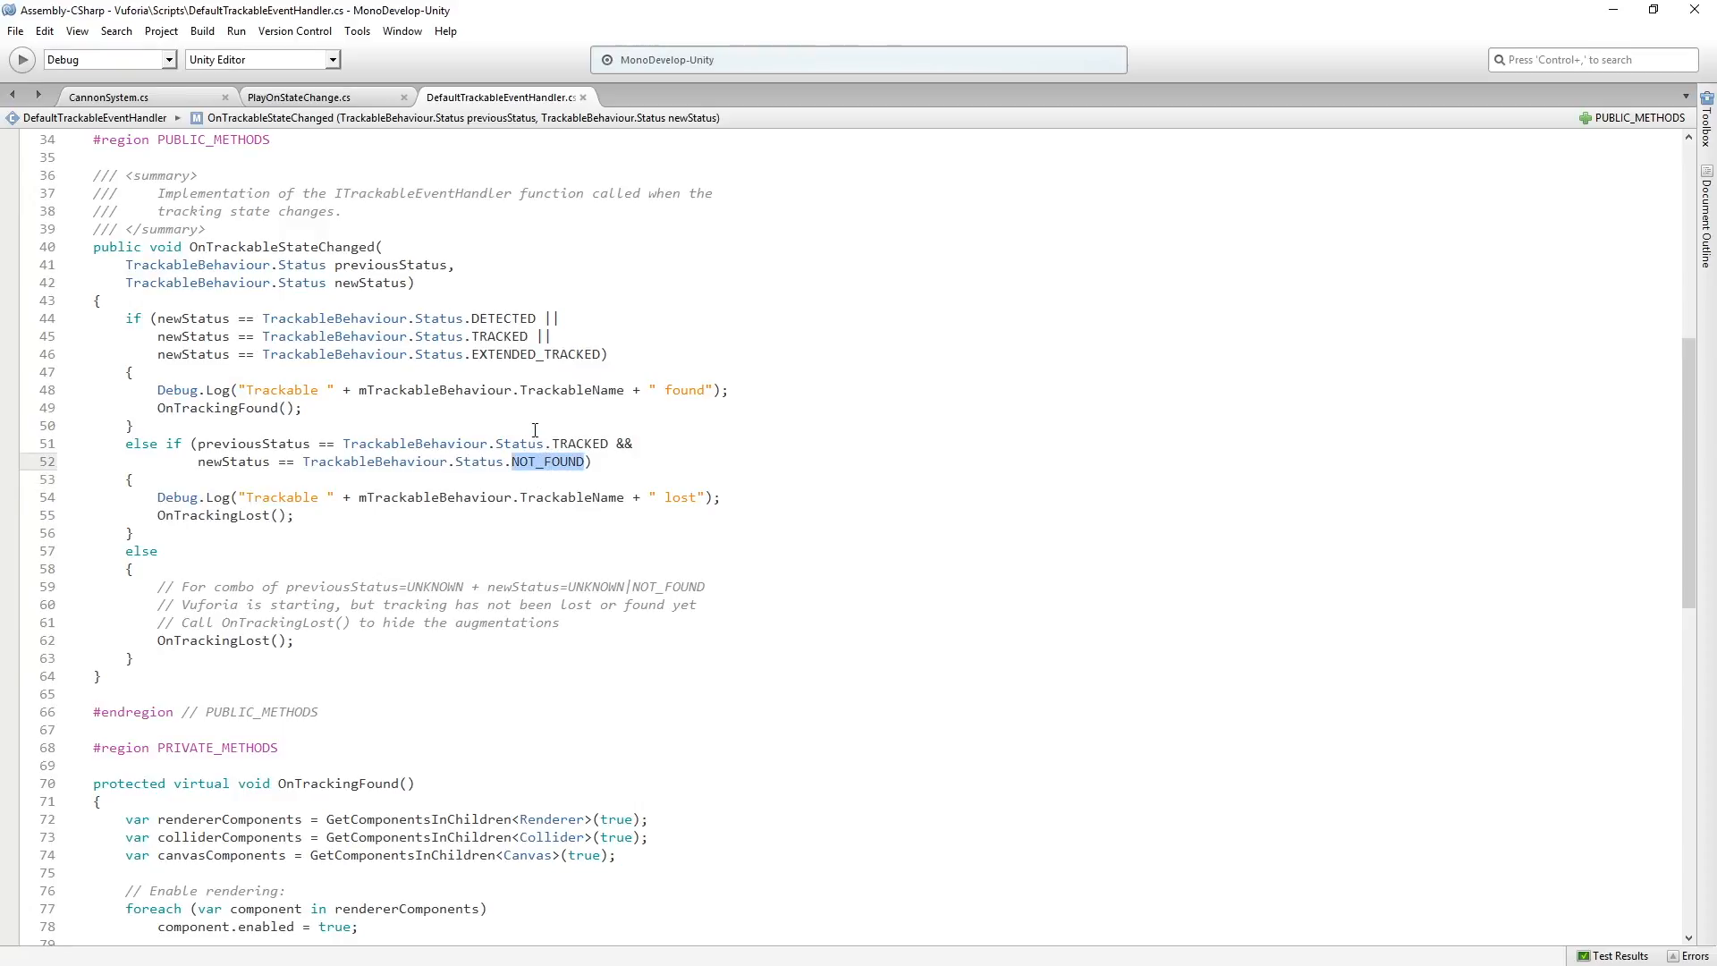
pyautogui.moveTo(287, 495)
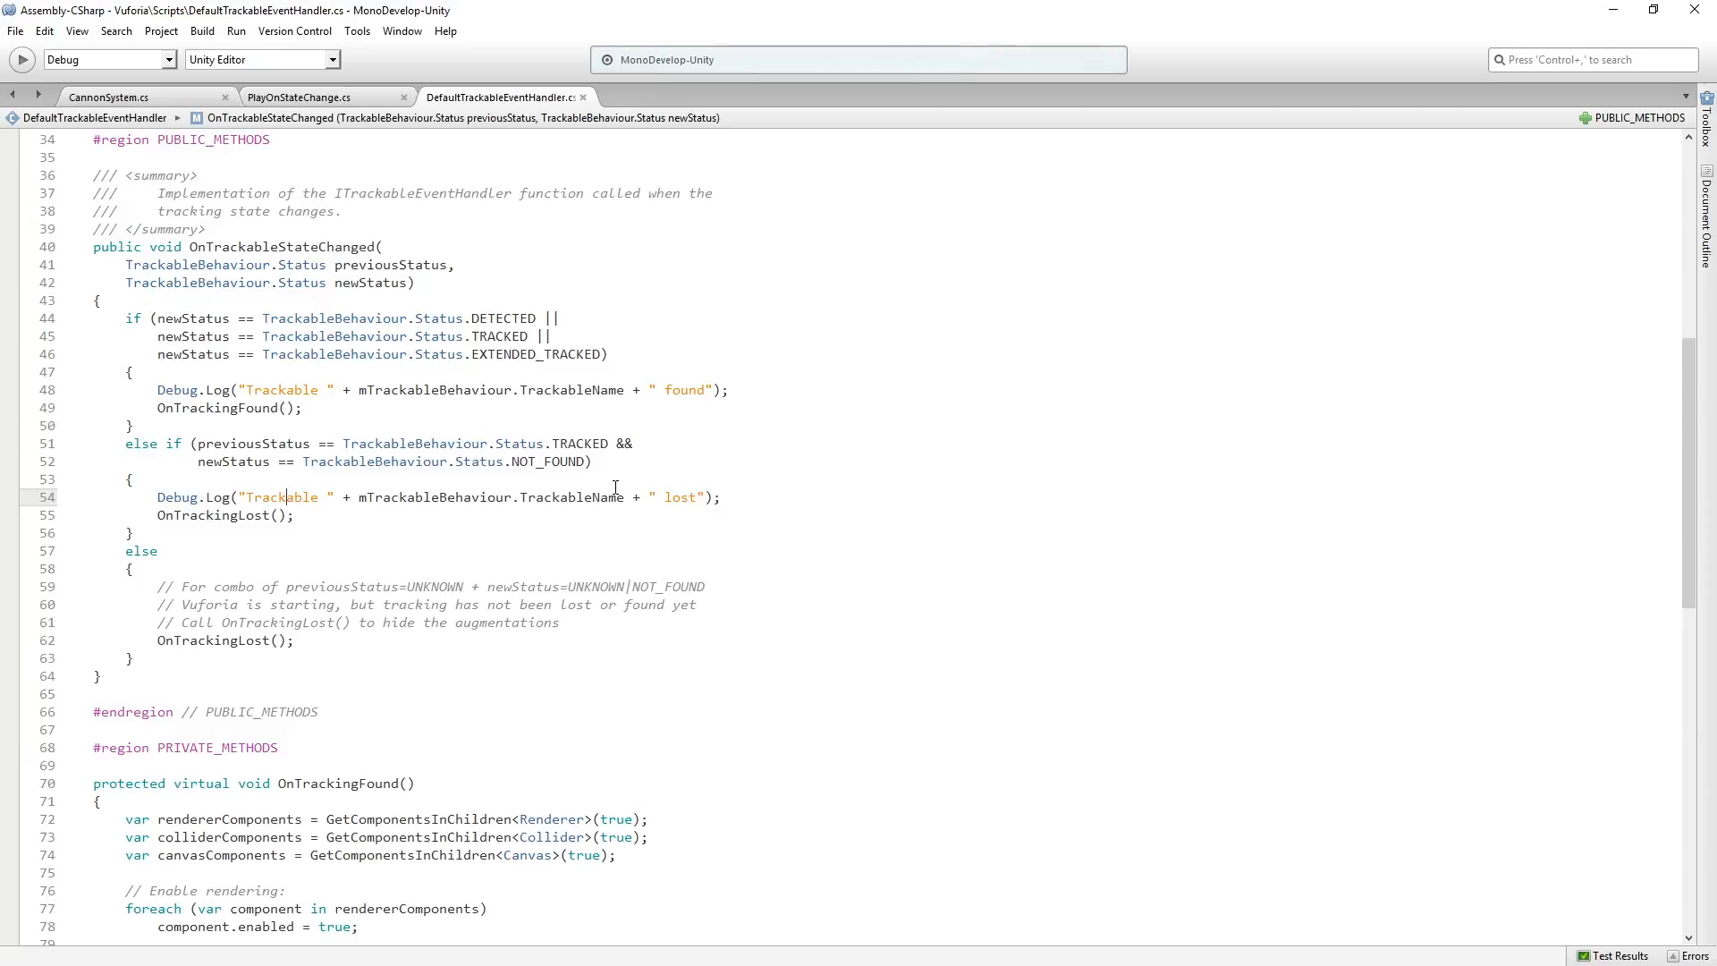
pyautogui.doubleClick(213, 515)
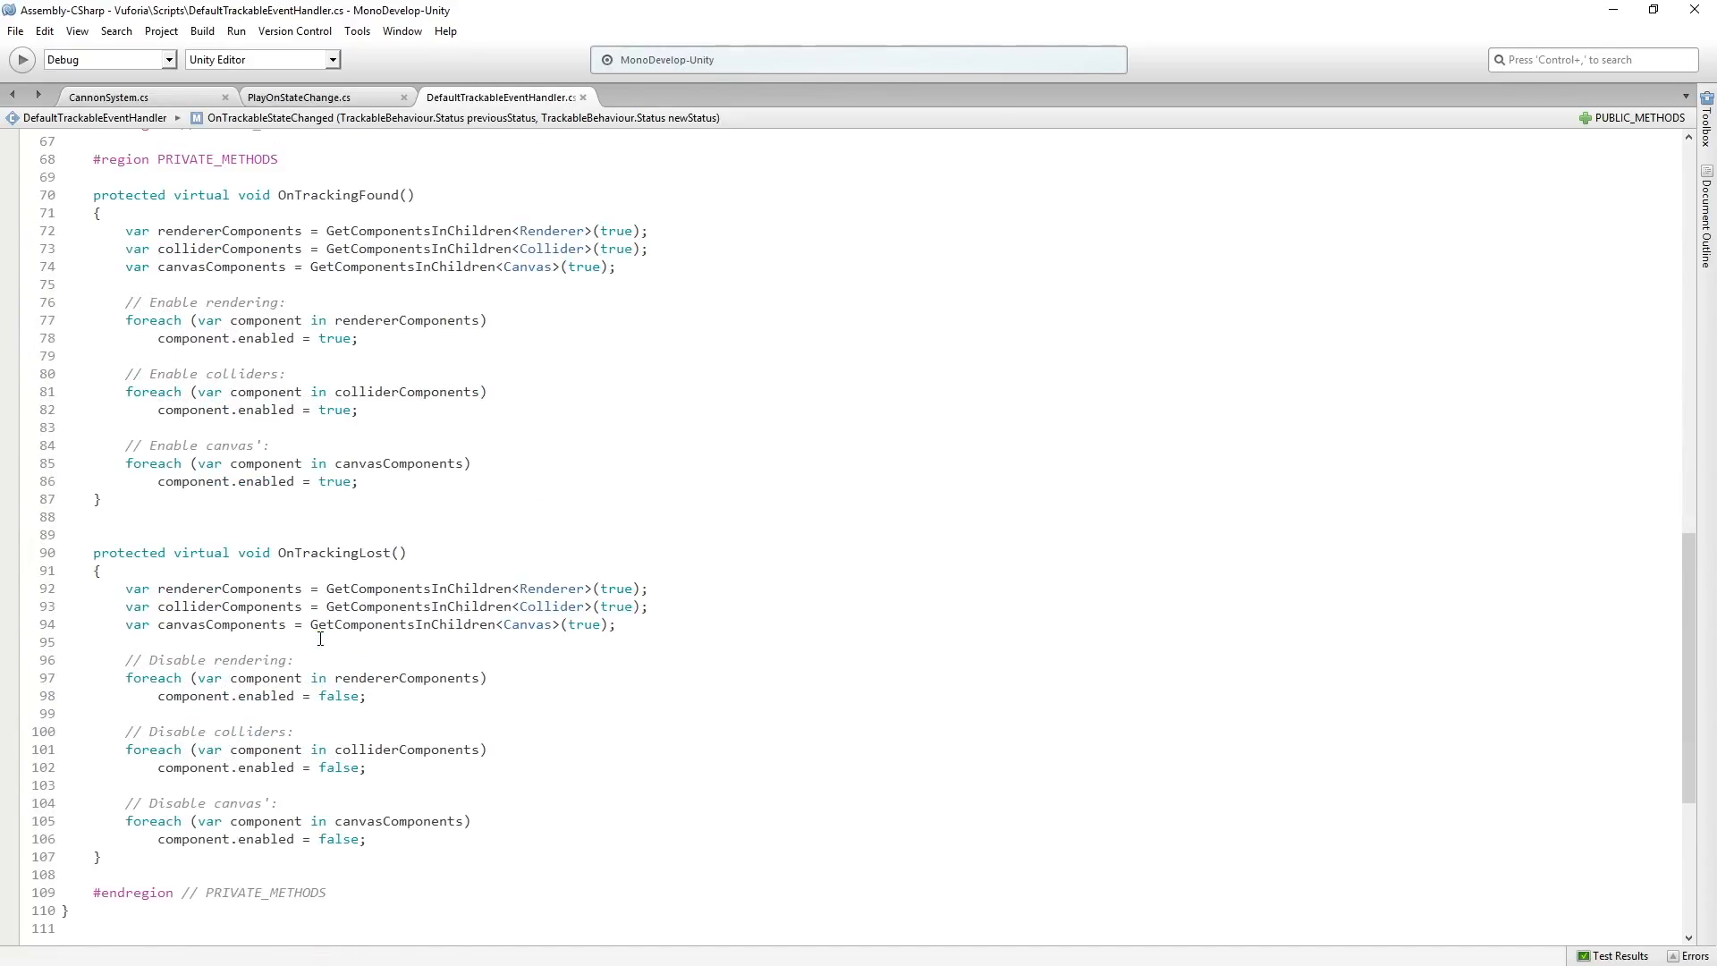
# - Examine OnTrackingFound's GetComponentsInChildren lines for renderers and colliders
pyautogui.click(359, 481)
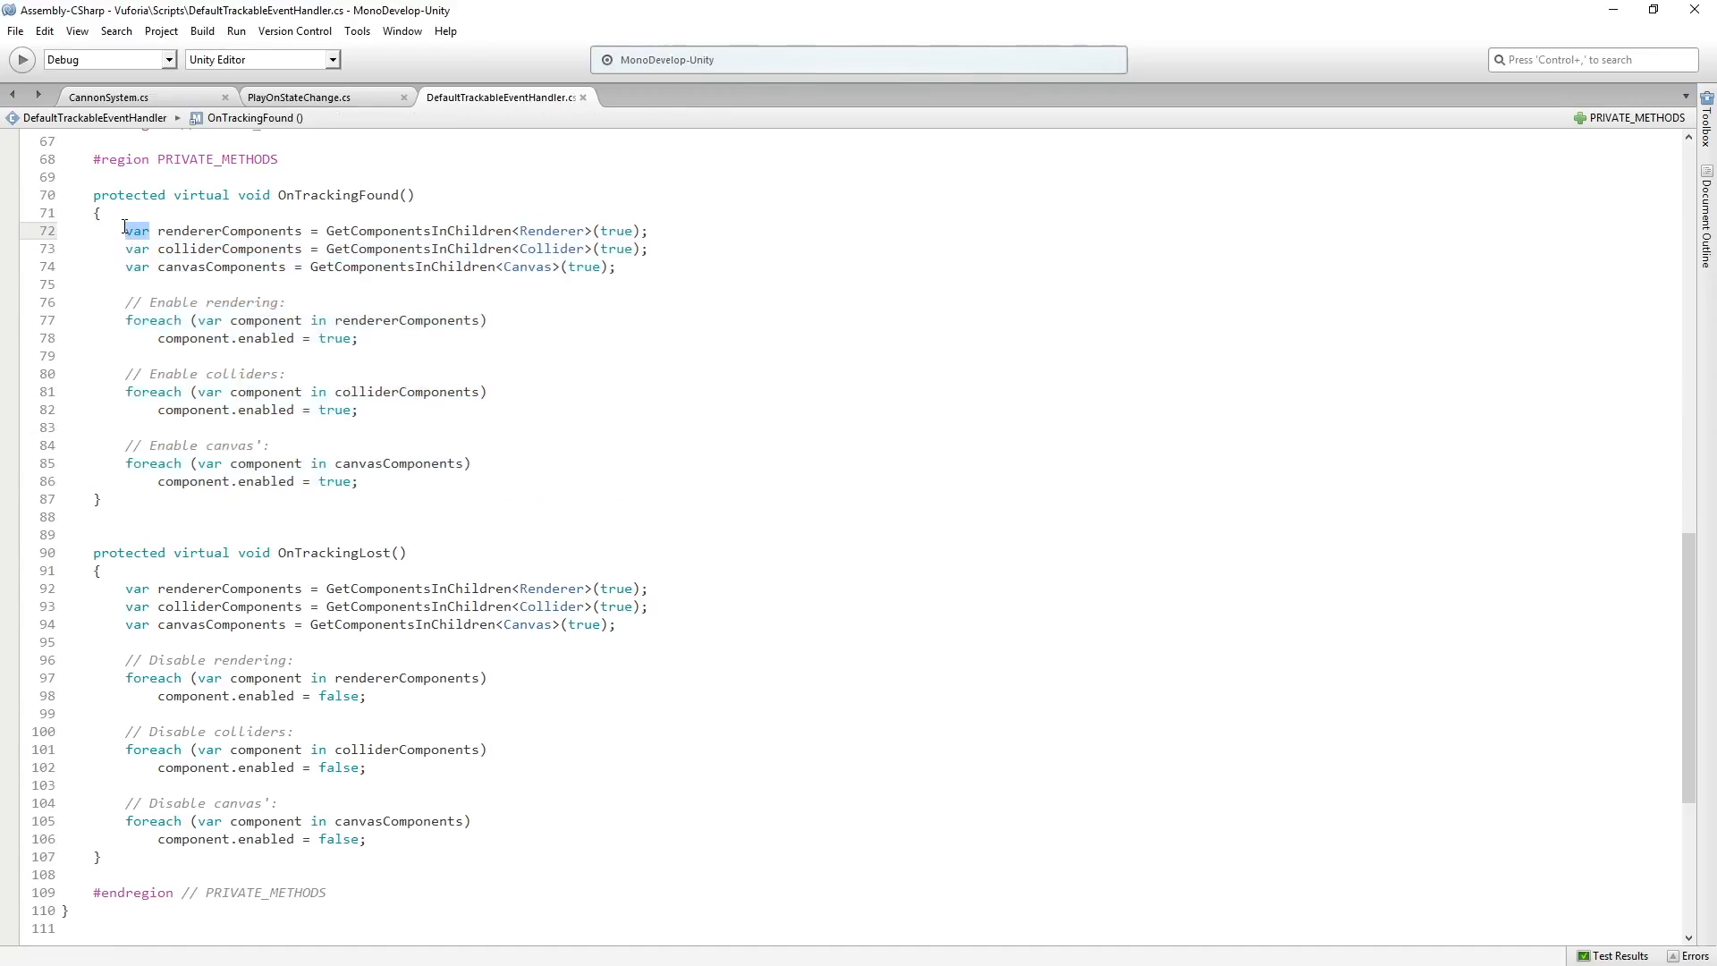
pyautogui.doubleClick(231, 230)
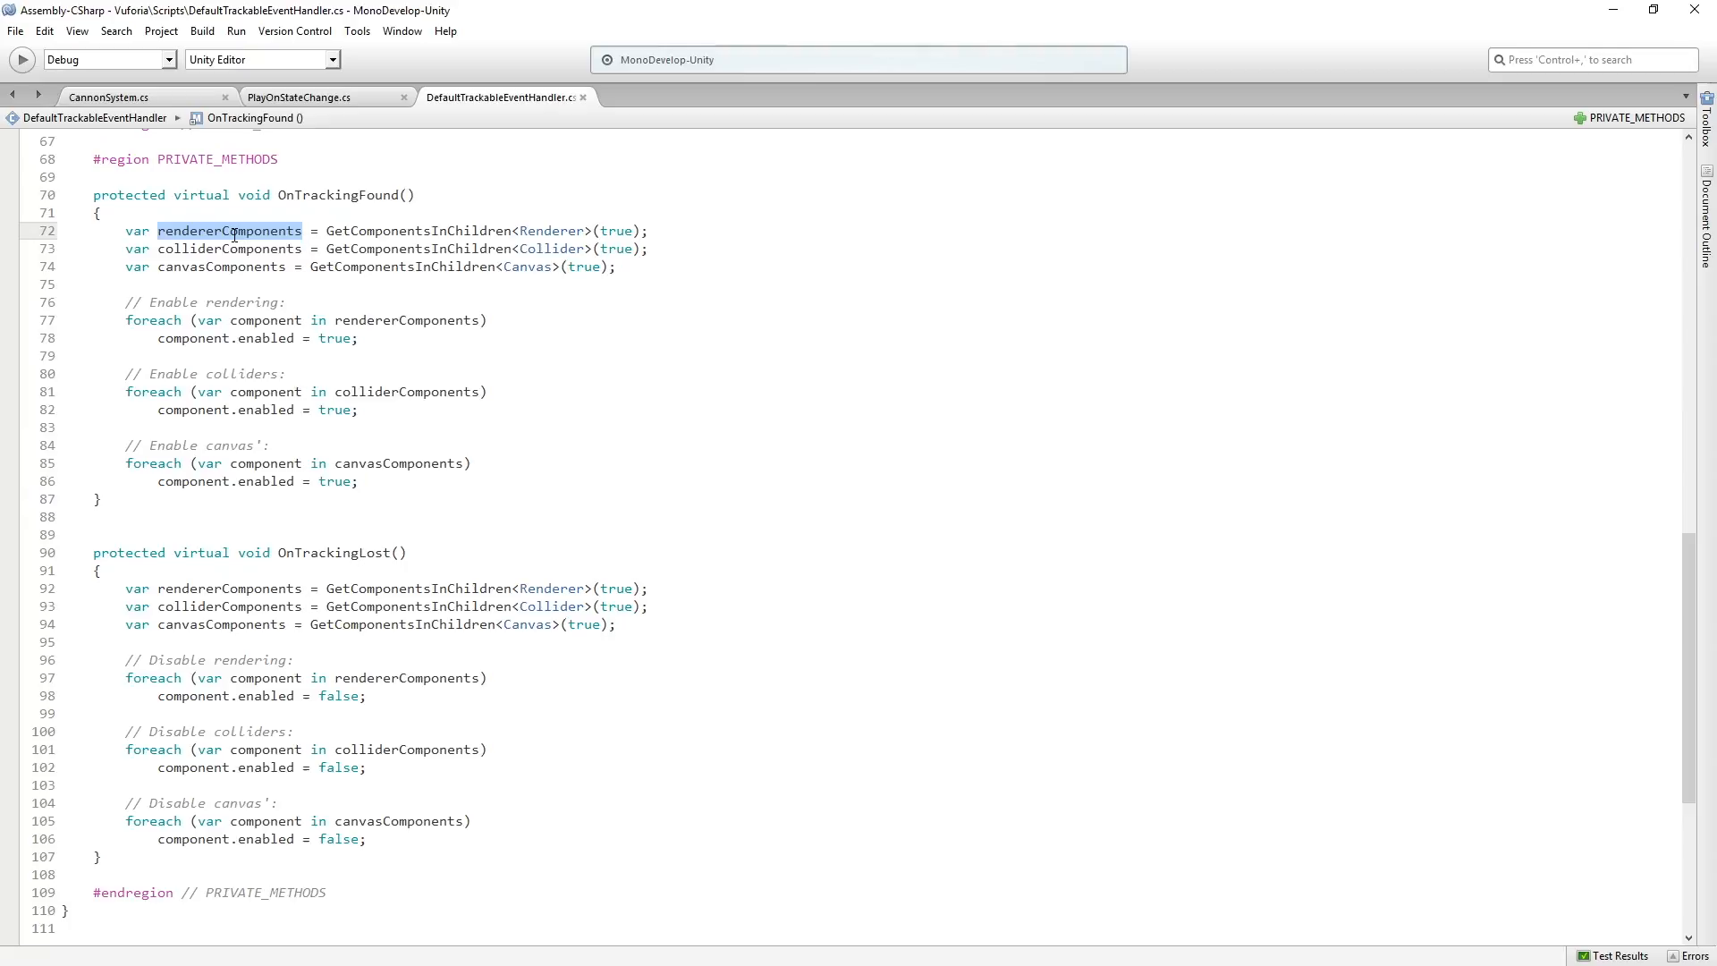
pyautogui.moveTo(501, 237)
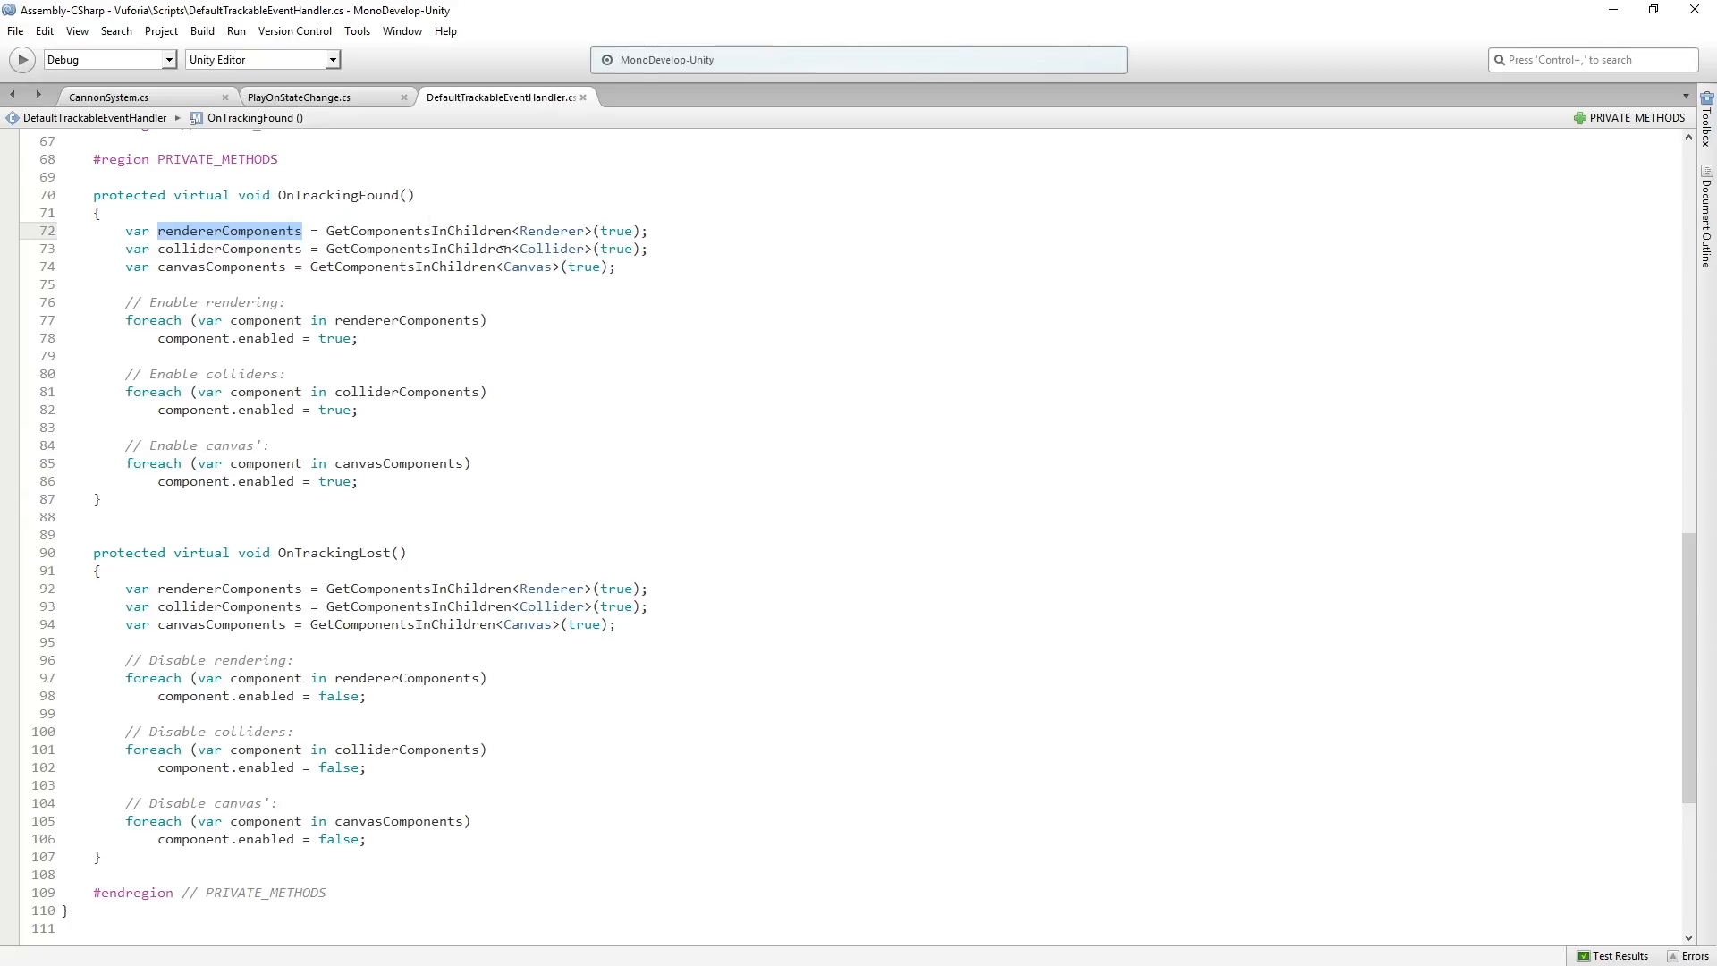
pyautogui.doubleClick(551, 231)
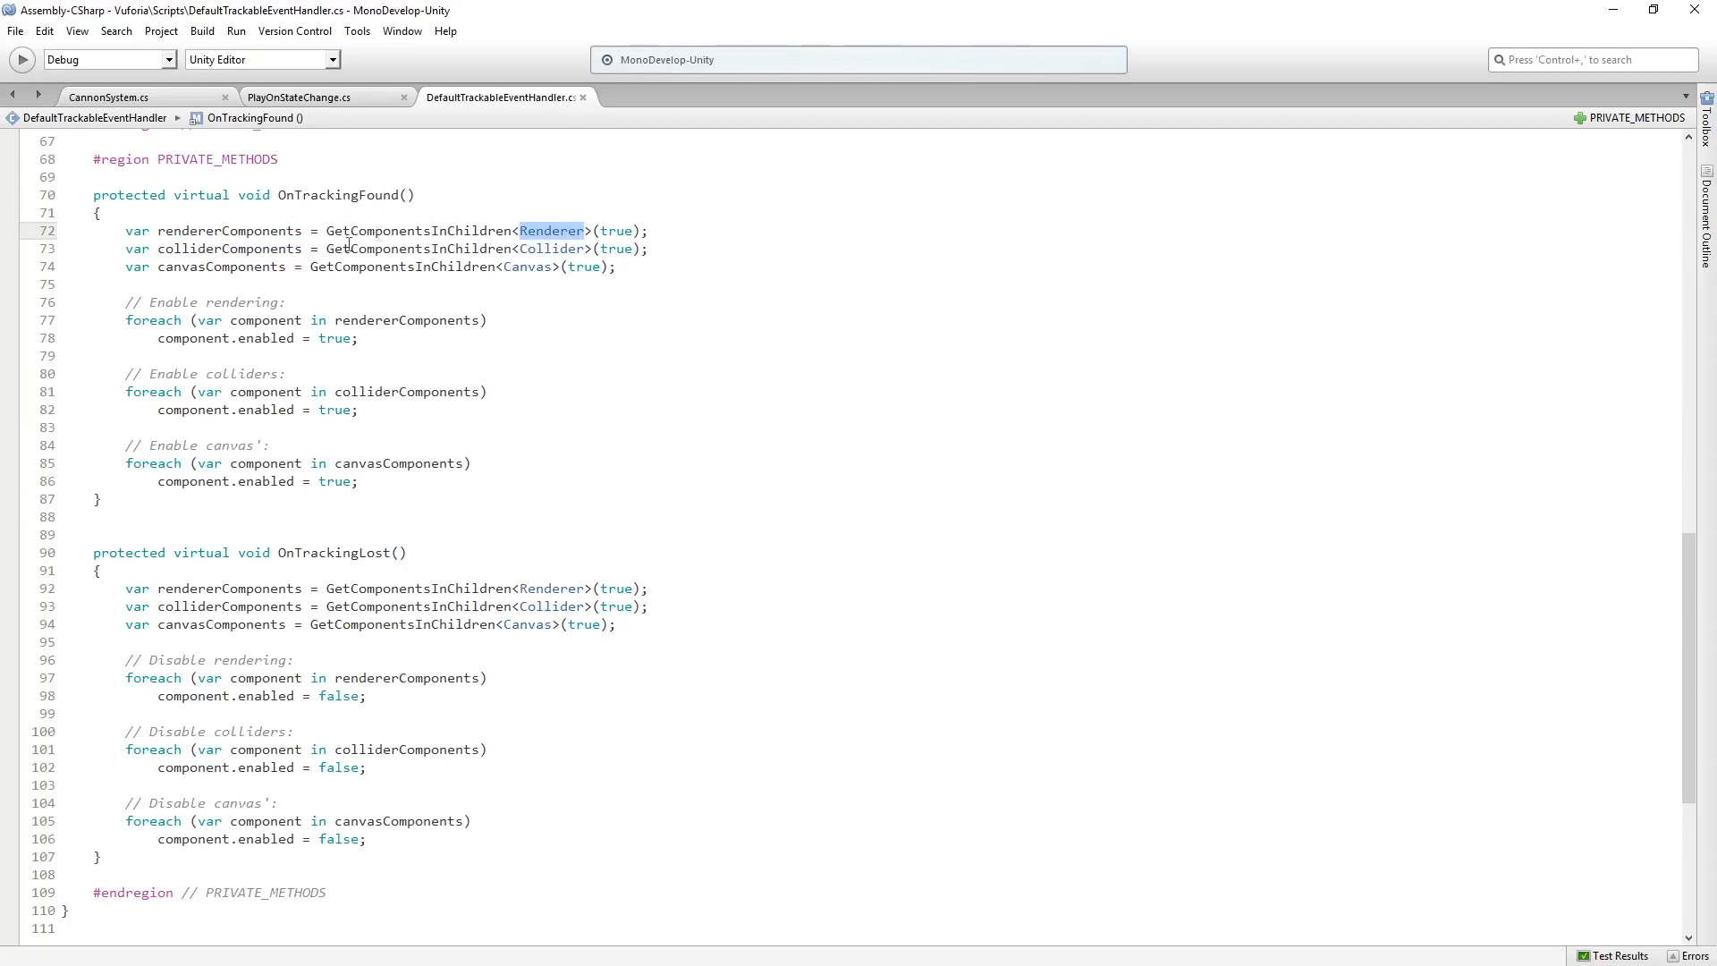
pyautogui.doubleClick(228, 231)
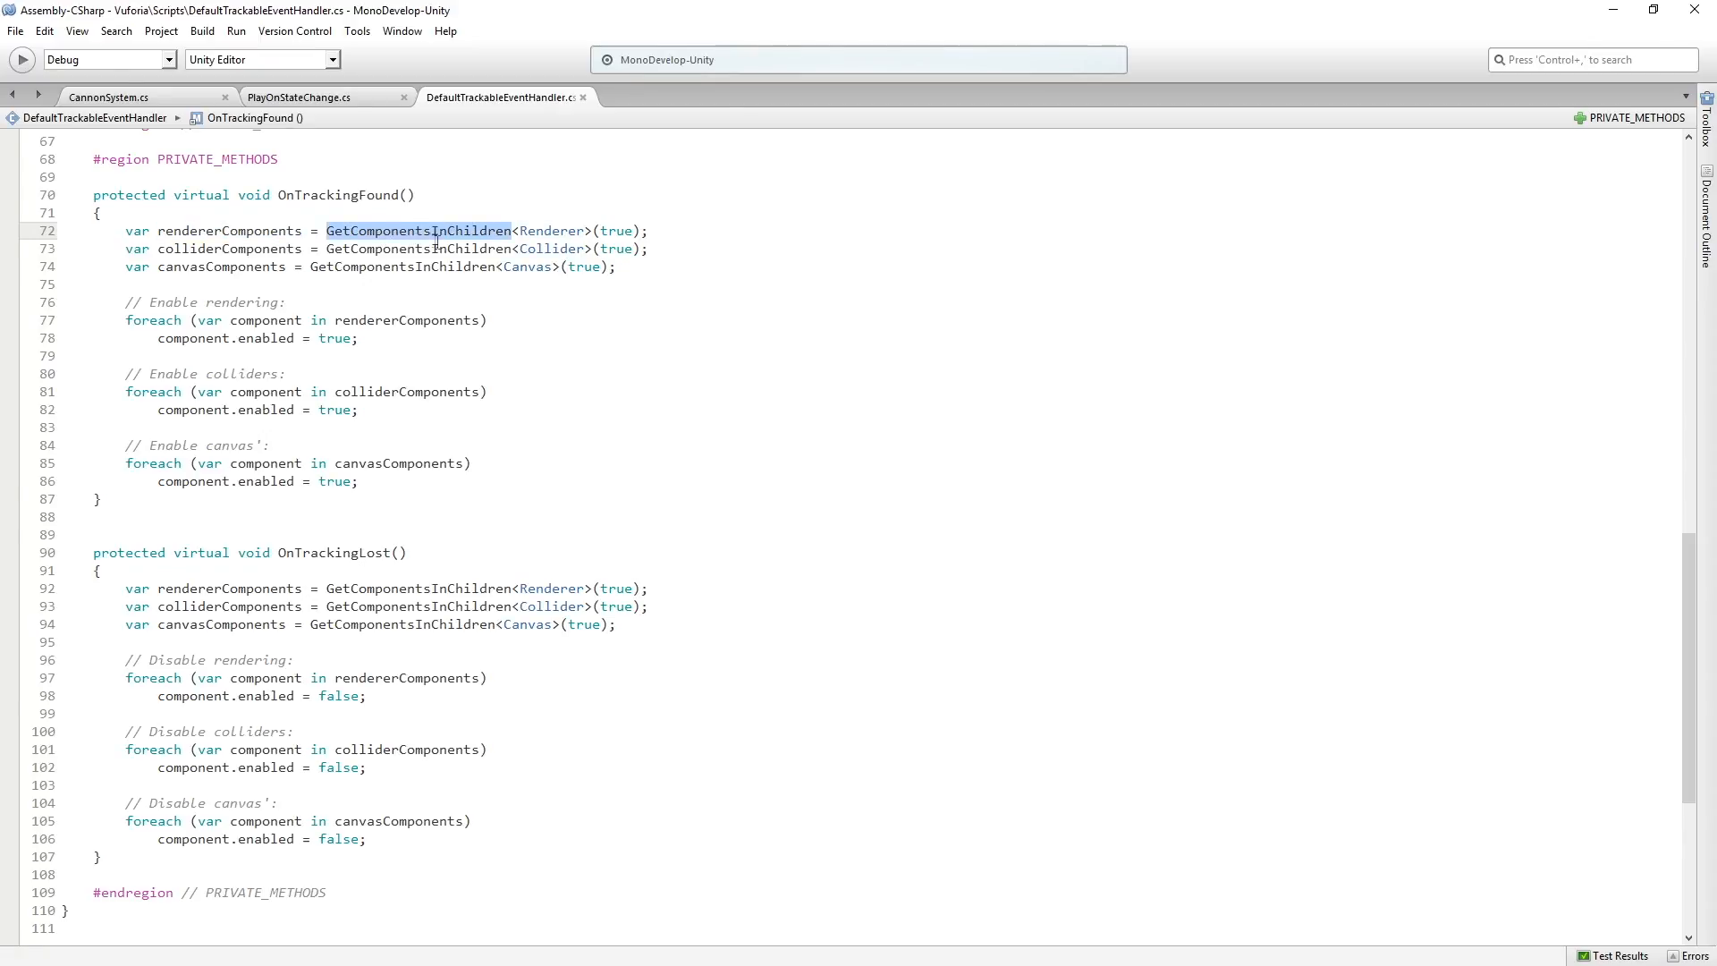
pyautogui.moveTo(798, 227)
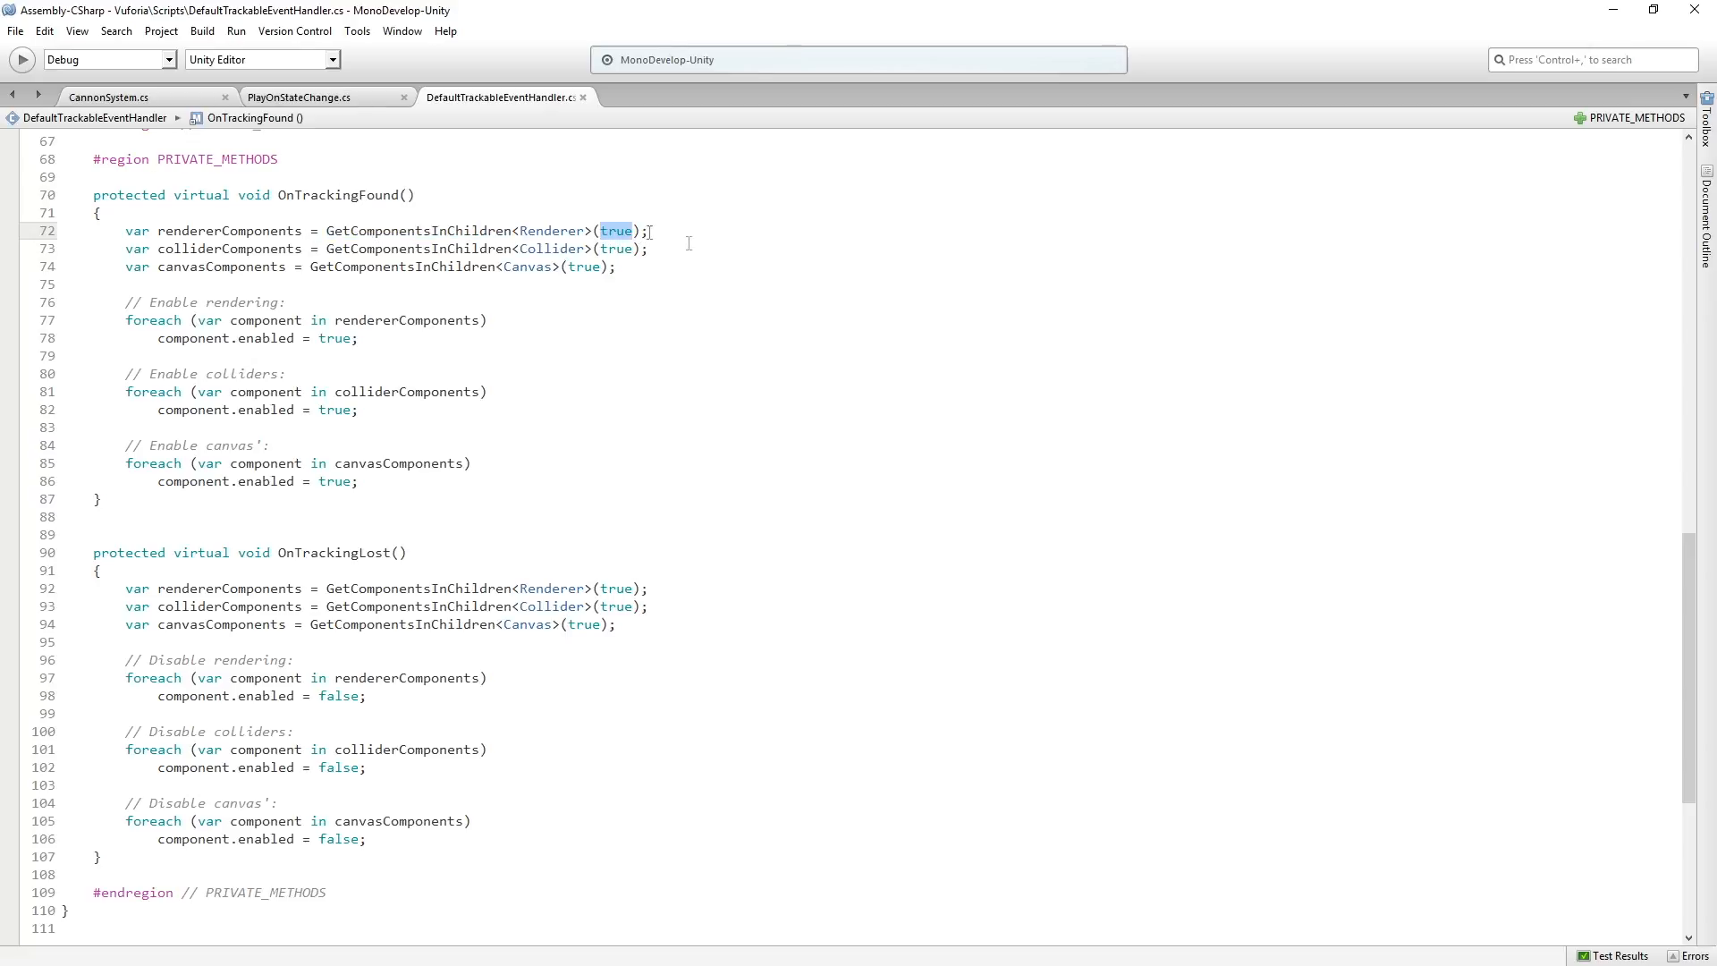
pyautogui.moveTo(617, 230)
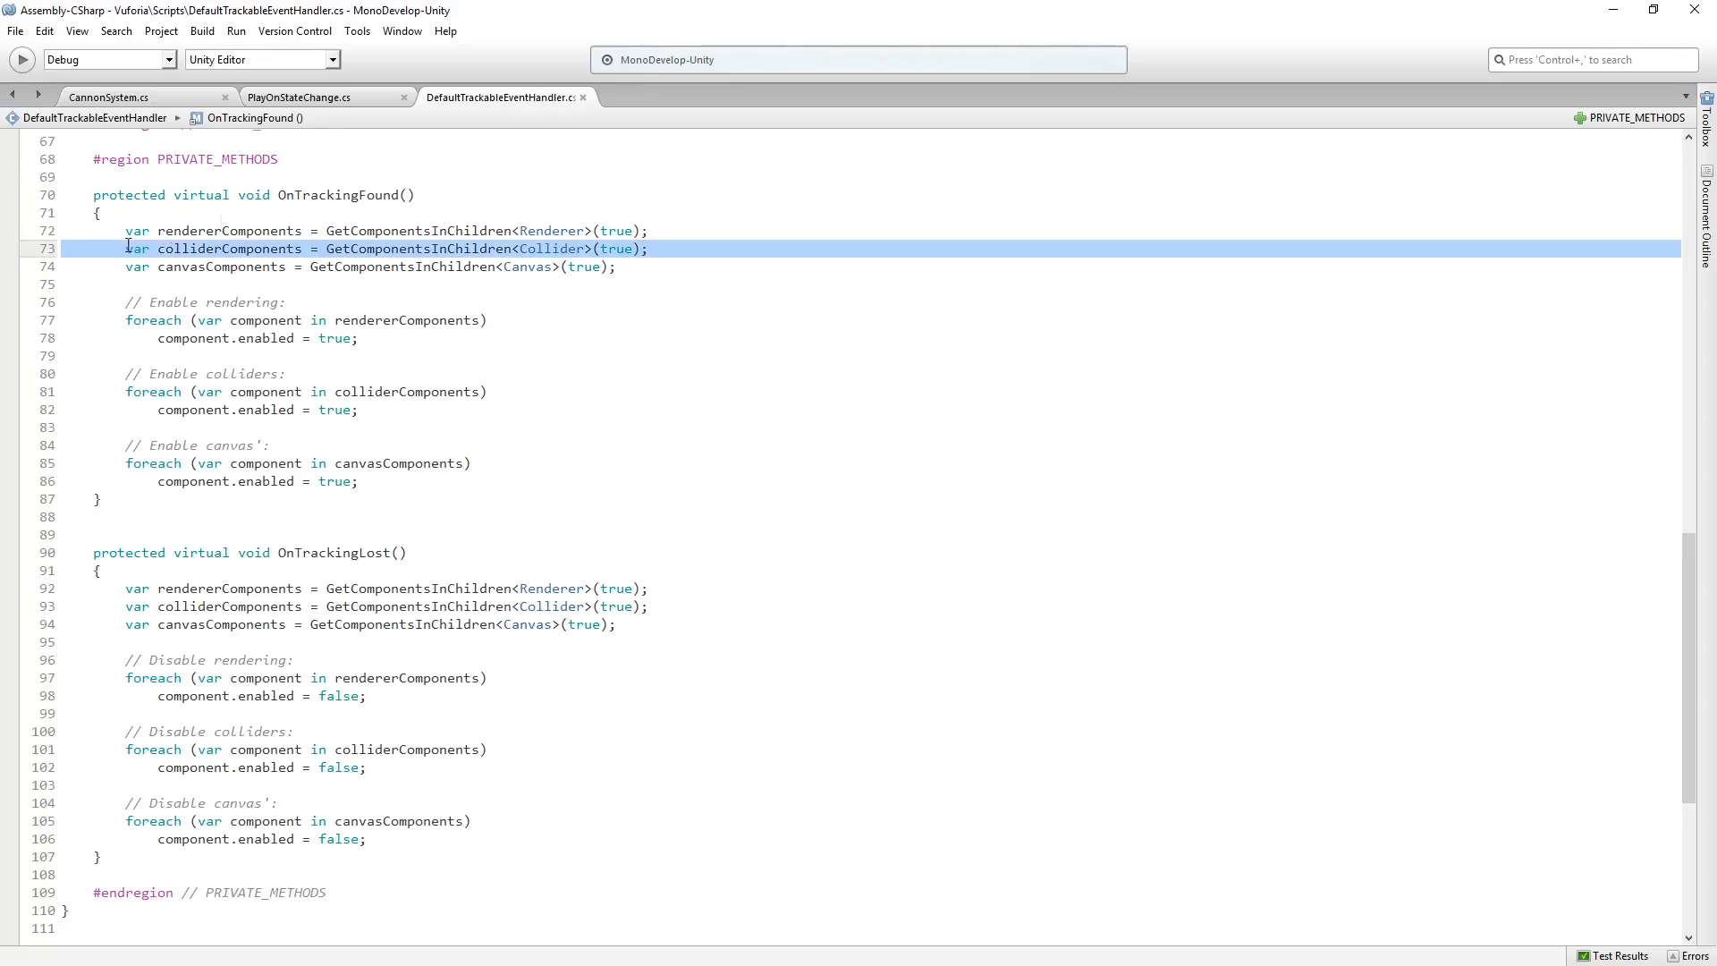
pyautogui.doubleClick(221, 266)
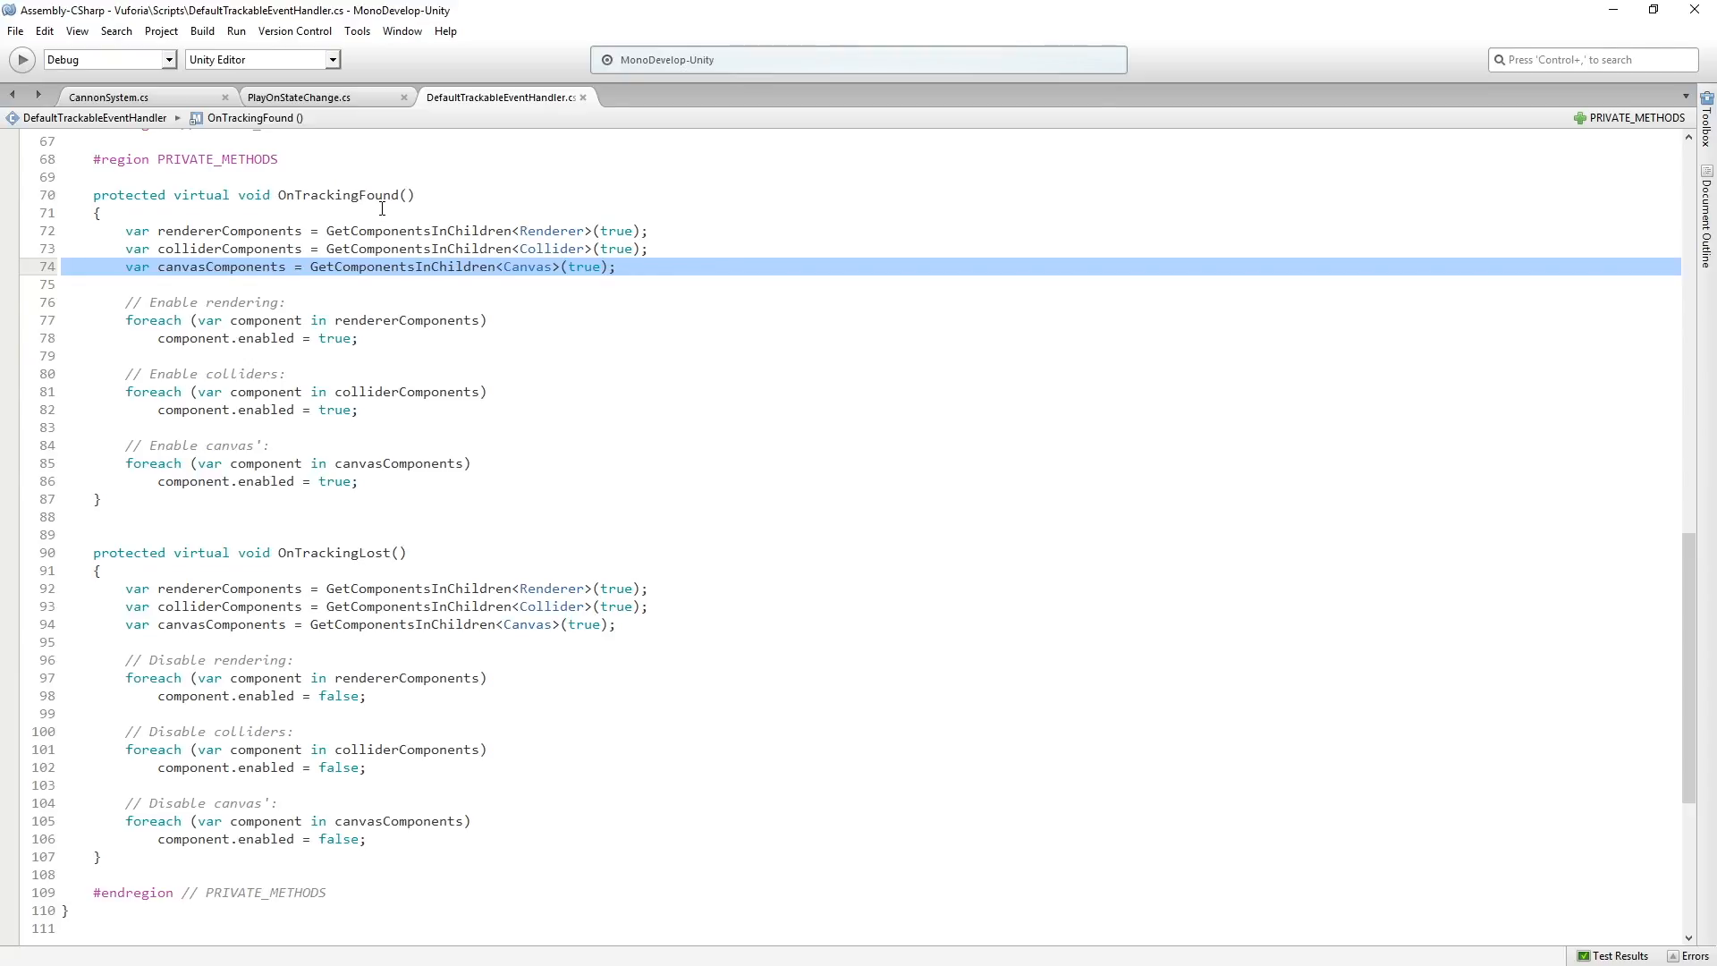
pyautogui.moveTo(417, 394)
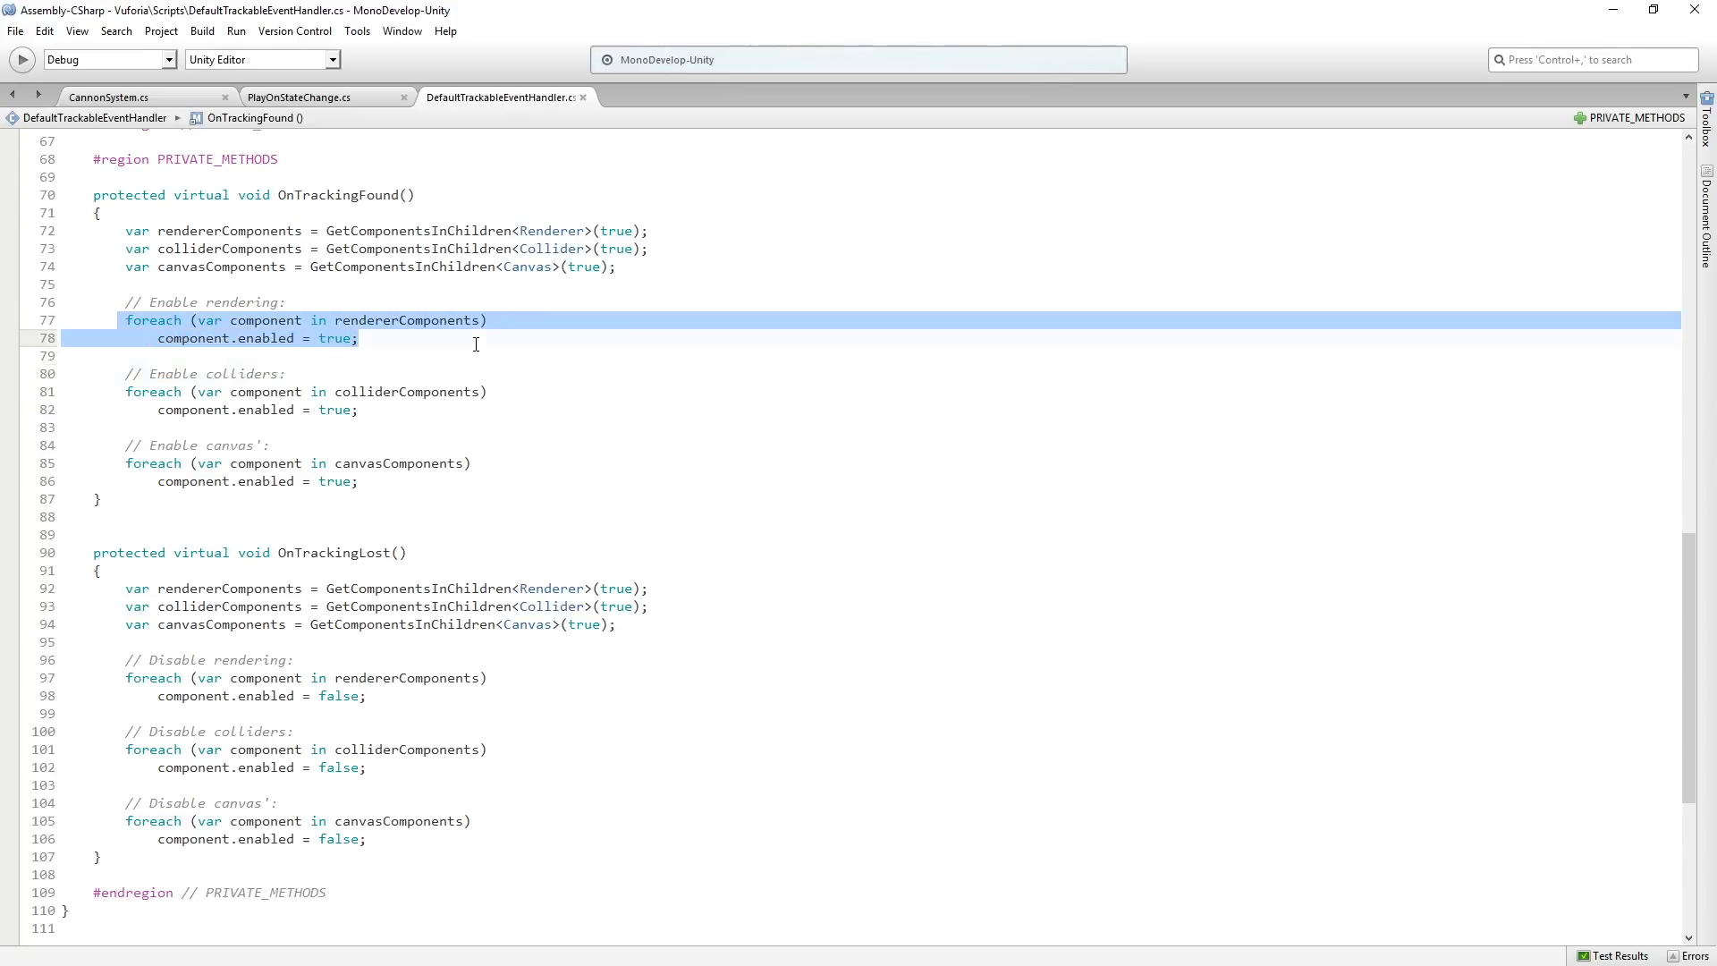
pyautogui.moveTo(413, 320)
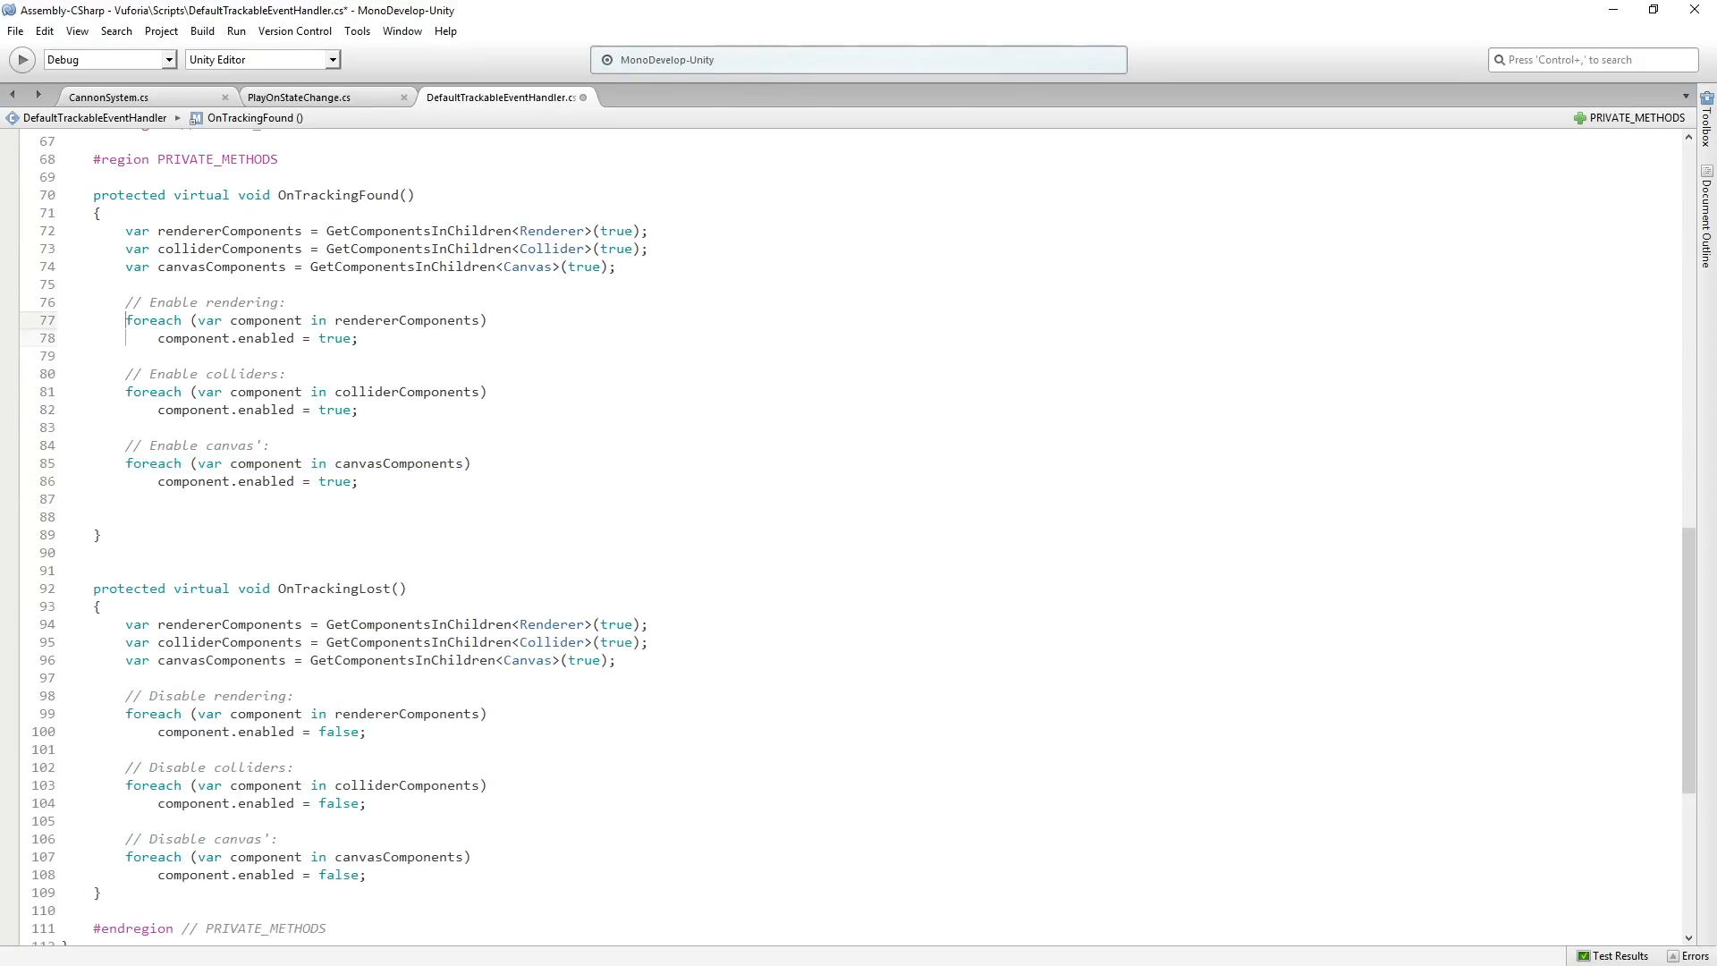
# - Write PlayOnStateChange player = GetComponentInChildren<PlayOnStateChange>(); using autocomplete
pyautogui.write('Play')
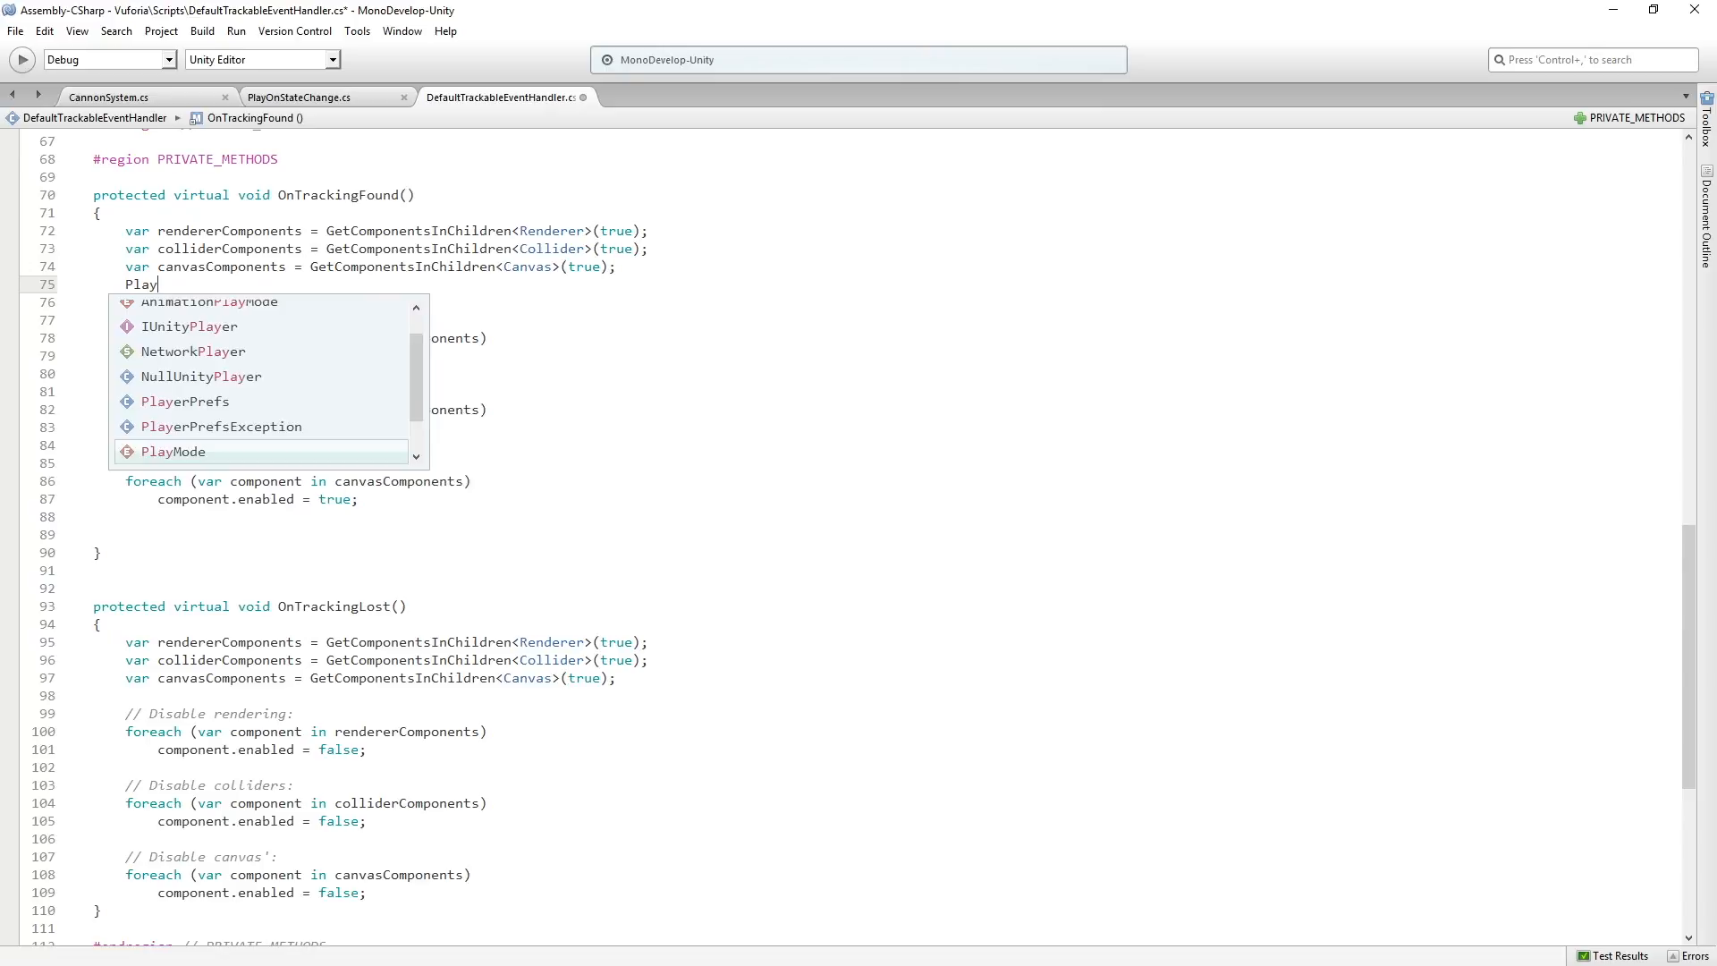
pyautogui.write('OnStateChange s')
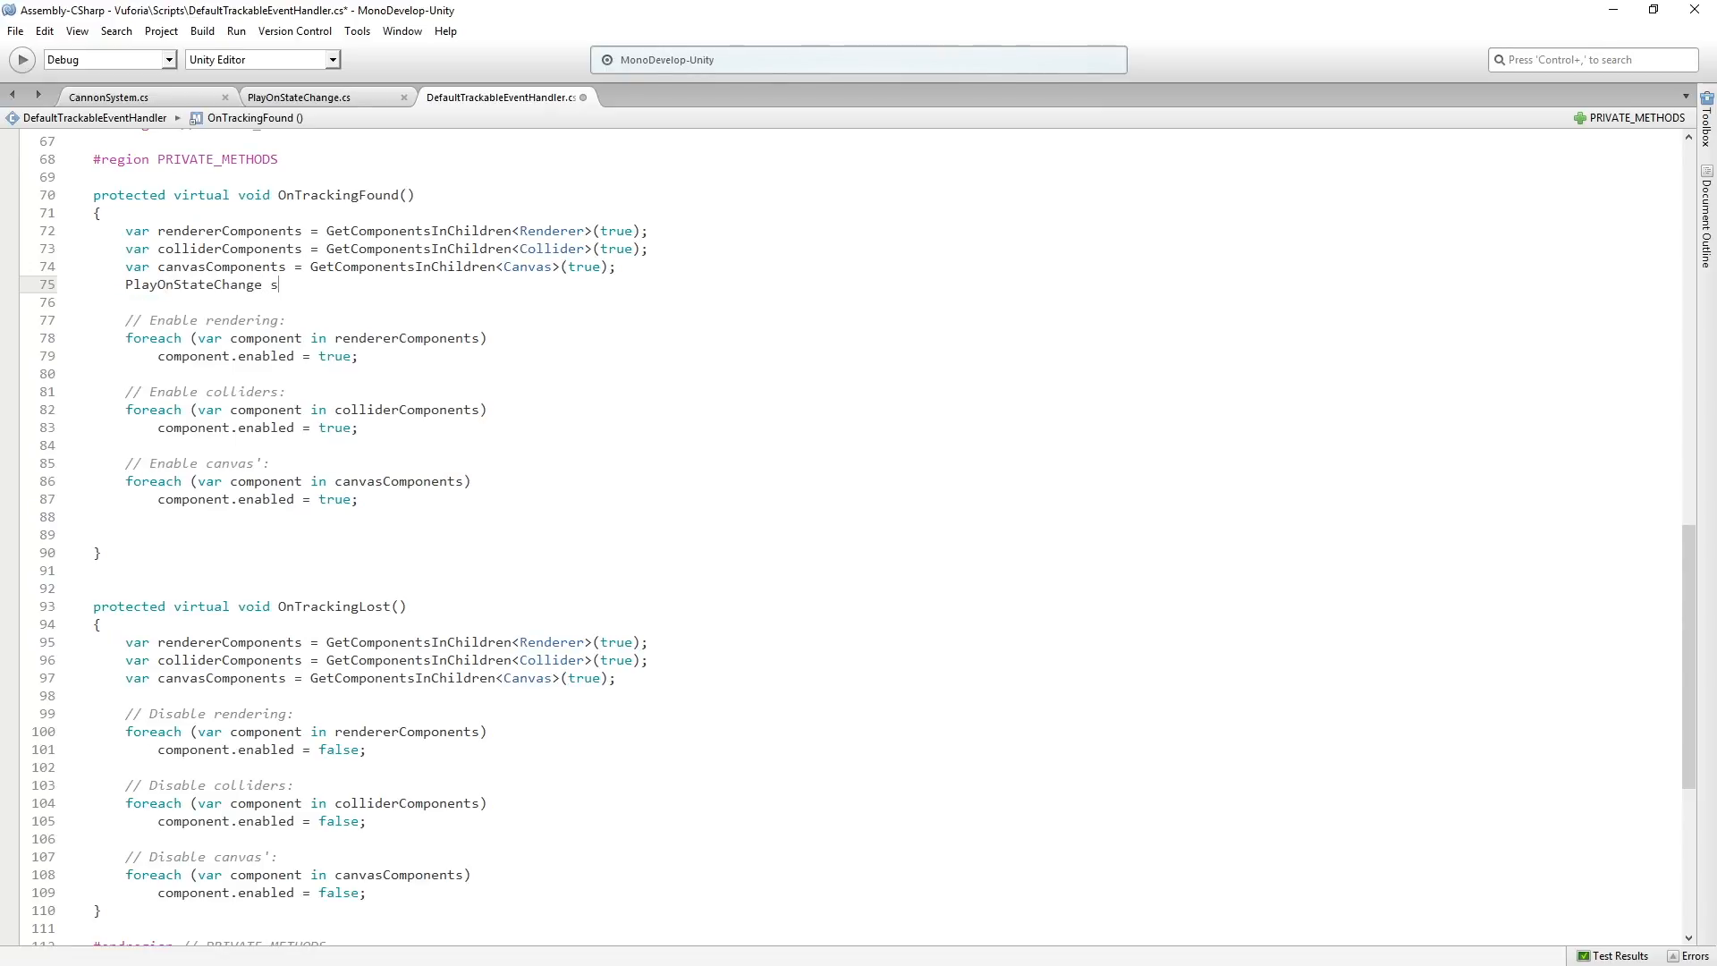
pyautogui.write('layer = G')
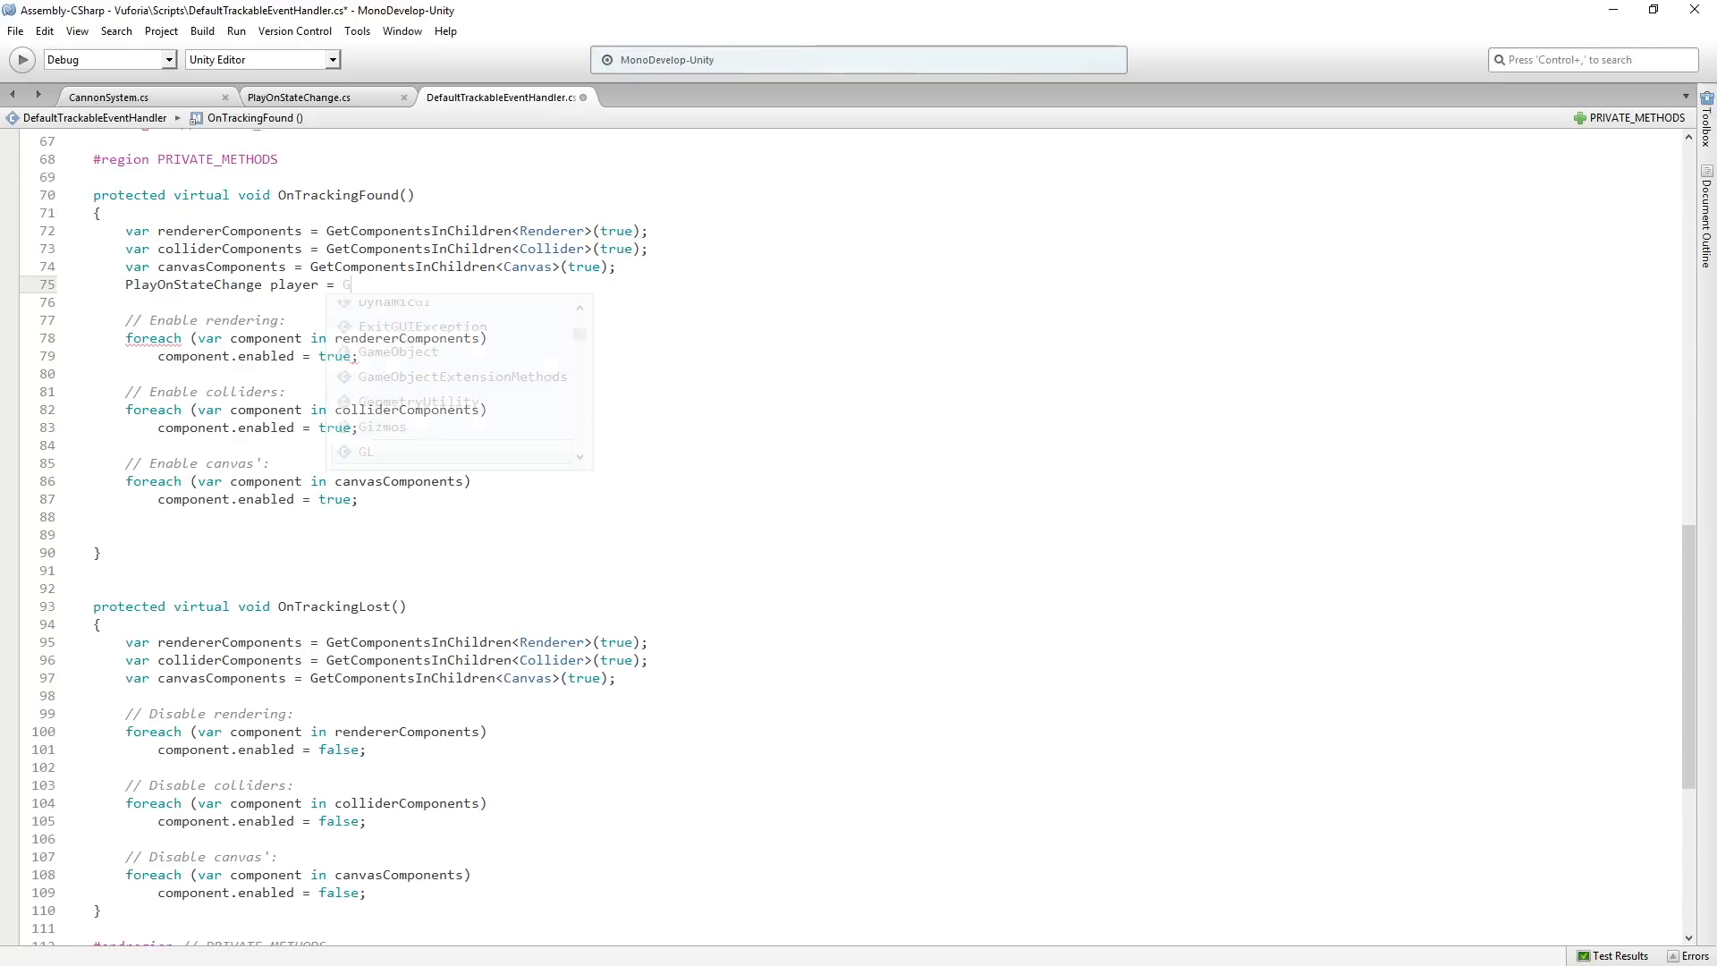
pyautogui.write('etComponentInChildren')
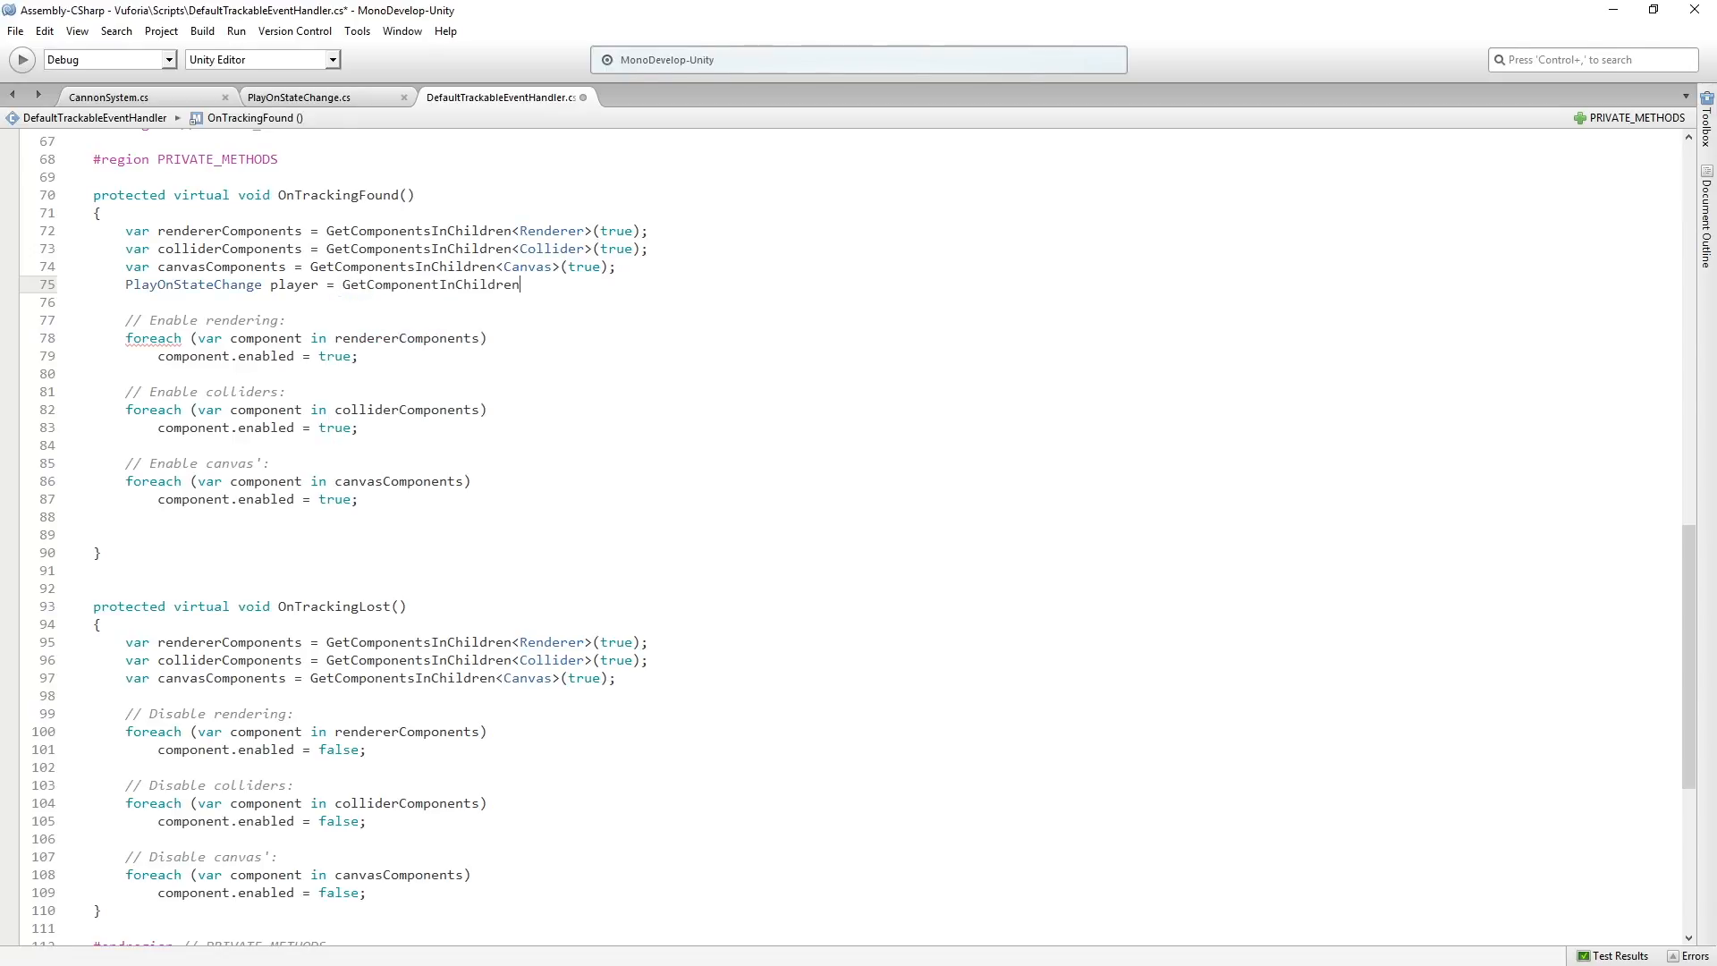
pyautogui.write('<')
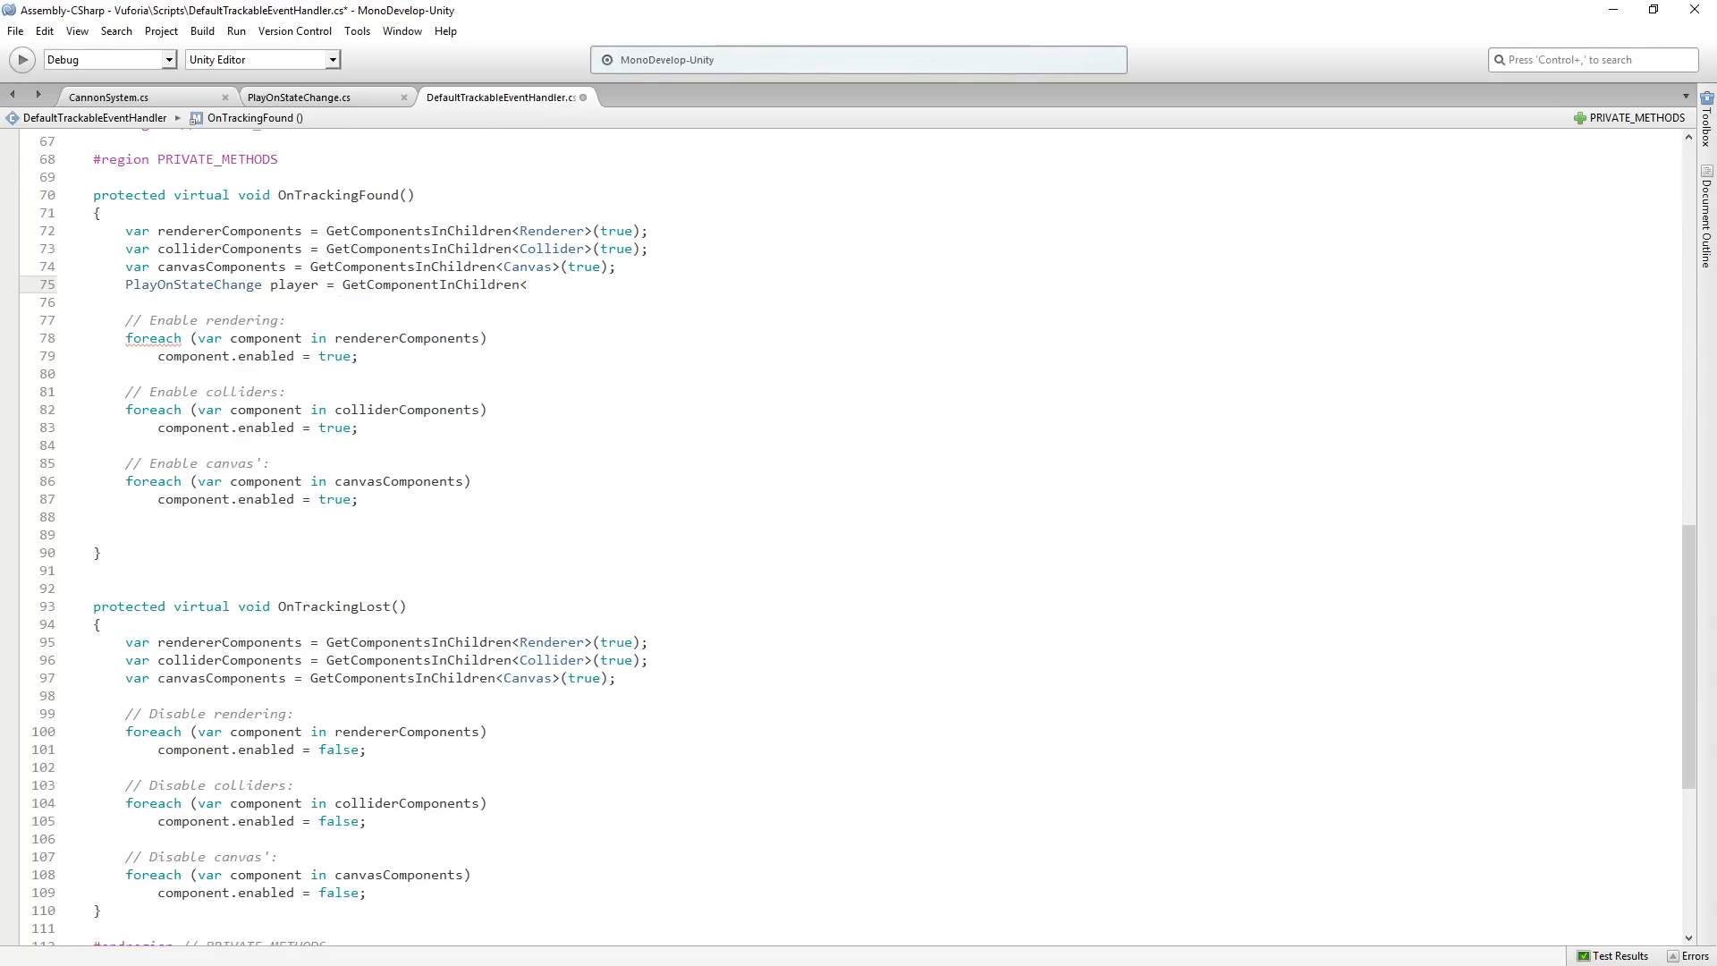
pyautogui.write('Play')
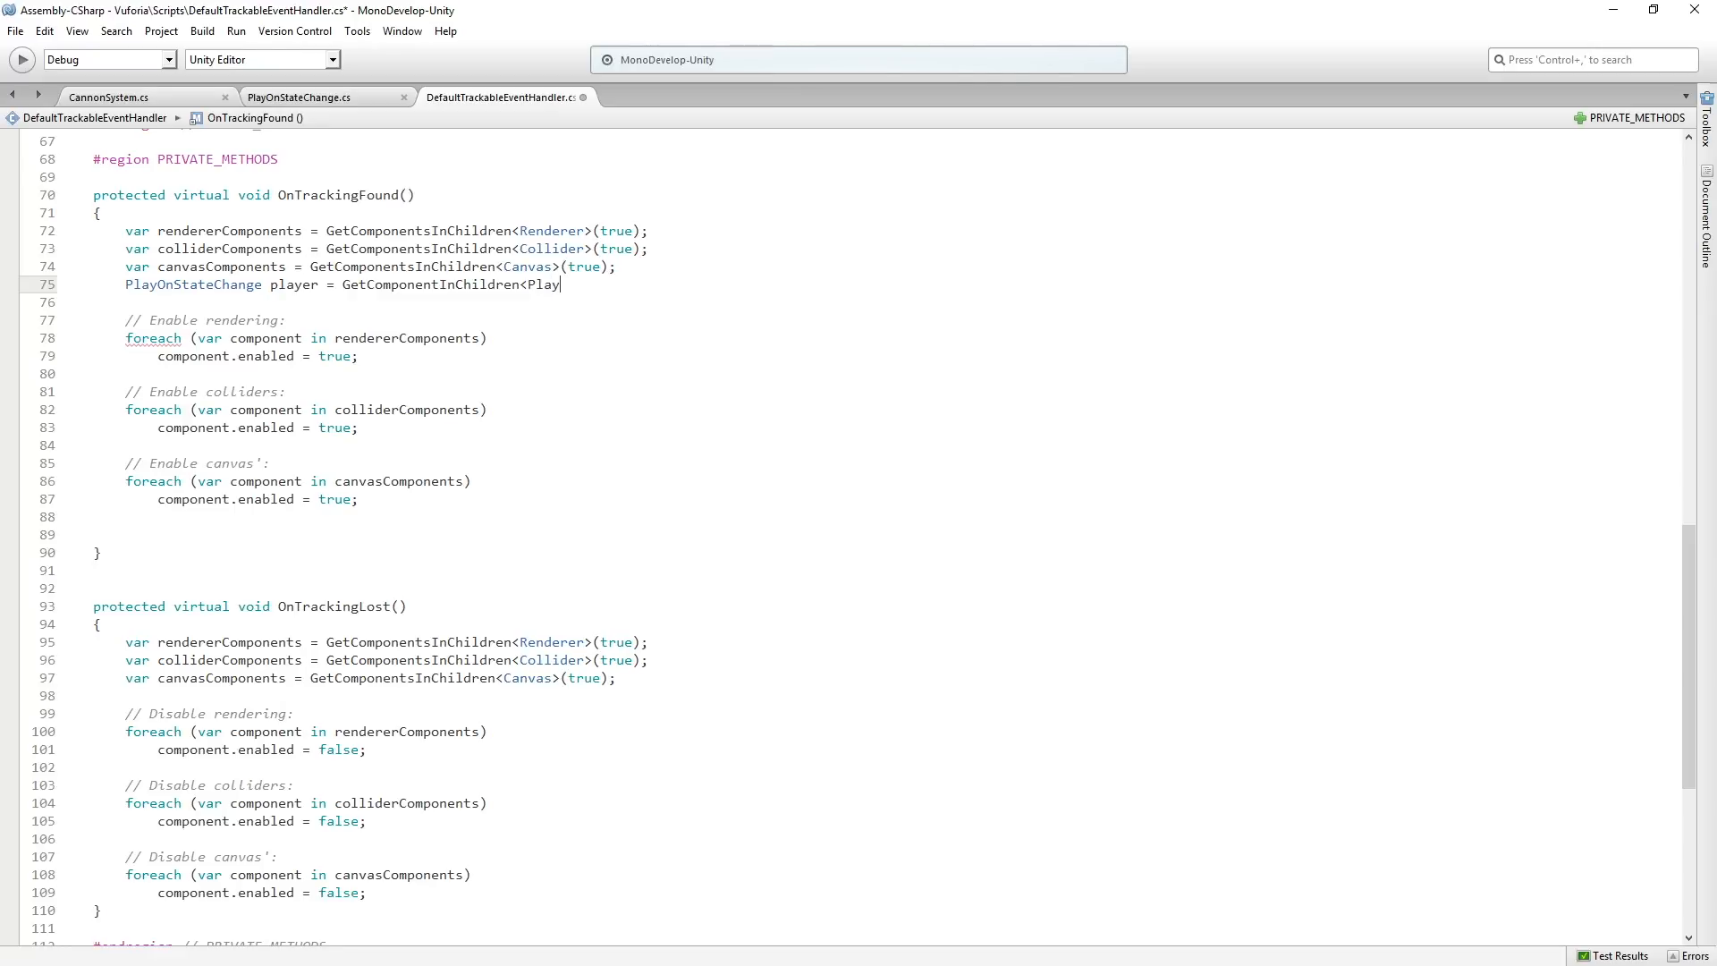
pyautogui.write('OnStateChang')
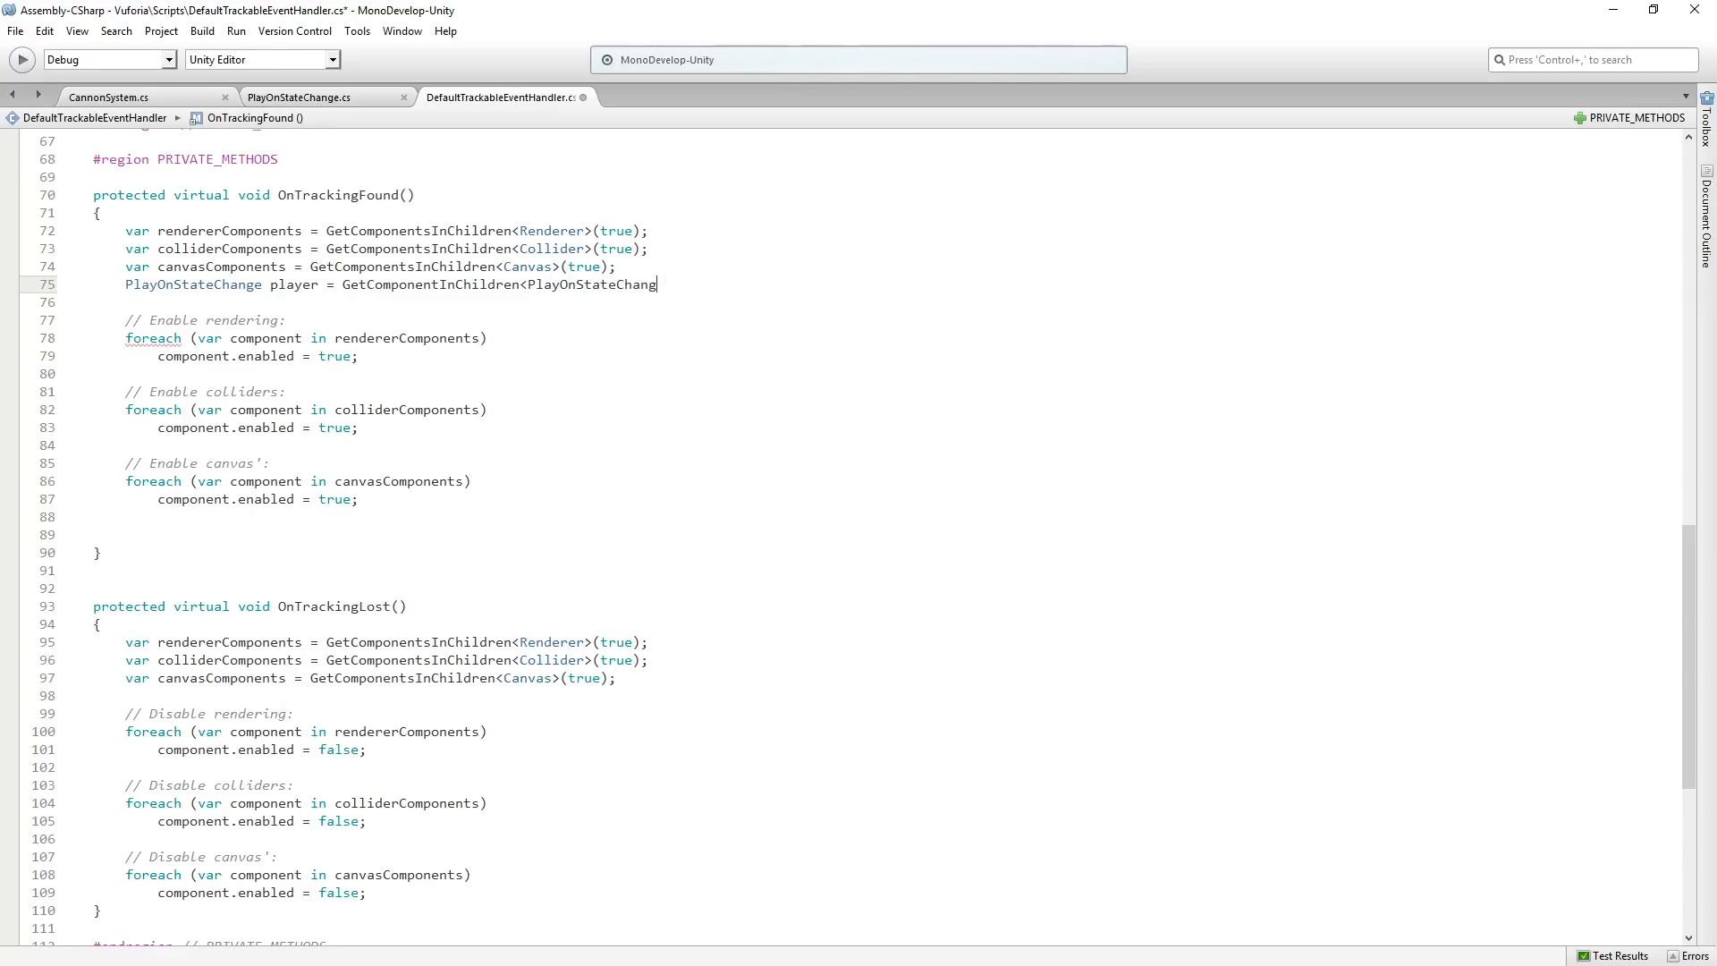
pyautogui.write('e> ();')
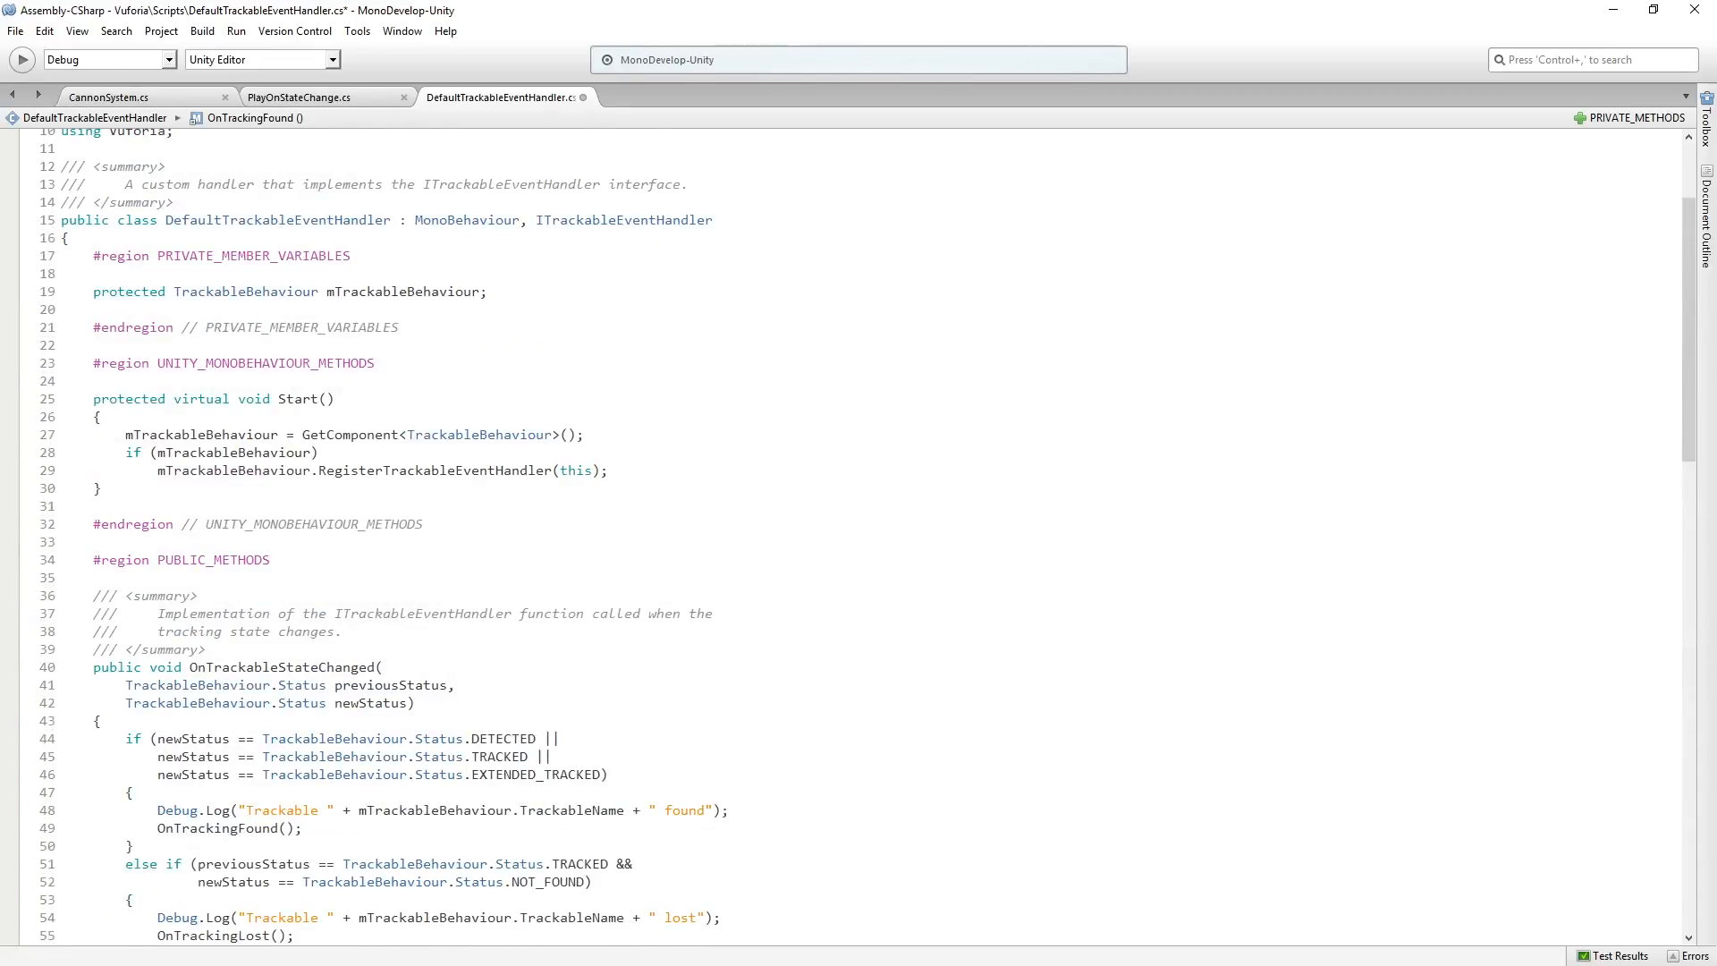
pyautogui.scroll(-3)
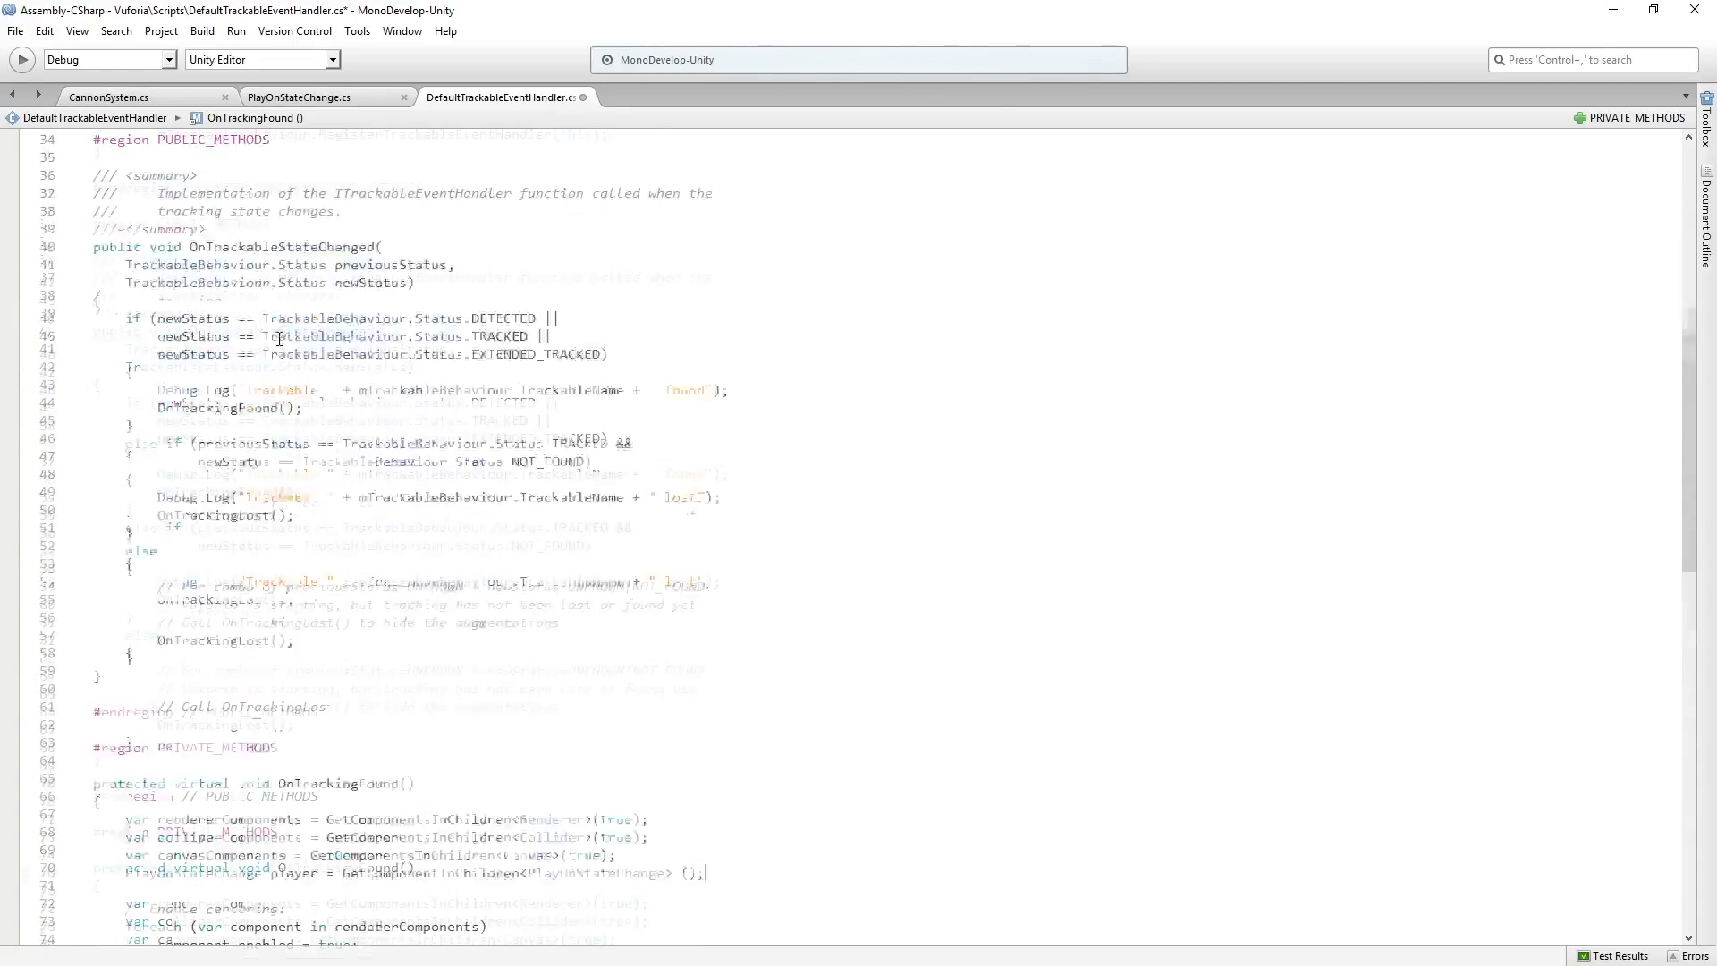
pyautogui.scroll(-3)
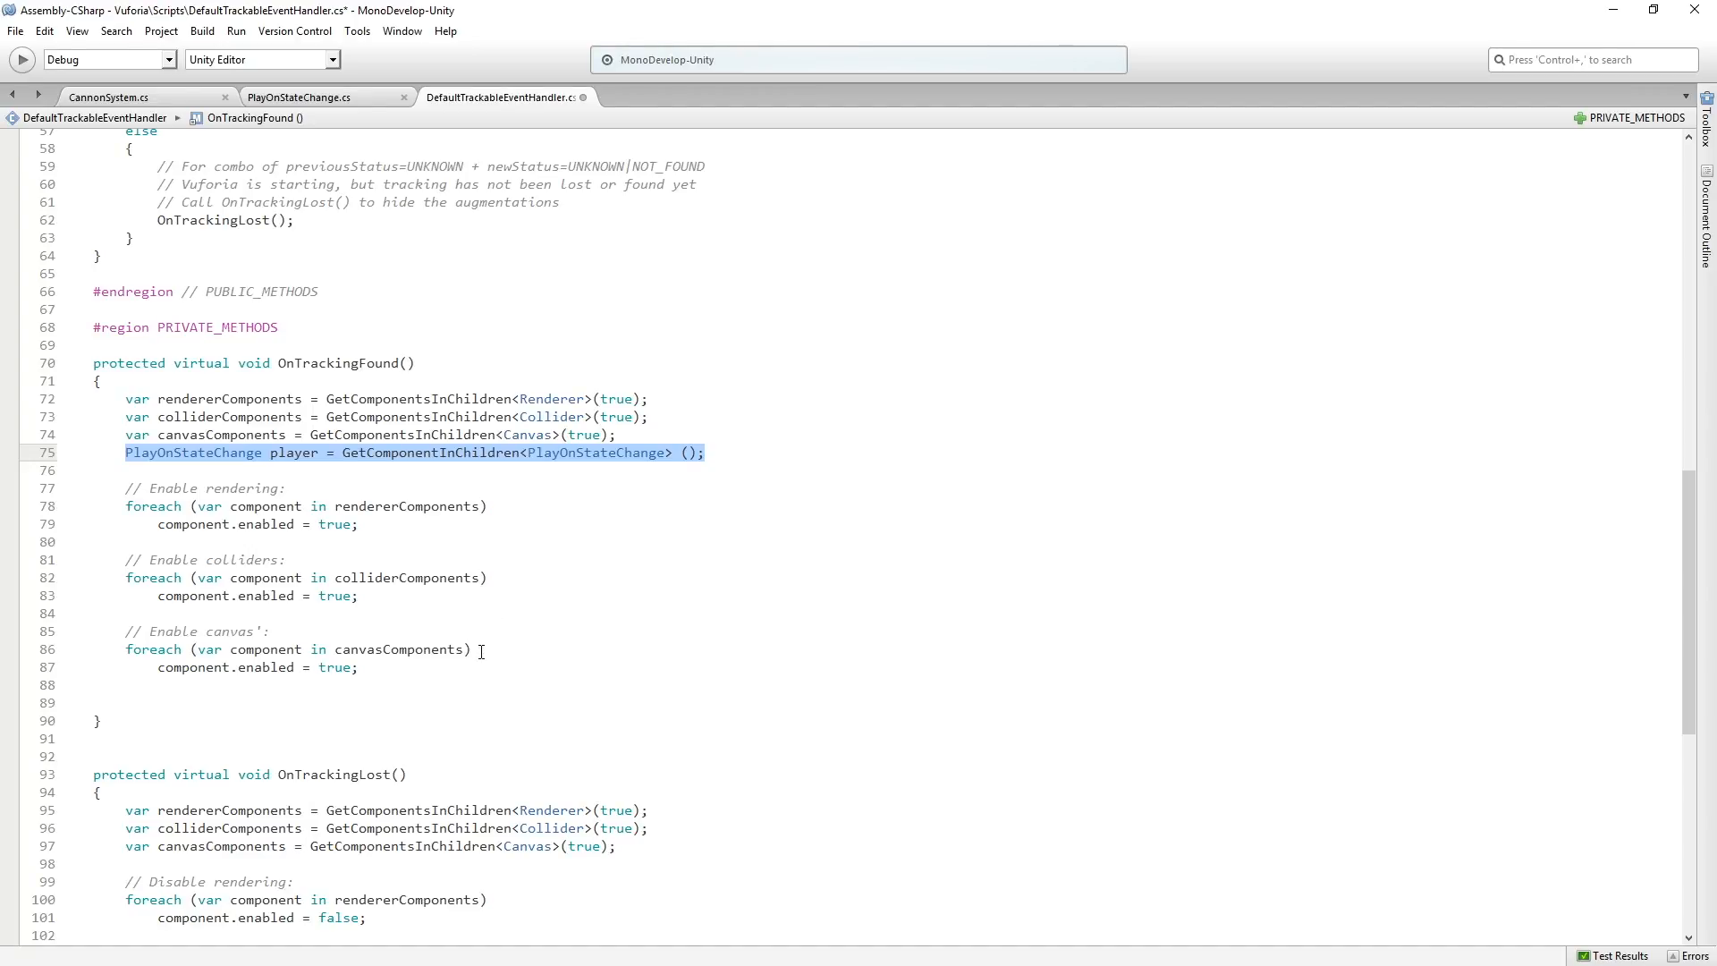
pyautogui.moveTo(540, 669)
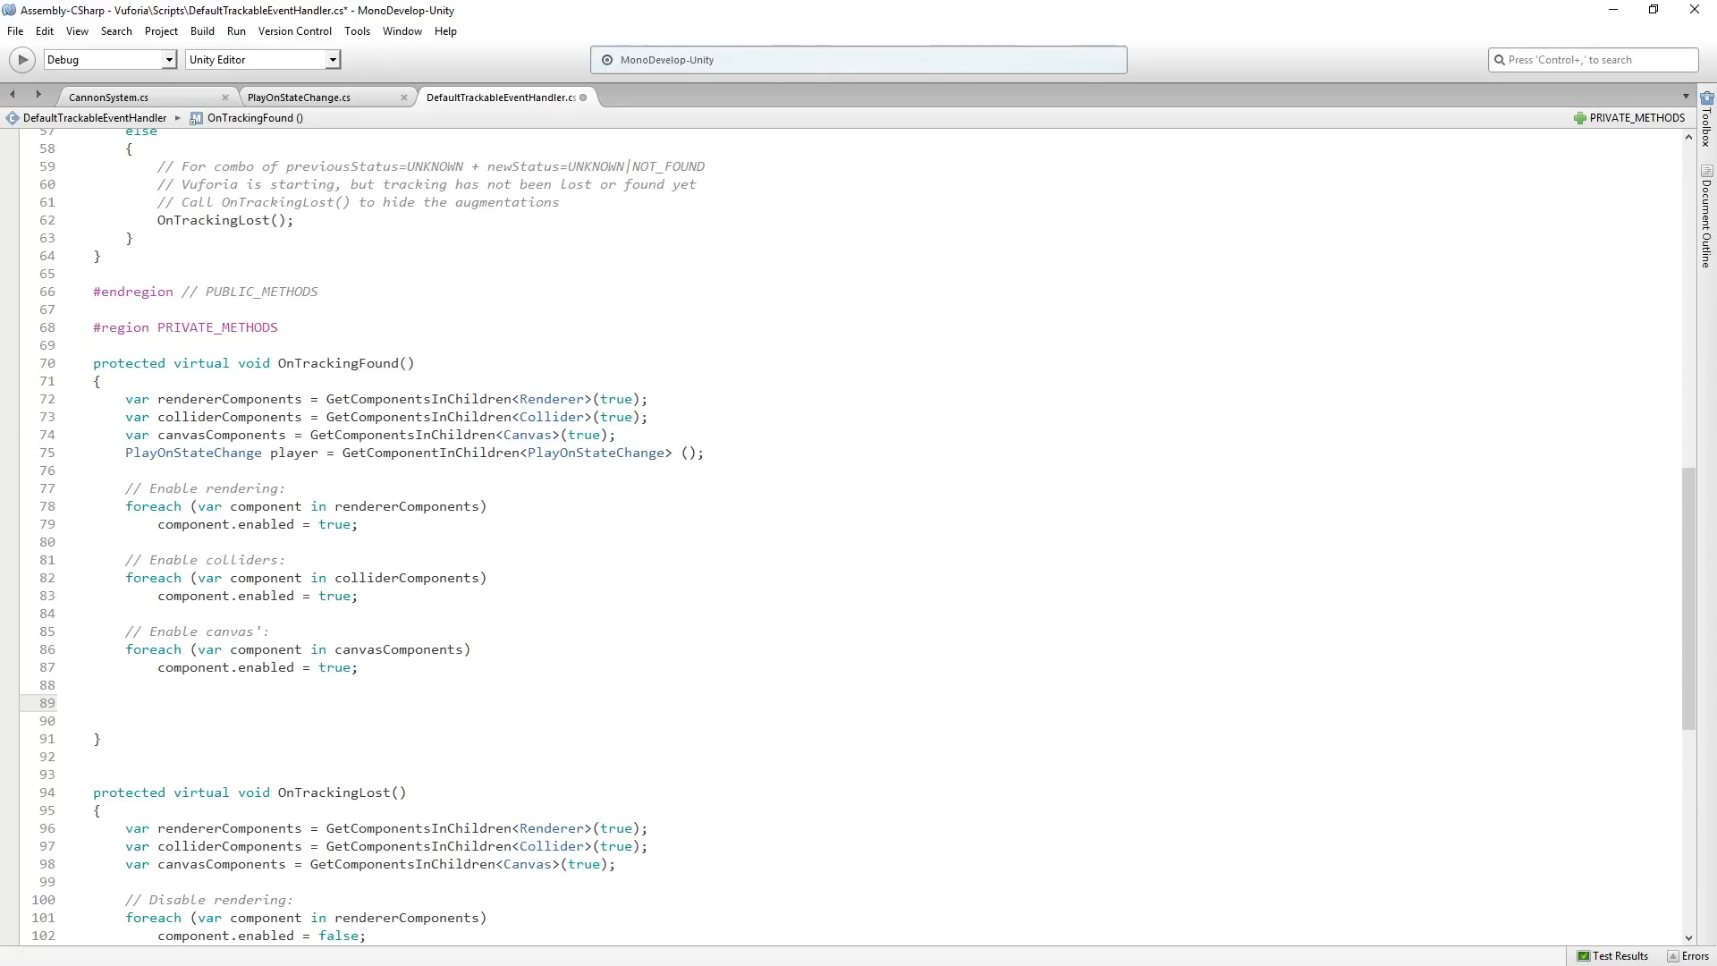
# - Add player.Initialize() and player.PlayOnAppear() calls, then scroll toward OnTrackingLost
pyautogui.write('player')
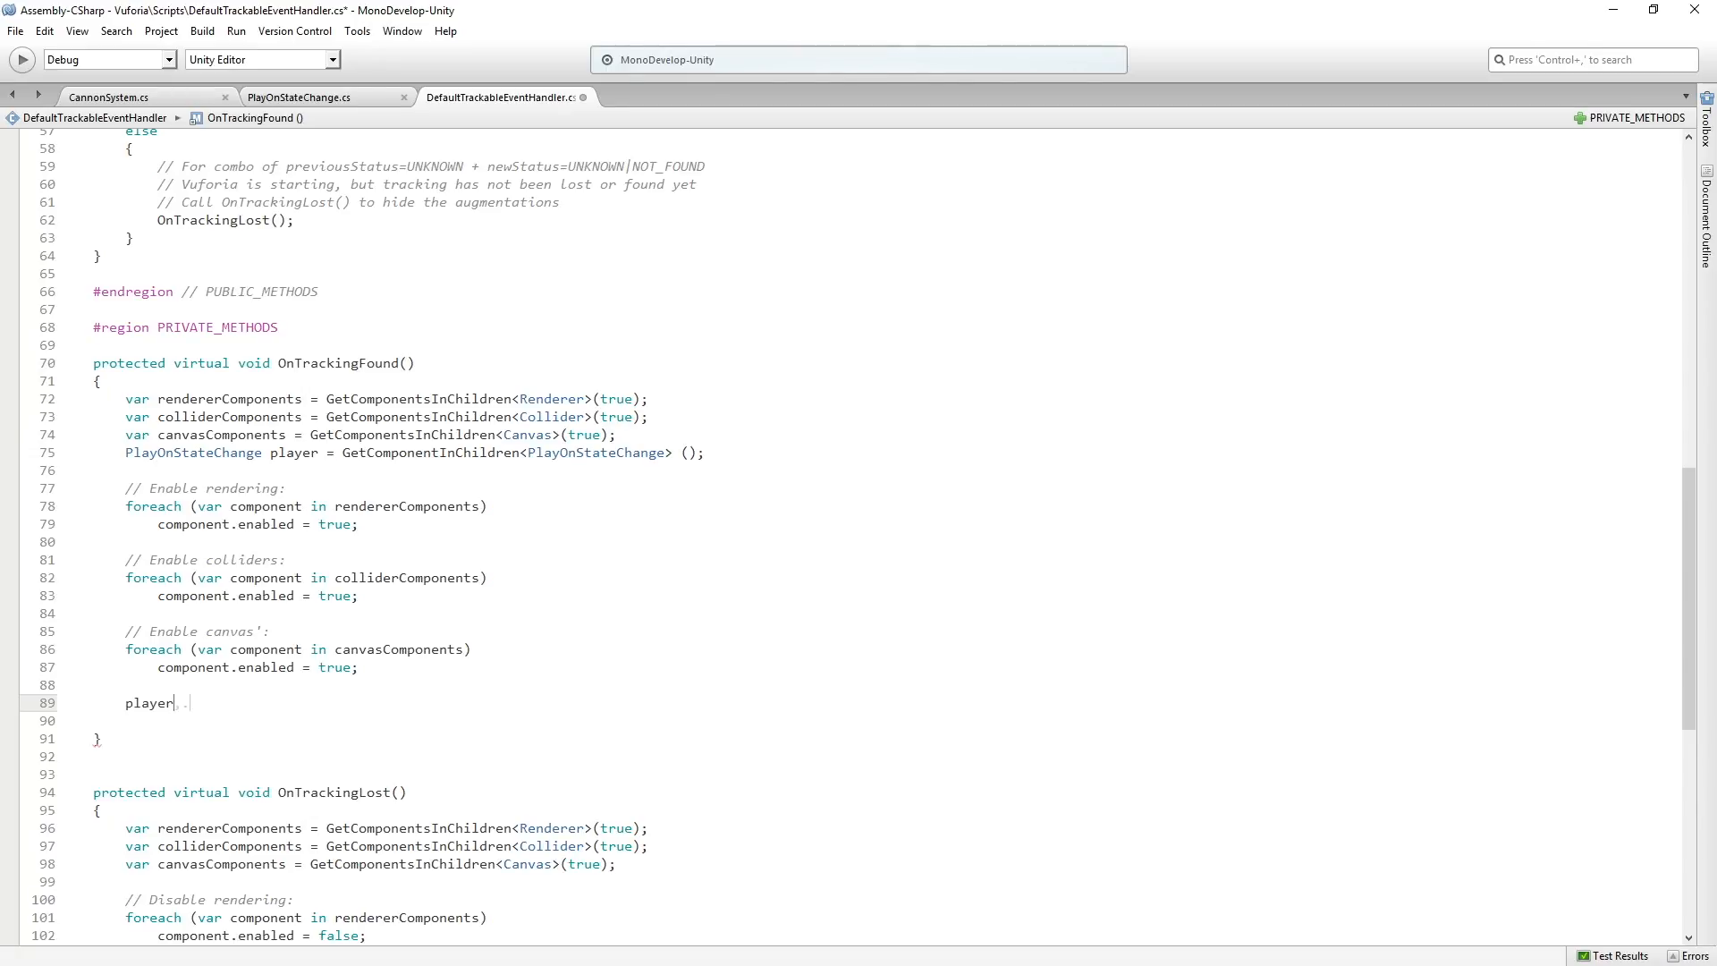
pyautogui.write('.Initialize ();')
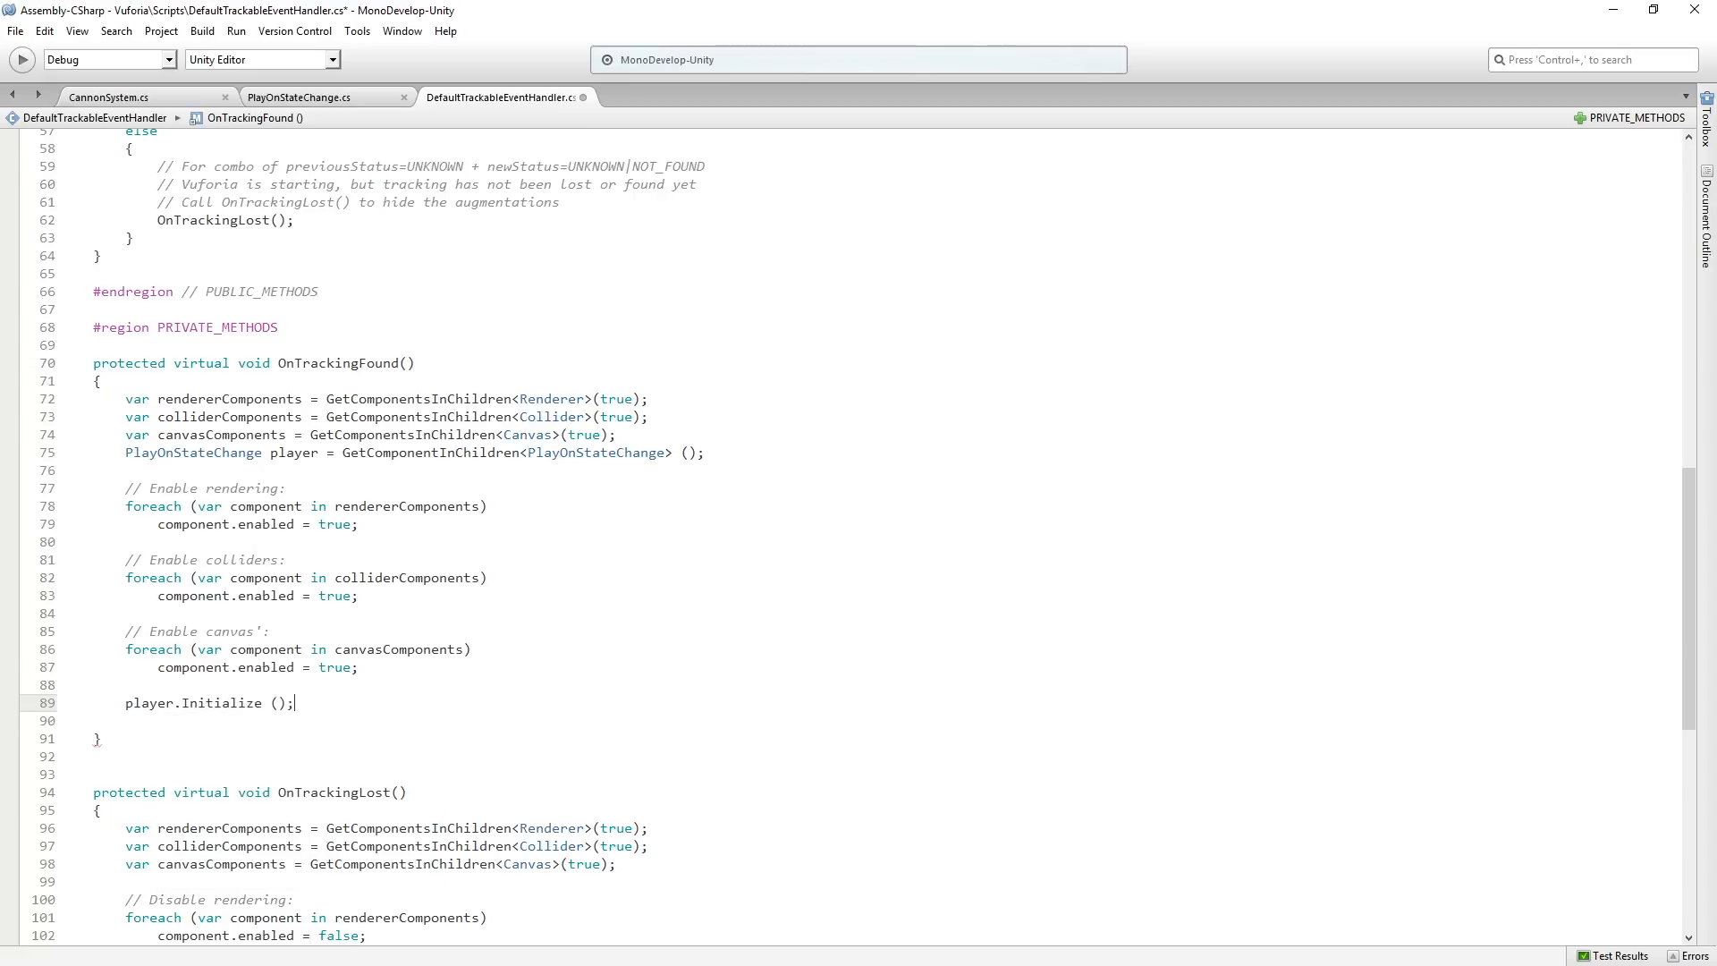
pyautogui.write('player.PlayOnAppear ();')
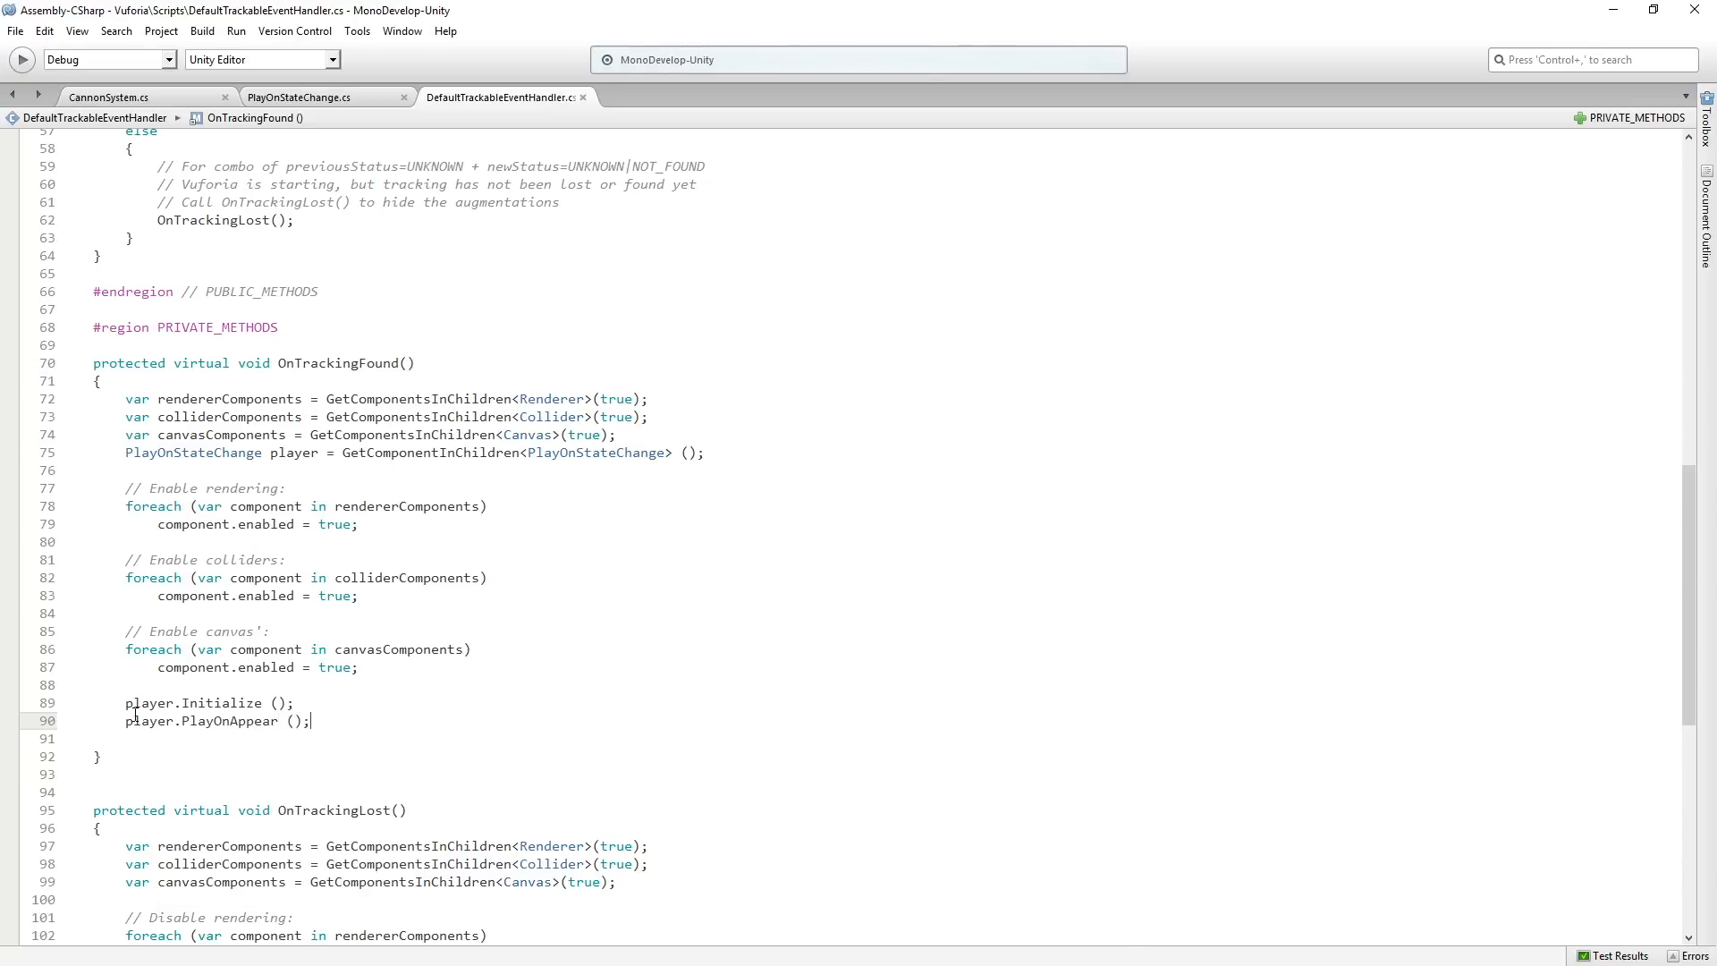
pyautogui.scroll(-3)
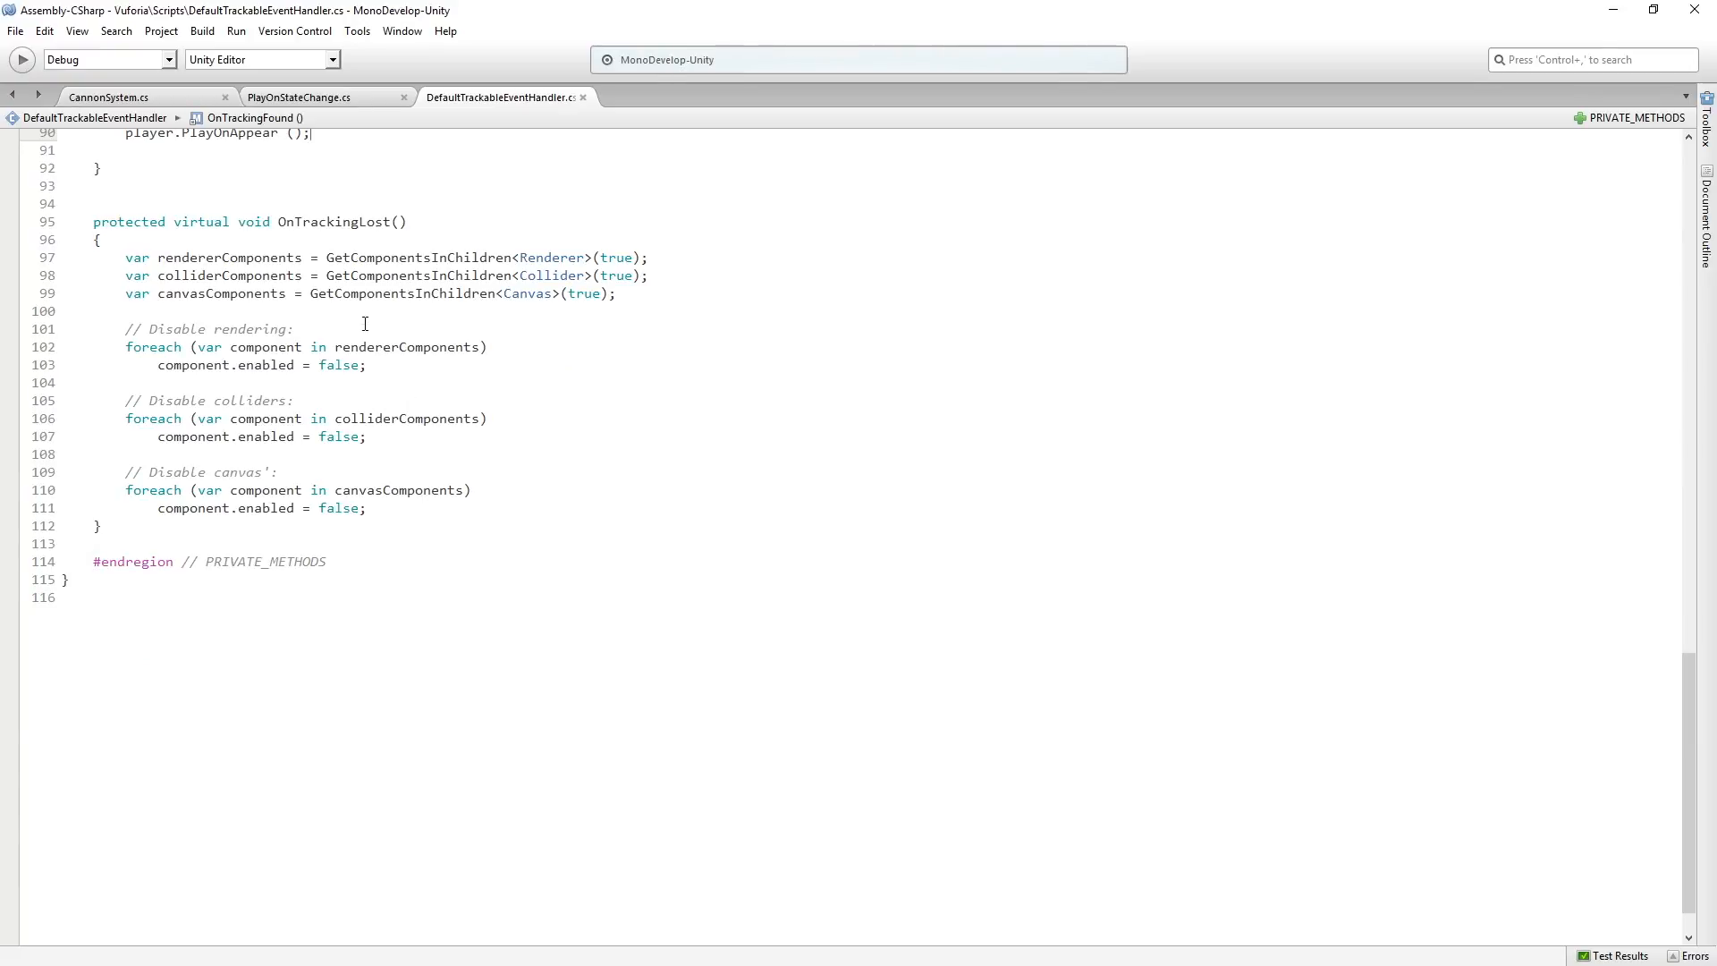
pyautogui.scroll(3)
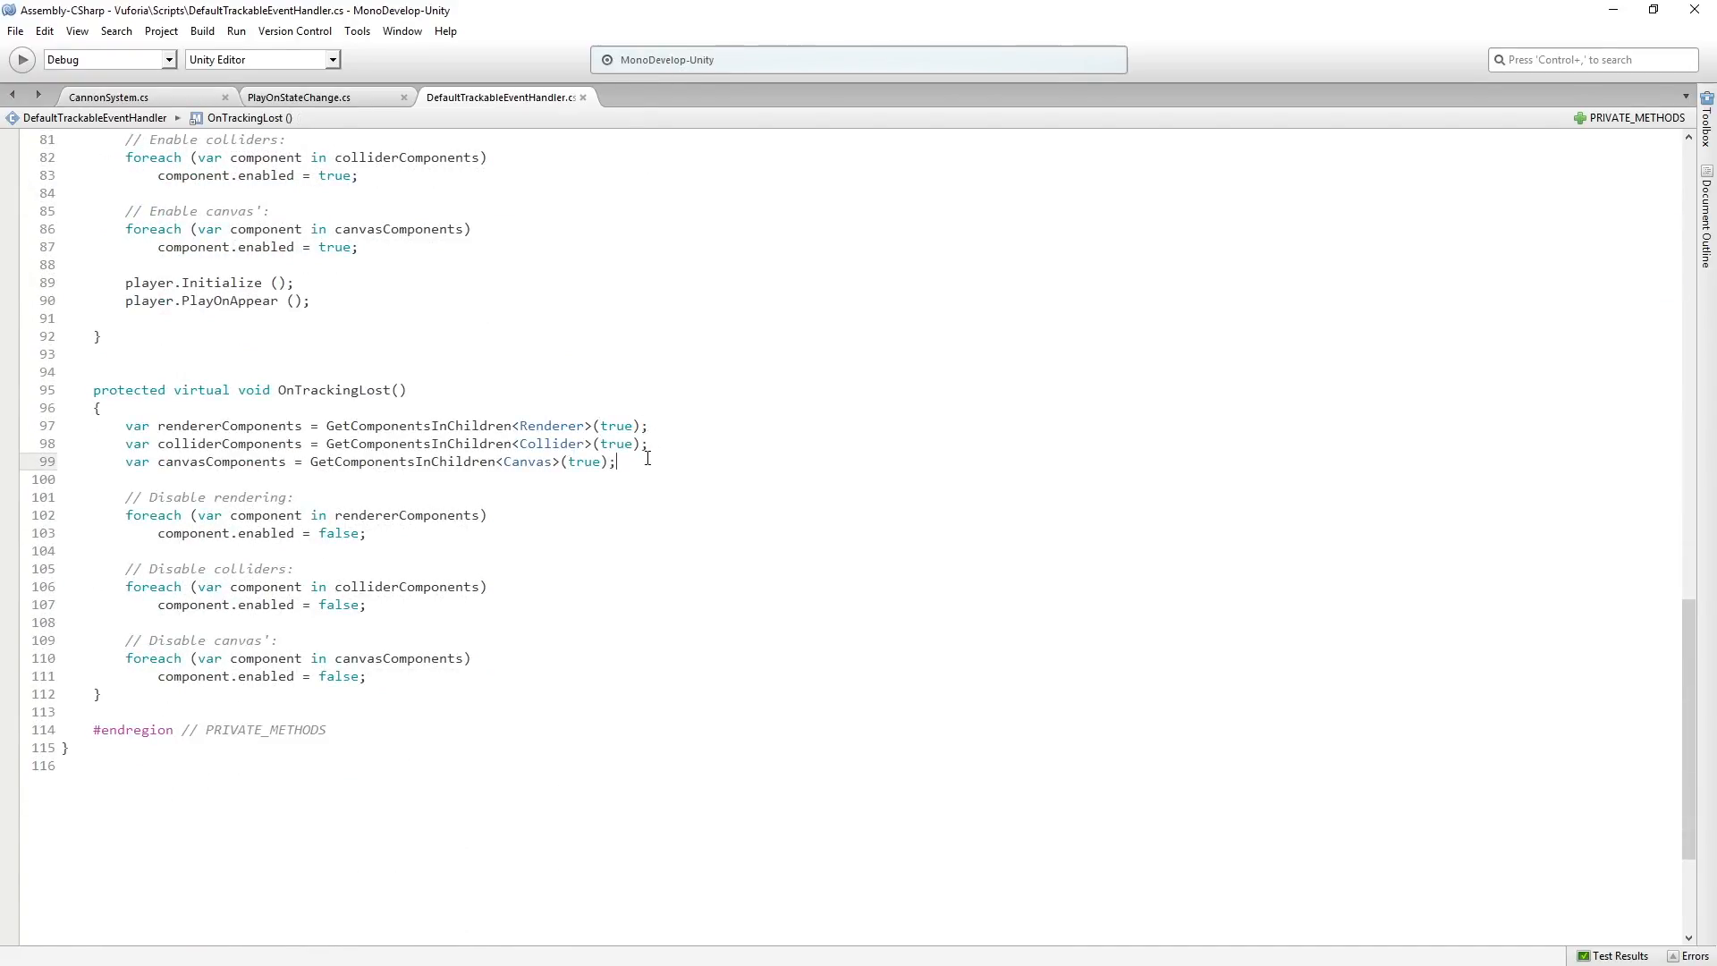
# - In OnTrackingLost fetch the PlayOnStateChange player and call player.PlayOnDisappear()
pyautogui.write('PlayOnStateChange player = GetComponentInChildren<PlayOnStateChange> ();')
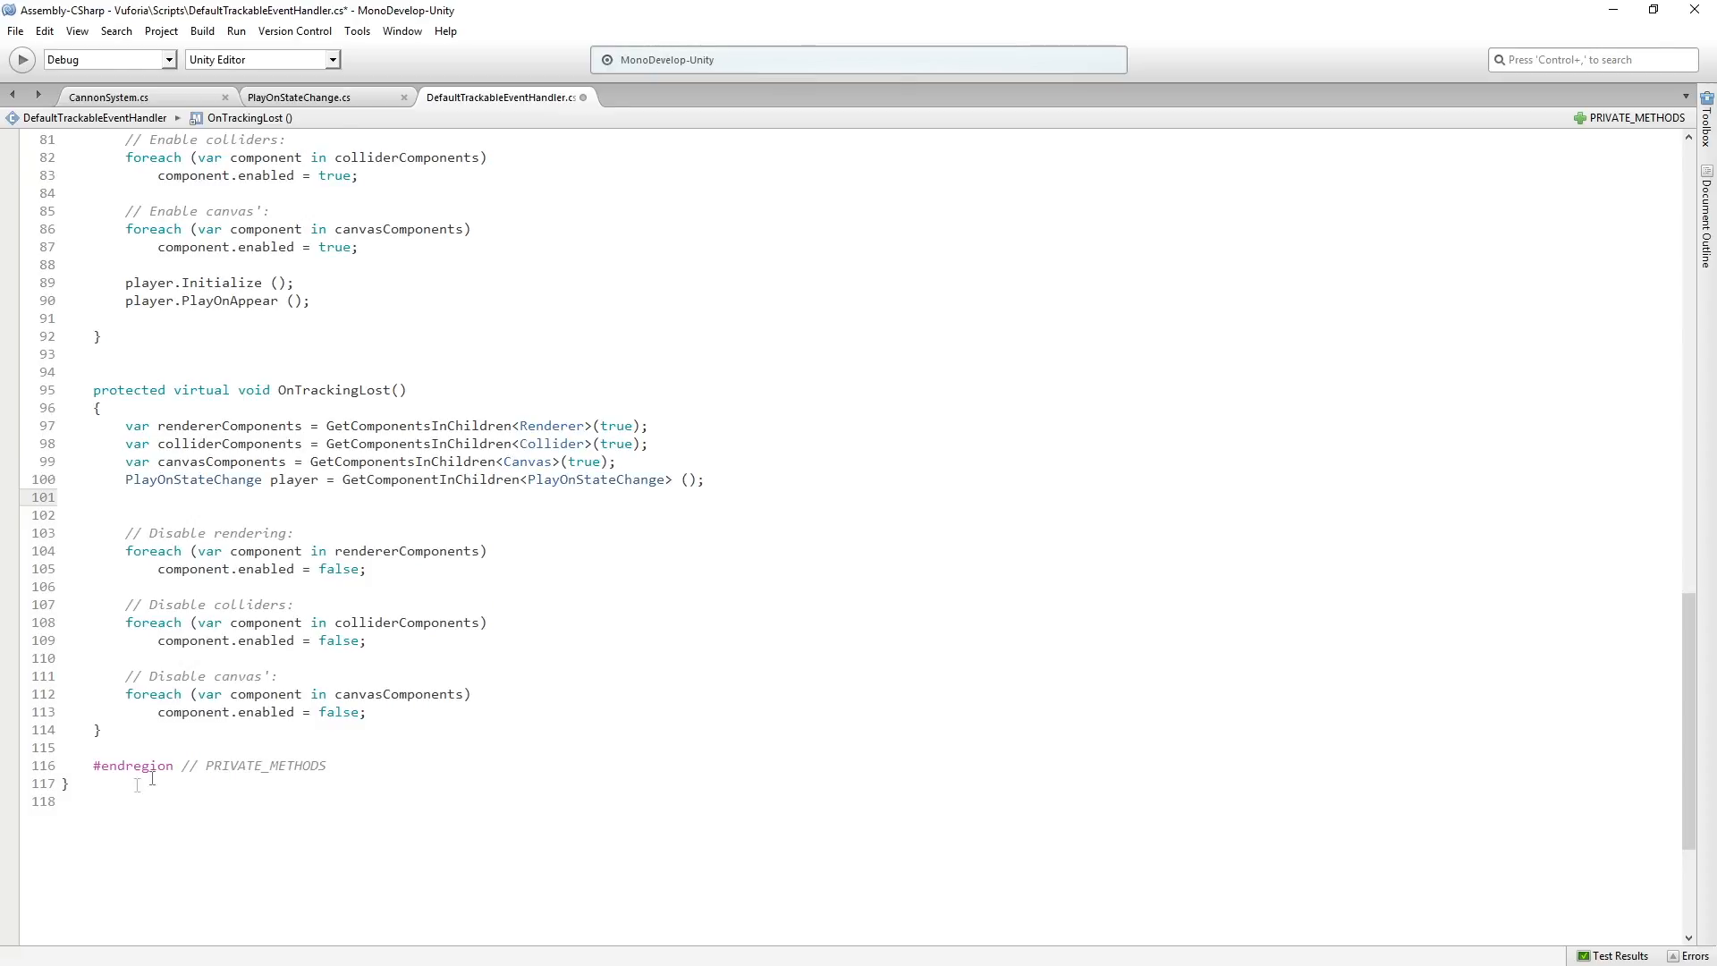
pyautogui.press('enter')
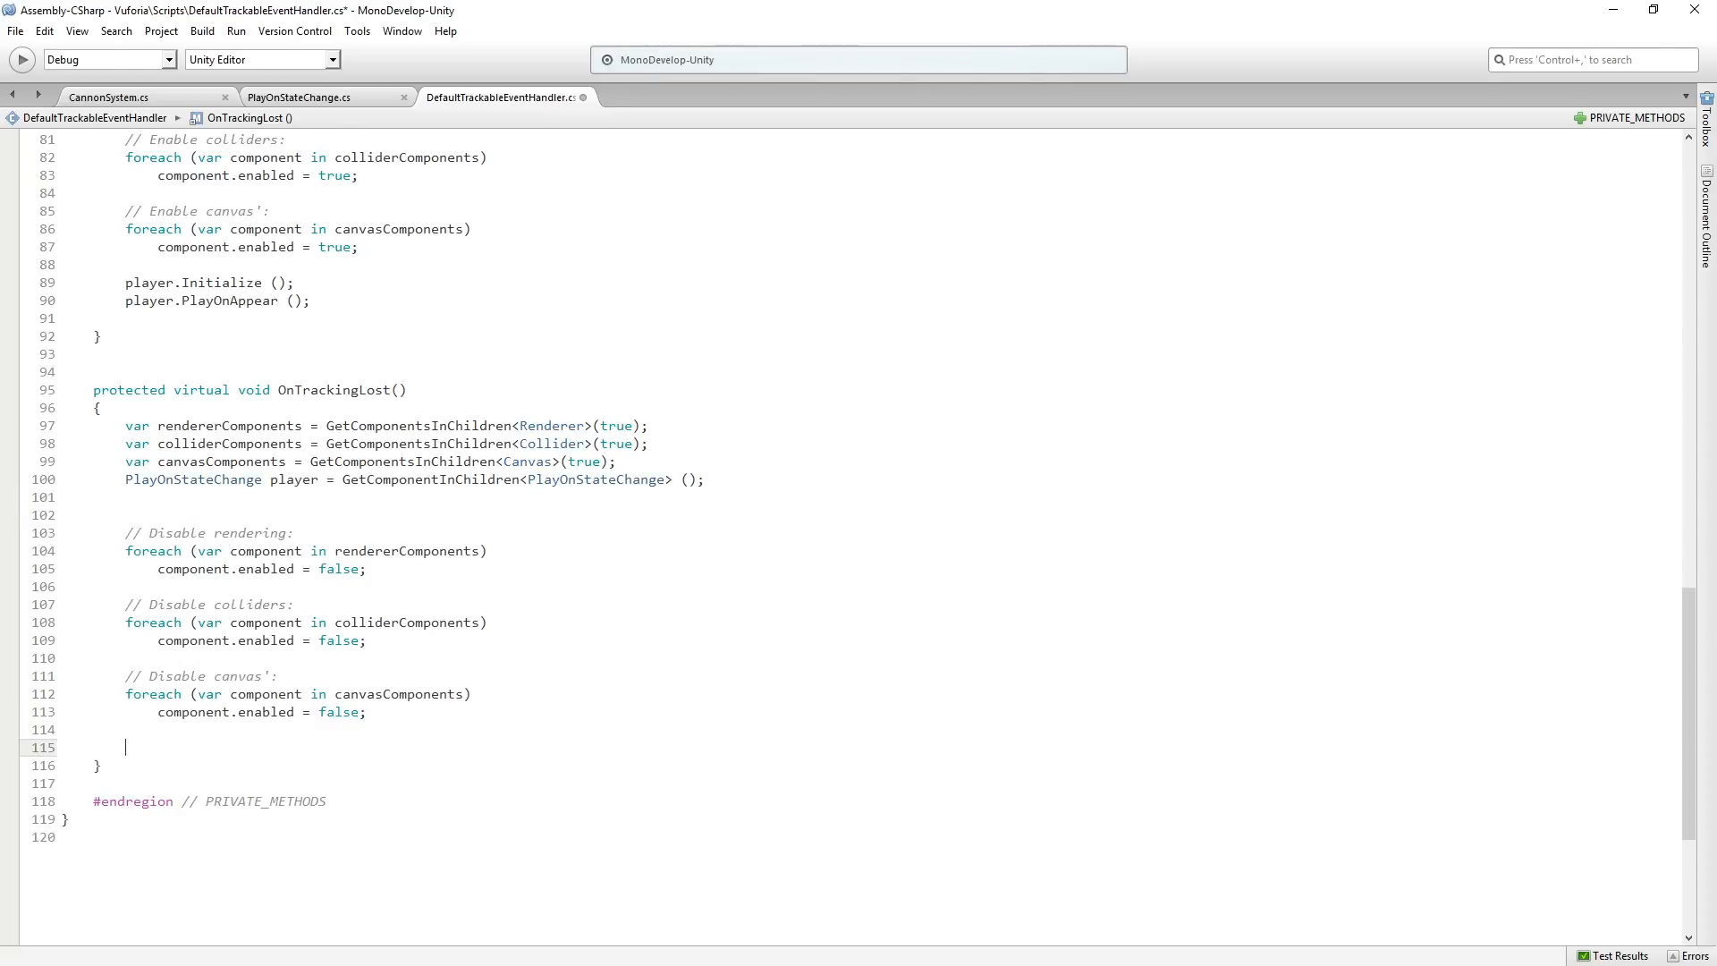
pyautogui.write('player.PlayOnApp')
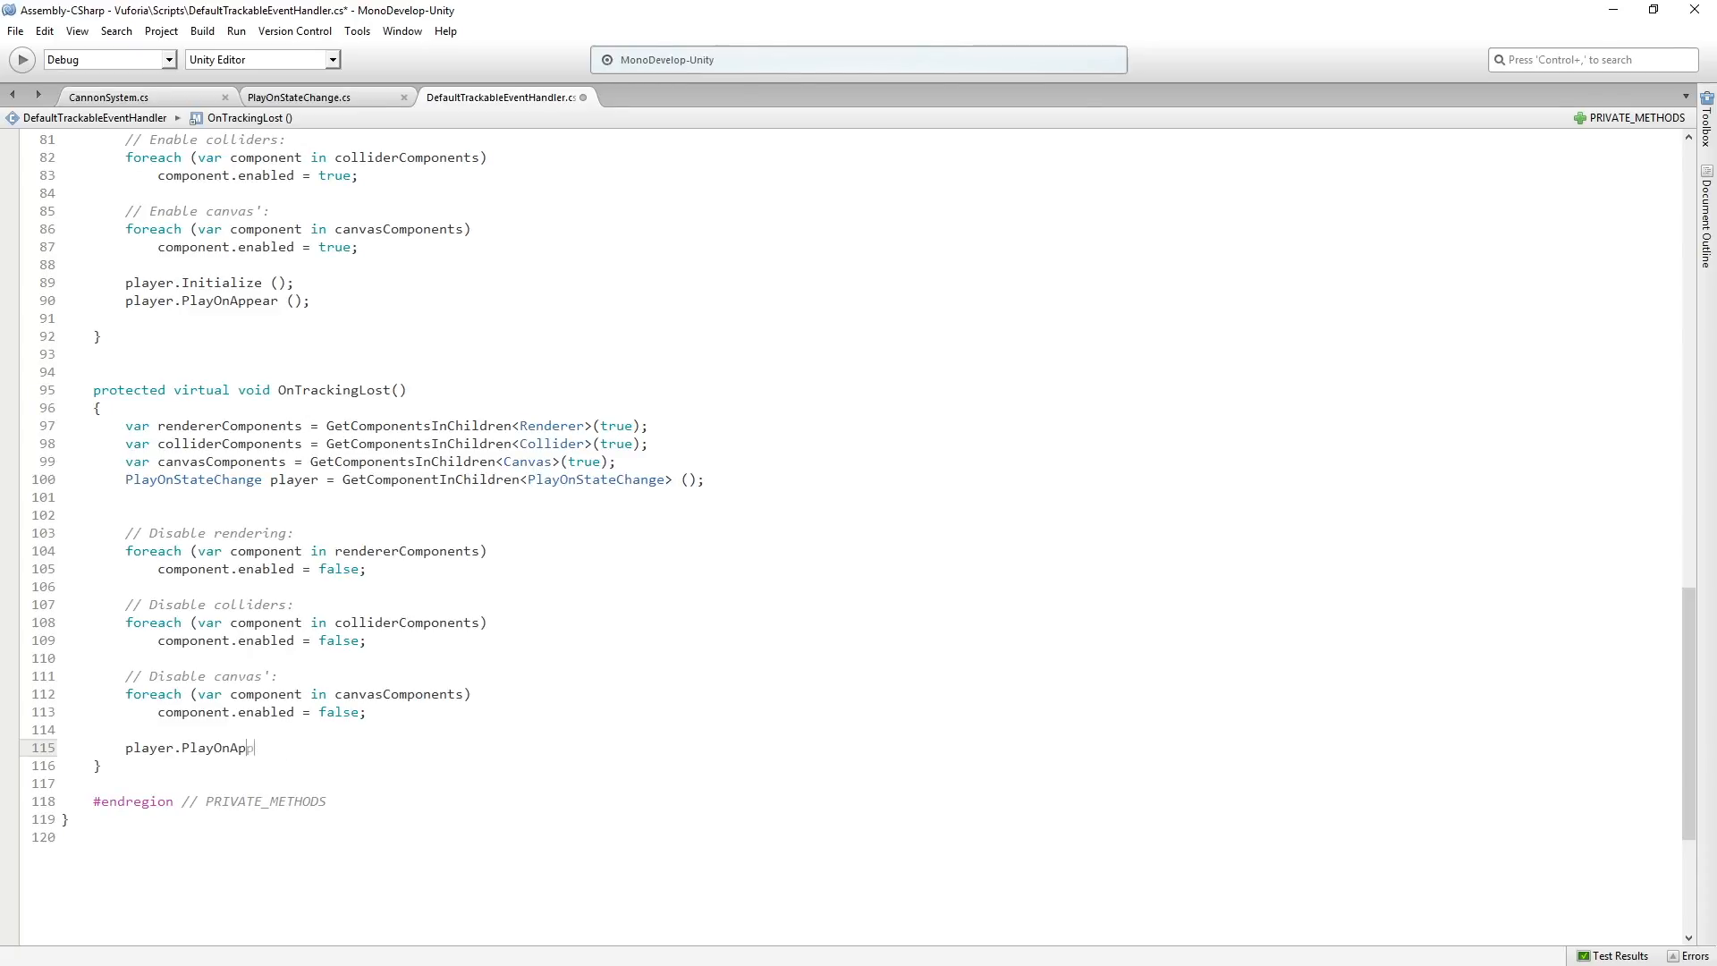
pyautogui.write('Disappear')
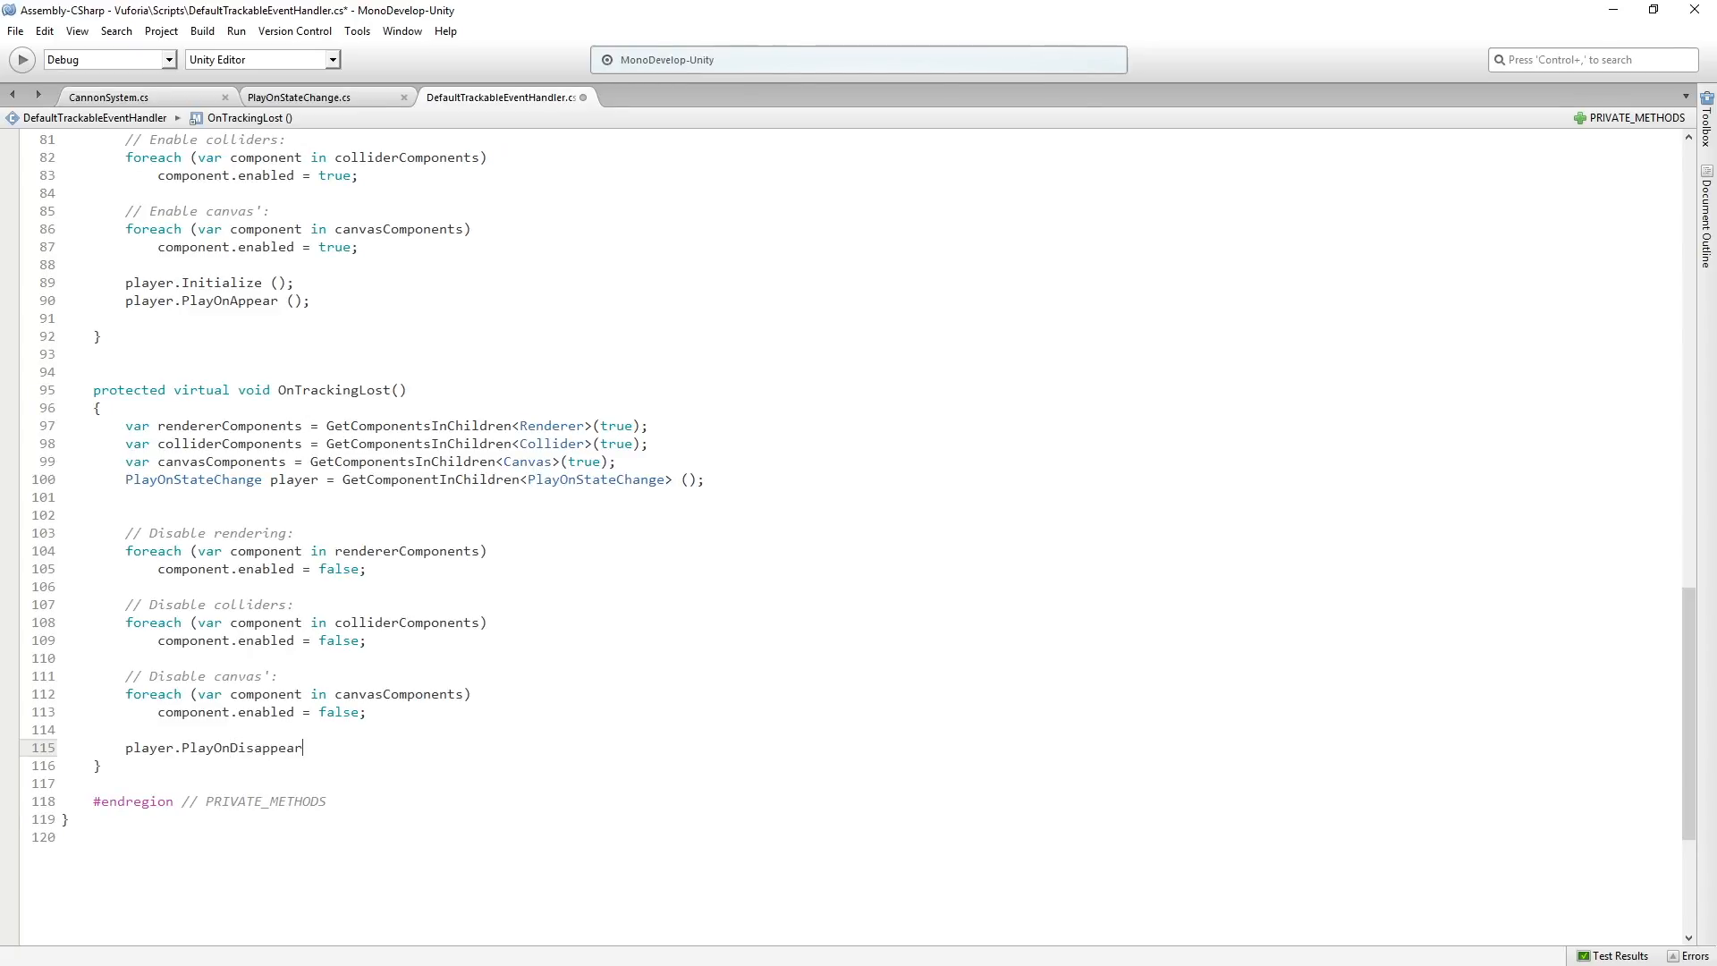
pyautogui.write('();')
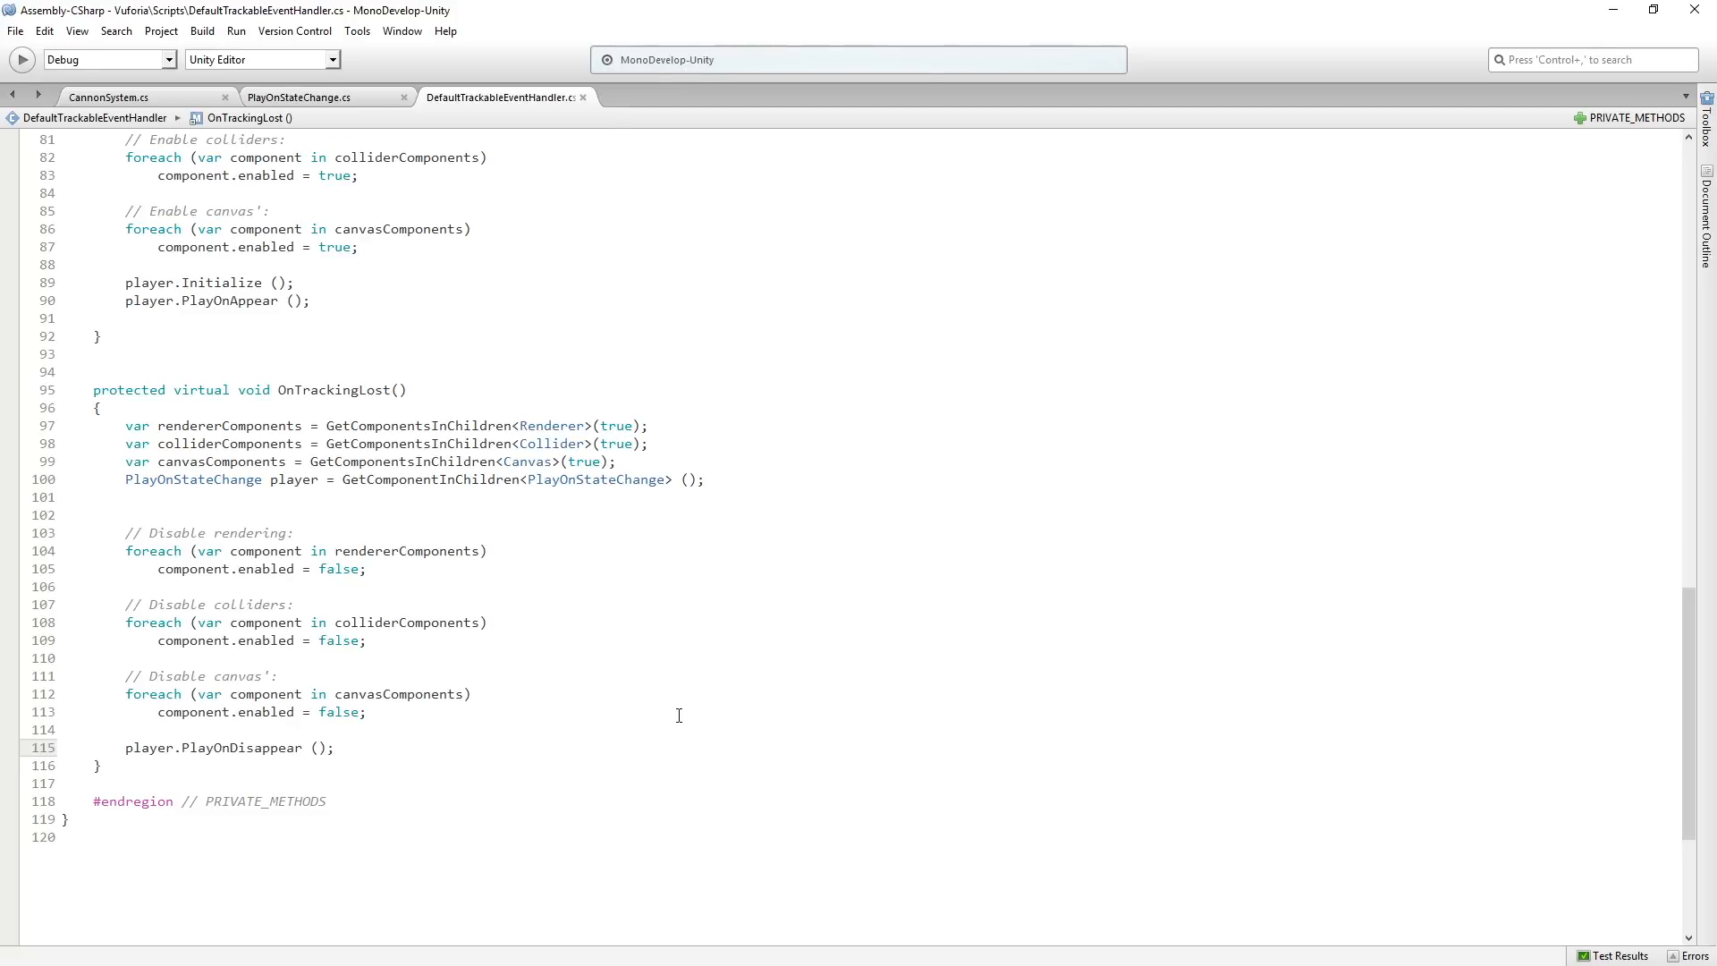
# - Save the script and switch back to the Unity editor
pyautogui.click(299, 96)
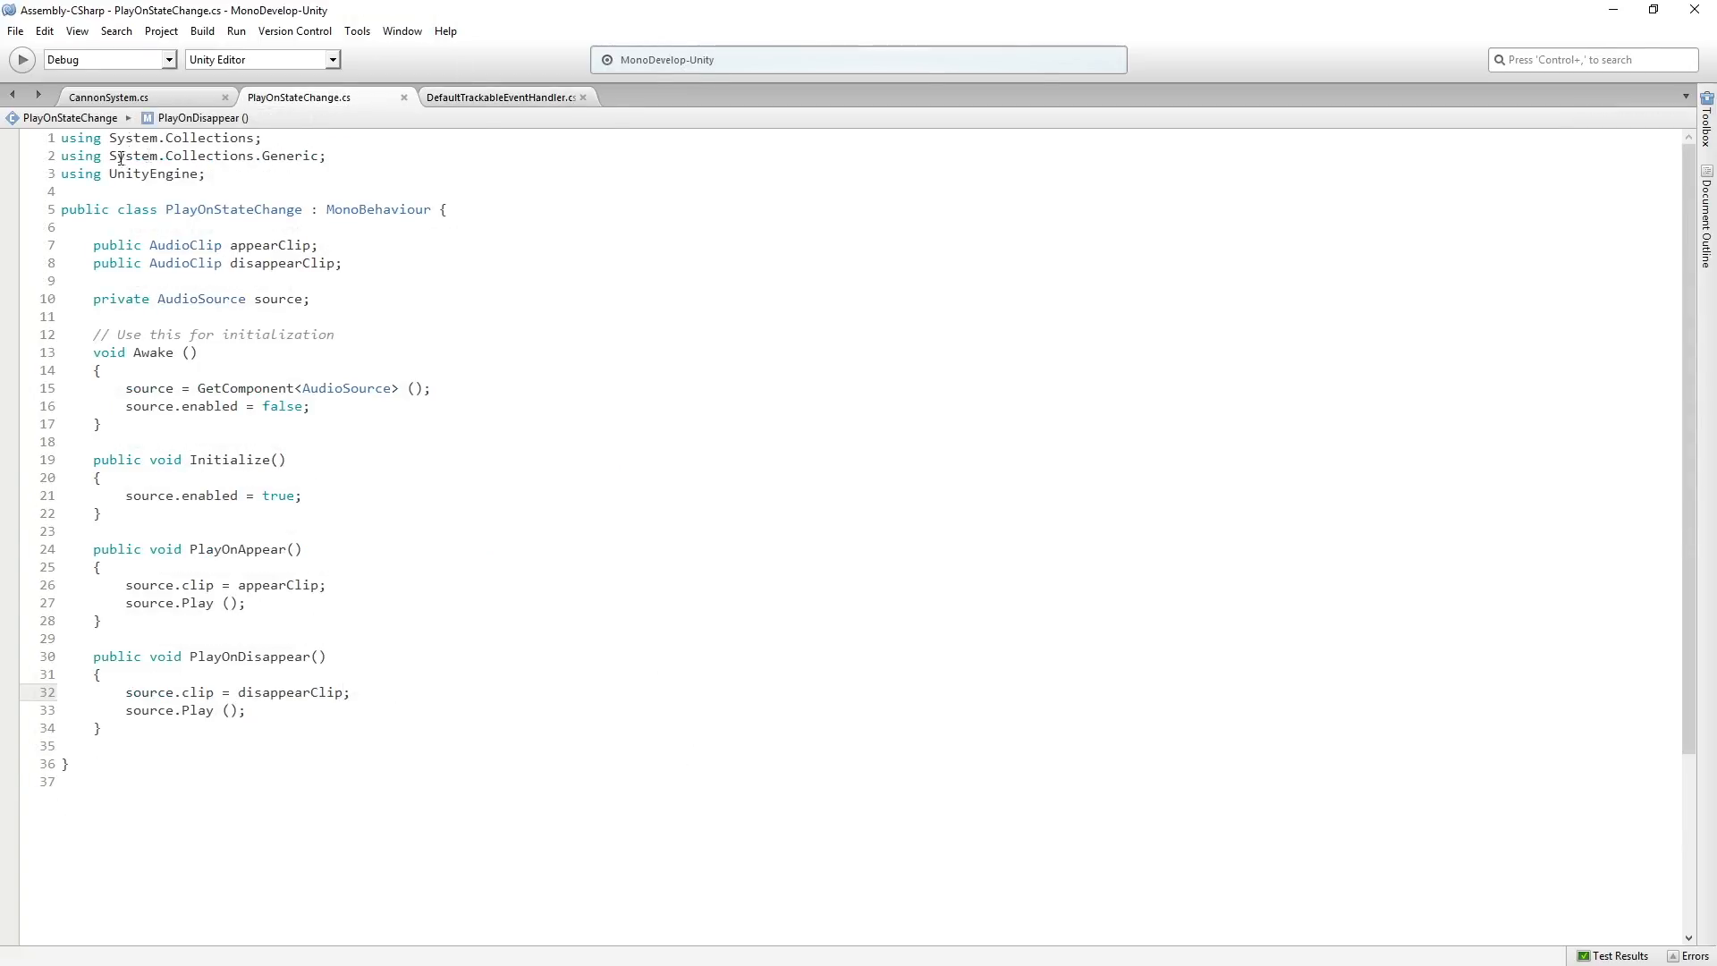
pyautogui.press('alt+tab')
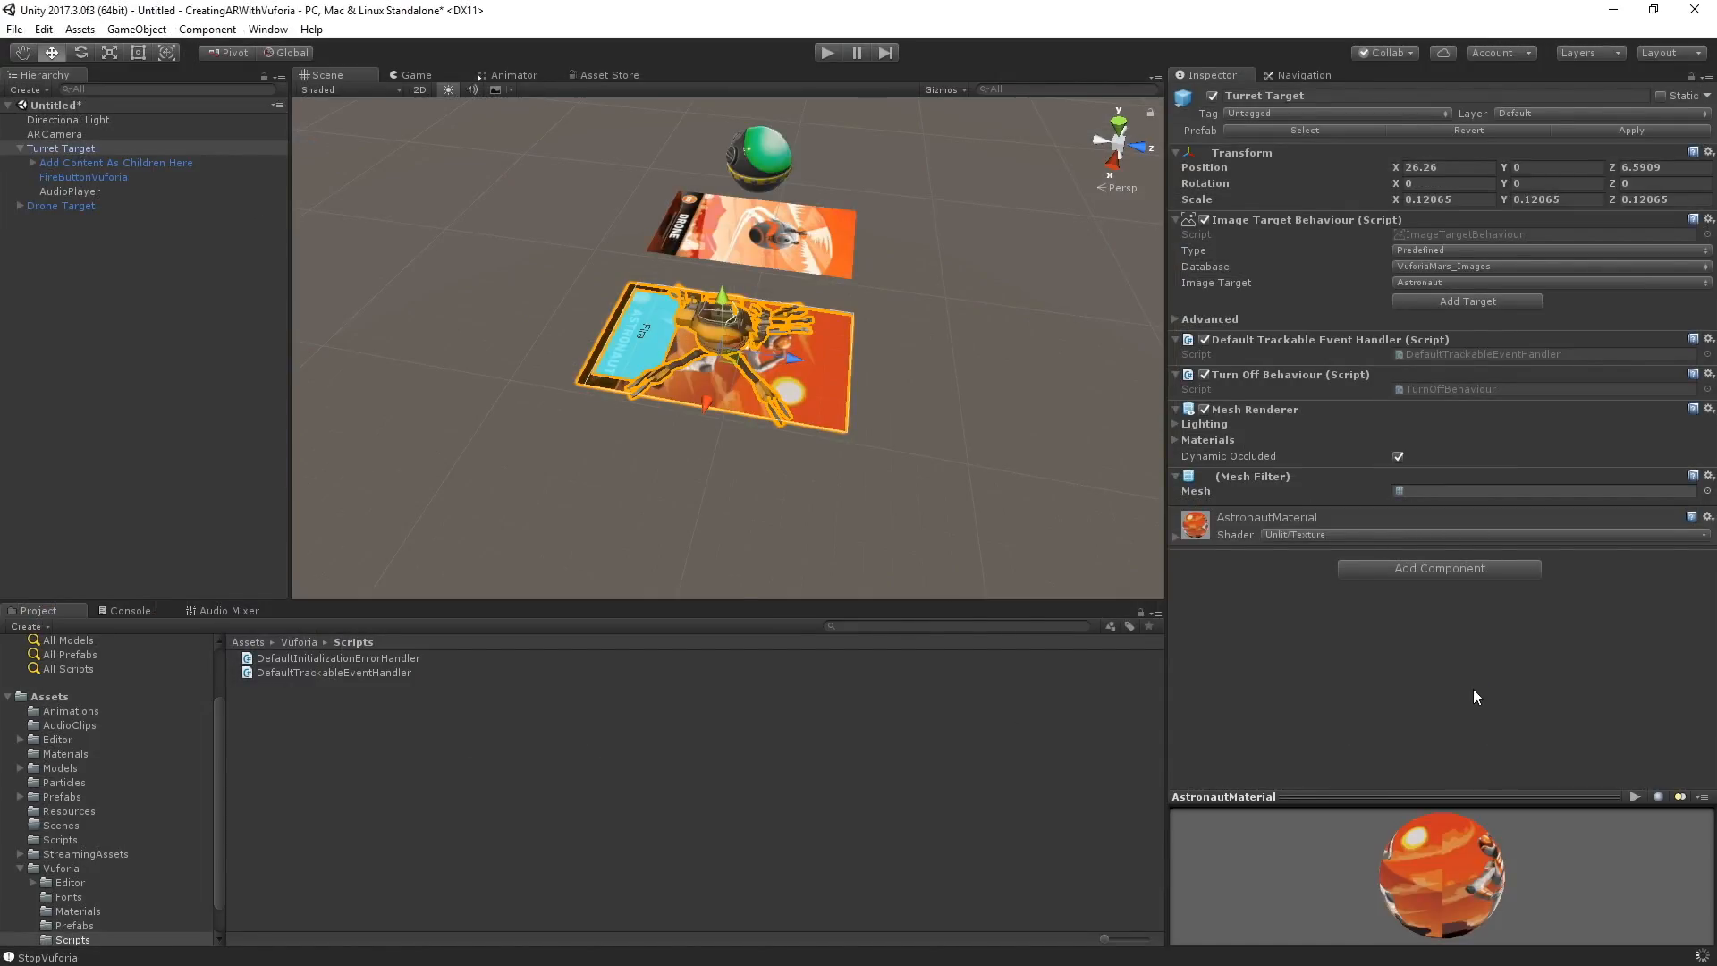
# - Select the Turret Target's AudioPlayer and review mouthPopFwd and mouthPopReversed in AudioClips
pyautogui.click(69, 192)
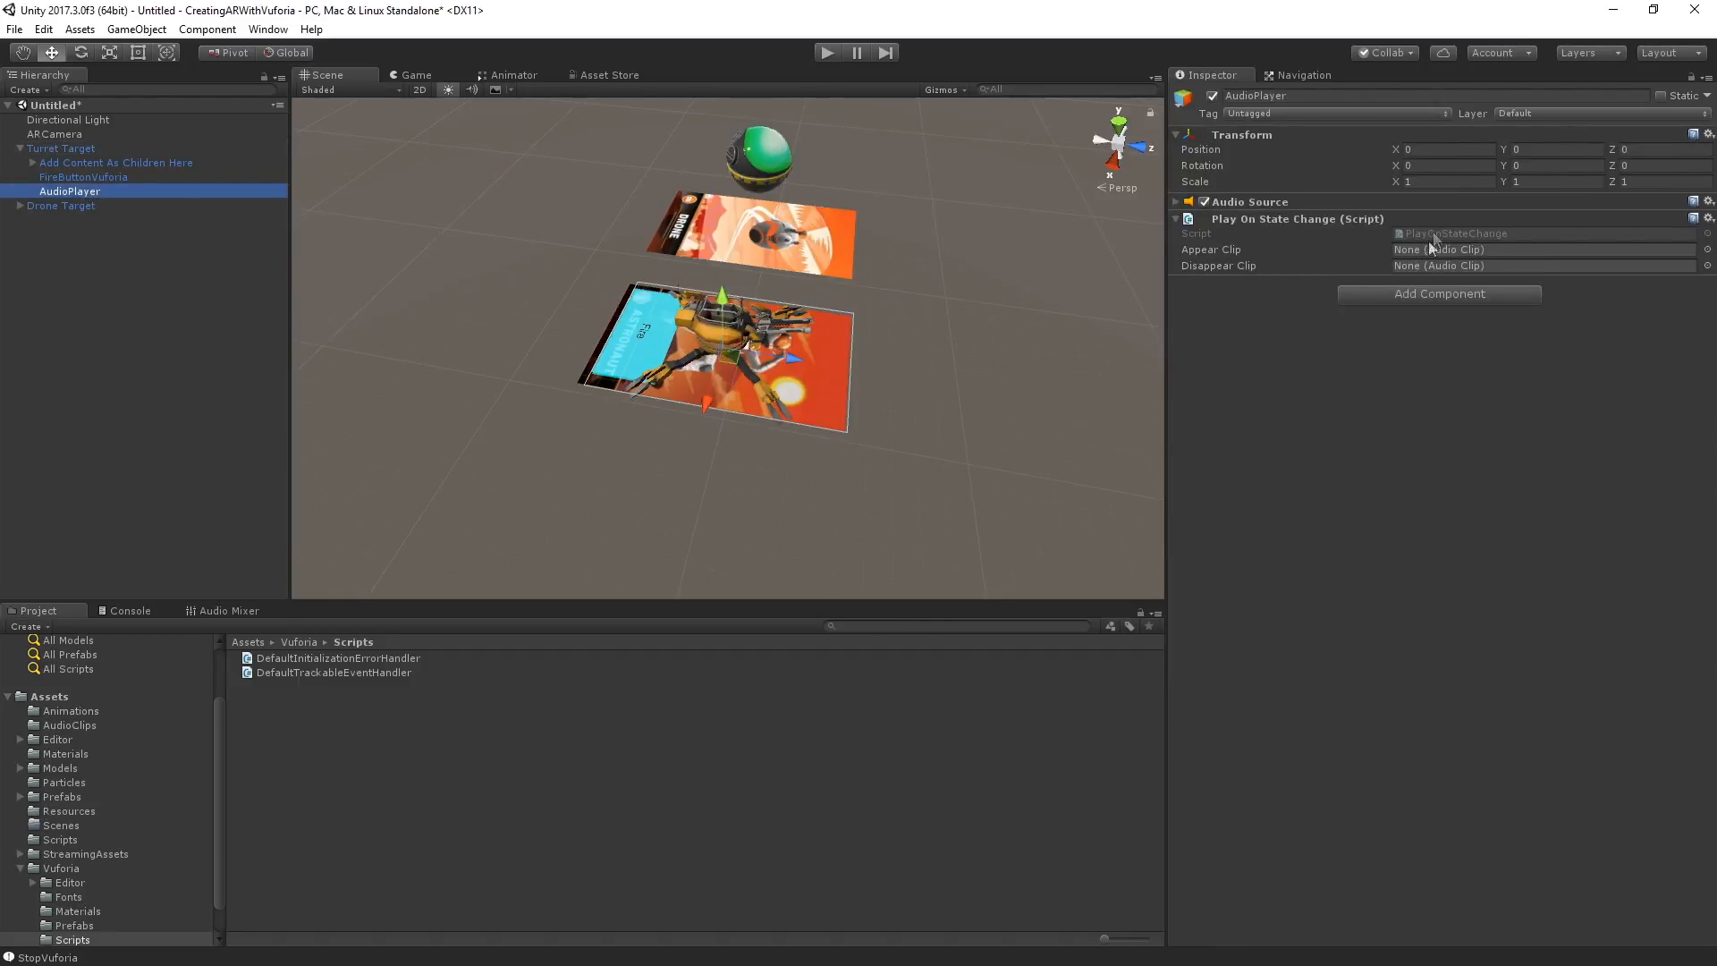
pyautogui.moveTo(427, 871)
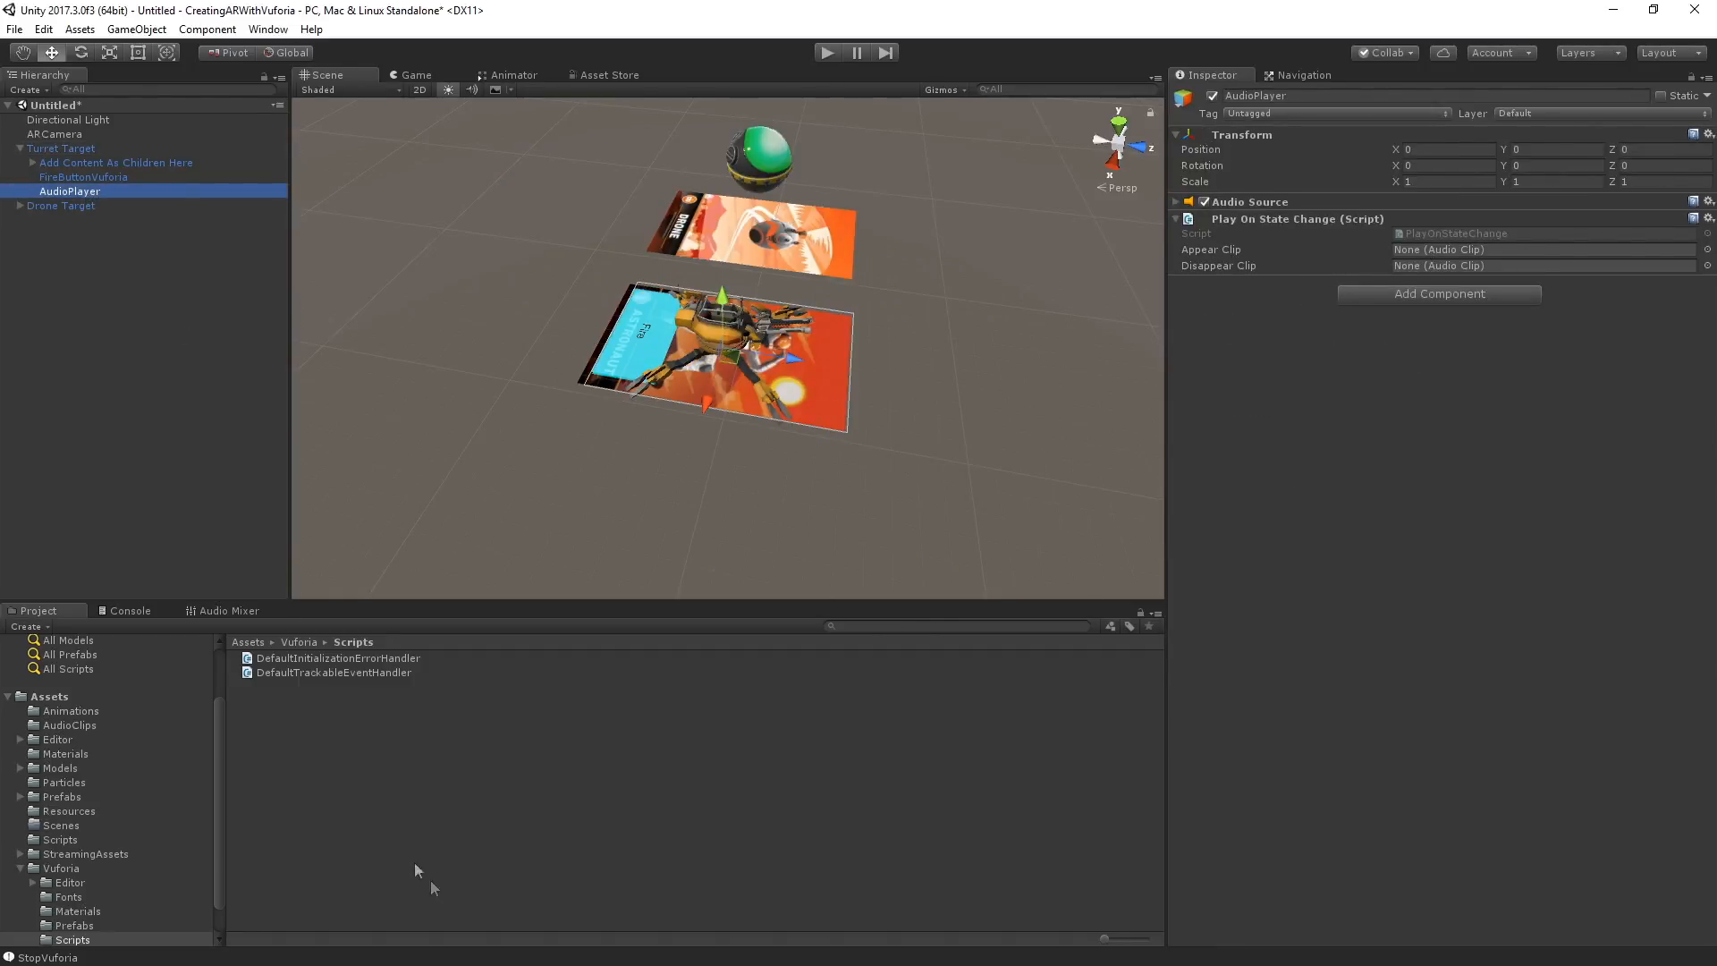
pyautogui.click(68, 724)
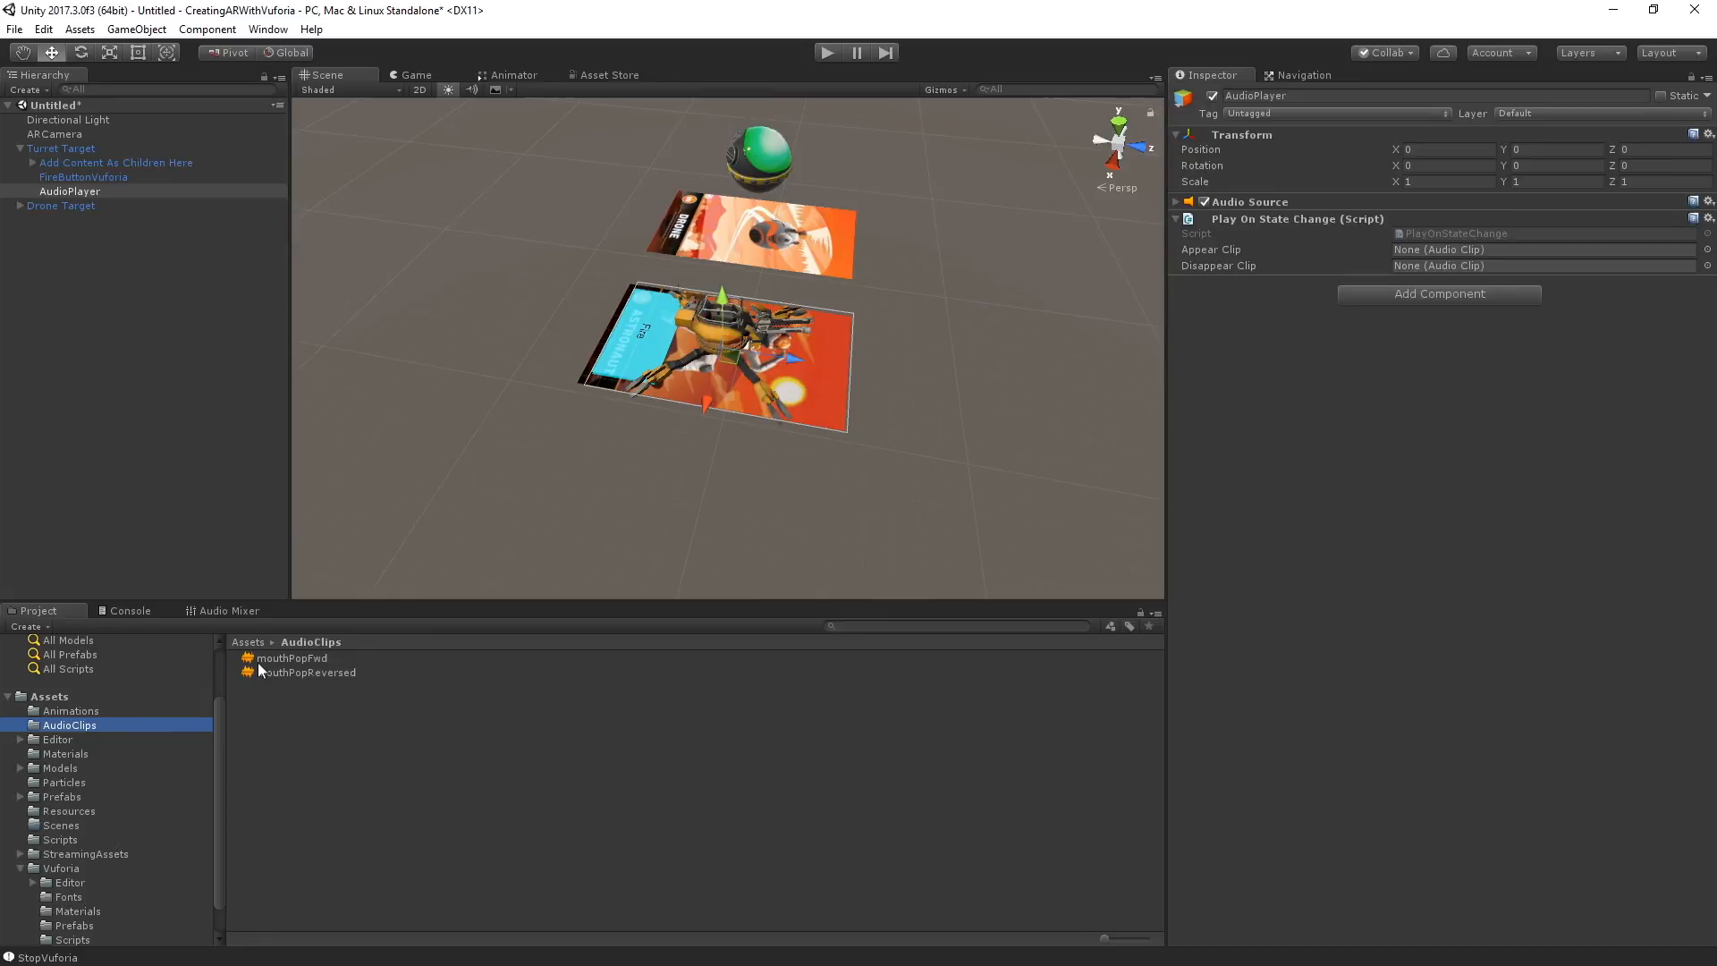
pyautogui.click(292, 656)
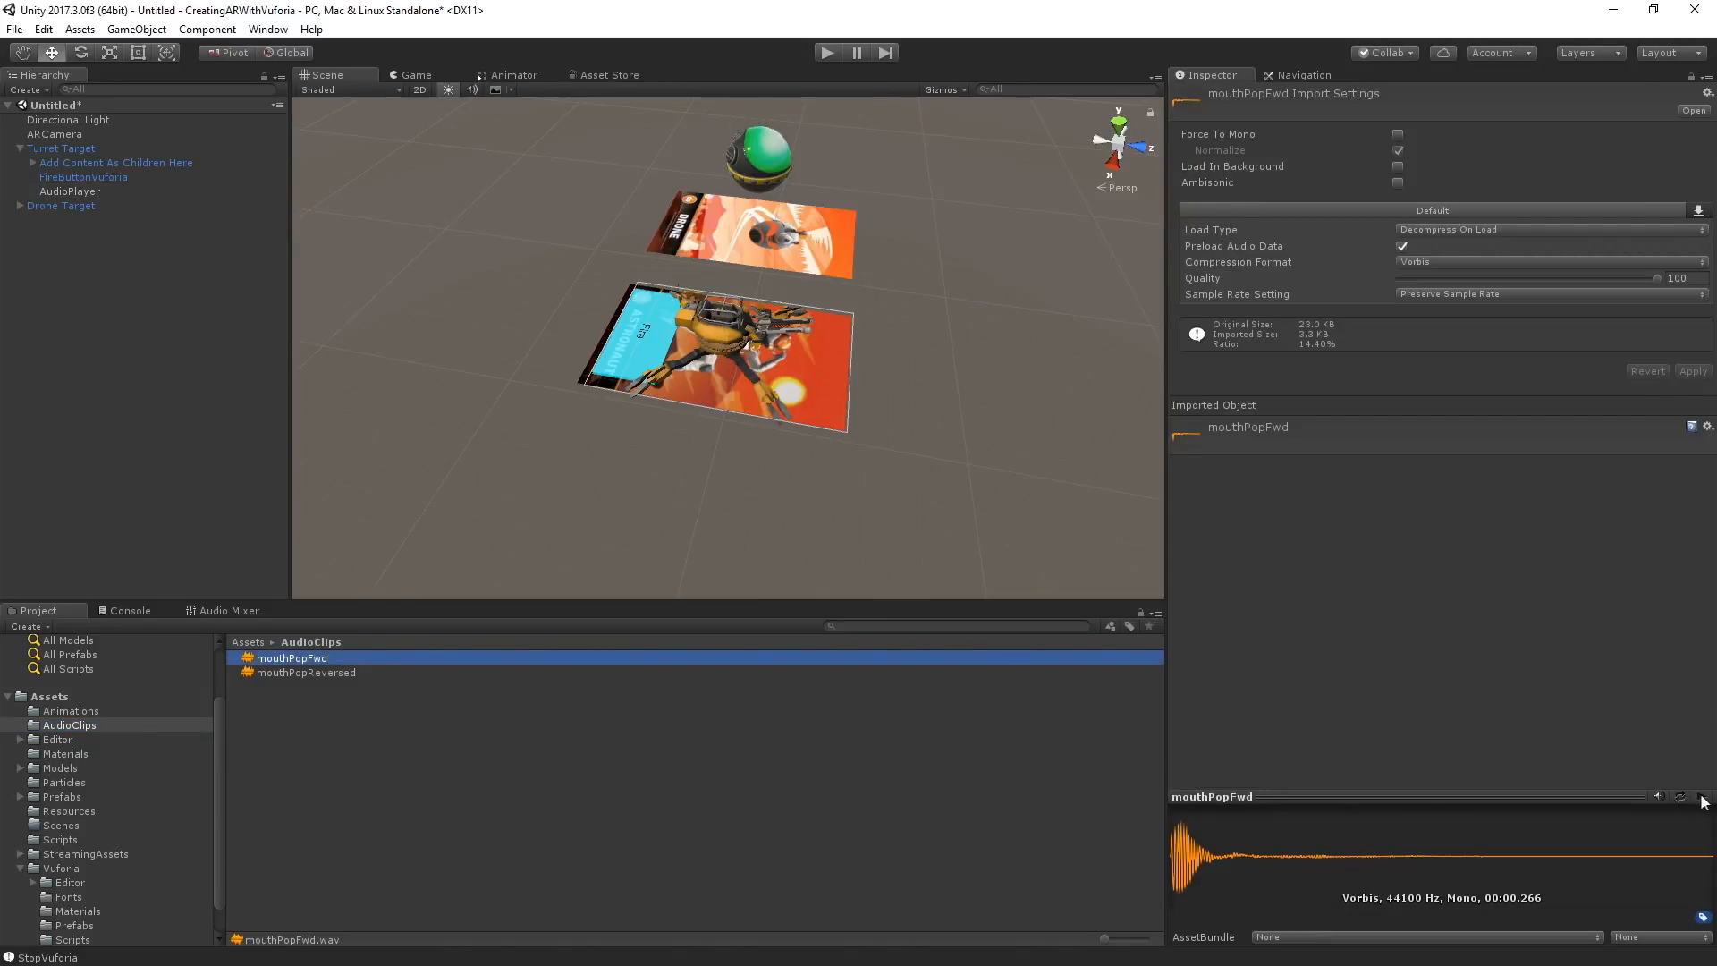
pyautogui.click(304, 670)
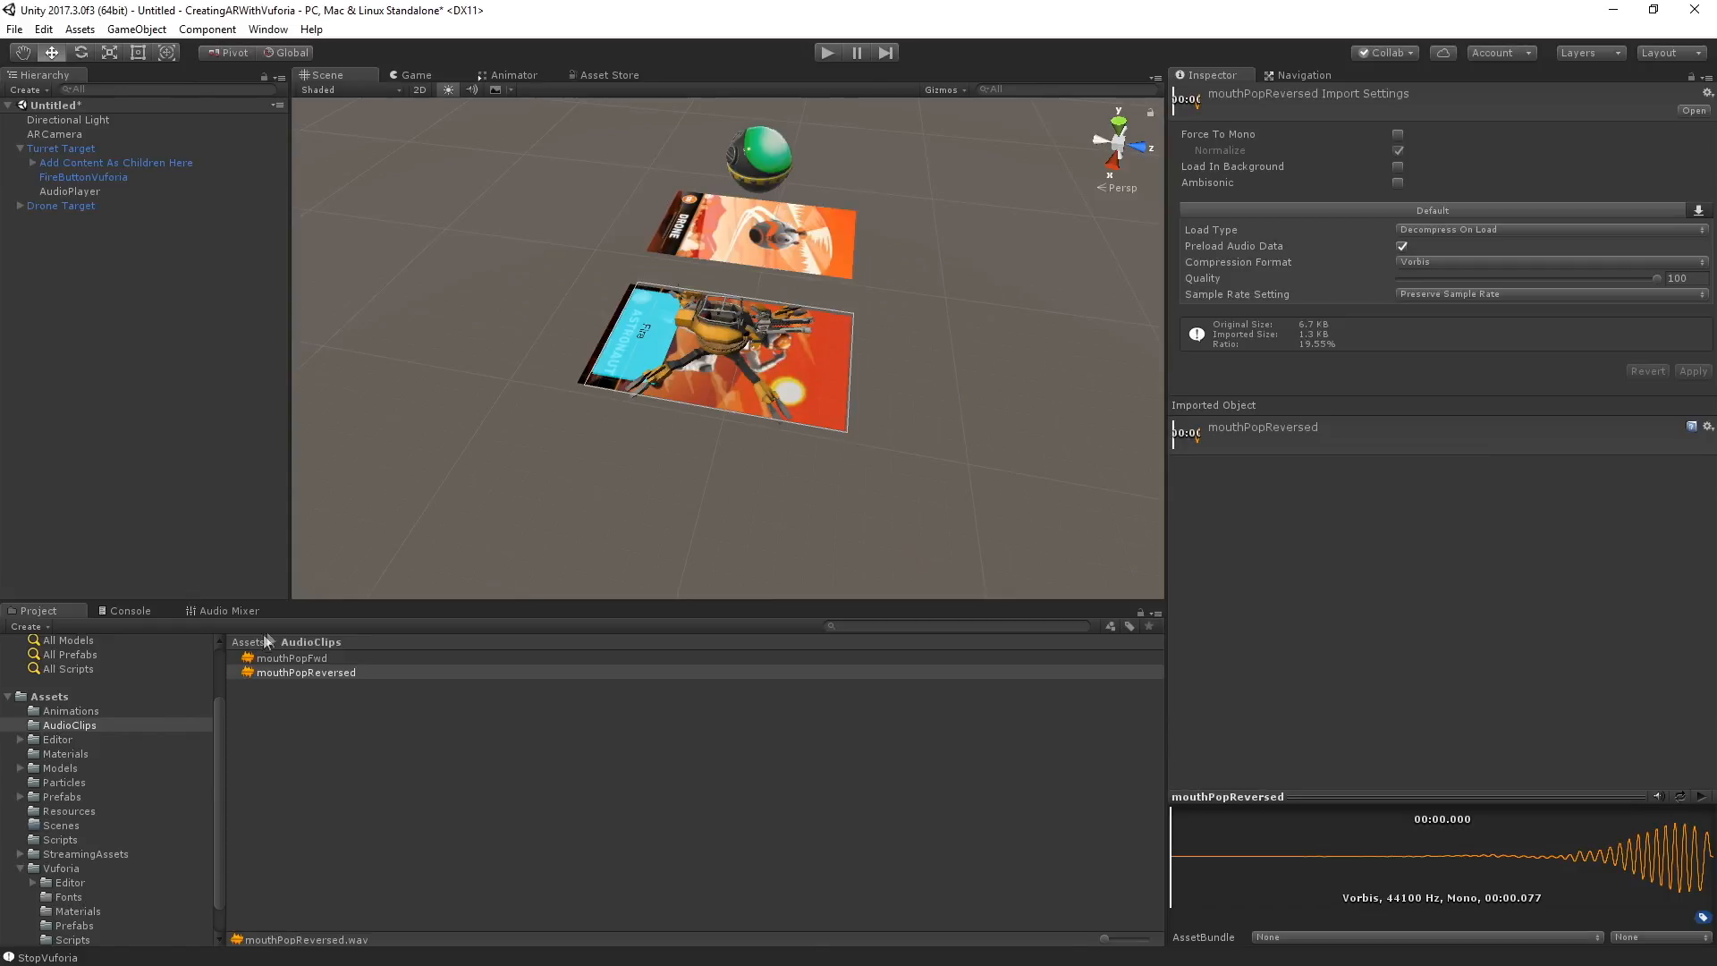
# - Assign mouthPopFwd as Appear Clip and mouthPopReversed as Disappear Clip on AudioPlayer
pyautogui.click(70, 191)
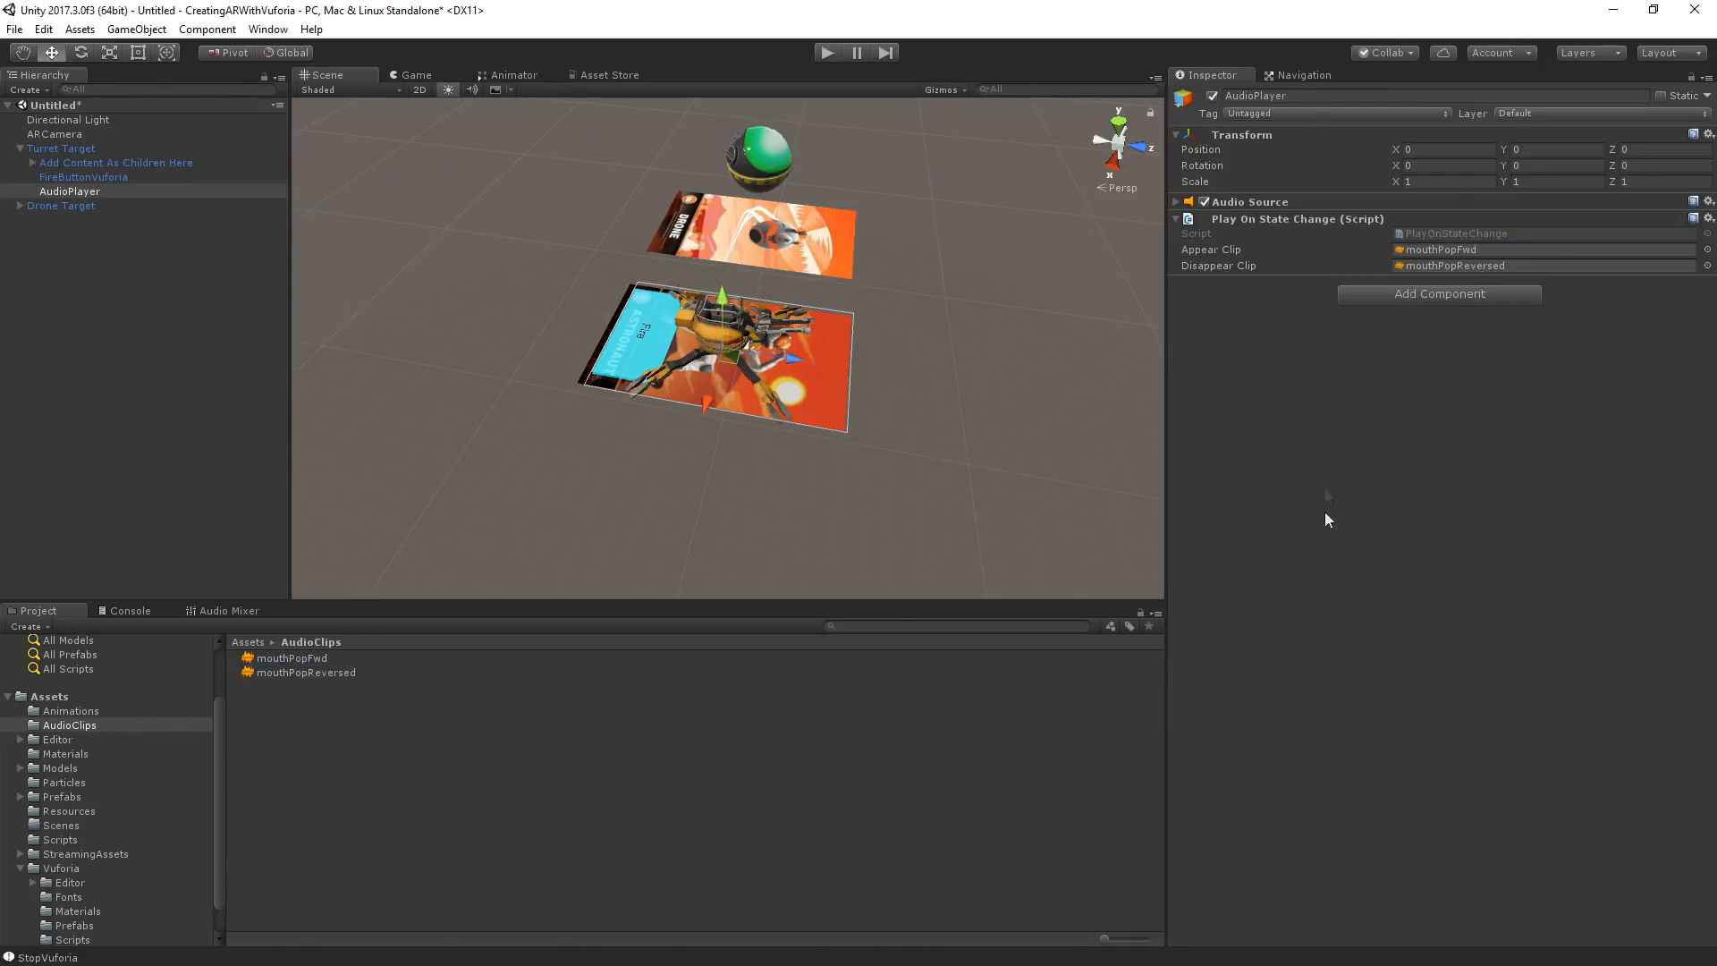
pyautogui.click(1544, 249)
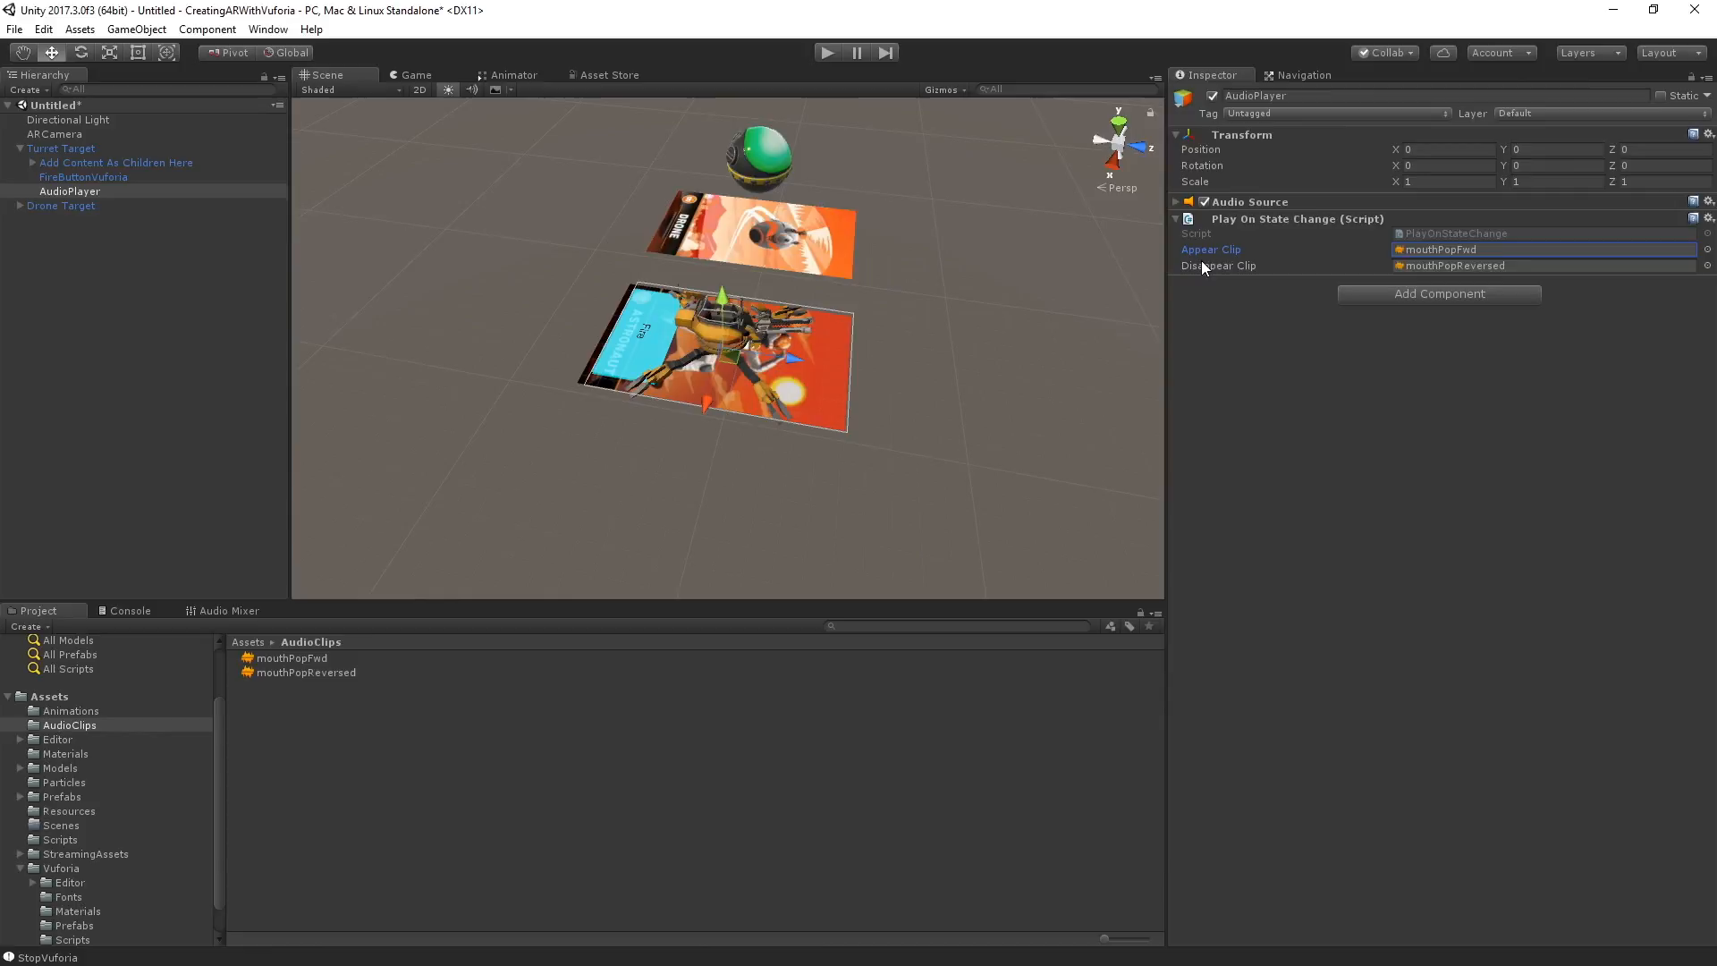
pyautogui.click(1334, 499)
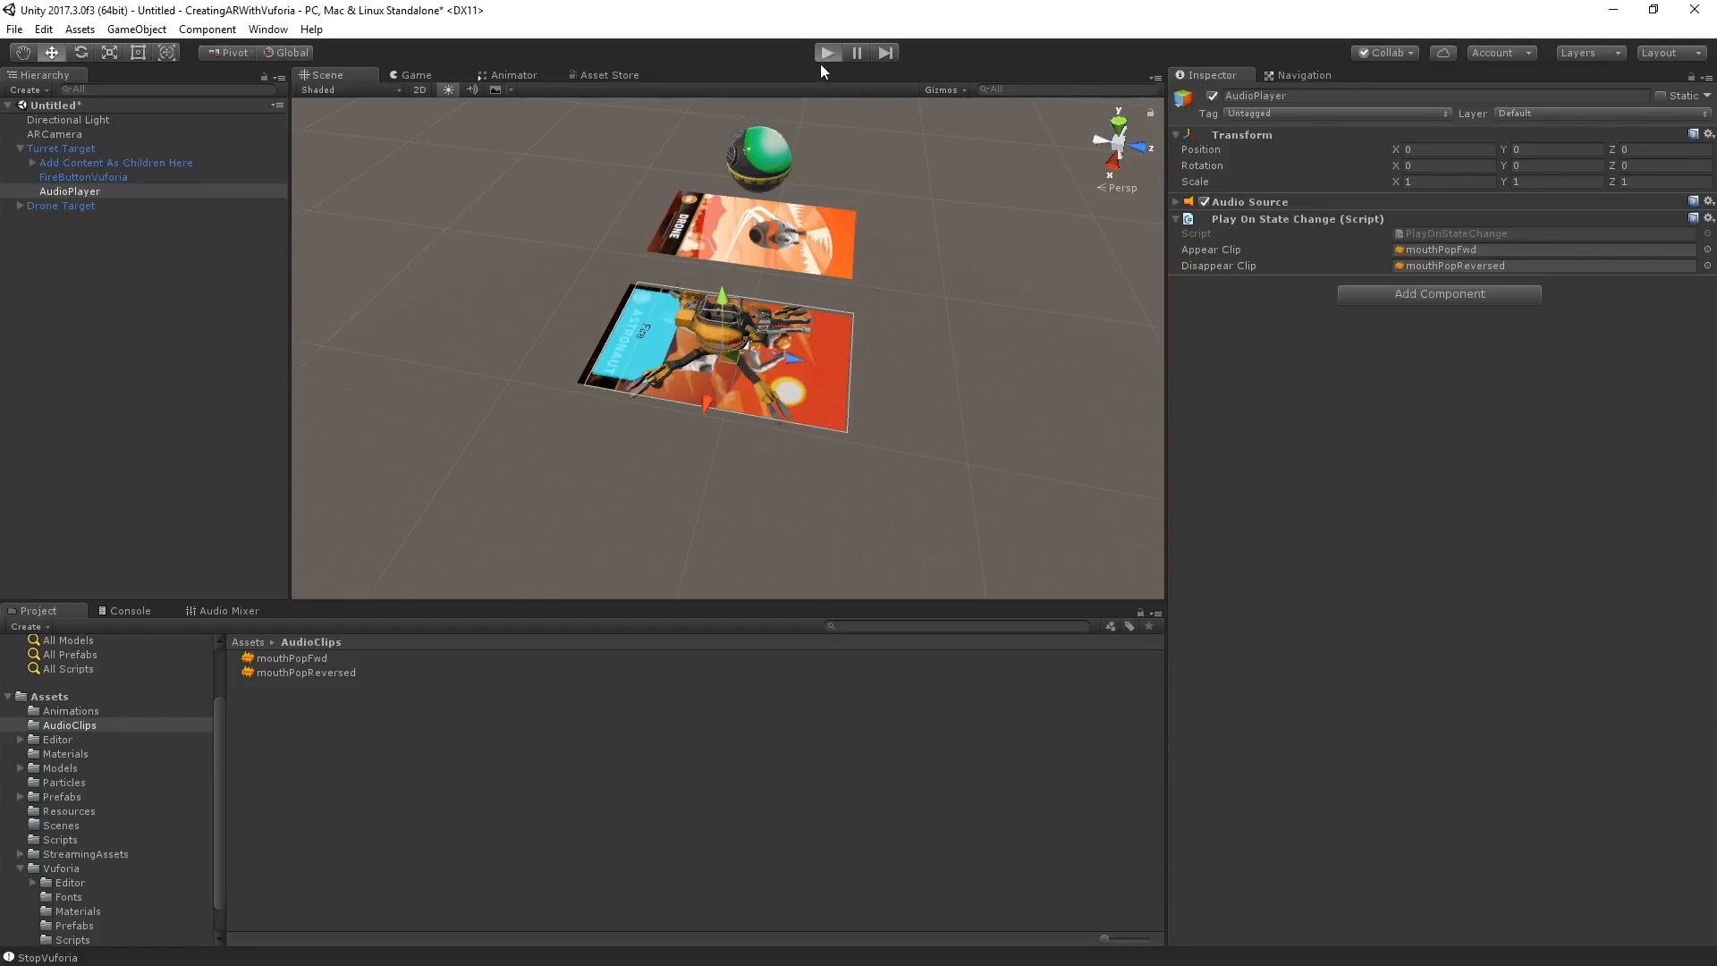
pyautogui.click(826, 52)
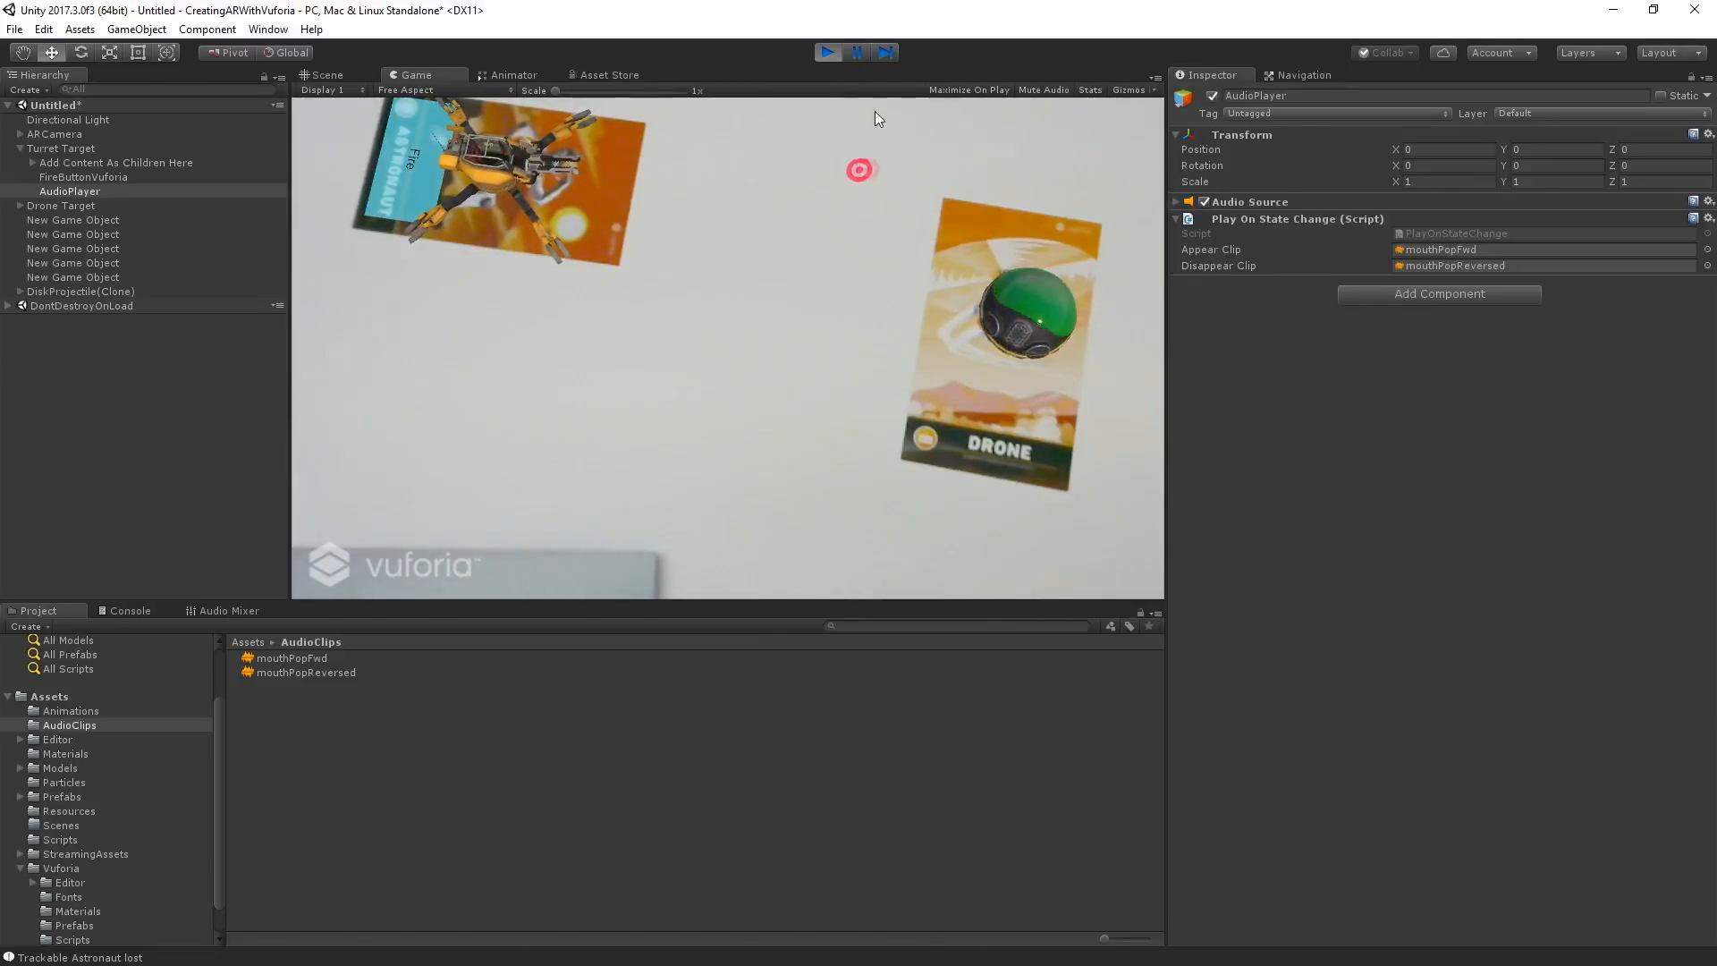
pyautogui.click(326, 76)
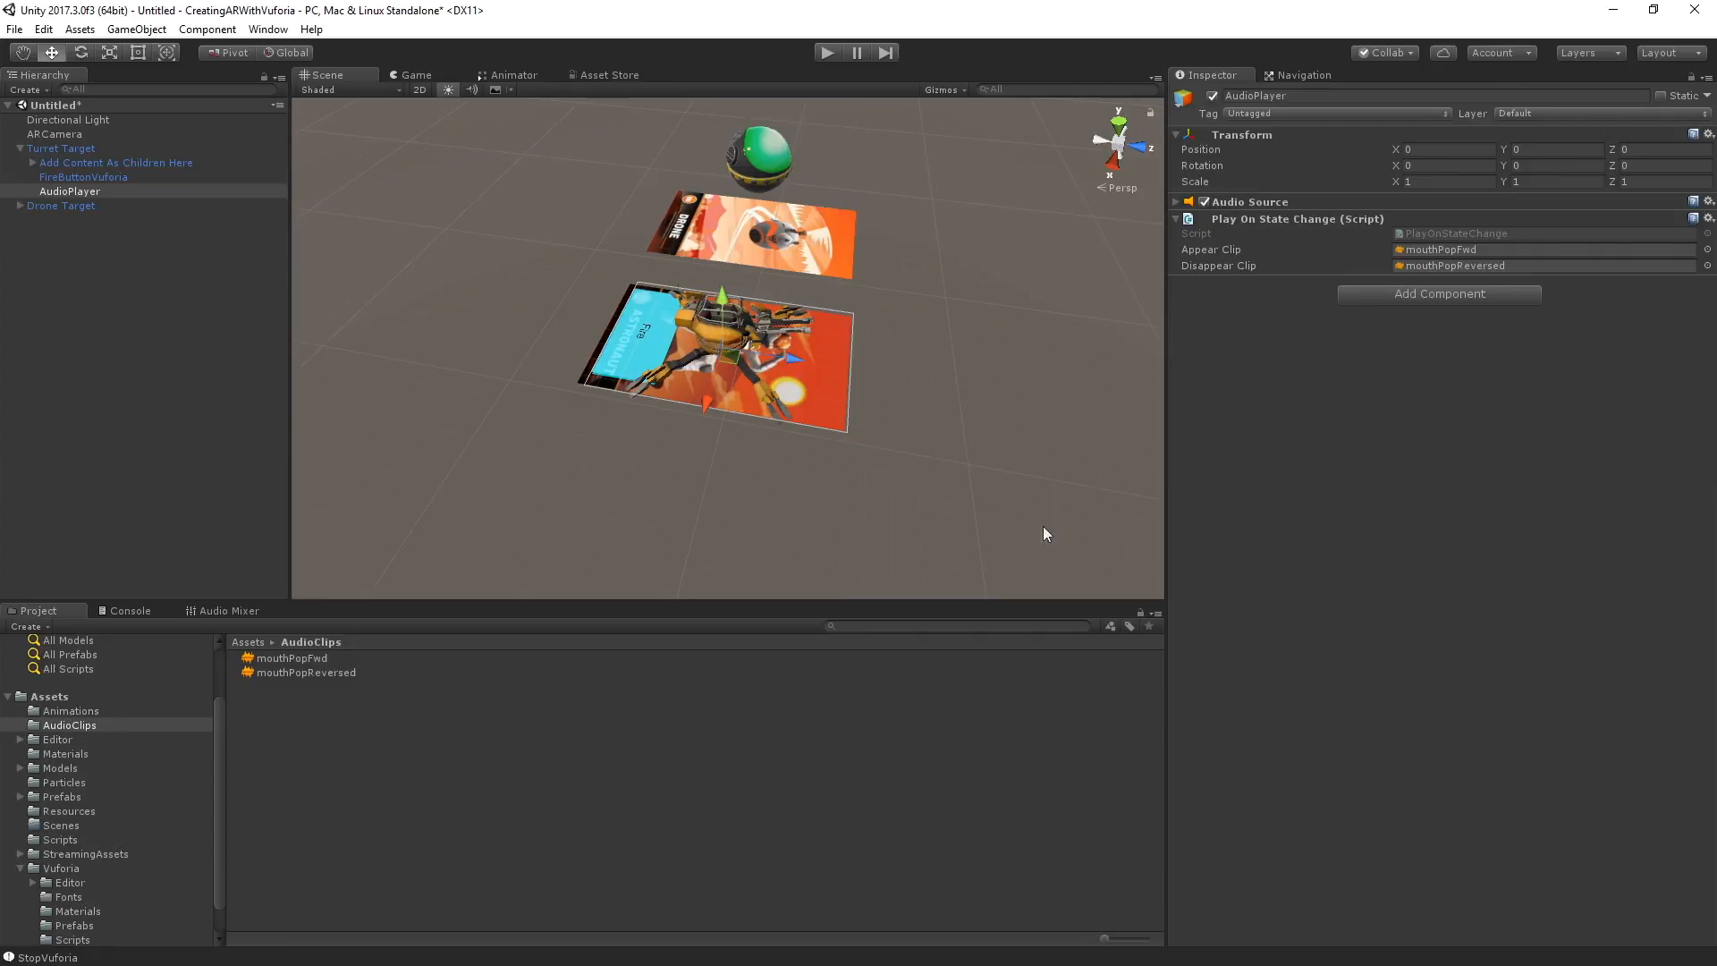
pyautogui.moveTo(1164, 521)
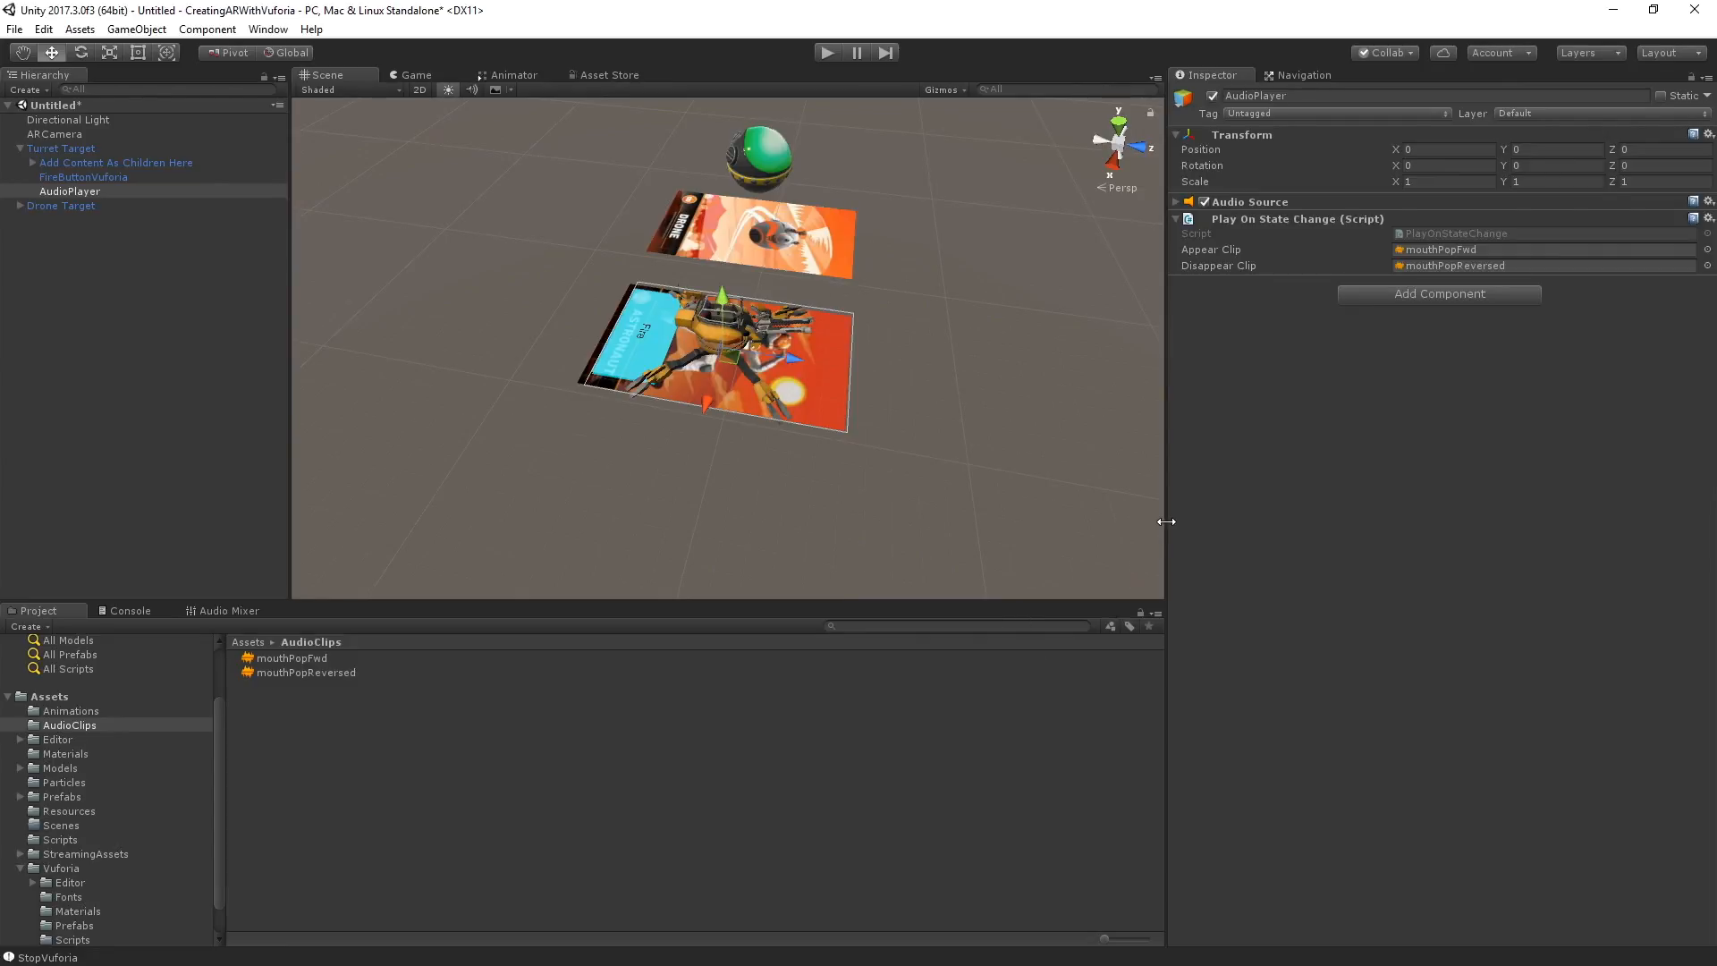
pyautogui.moveTo(1252, 441)
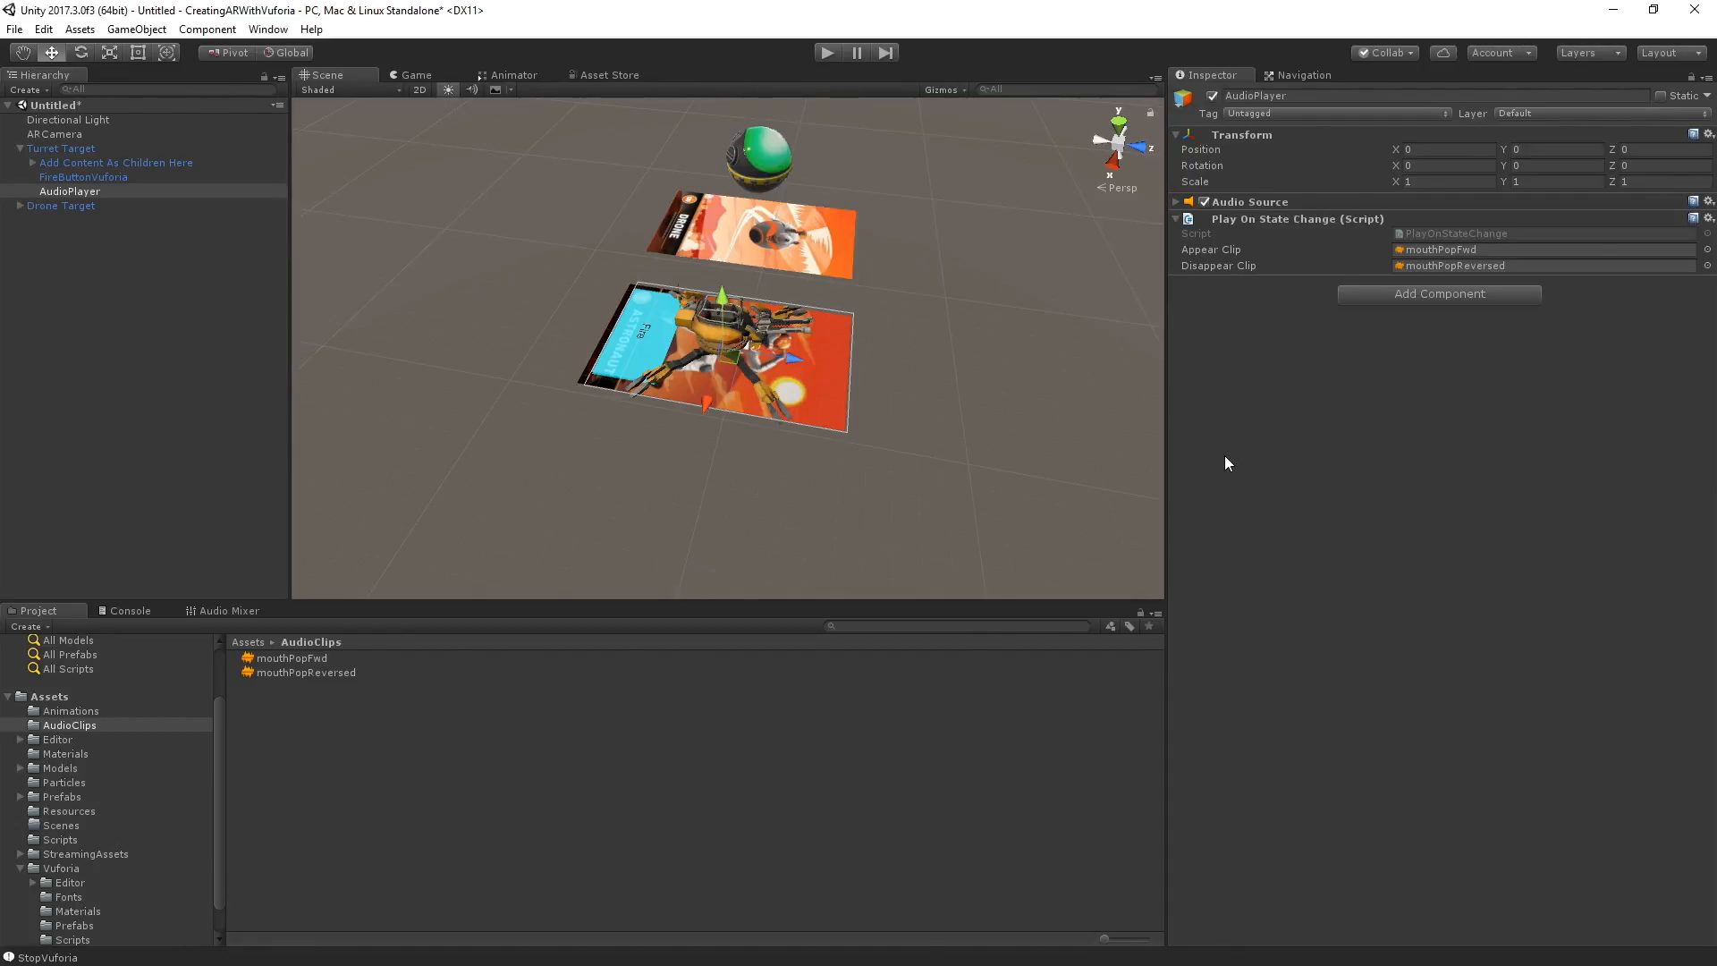
pyautogui.moveTo(1194, 503)
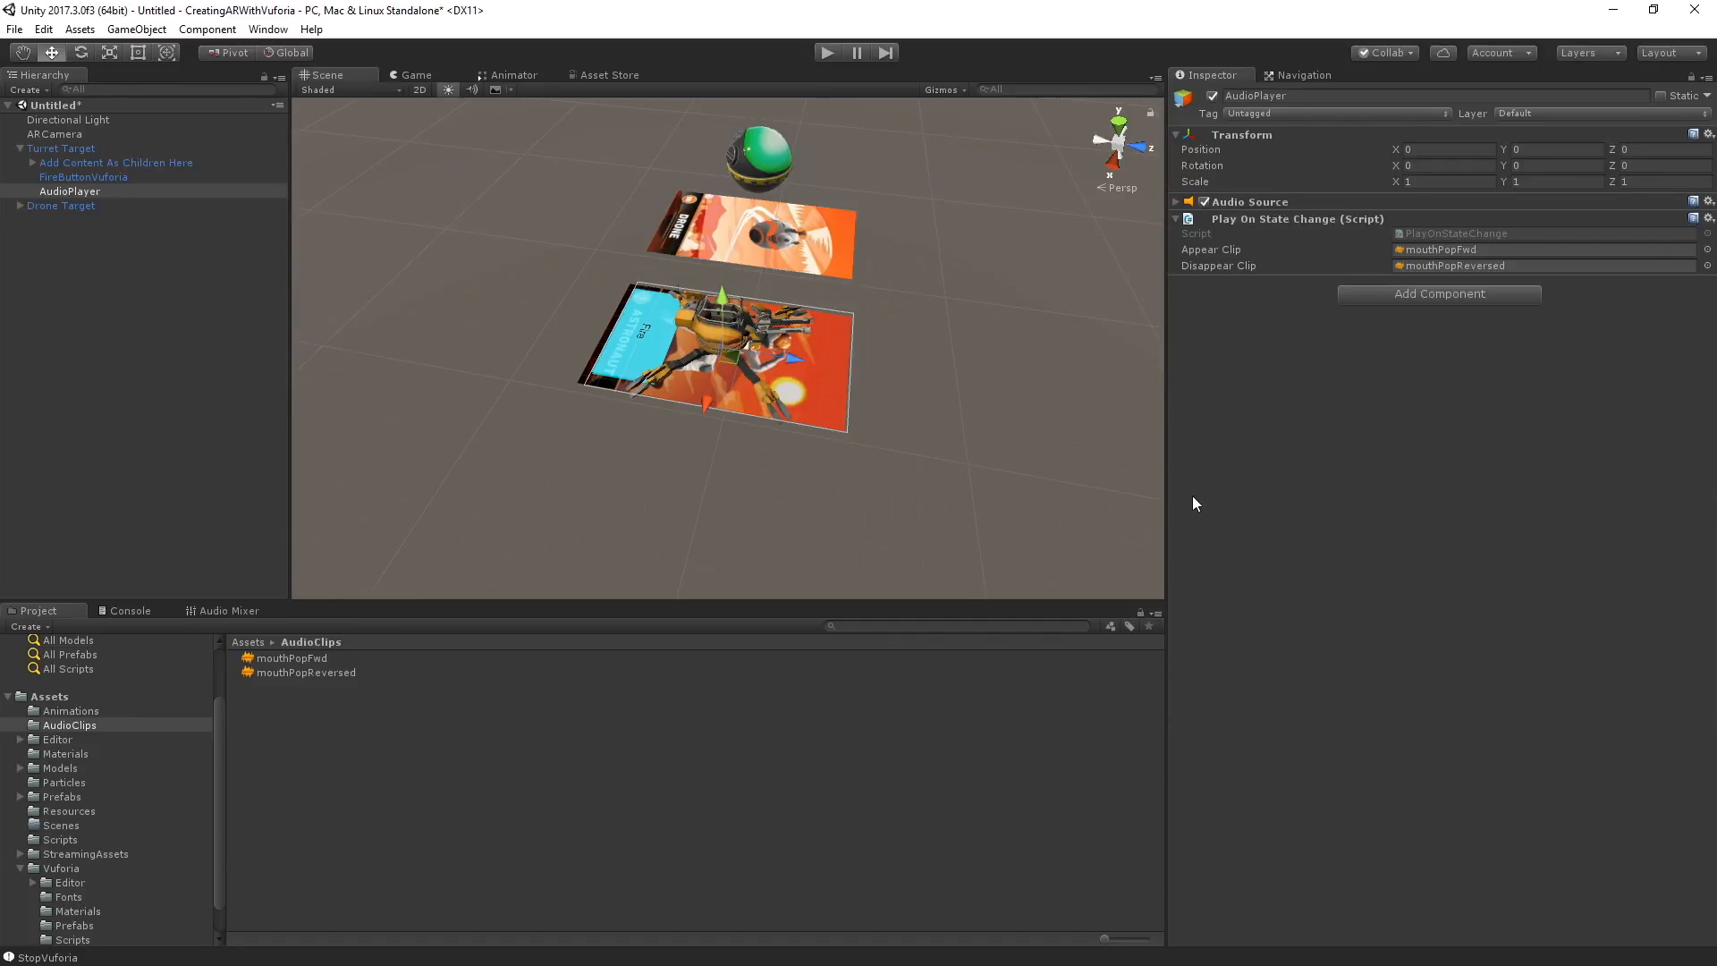
pyautogui.moveTo(1191, 511)
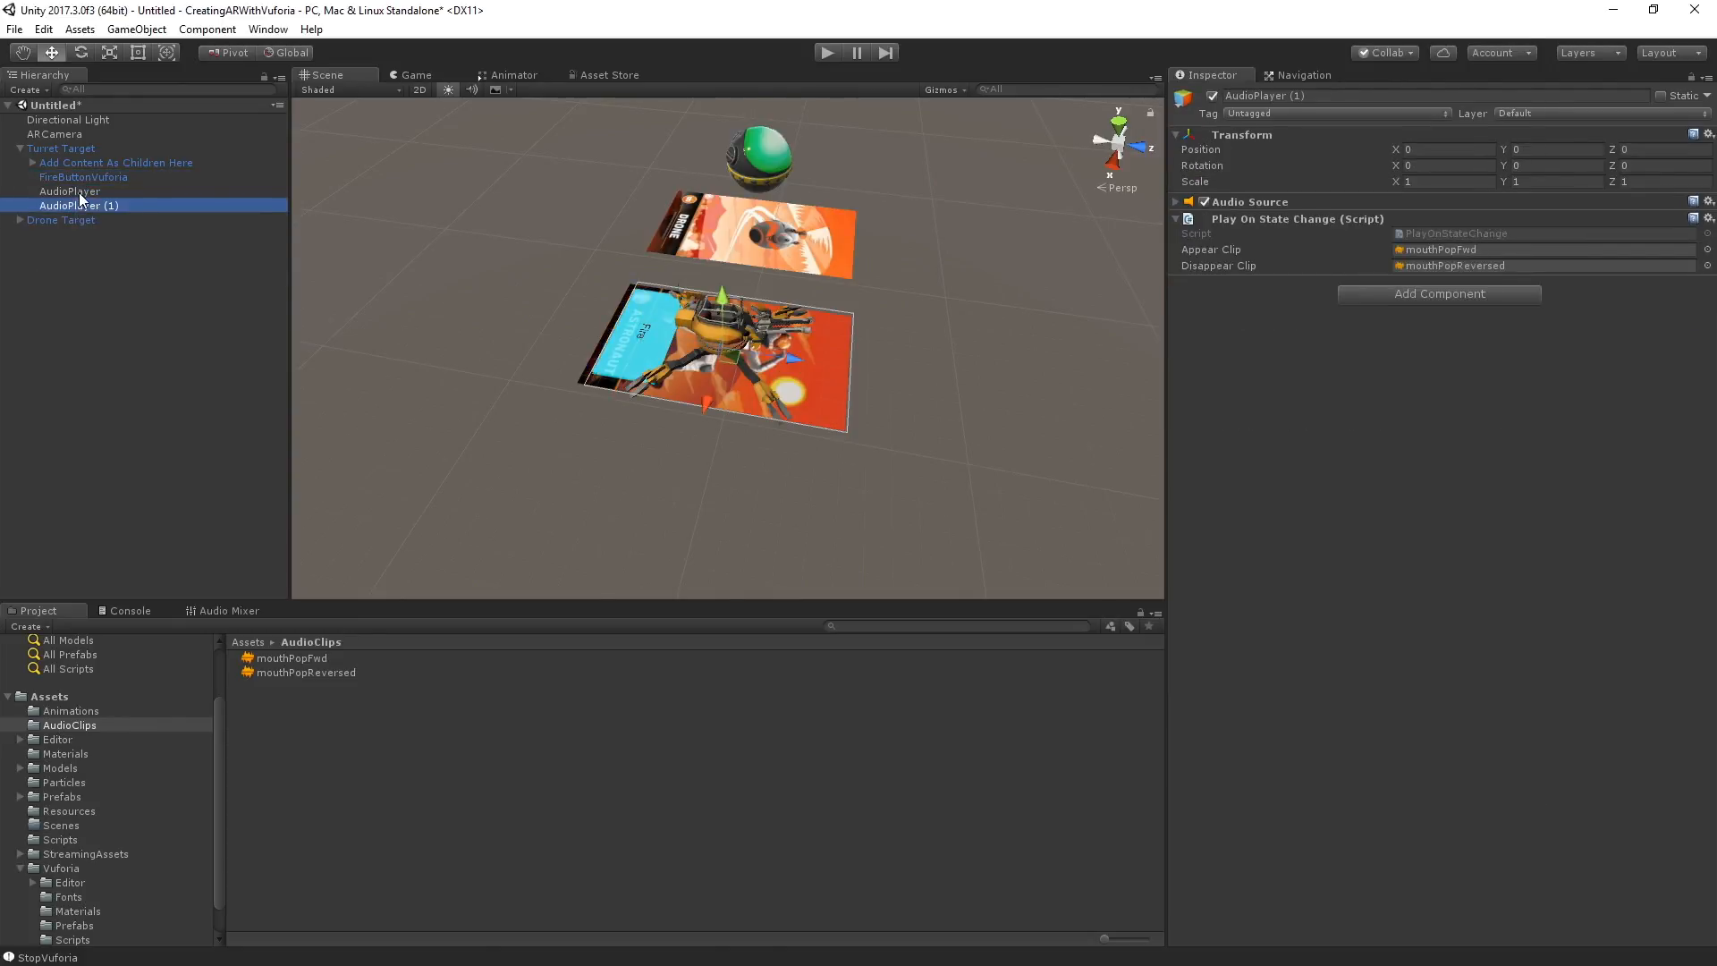
# - Move the duplicated AudioPlayer (1) under Drone Target and select Drone Target
pyautogui.click(61, 220)
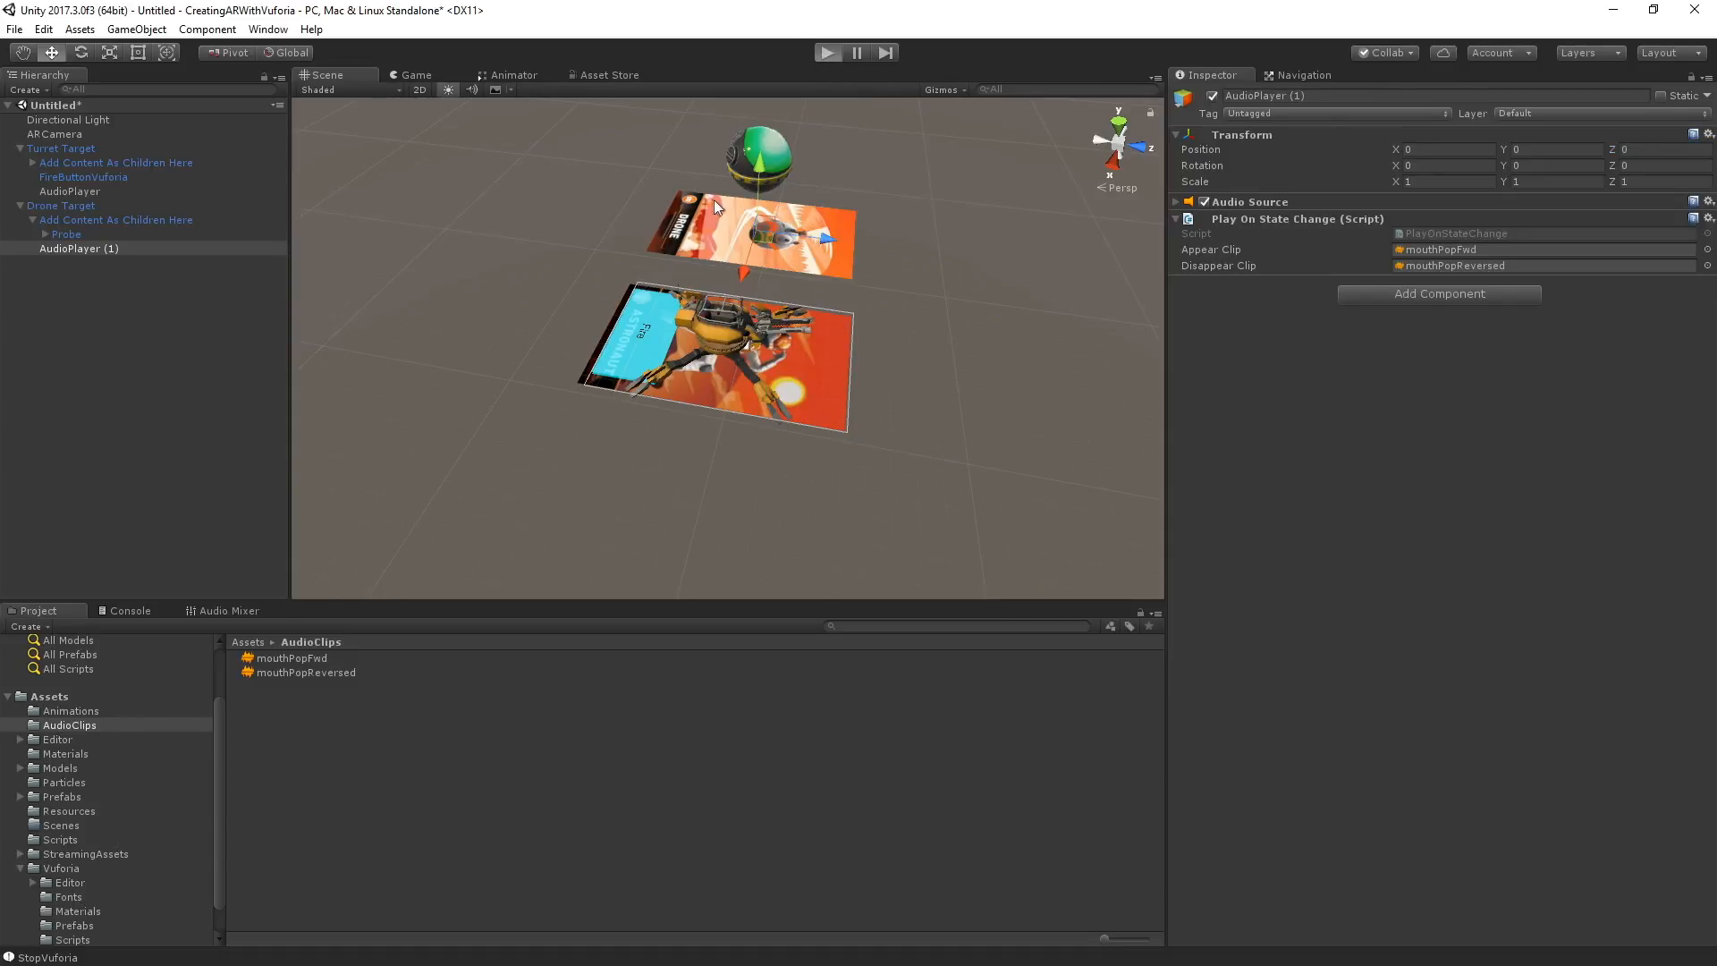
pyautogui.click(828, 52)
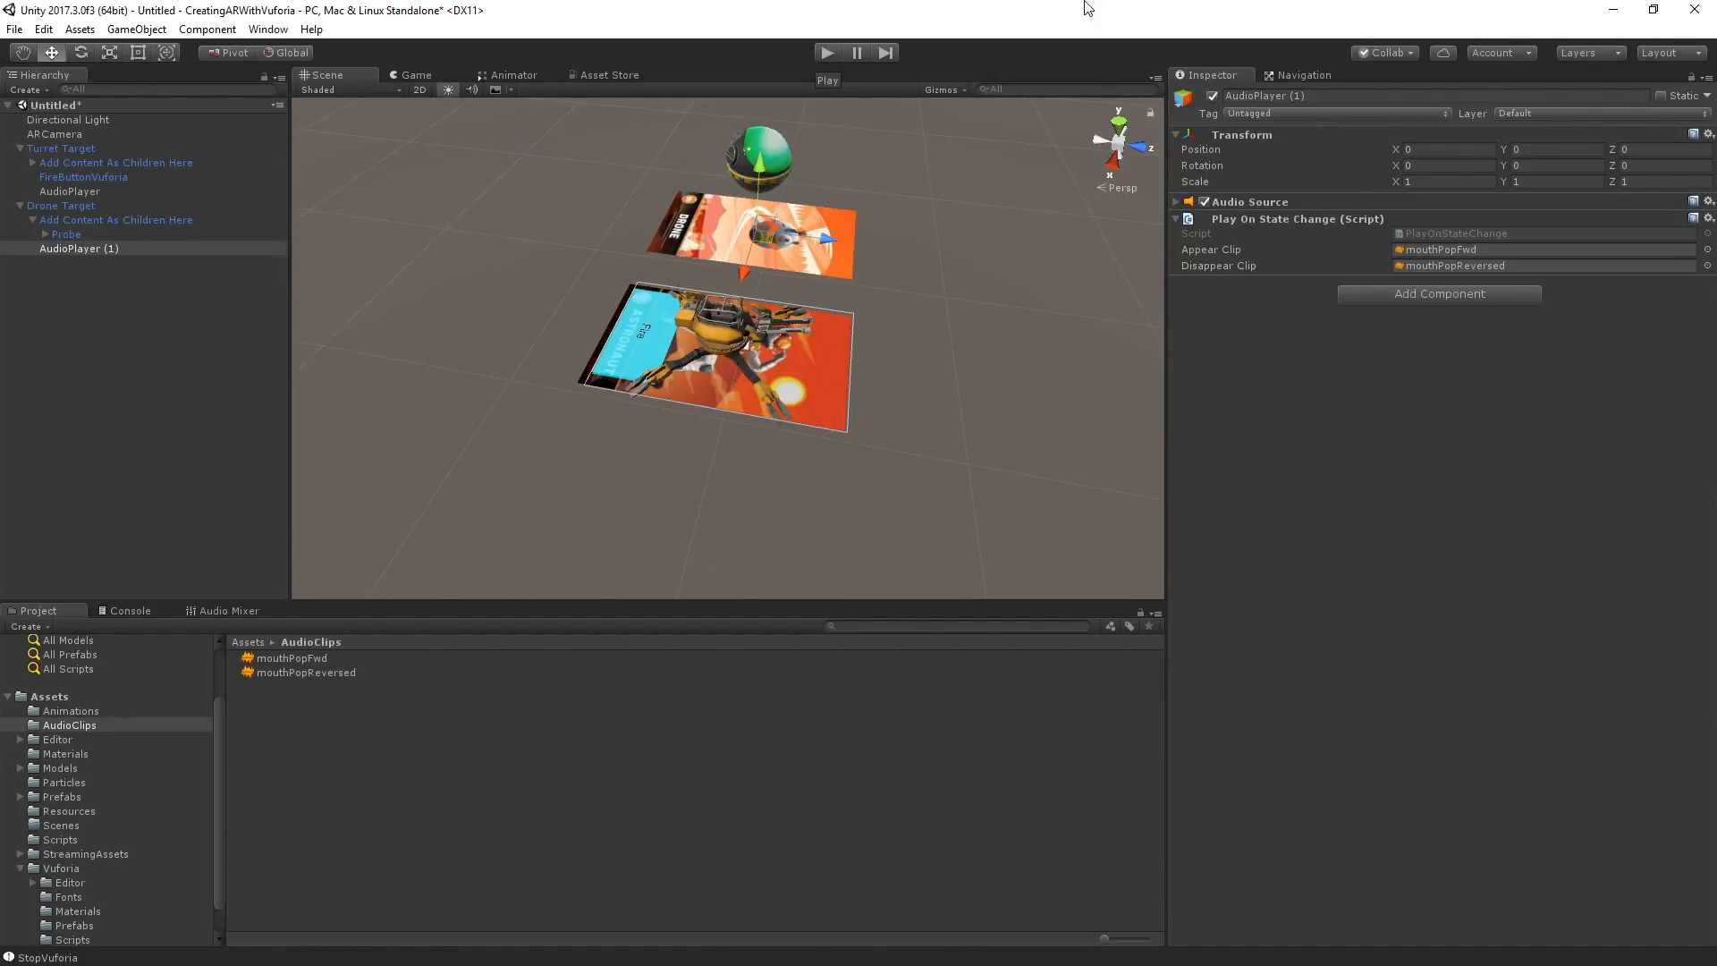
pyautogui.click(60, 205)
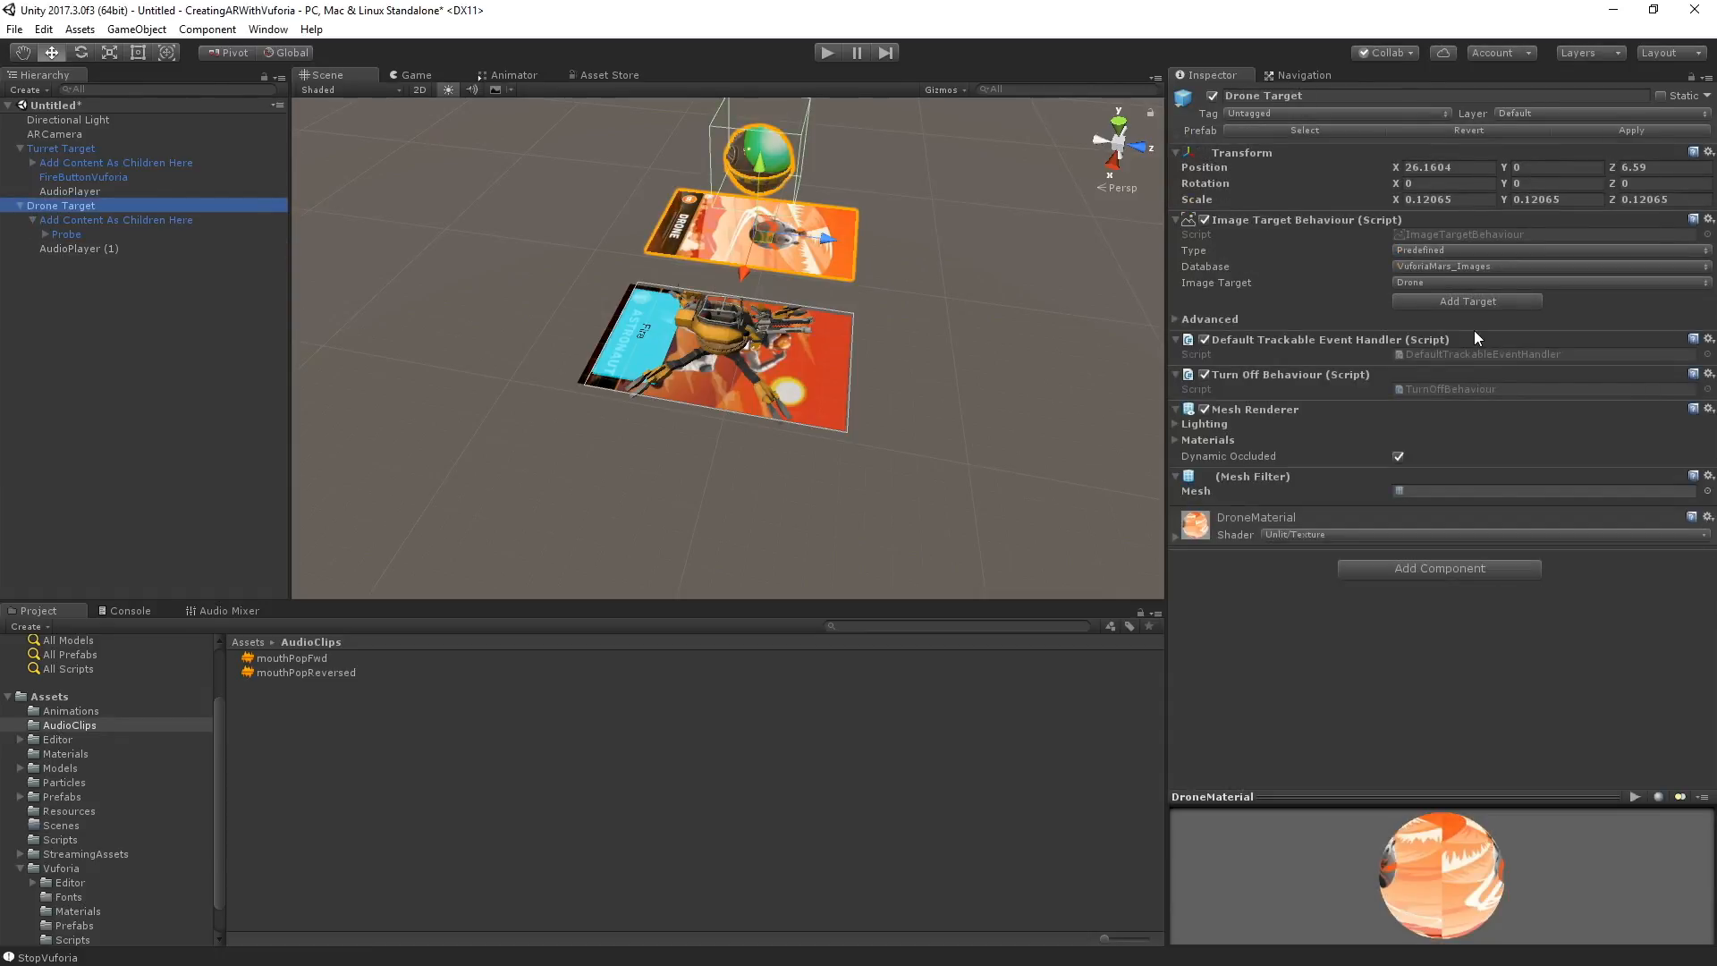